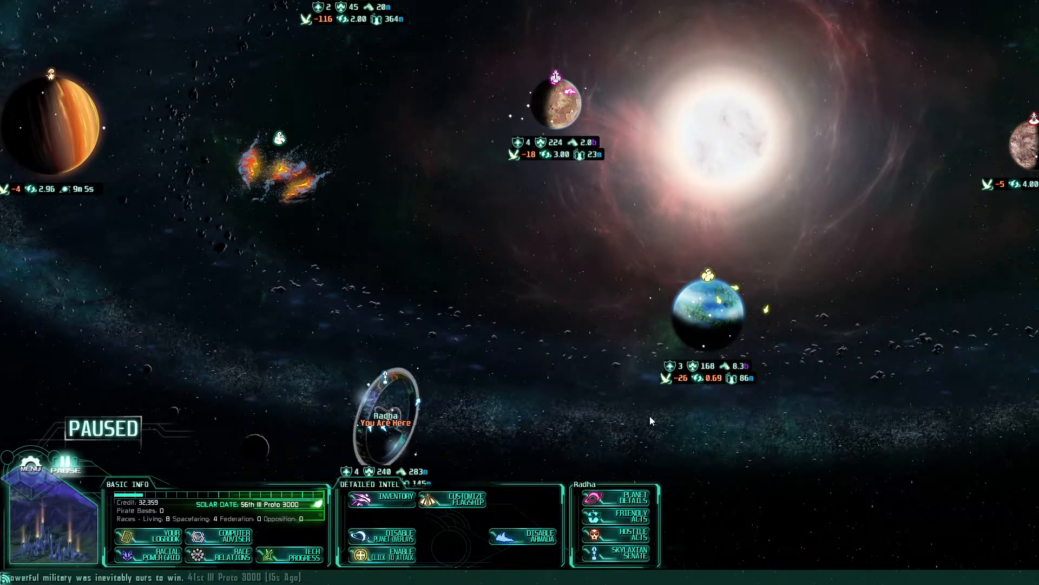
pyautogui.moveTo(538, 416)
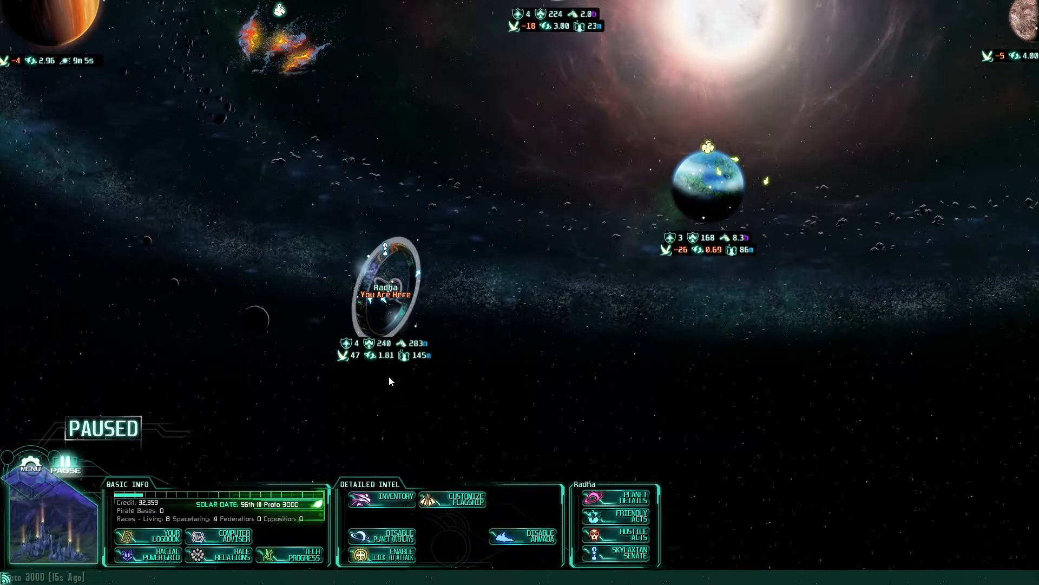
pyautogui.moveTo(454, 354)
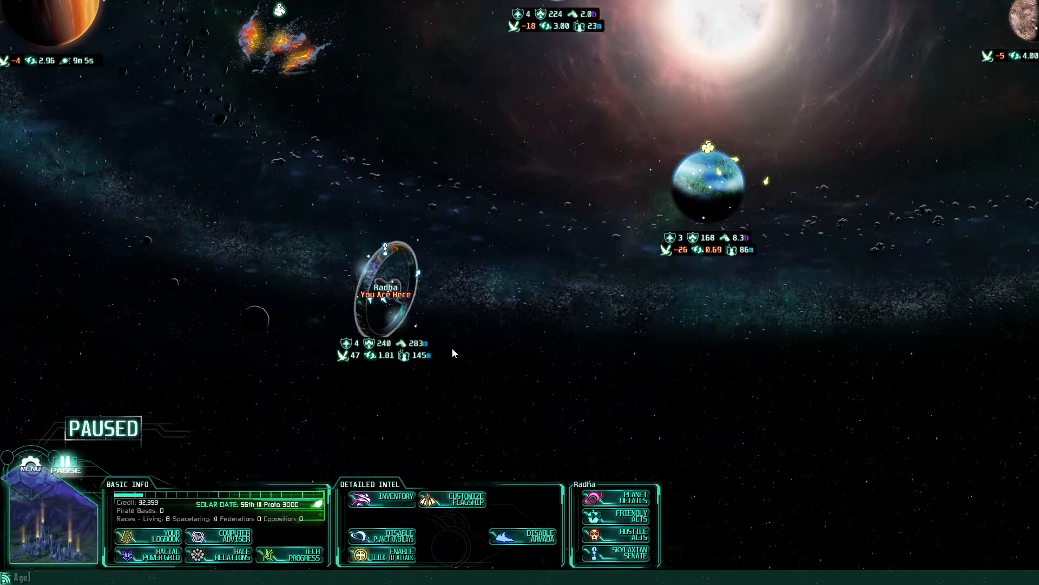
pyautogui.moveTo(276, 130)
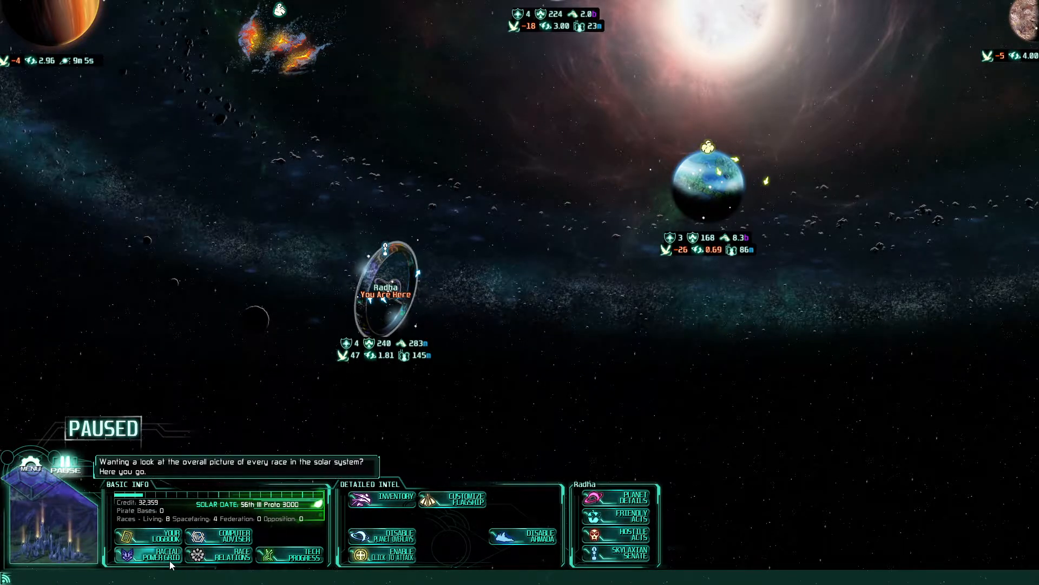
# Check racial power, then finish Skylaxian Cooperative Research for 404.6 credit and Wireless Communications
pyautogui.click(163, 552)
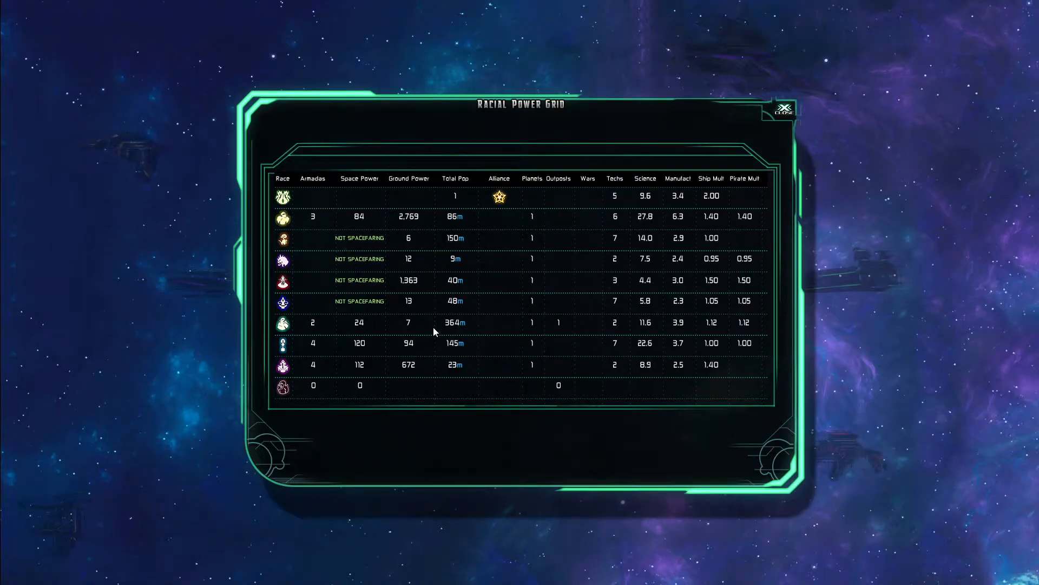
pyautogui.moveTo(455, 324)
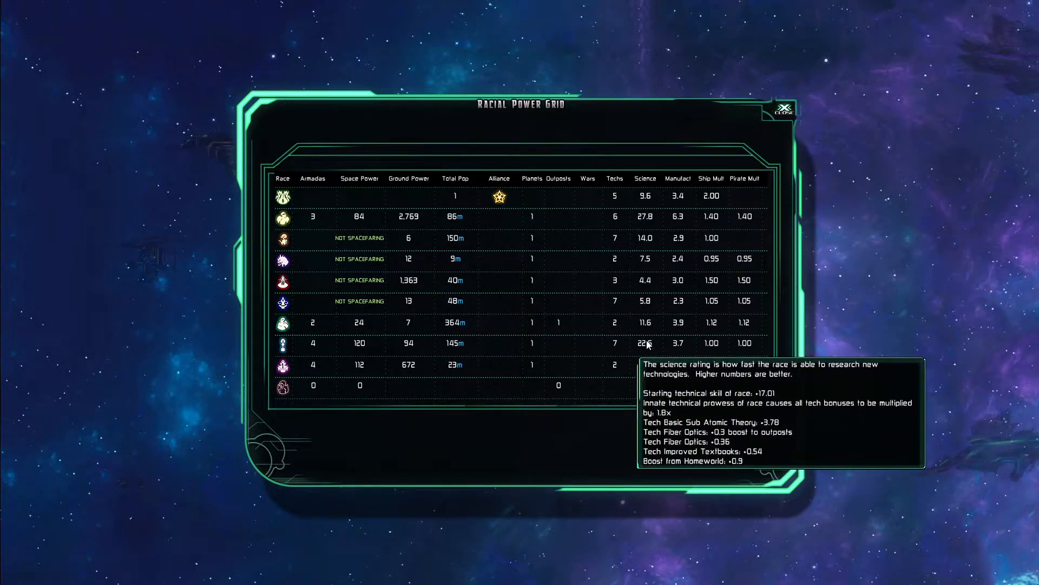
pyautogui.moveTo(599, 355)
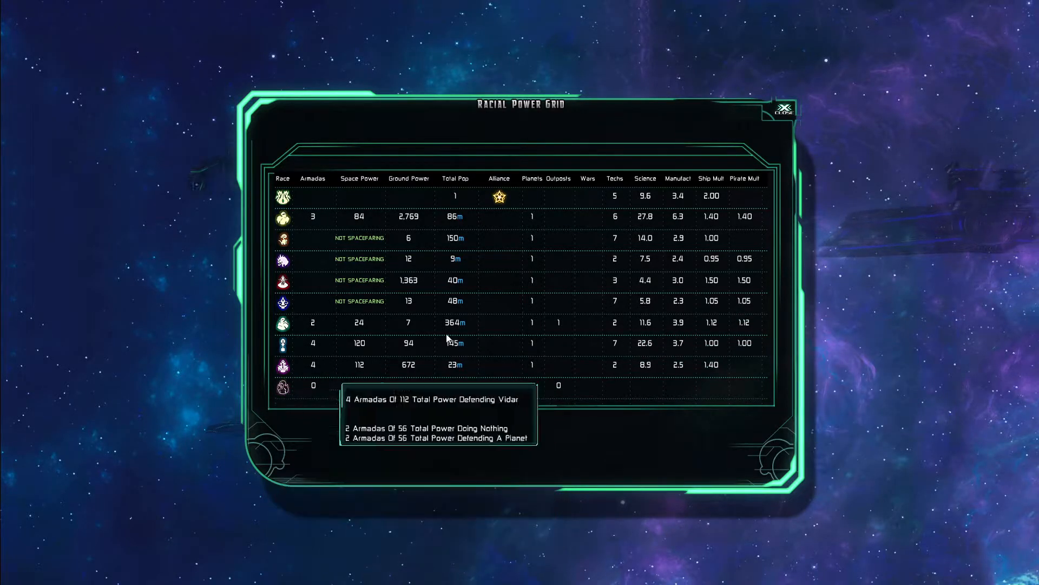
pyautogui.click(783, 108)
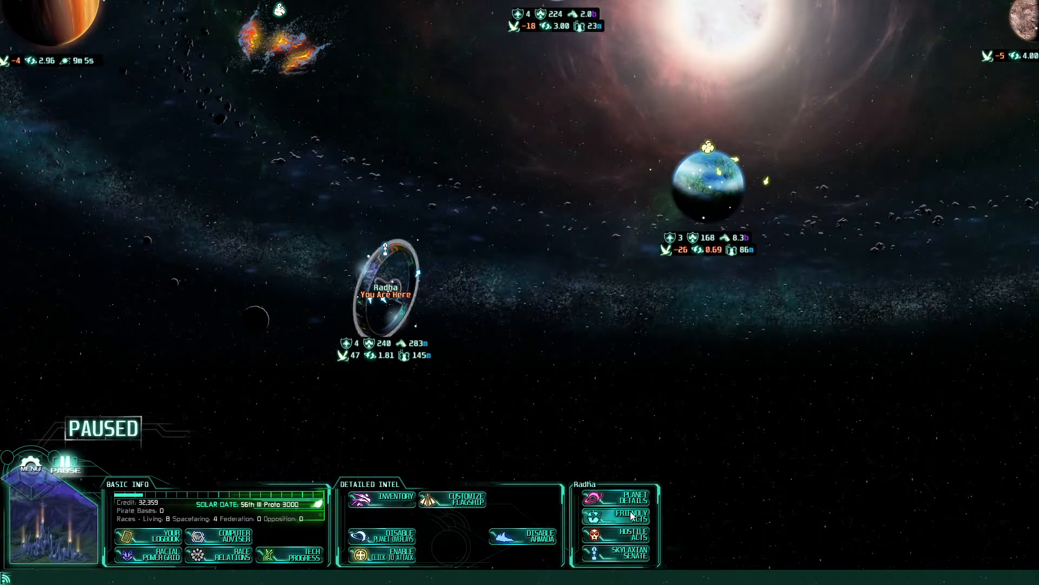
pyautogui.click(628, 516)
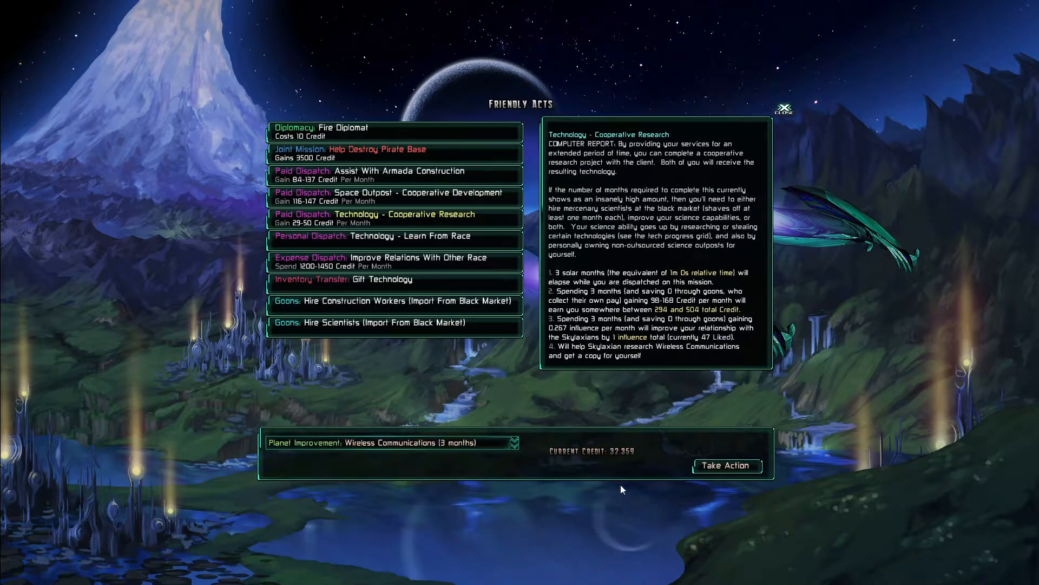
pyautogui.click(726, 466)
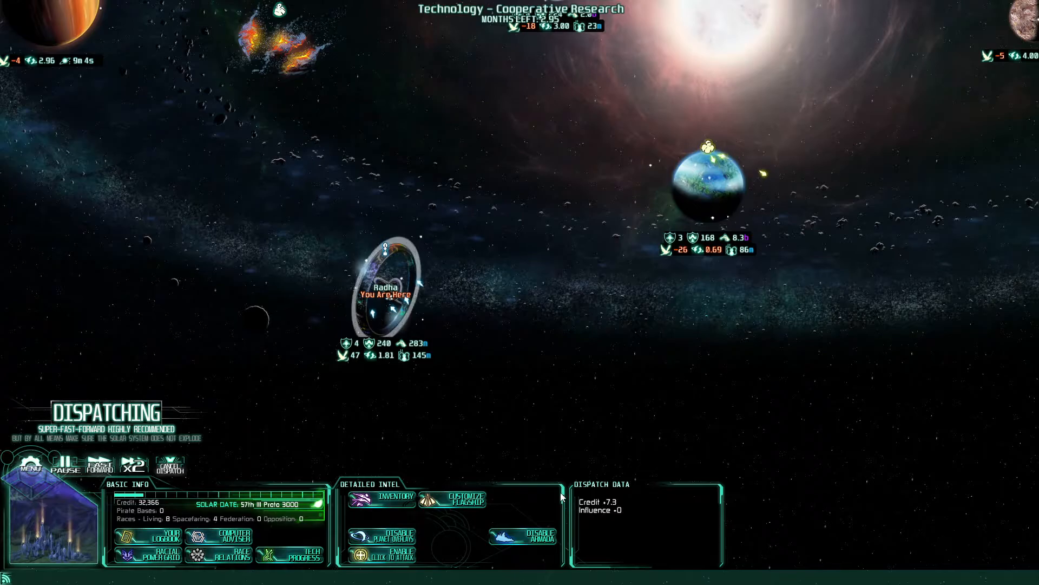
pyautogui.moveTo(133, 464)
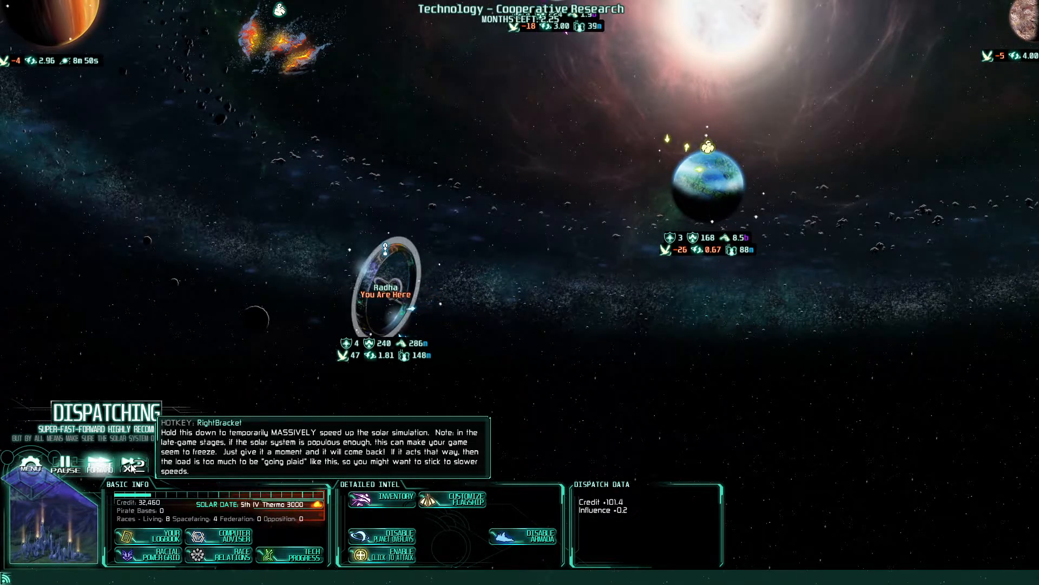
pyautogui.click(131, 464)
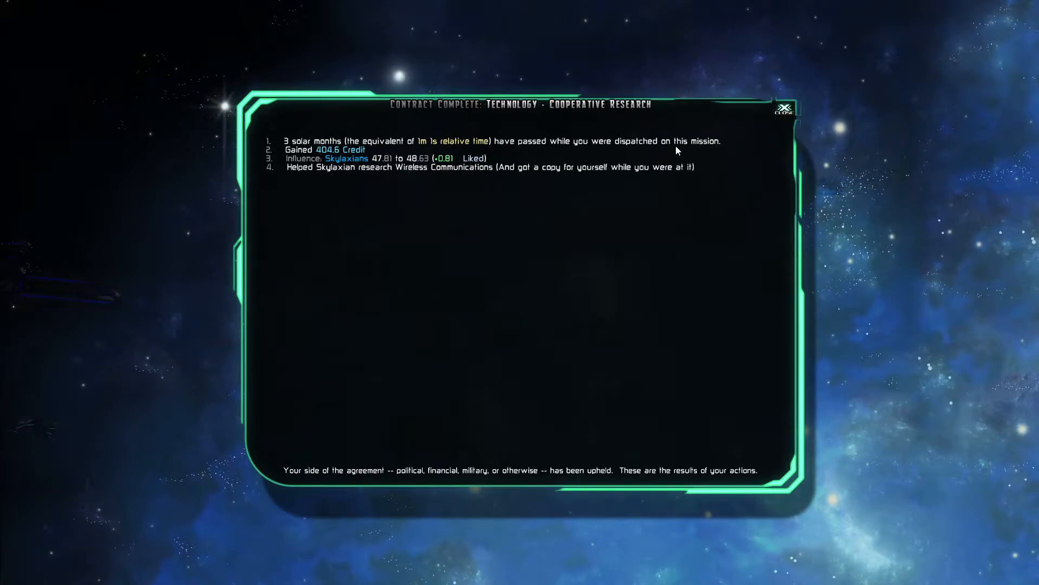
pyautogui.click(785, 108)
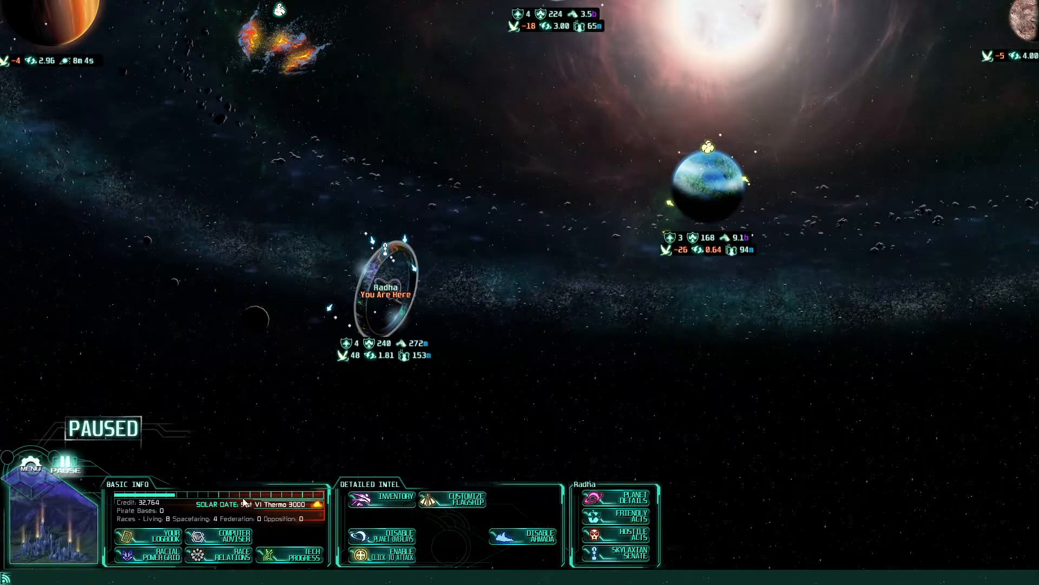
pyautogui.click(295, 555)
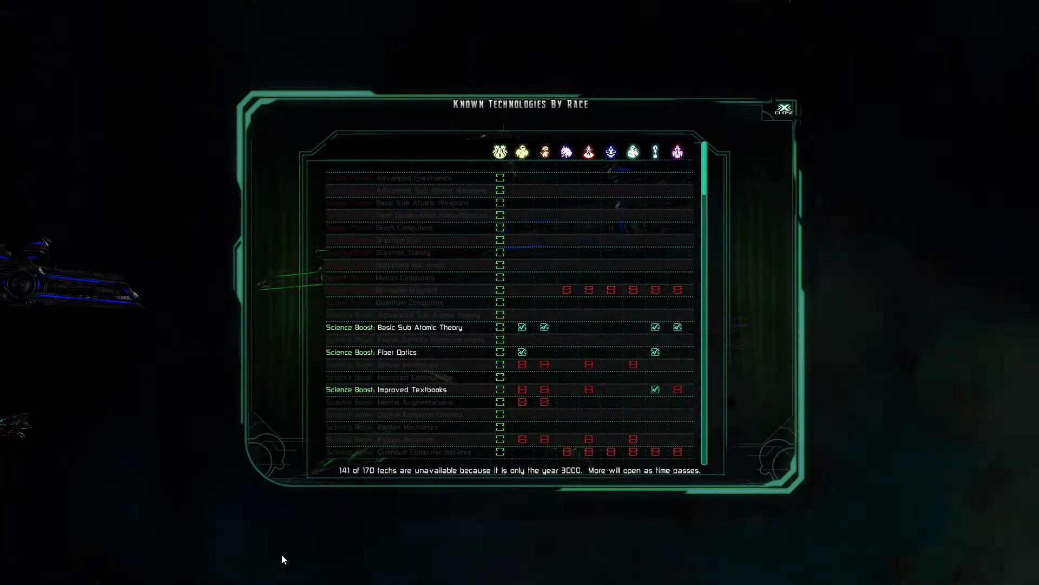
pyautogui.scroll(-3)
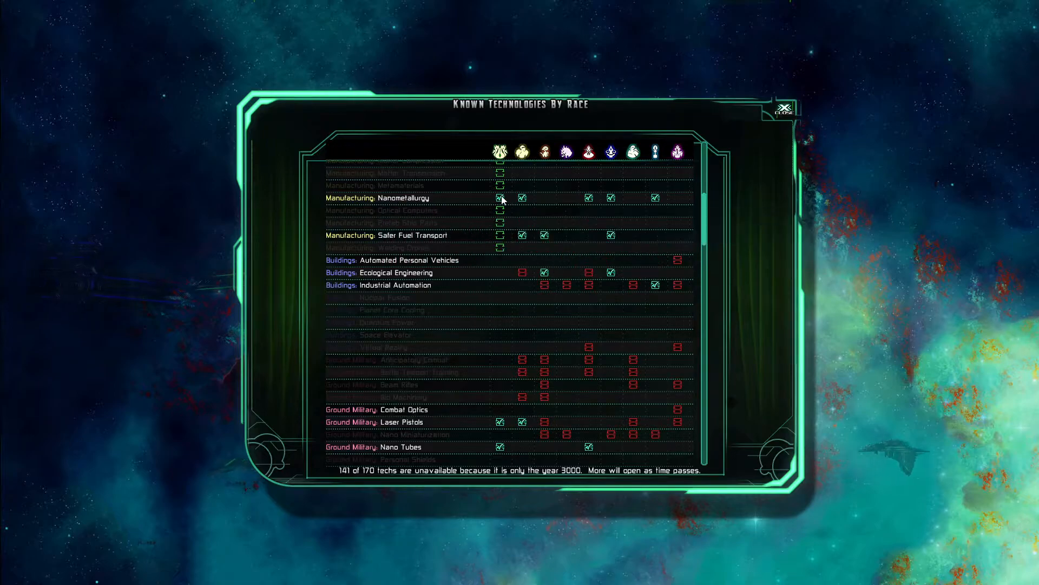
pyautogui.scroll(-3)
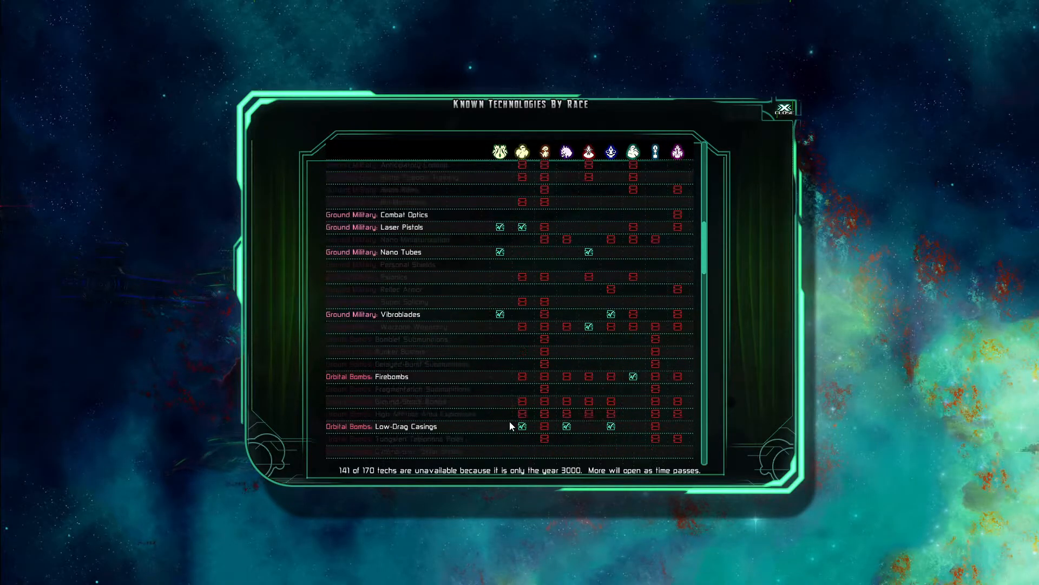
pyautogui.scroll(-3)
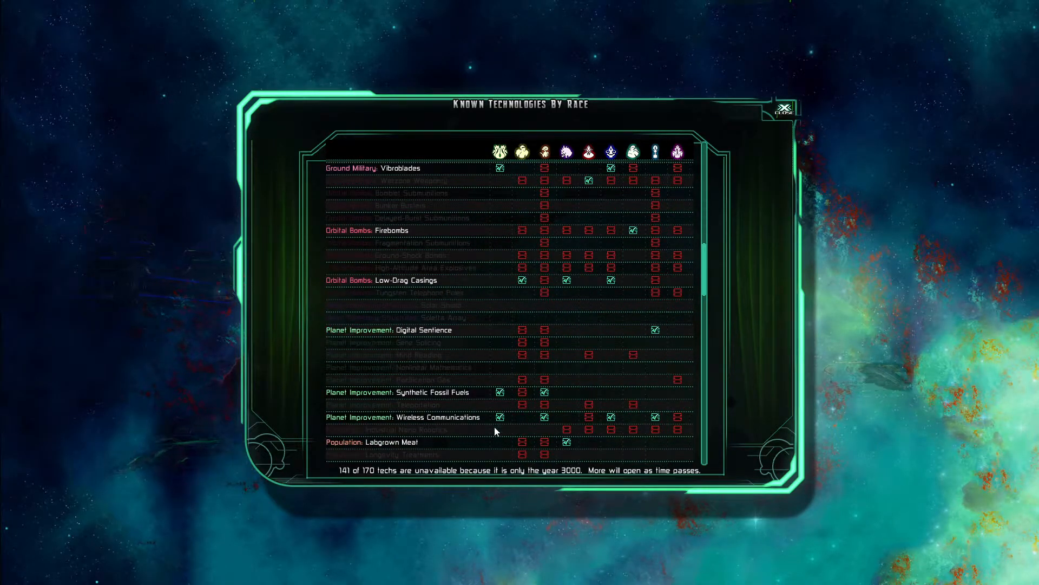
pyautogui.scroll(-3)
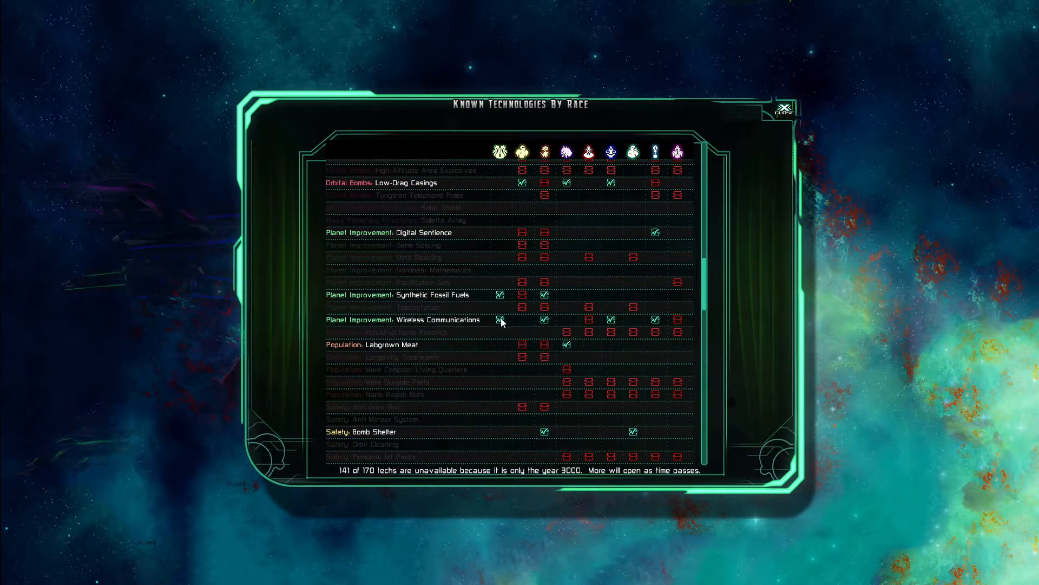
pyautogui.scroll(-3)
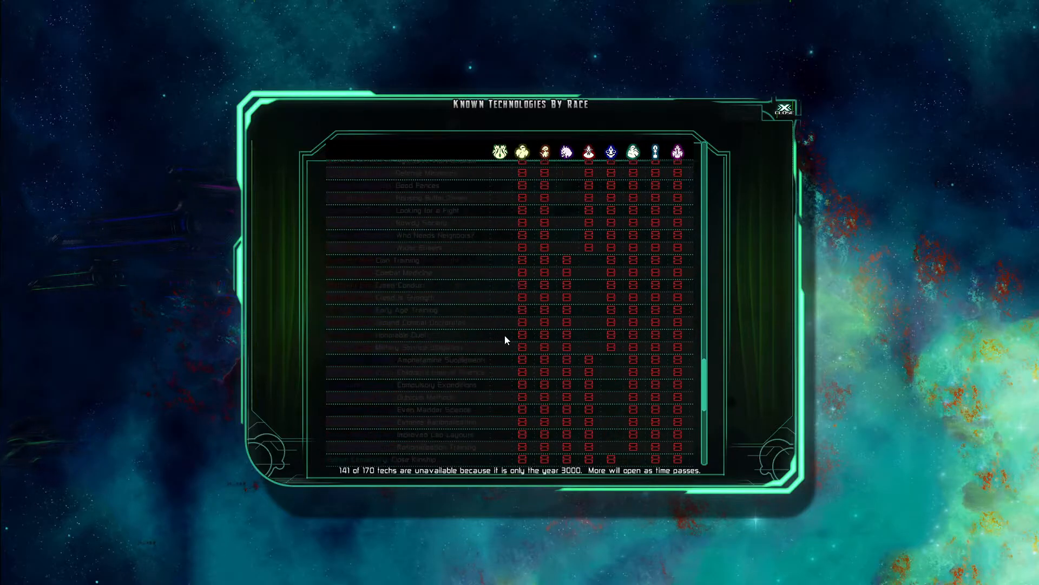
pyautogui.click(785, 109)
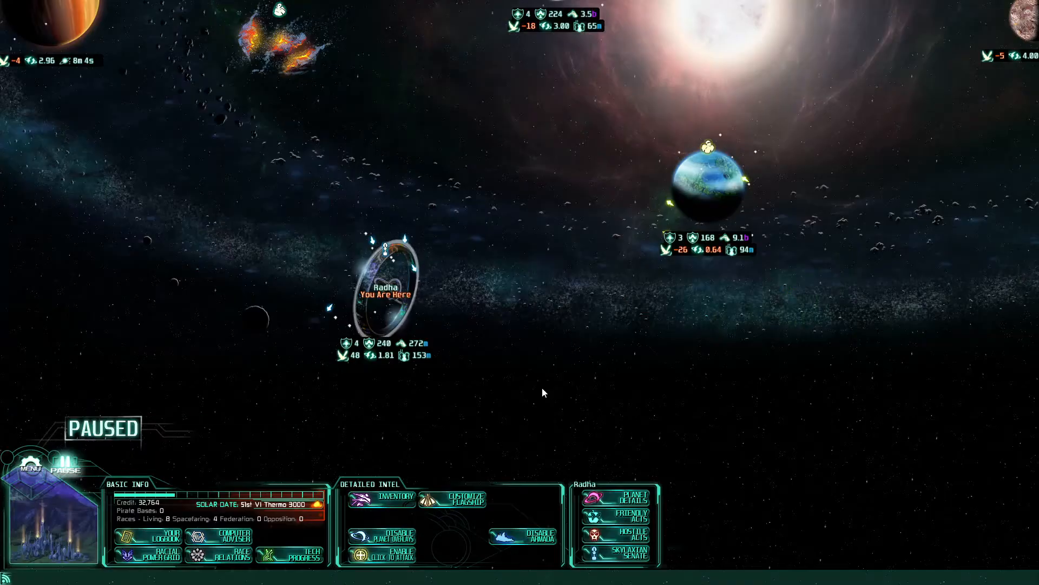
# Set up a Learn From Race mission on Radha for Improved Textbooks (1 month)
pyautogui.click(626, 521)
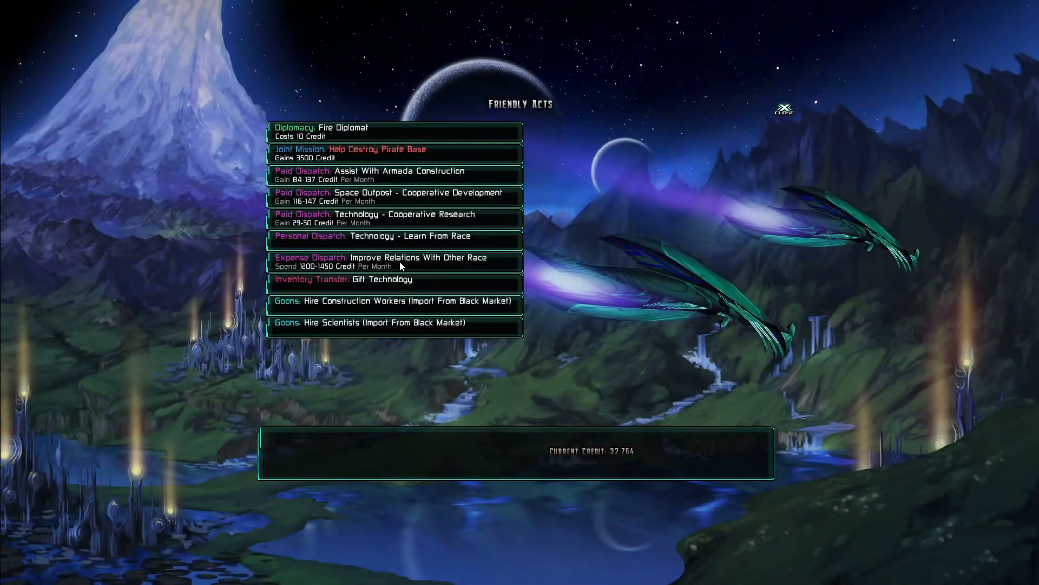
pyautogui.click(411, 235)
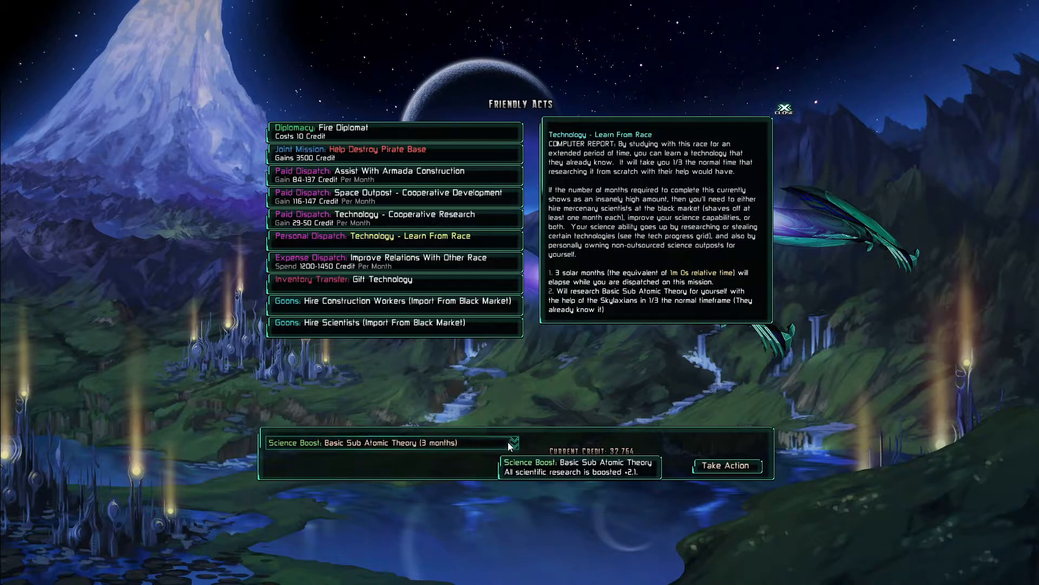
pyautogui.click(514, 442)
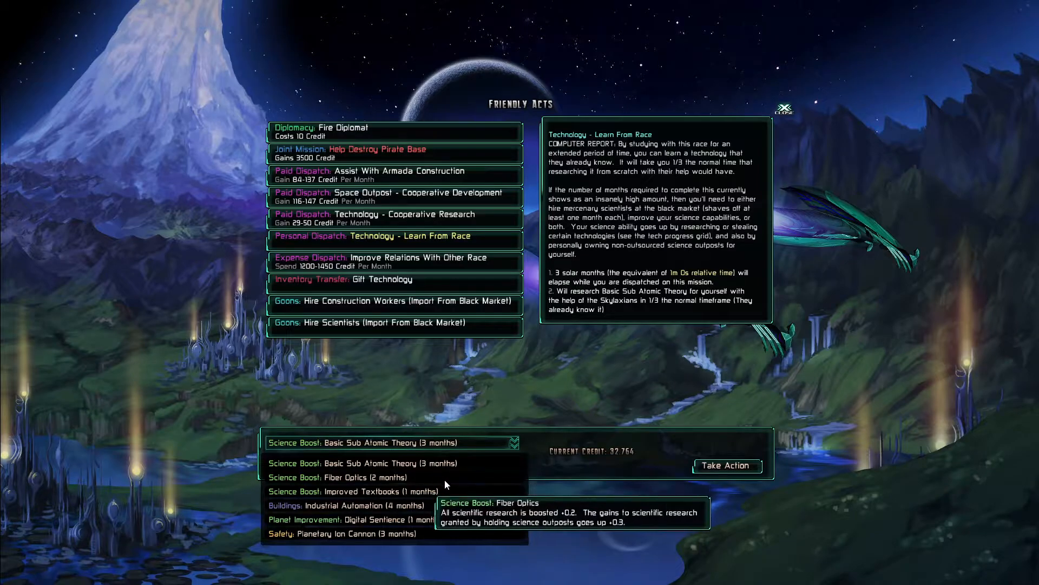
pyautogui.moveTo(435, 526)
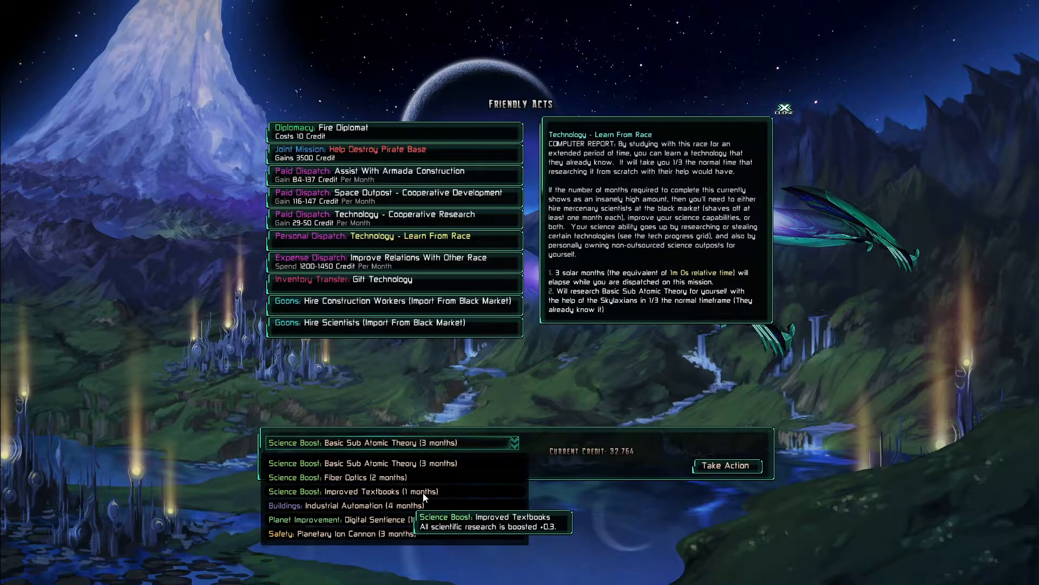
pyautogui.click(358, 491)
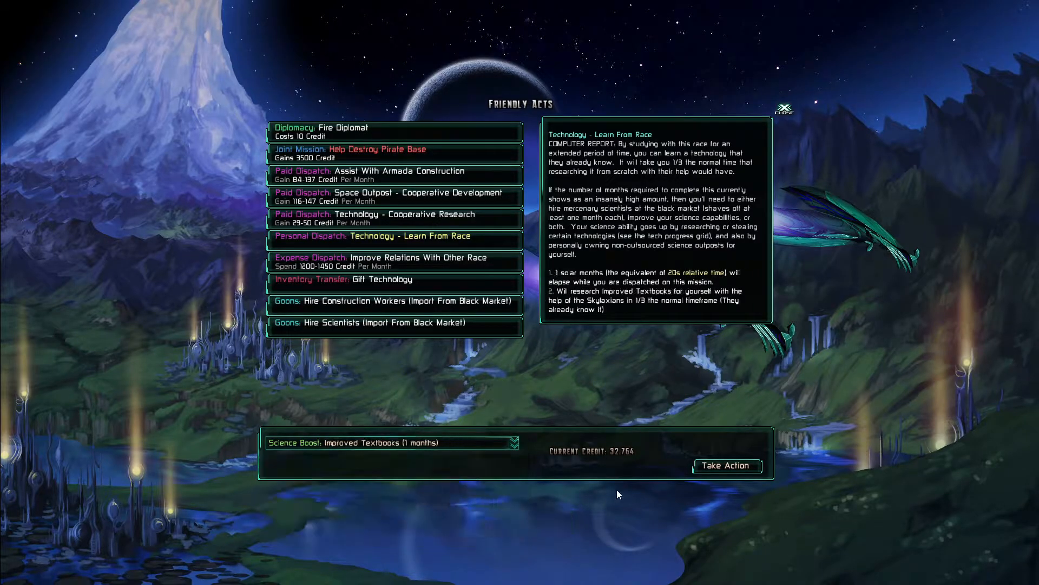
pyautogui.click(727, 465)
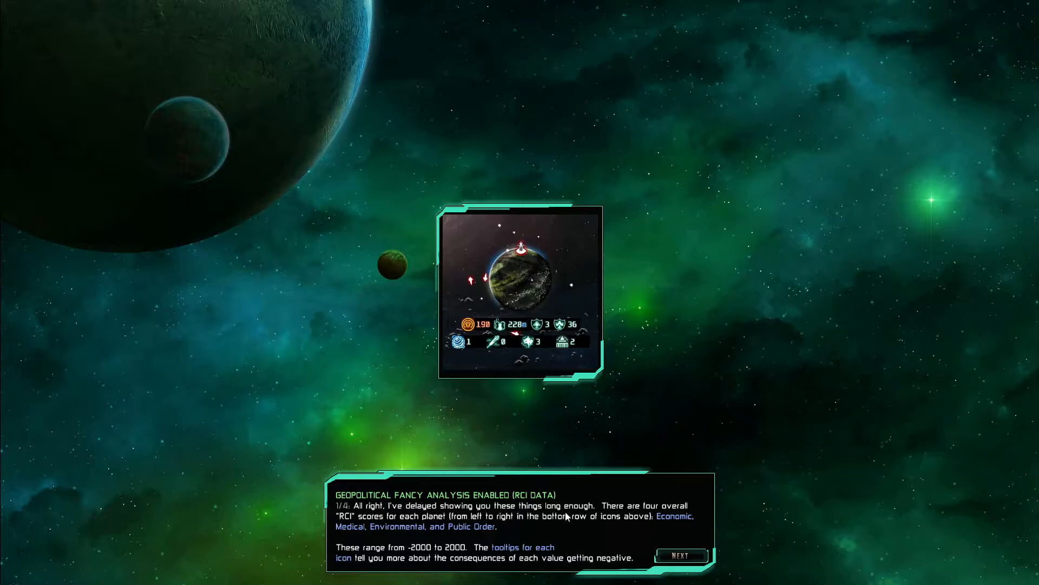
pyautogui.moveTo(452, 527)
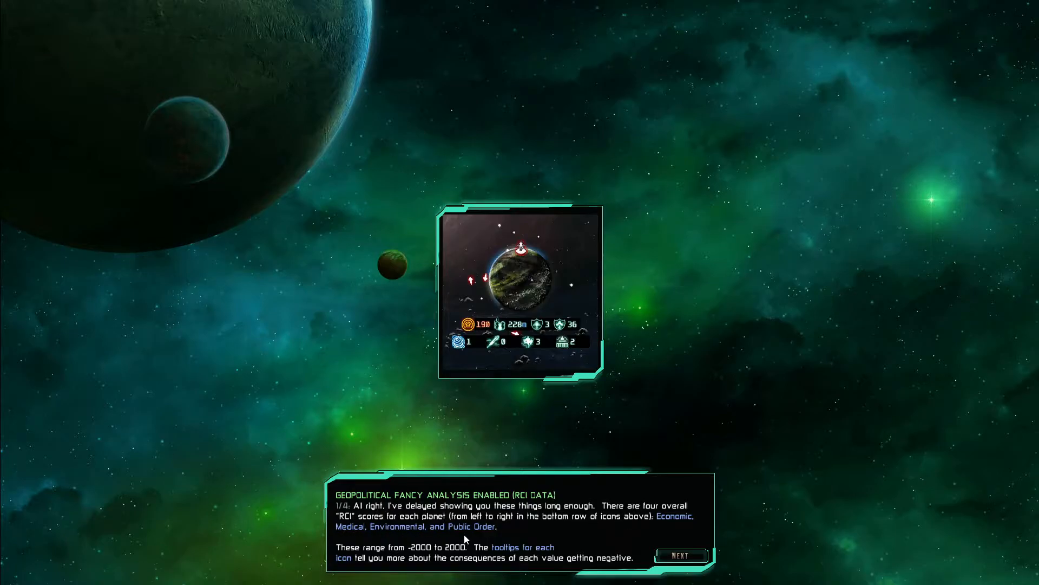
pyautogui.moveTo(408, 556)
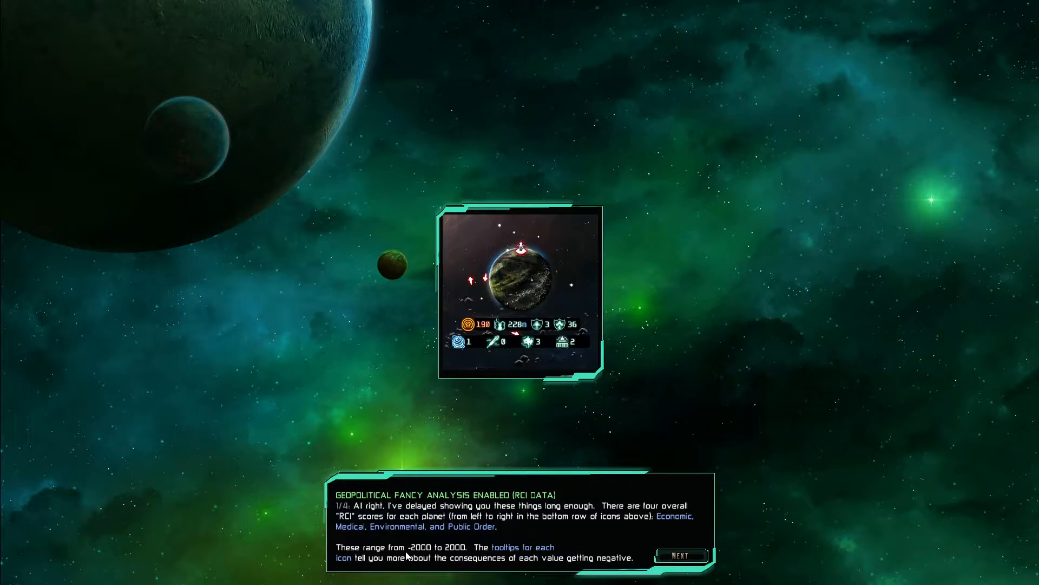
pyautogui.moveTo(510, 546)
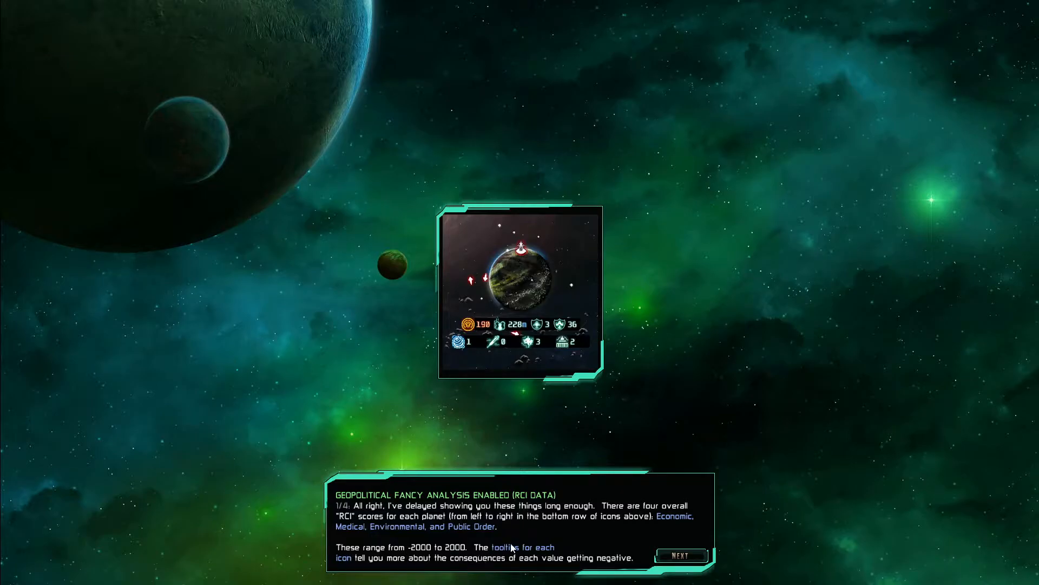
pyautogui.moveTo(451, 565)
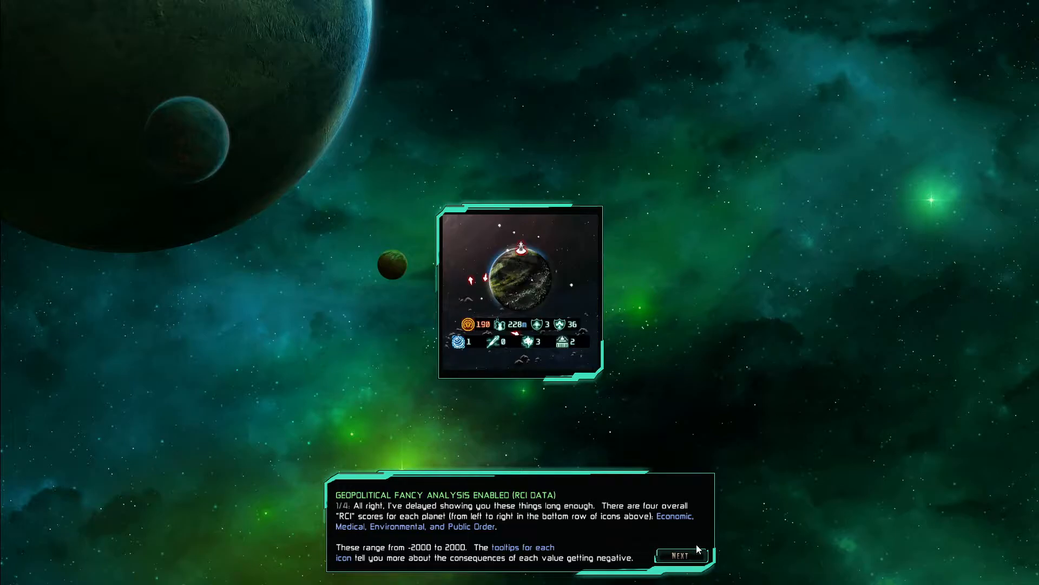
# Advance the RCI tutorial to page 2 of 4 on planetary quality of life
pyautogui.click(681, 555)
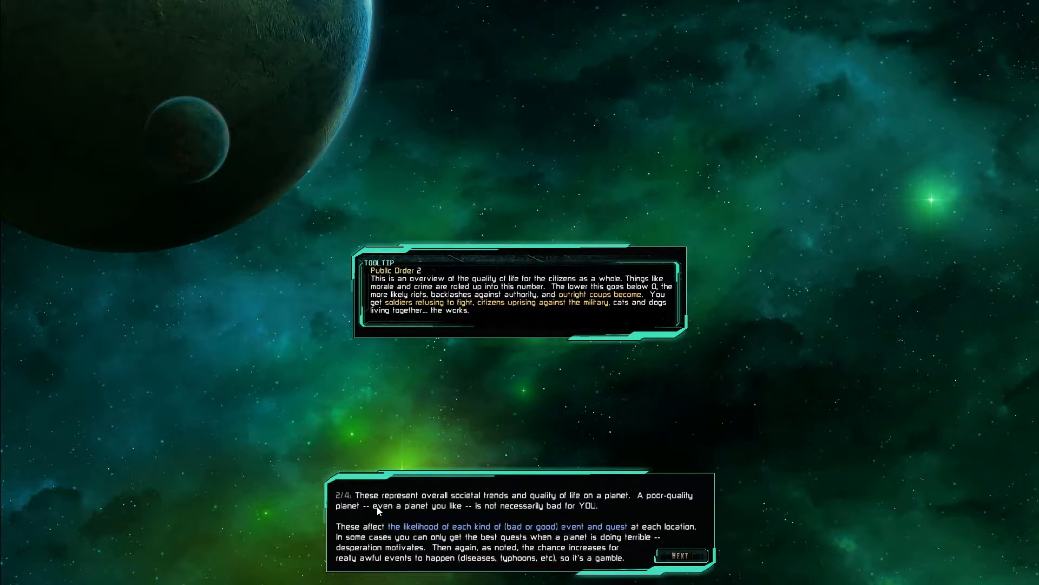
pyautogui.moveTo(366, 535)
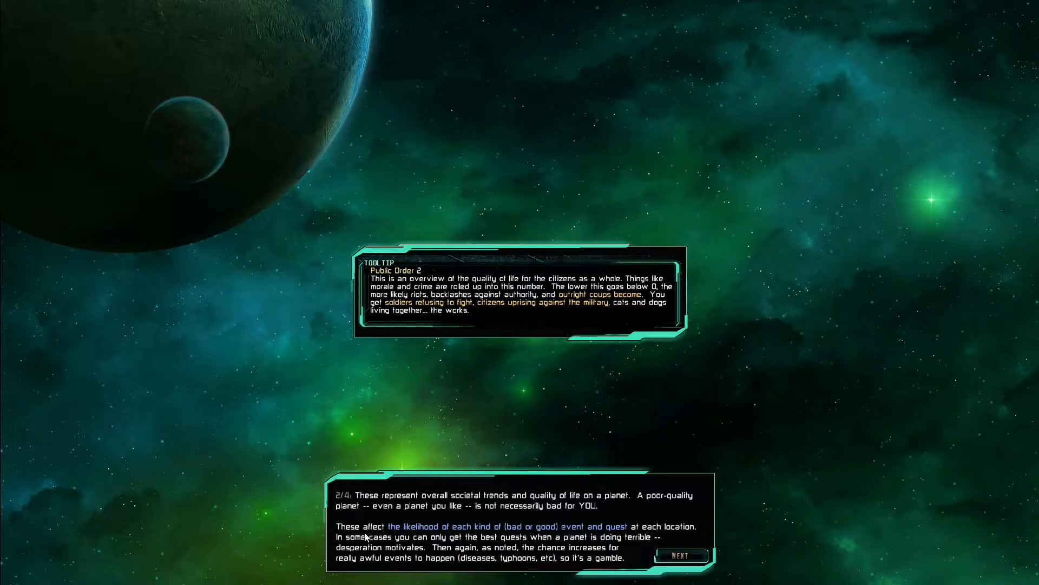
pyautogui.moveTo(482, 531)
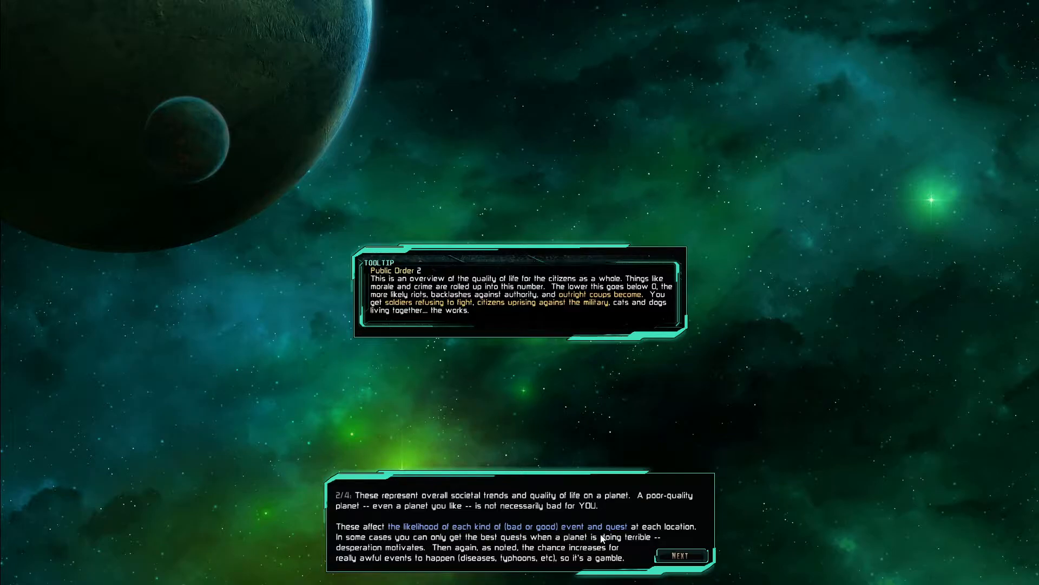
pyautogui.moveTo(424, 538)
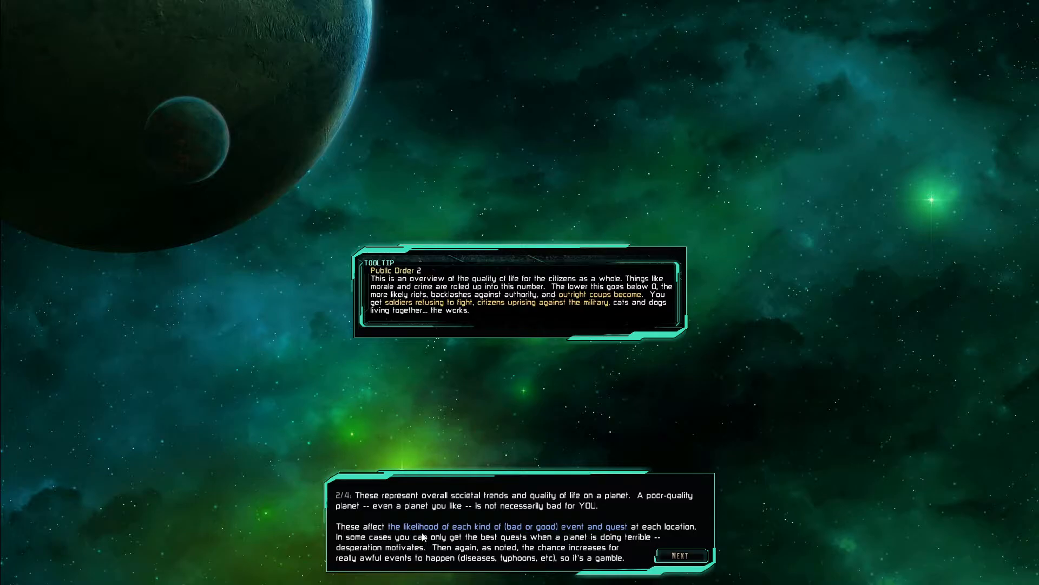
pyautogui.moveTo(552, 557)
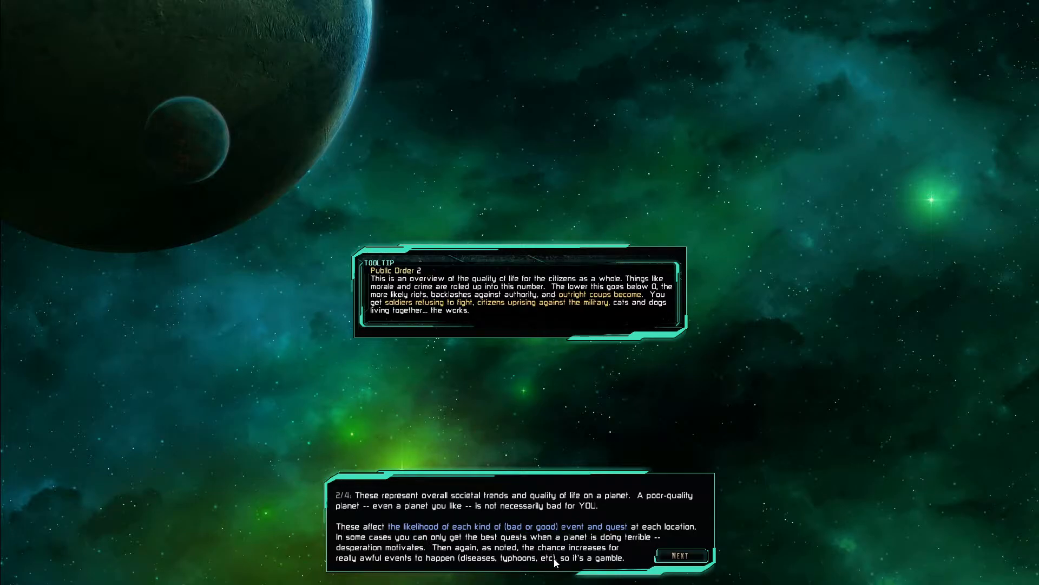
pyautogui.moveTo(405, 561)
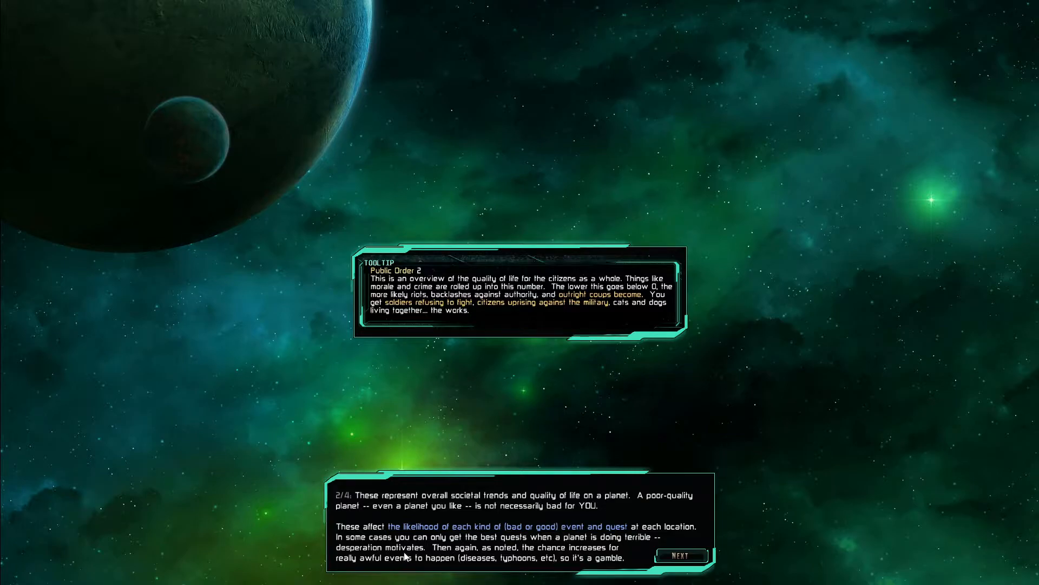
pyautogui.moveTo(360, 569)
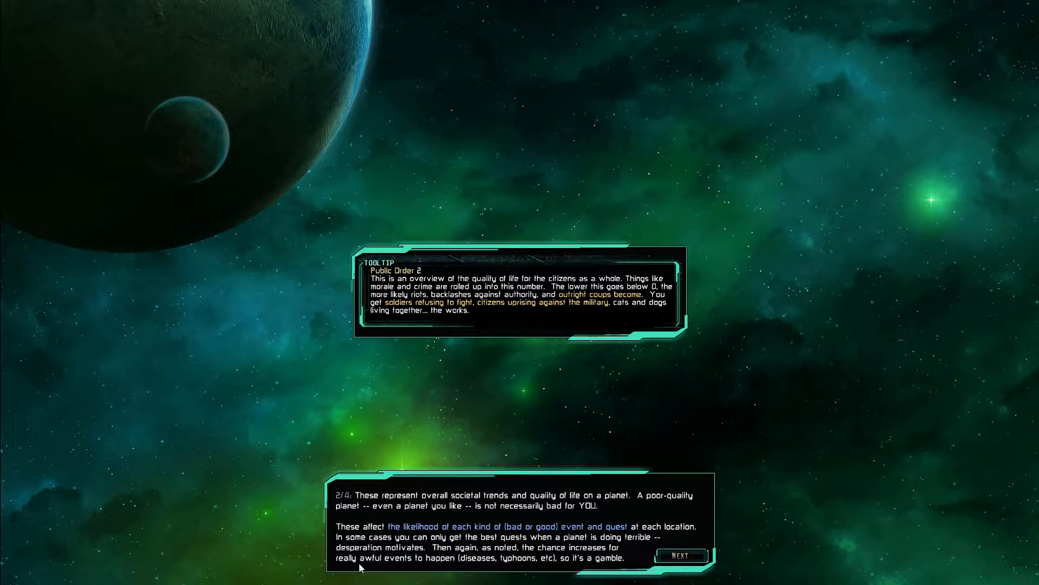
pyautogui.moveTo(440, 571)
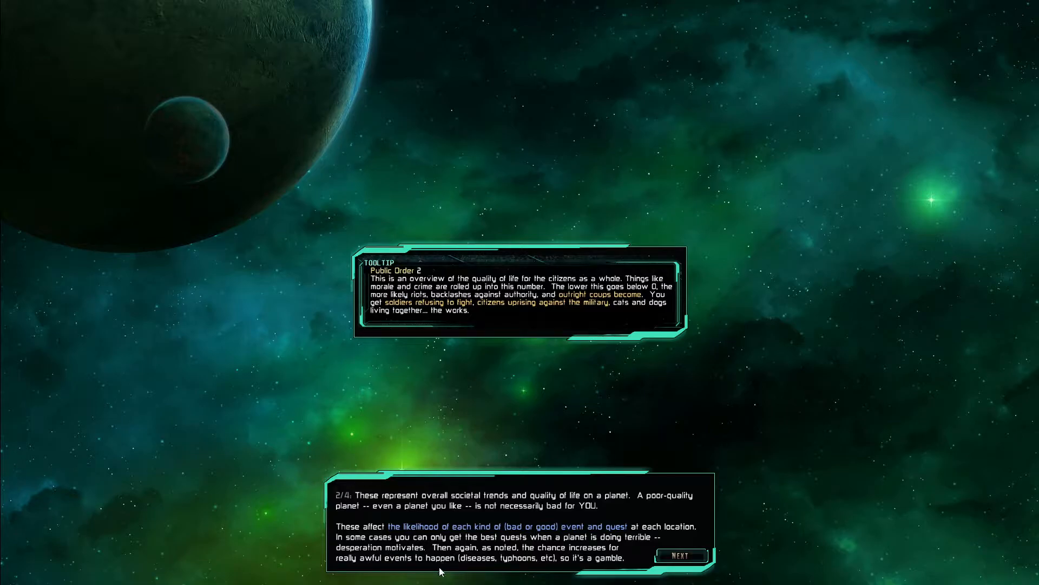
pyautogui.moveTo(469, 568)
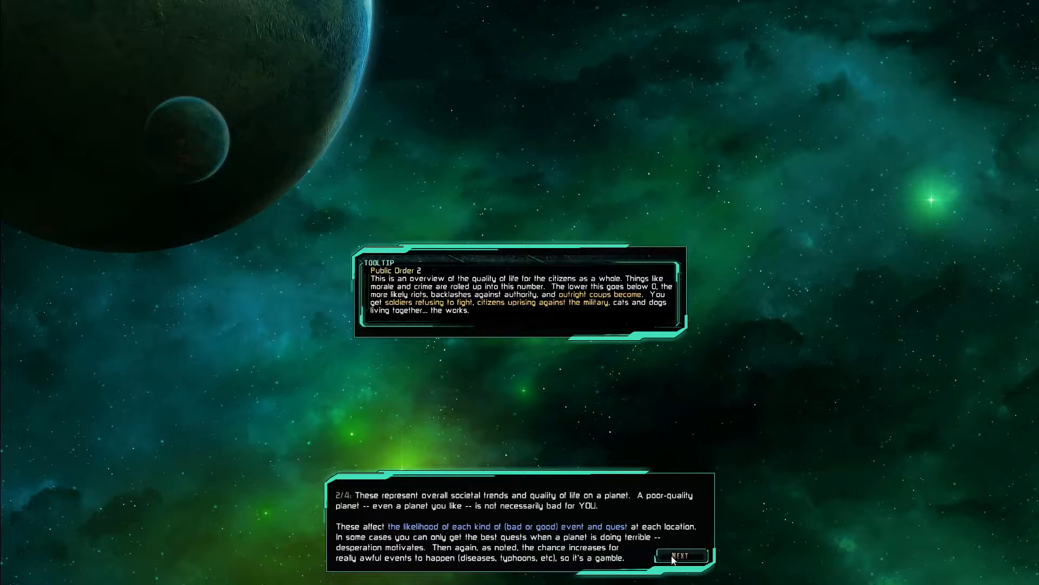
# Page through the RCI tutorial to page 4/4 and reveal its full text
pyautogui.click(681, 555)
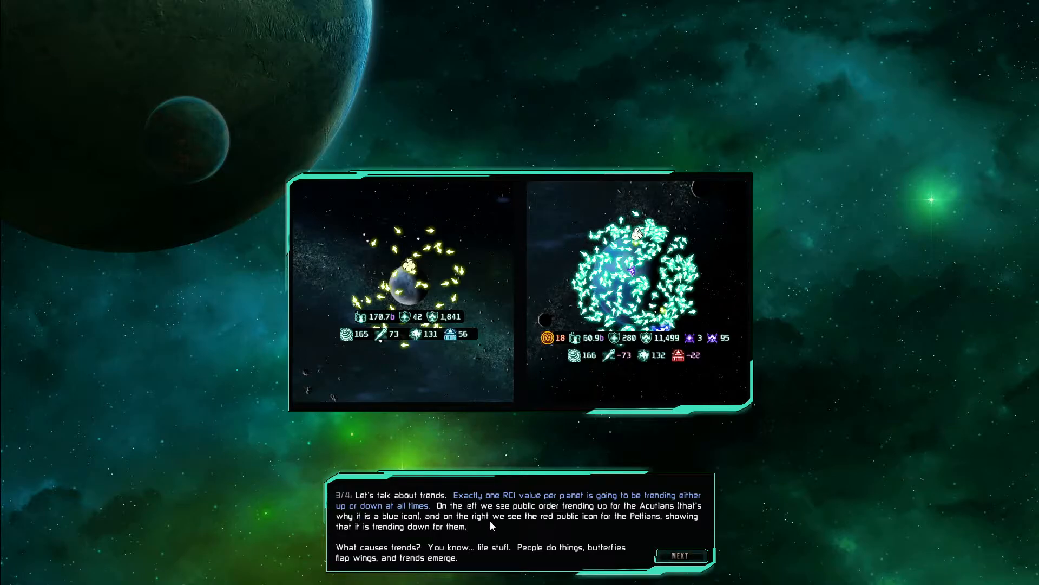
pyautogui.moveTo(642, 521)
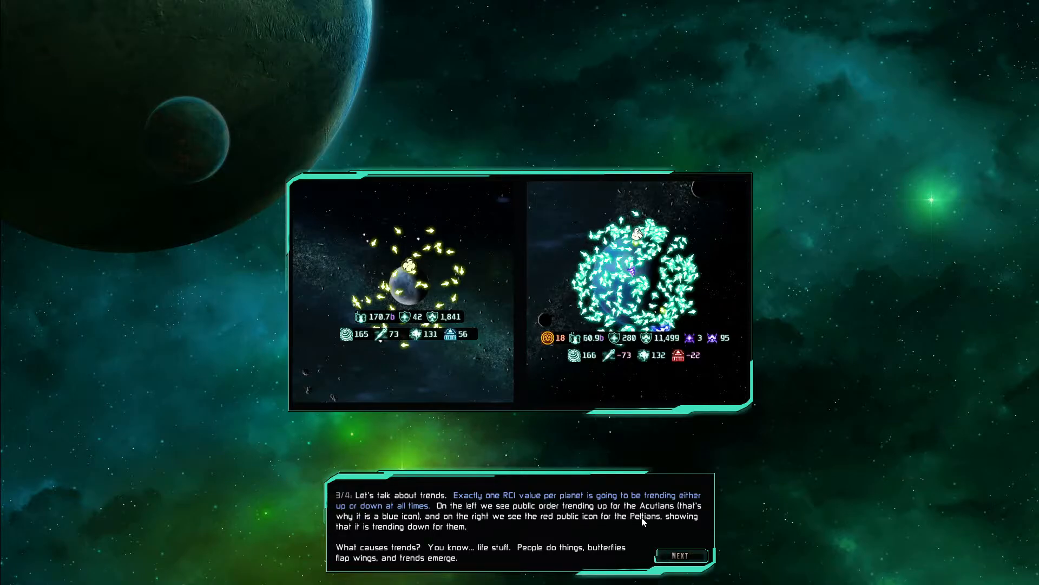
pyautogui.moveTo(460, 531)
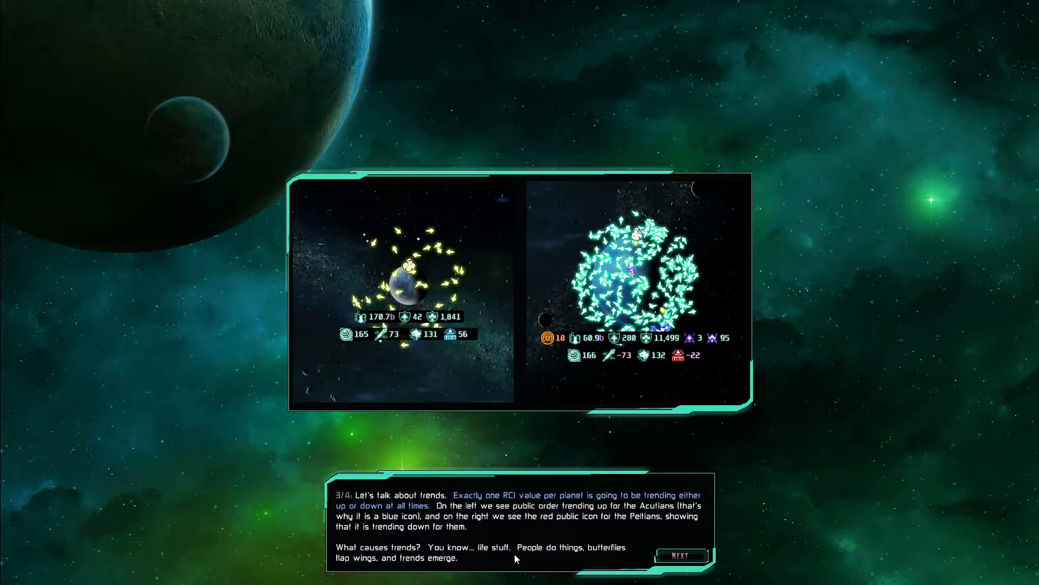
pyautogui.moveTo(508, 566)
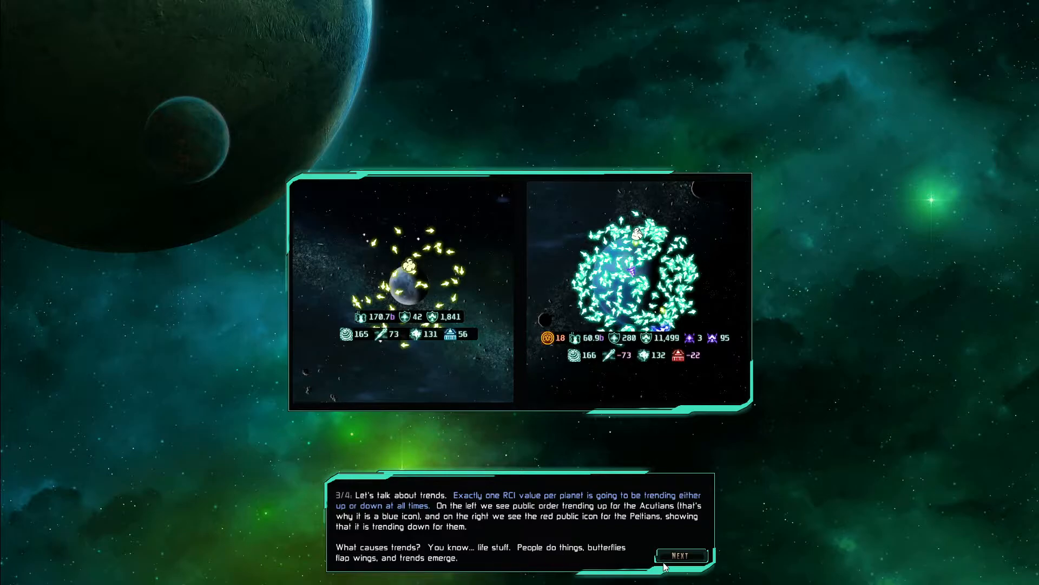
pyautogui.click(681, 555)
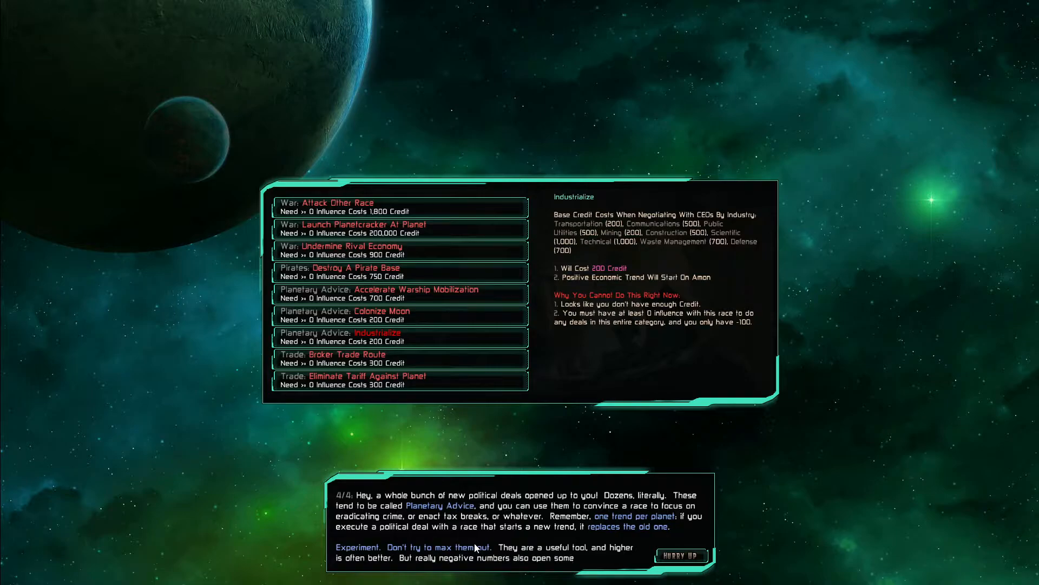
pyautogui.click(681, 554)
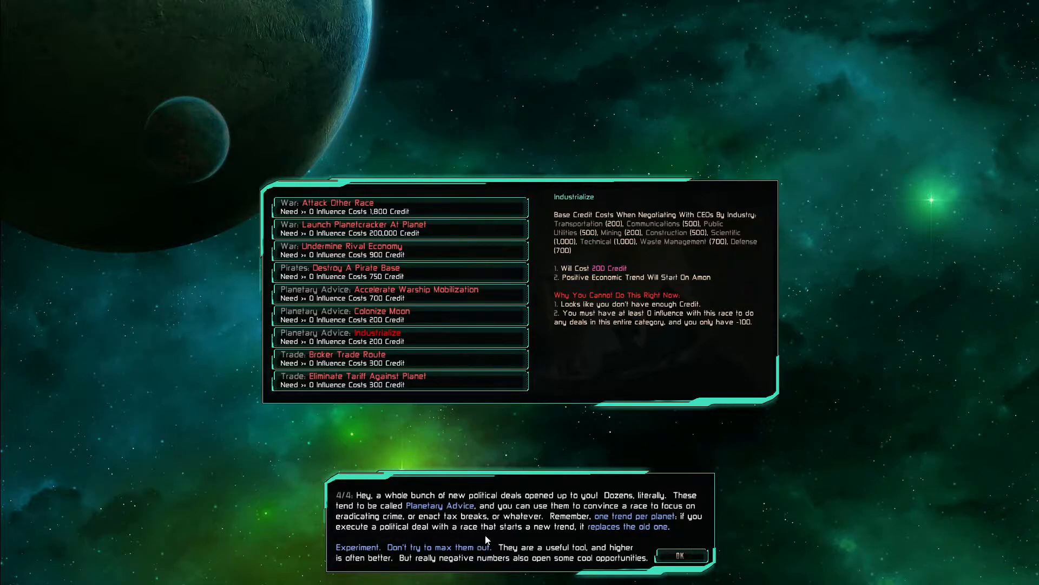
pyautogui.moveTo(564, 545)
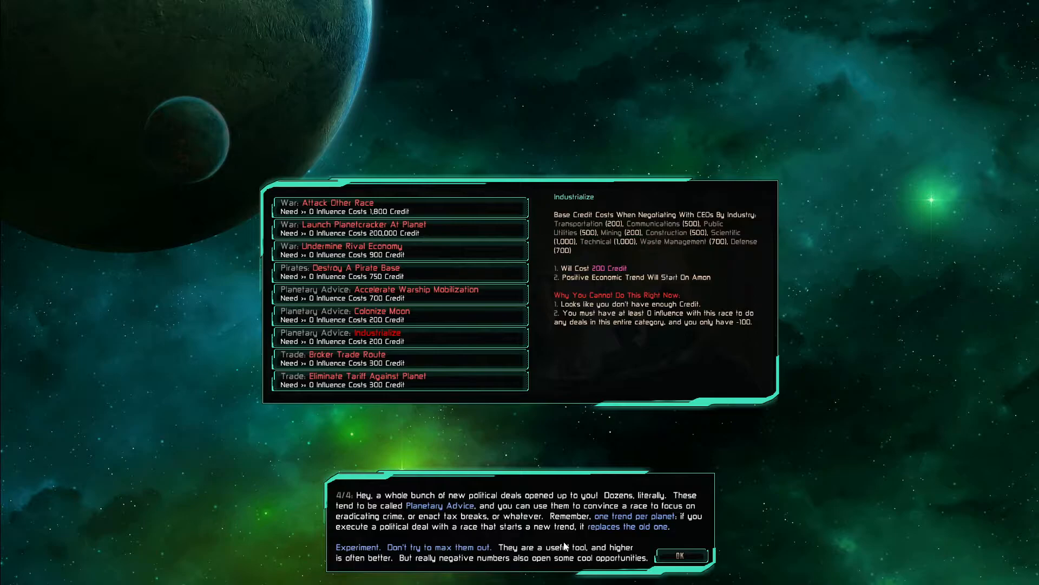
pyautogui.moveTo(554, 552)
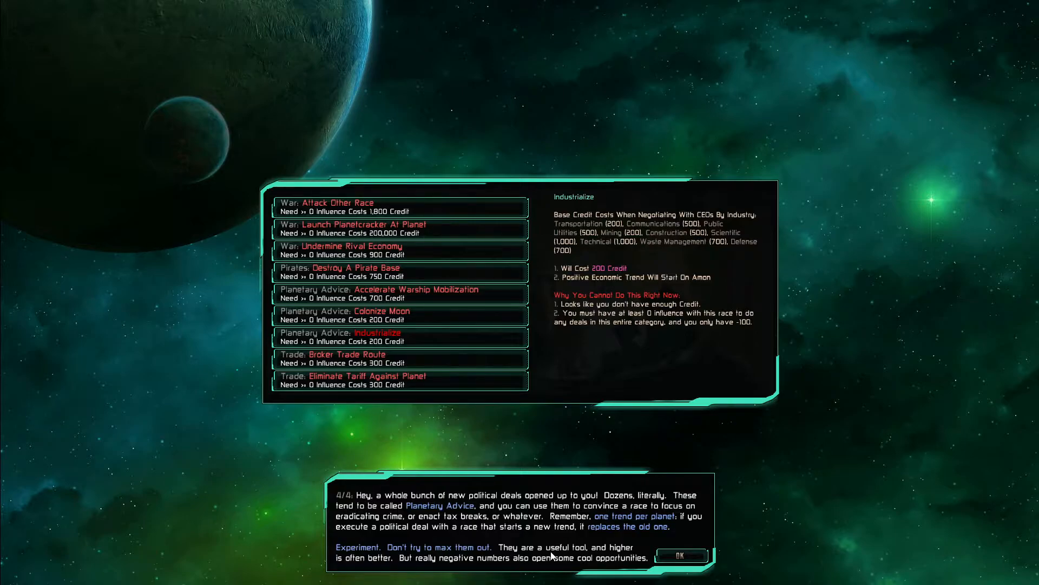
pyautogui.moveTo(508, 562)
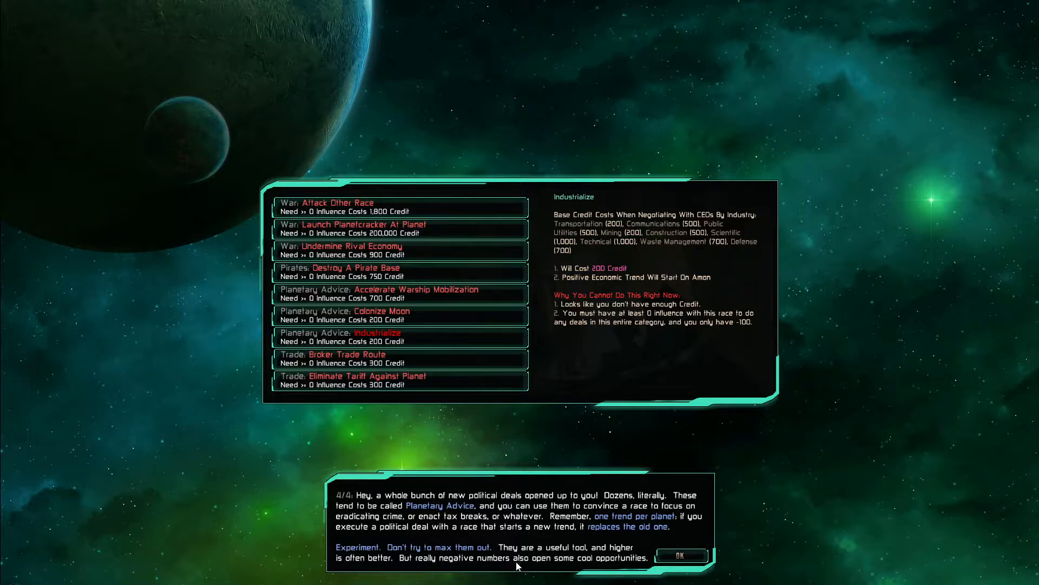
pyautogui.moveTo(505, 569)
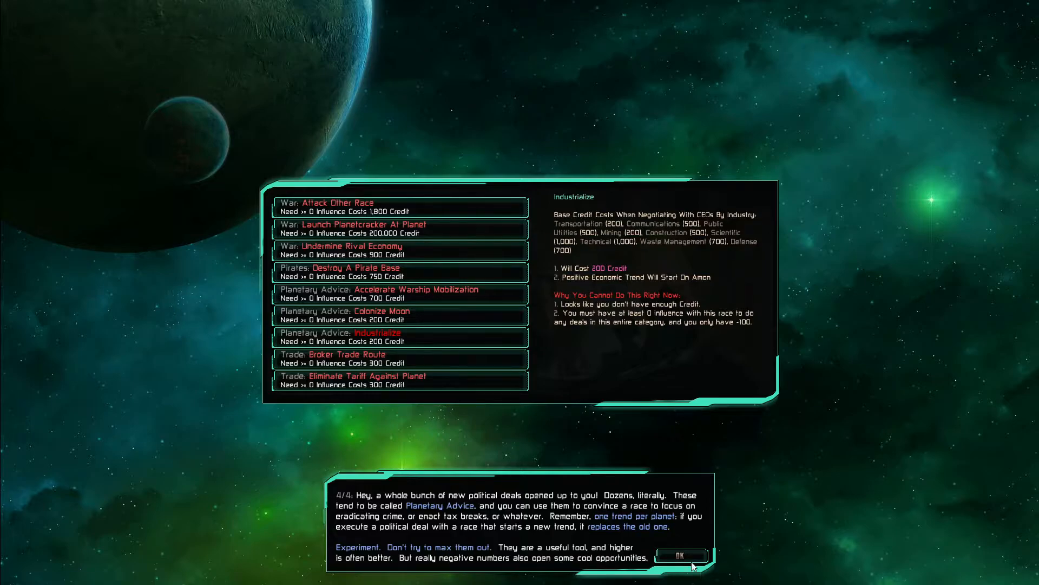
# Dismiss the tutorial and contract results, then set up sharing Basic Sub Atomic Theory with Pelians
pyautogui.click(681, 555)
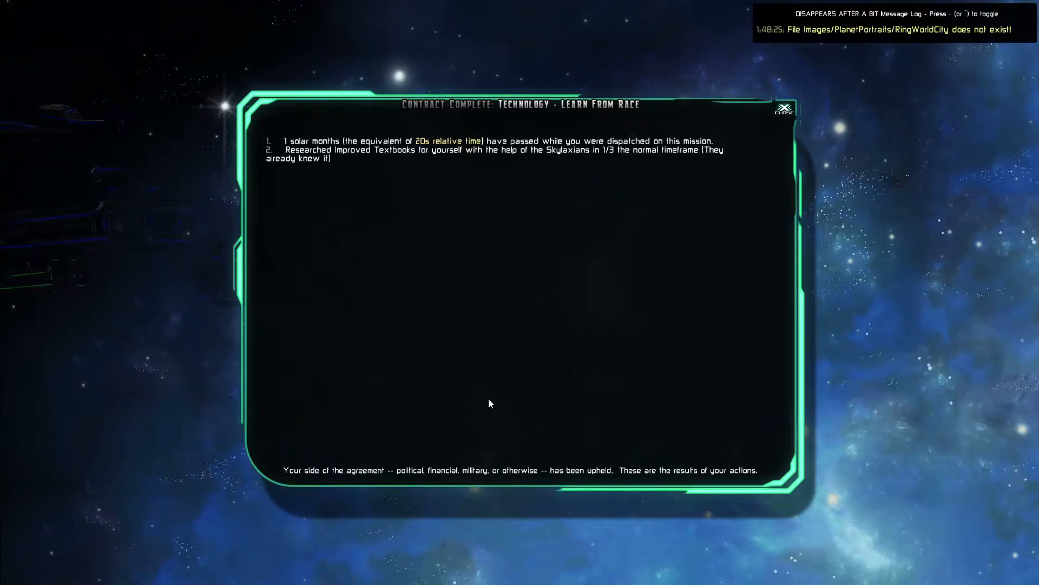
pyautogui.click(785, 107)
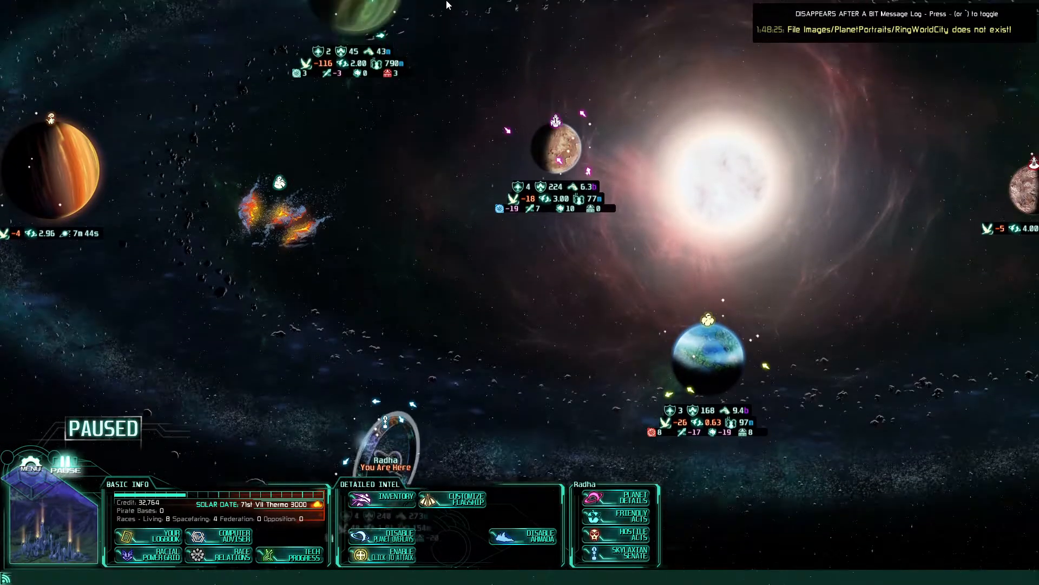
pyautogui.click(632, 552)
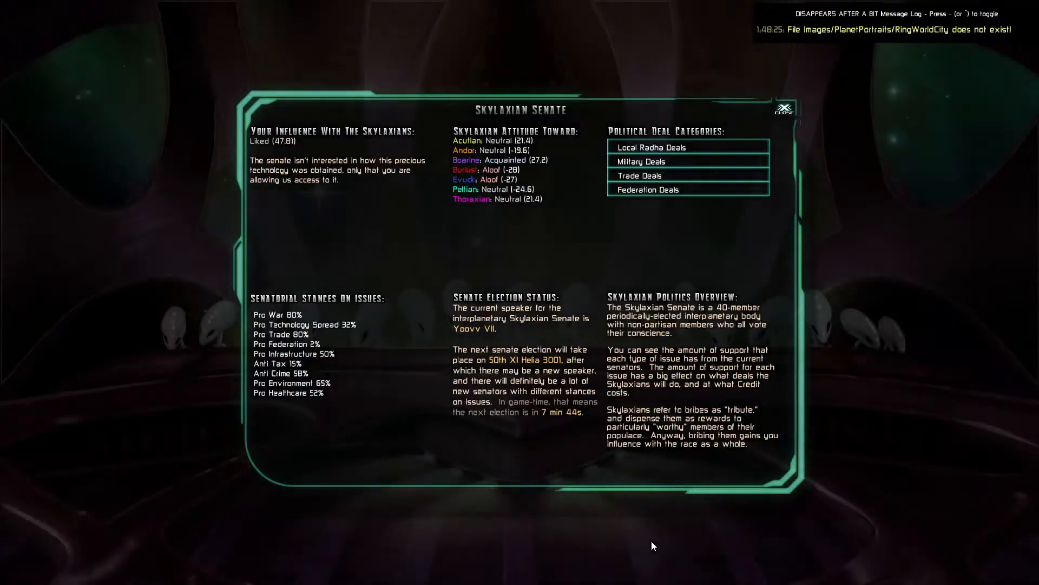
pyautogui.click(639, 175)
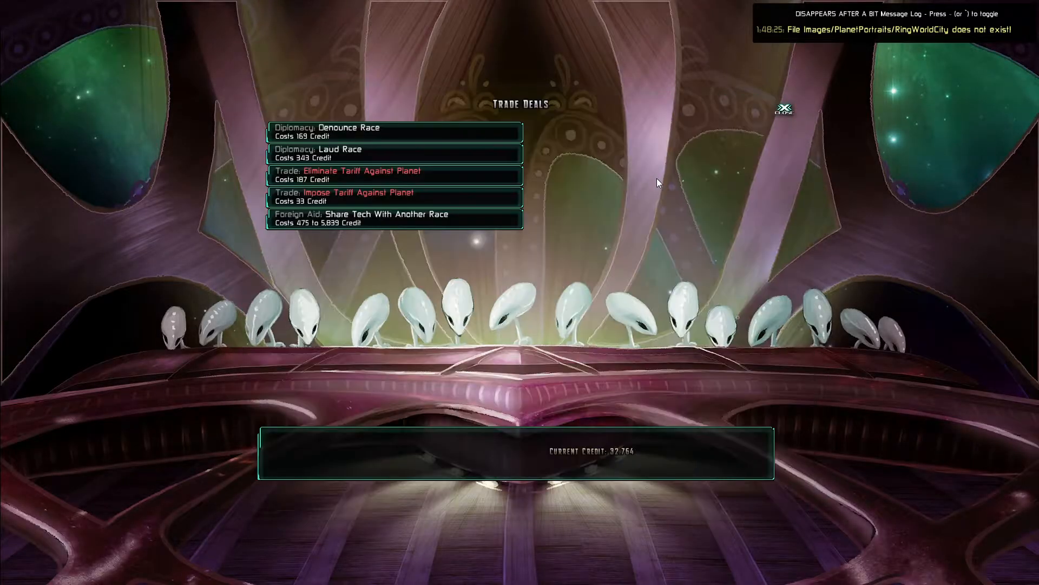
pyautogui.click(395, 218)
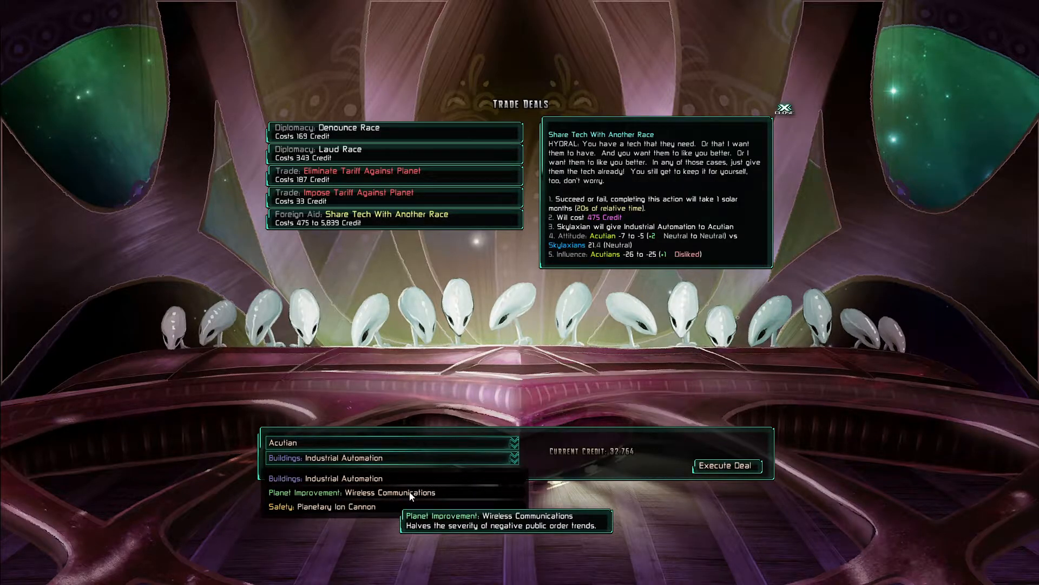
pyautogui.moveTo(398, 443)
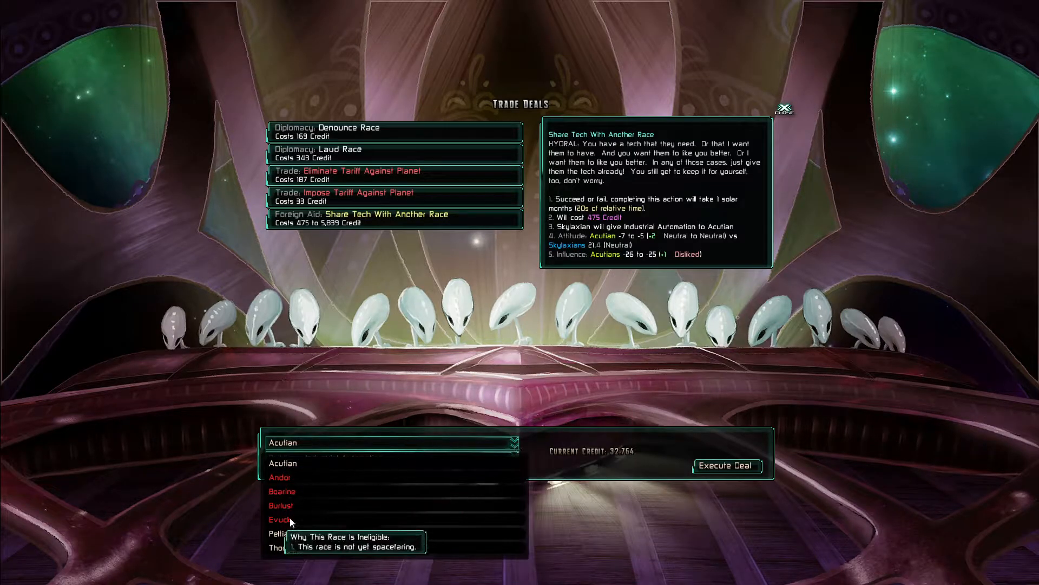
pyautogui.click(299, 533)
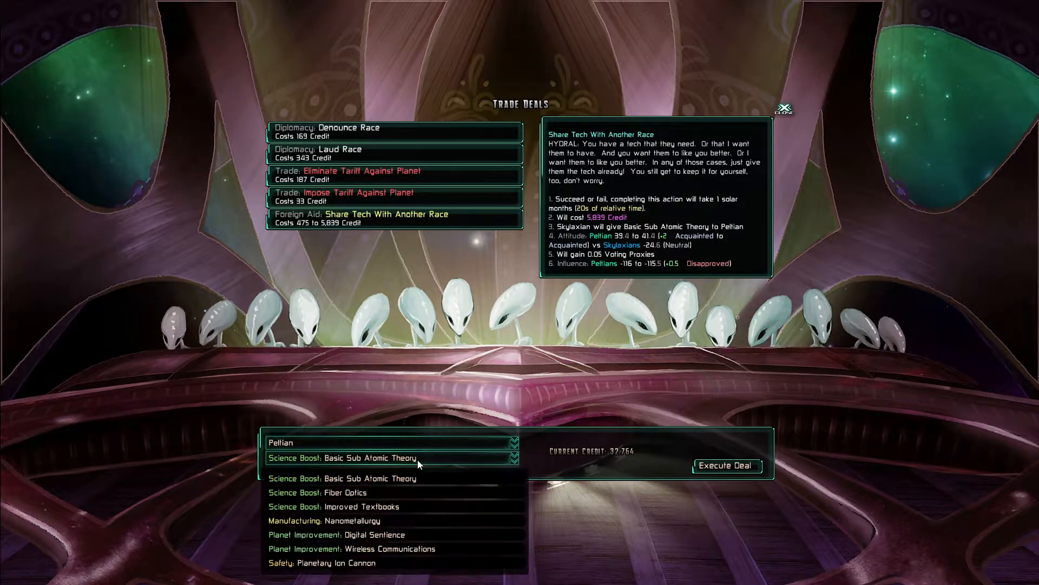
pyautogui.moveTo(378, 509)
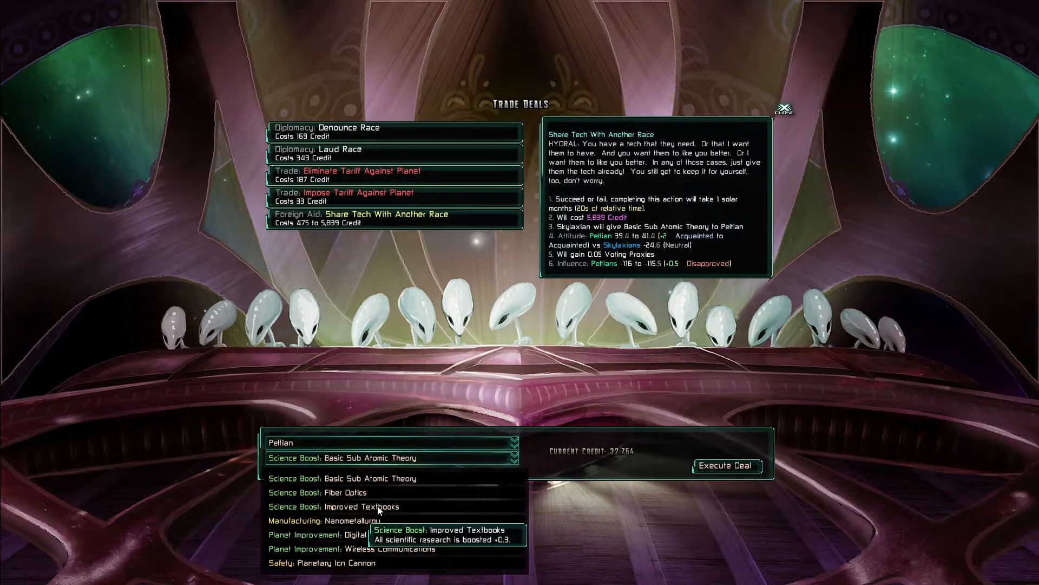
pyautogui.moveTo(344, 497)
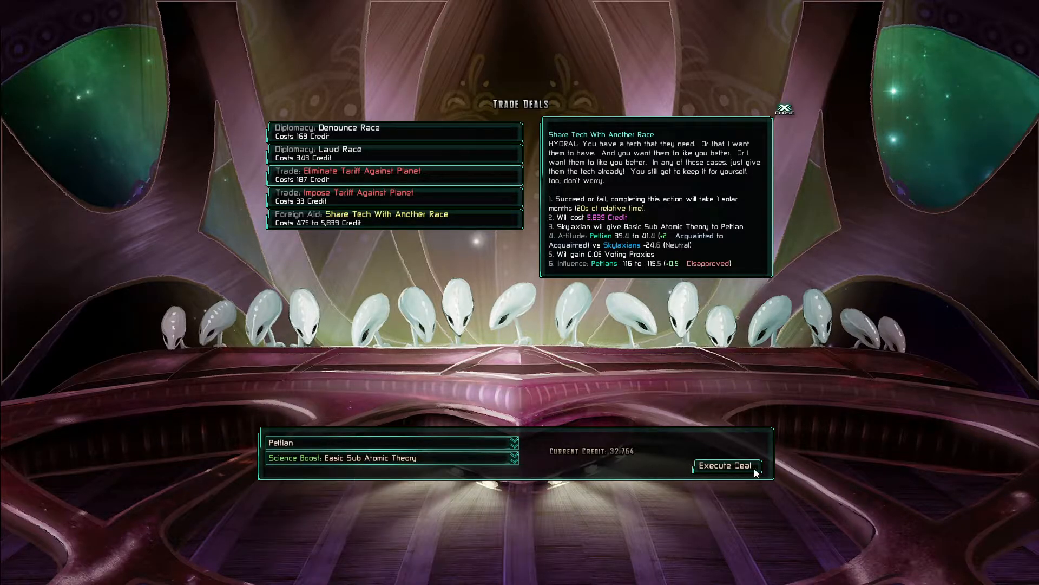
# Execute the Basic Sub Atomic Theory deal for 5,839 credit and close the Skylaxian Senate
pyautogui.click(727, 466)
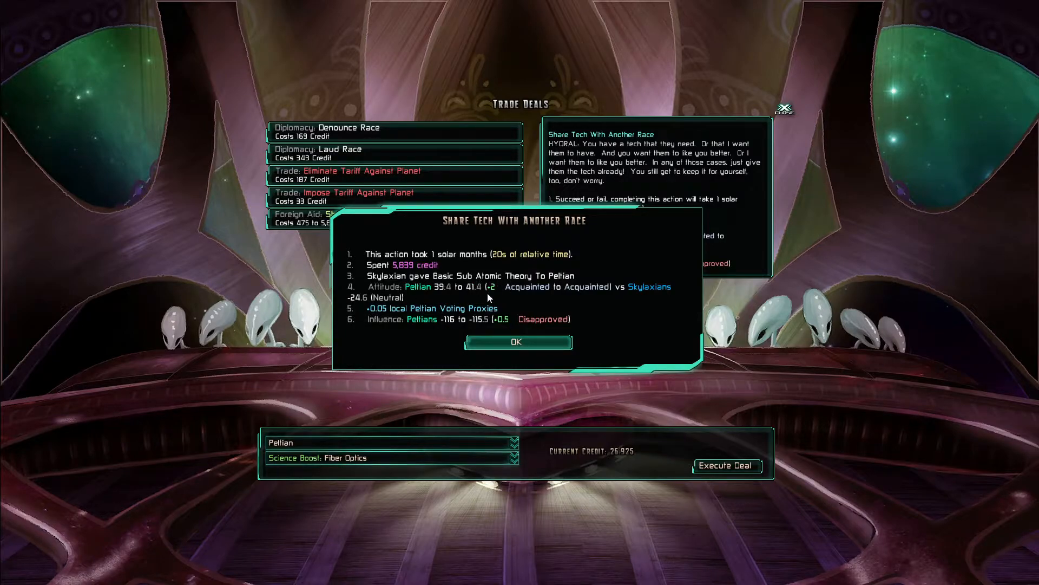
pyautogui.moveTo(527, 294)
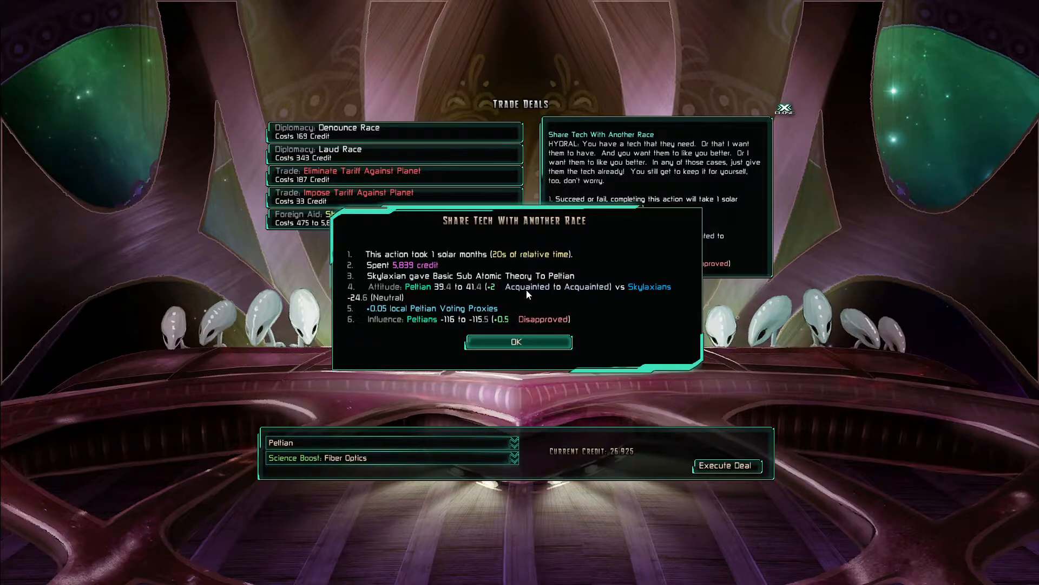
pyautogui.moveTo(430, 307)
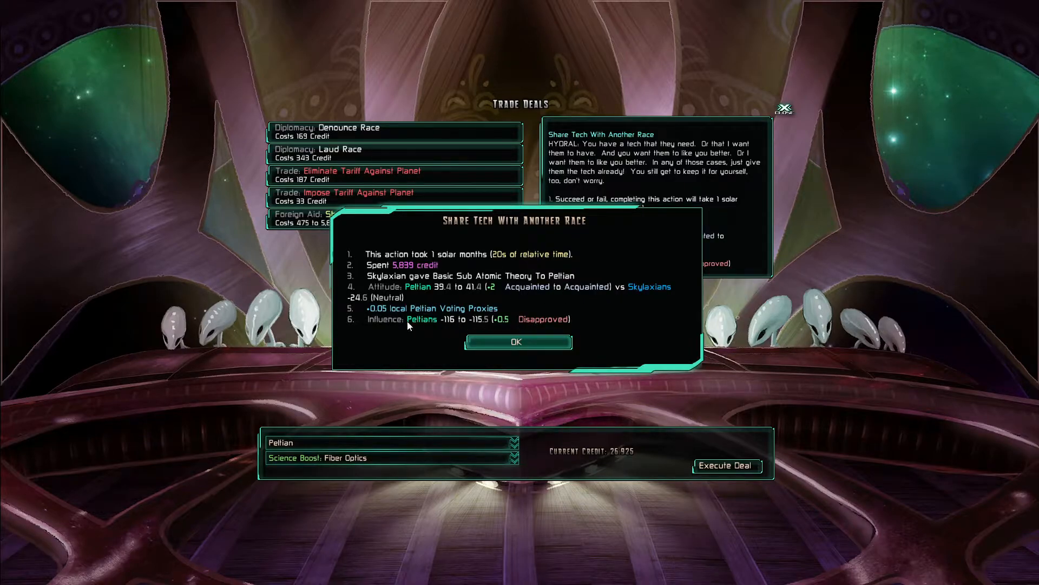
pyautogui.click(517, 342)
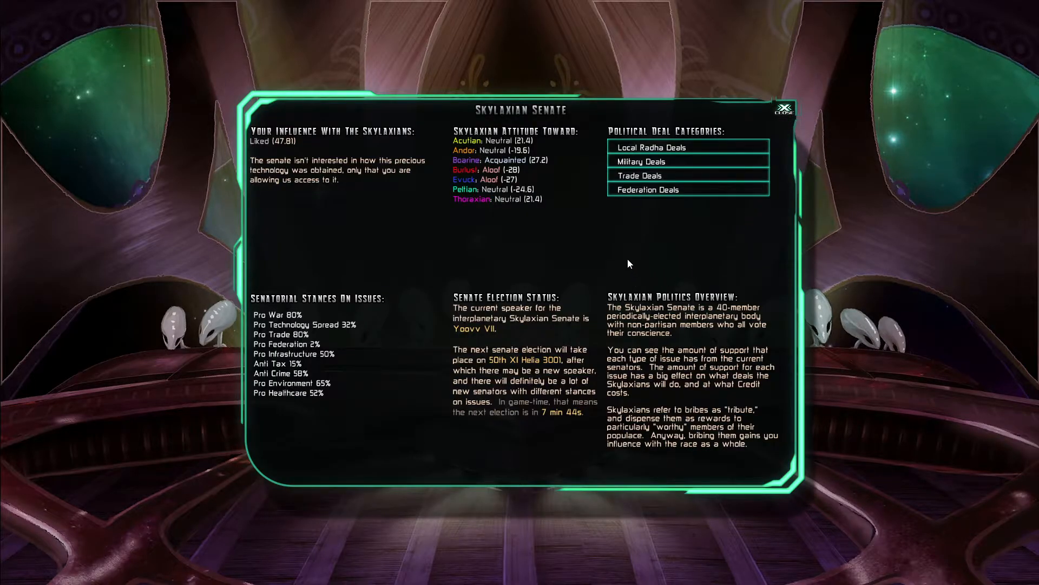
pyautogui.click(784, 110)
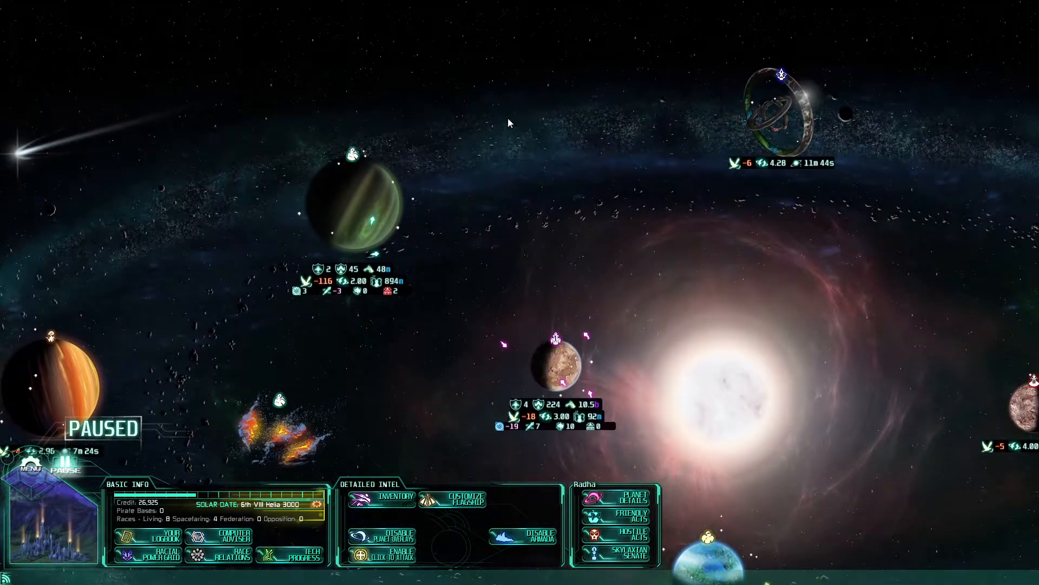
# Scroll the galaxy map while moving the ship from Radha toward Pallas
pyautogui.scroll(-3)
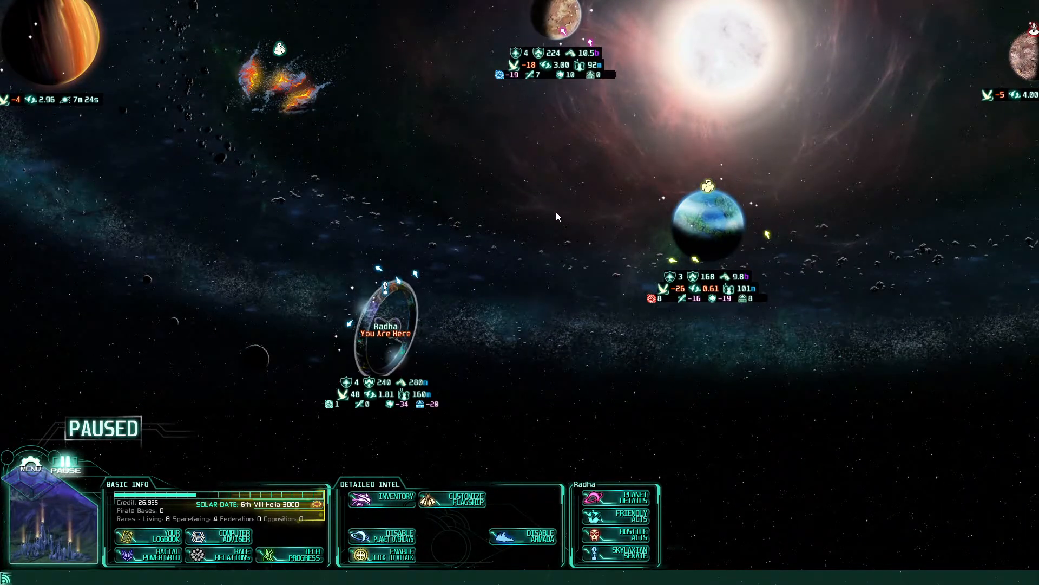
pyautogui.moveTo(472, 425)
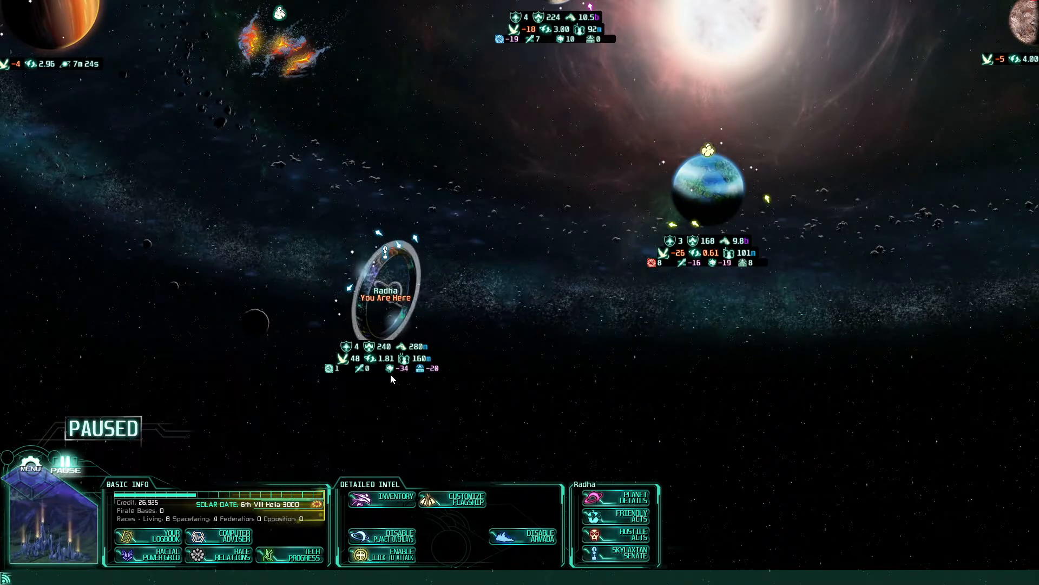
pyautogui.moveTo(426, 422)
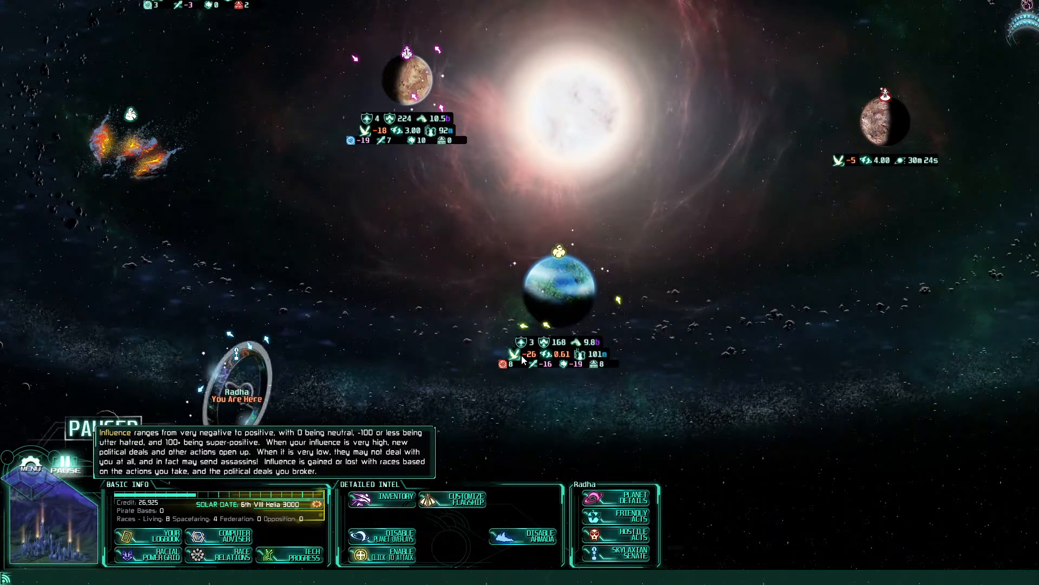
pyautogui.moveTo(558, 364)
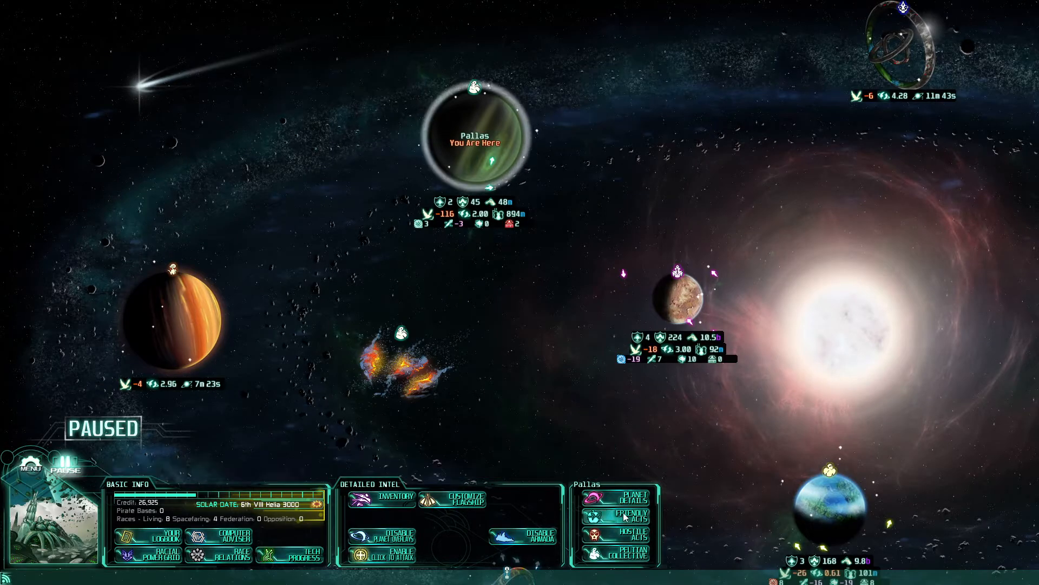
pyautogui.click(624, 519)
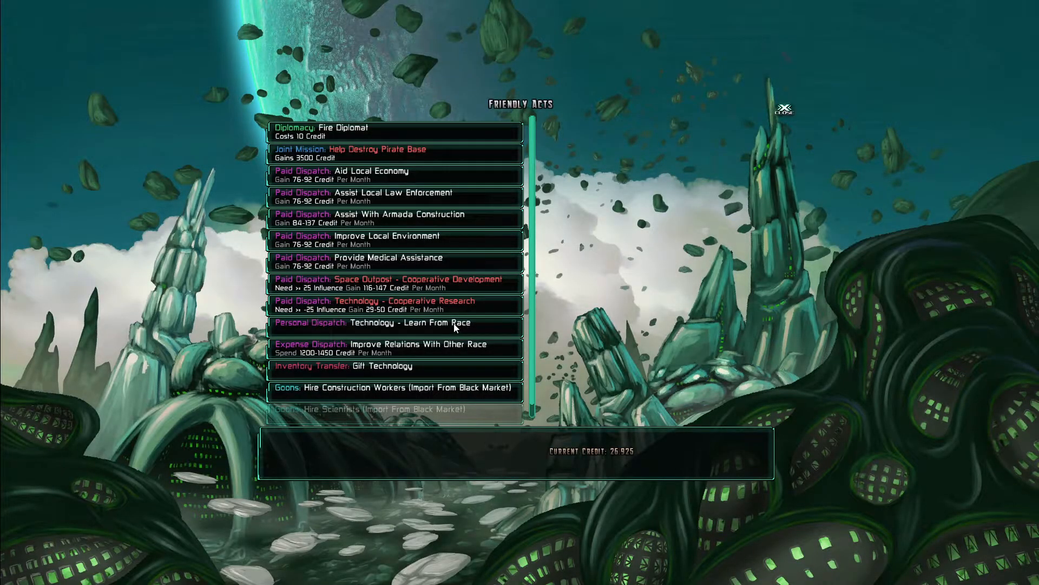
pyautogui.click(411, 323)
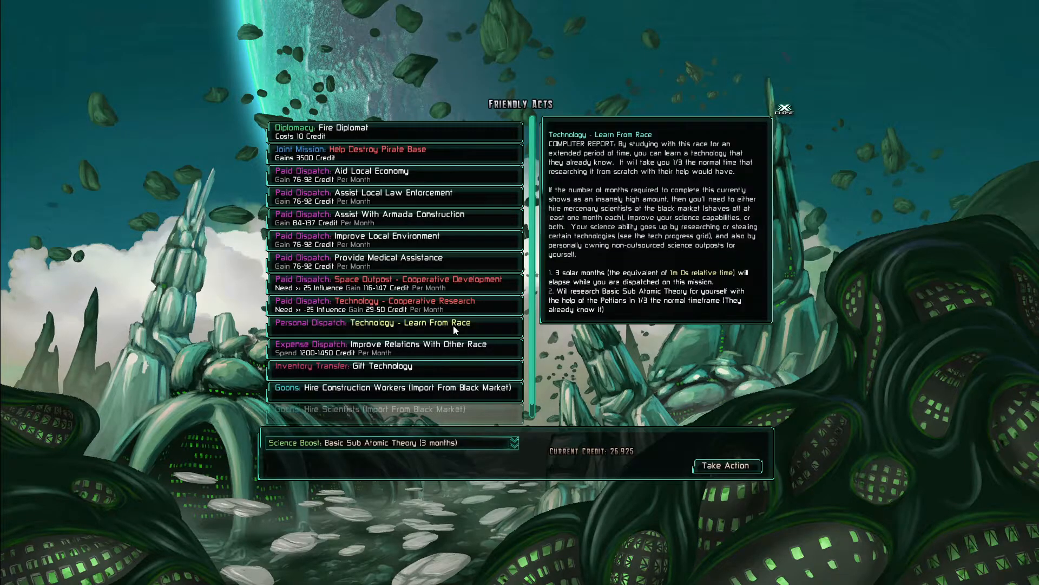
pyautogui.moveTo(516, 443)
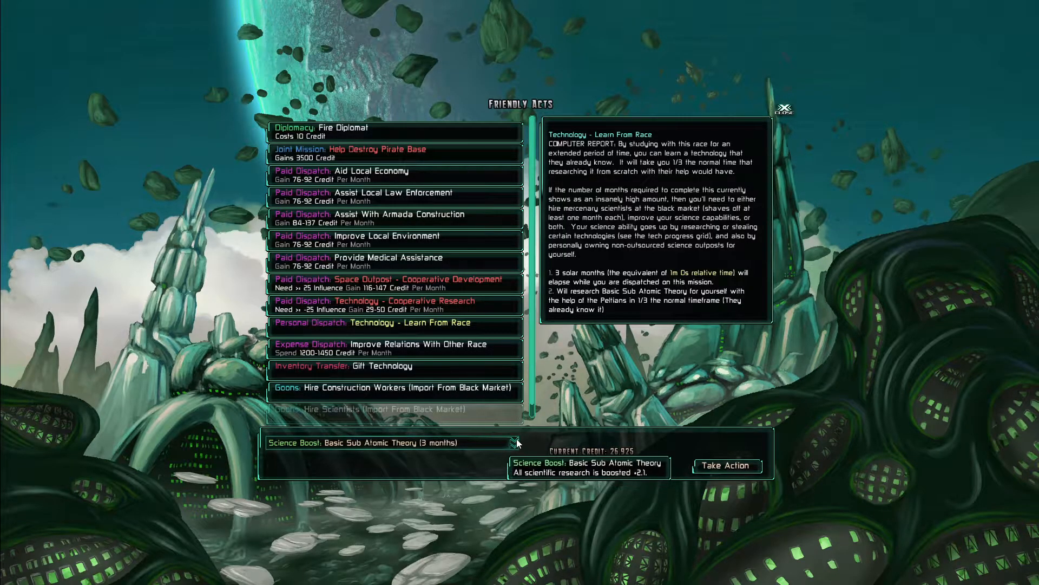
pyautogui.click(514, 443)
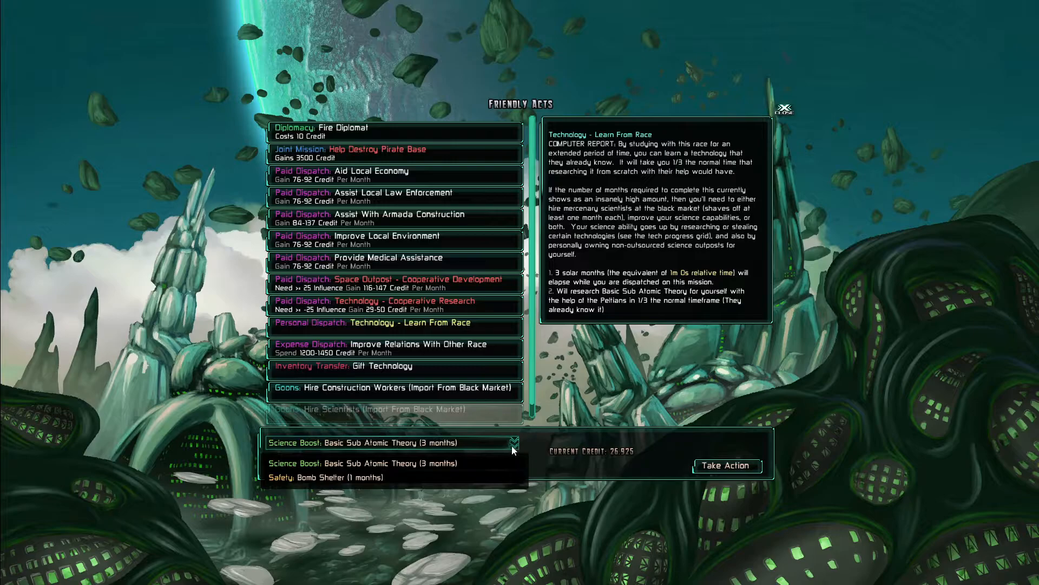
pyautogui.moveTo(429, 463)
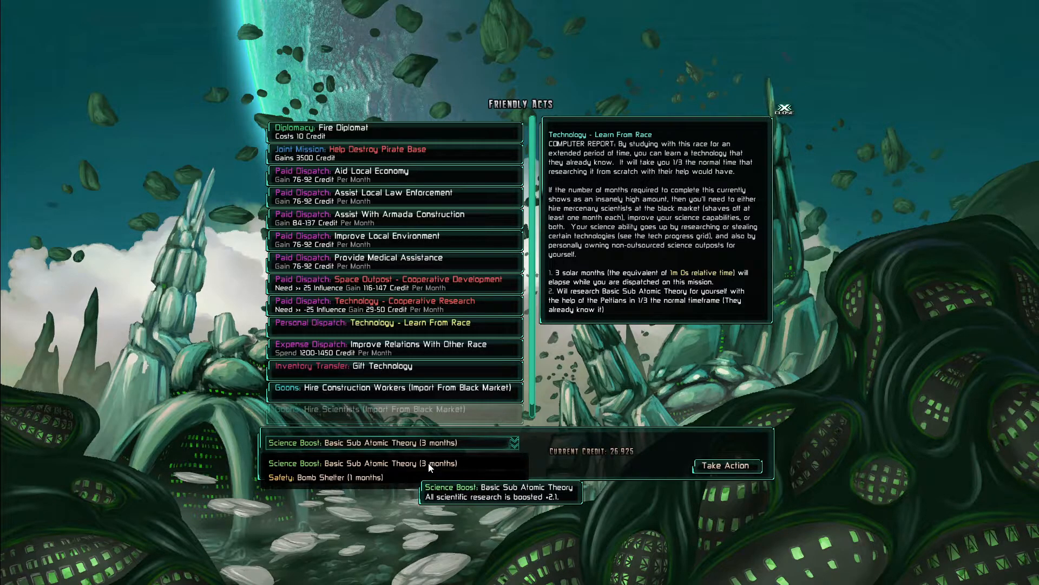
pyautogui.click(783, 107)
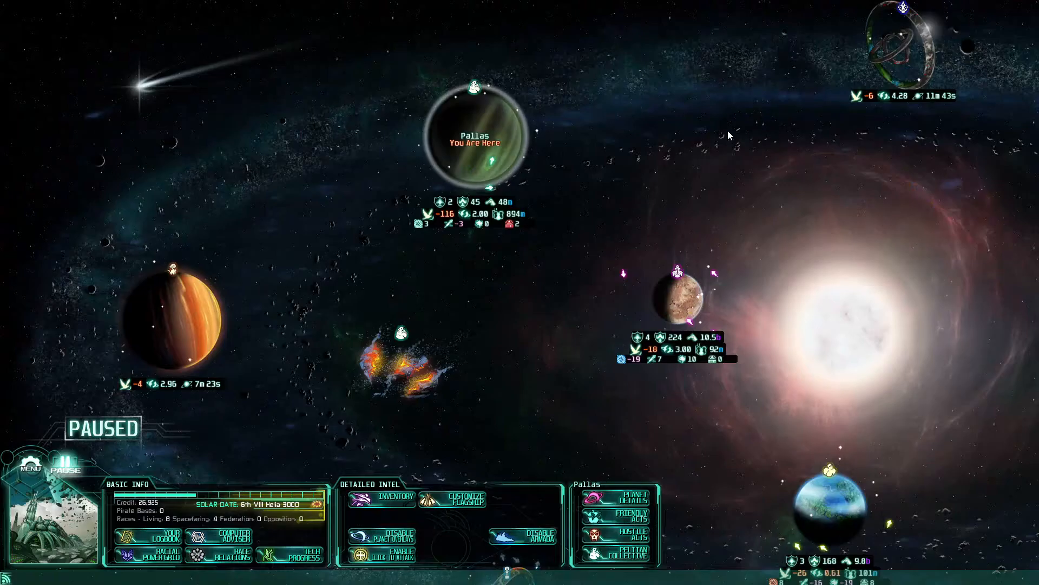
pyautogui.moveTo(472, 119)
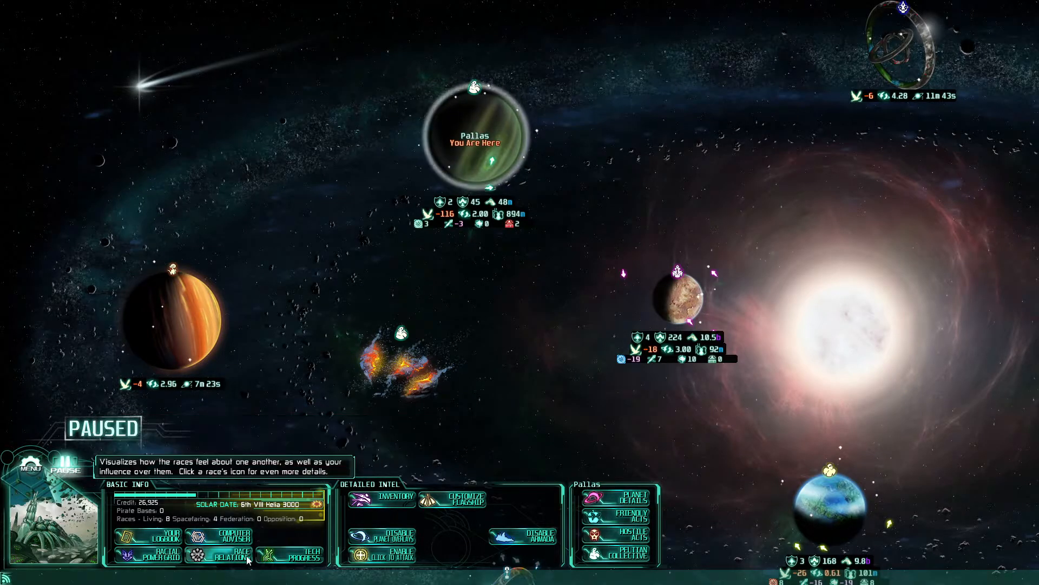
# Open the Known Technologies By Race chart and scroll through its grid
pyautogui.click(304, 554)
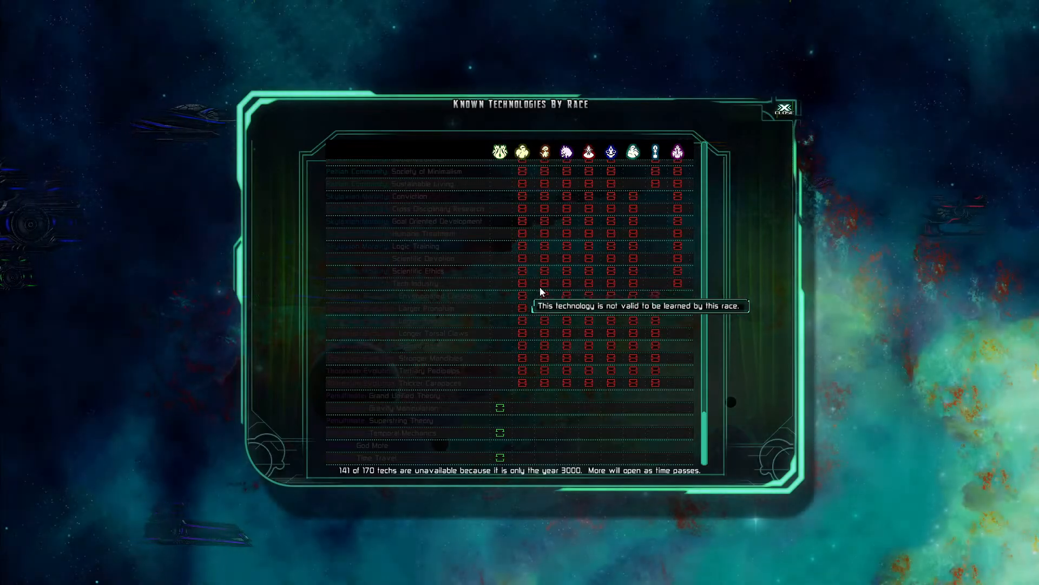
pyautogui.scroll(-3)
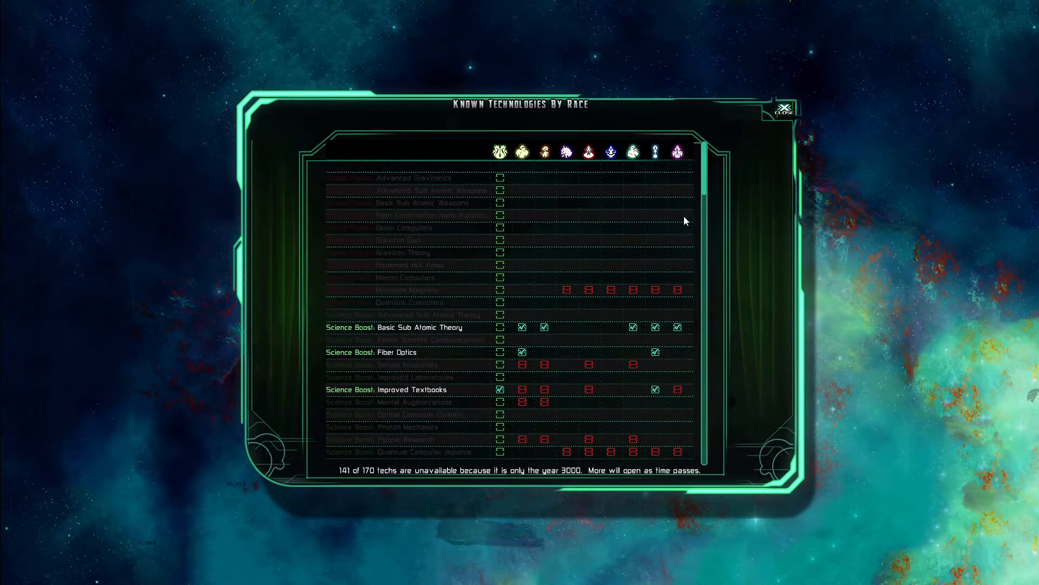
pyautogui.moveTo(633, 151)
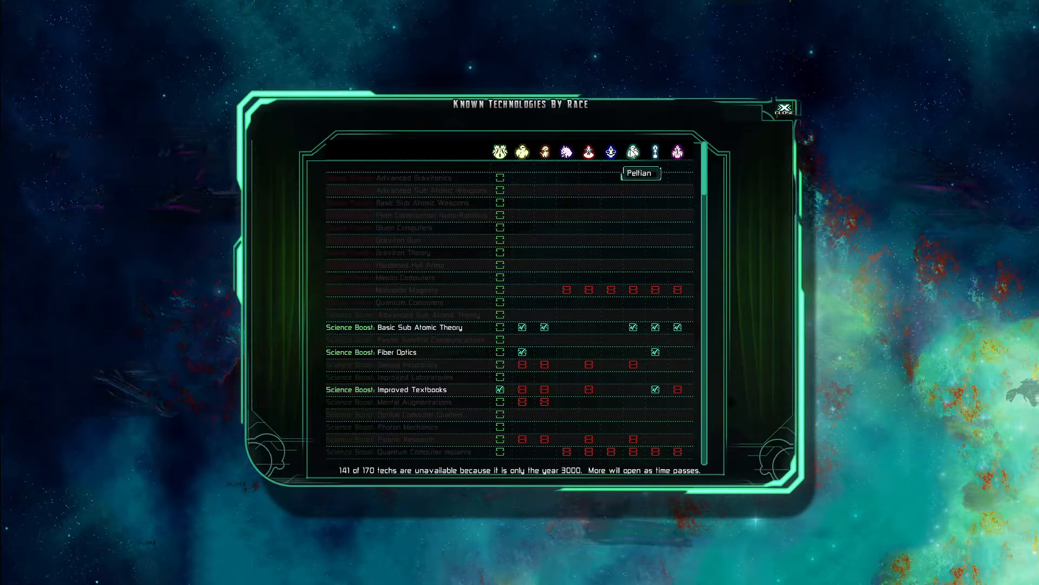
pyautogui.moveTo(633, 331)
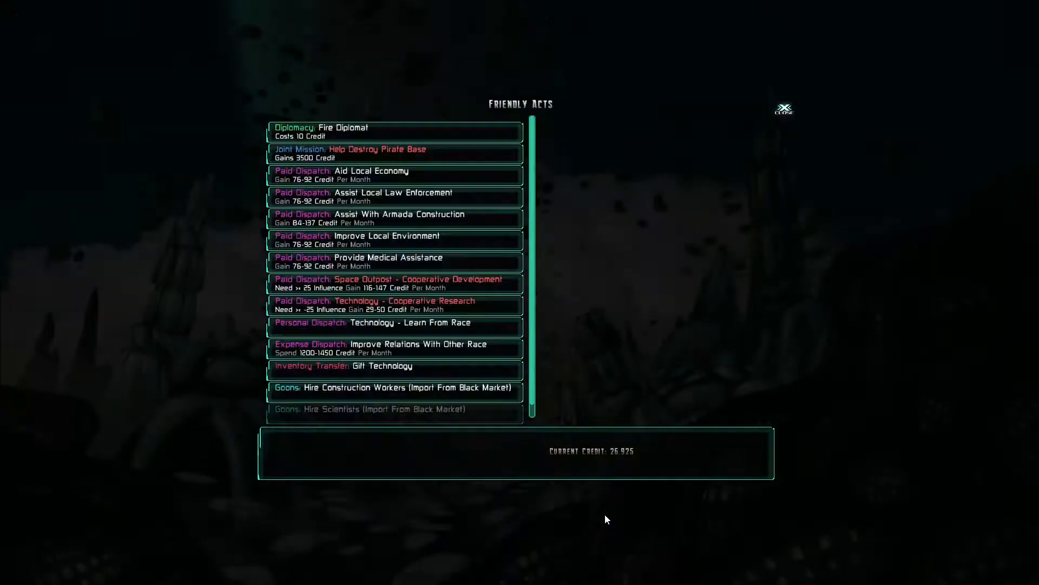
# Learn Basic Sub Atomic Theory from the Pelians and close the contract report
pyautogui.click(410, 322)
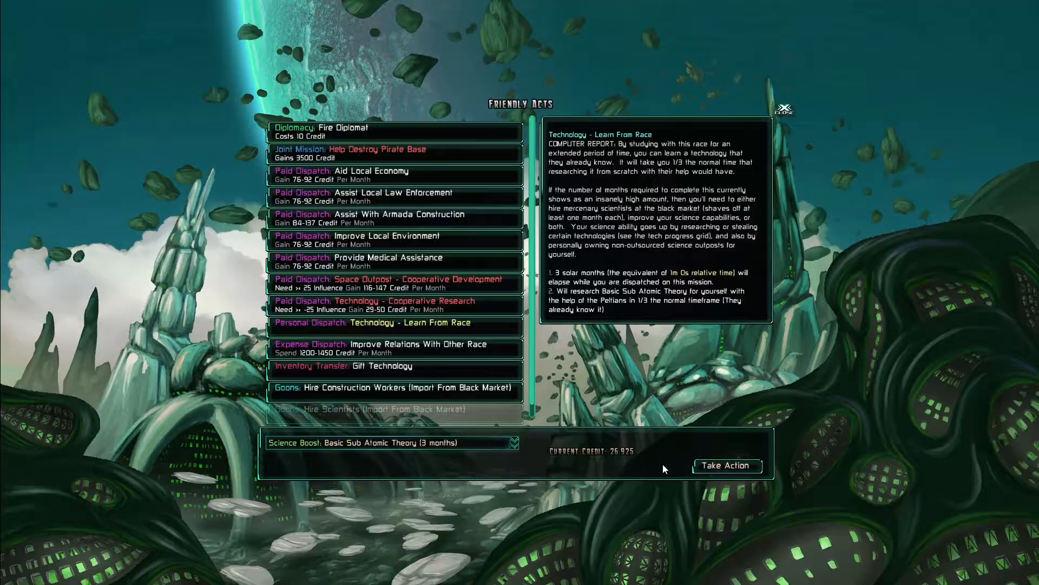
pyautogui.click(726, 465)
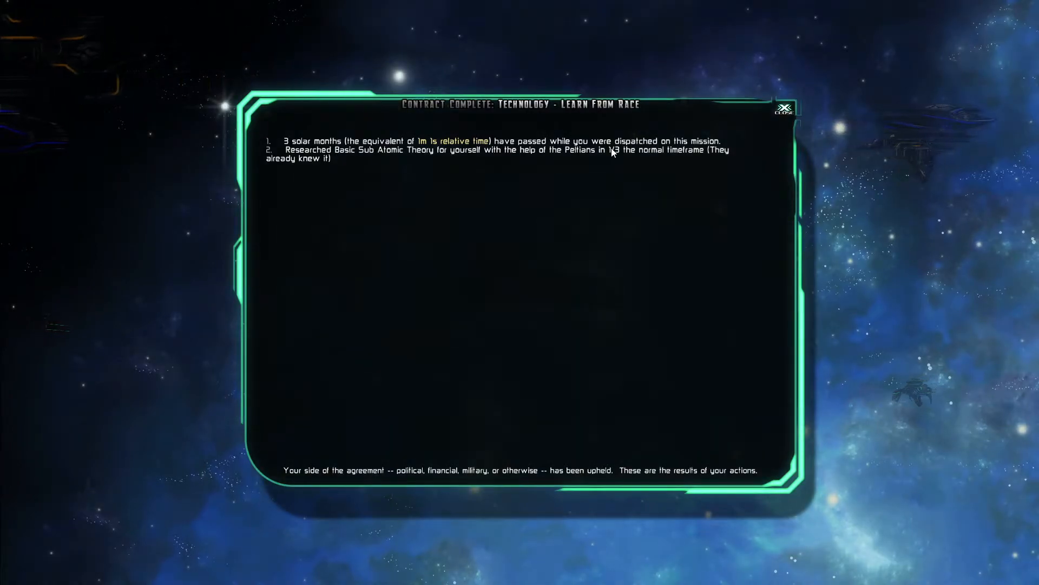
pyautogui.click(786, 106)
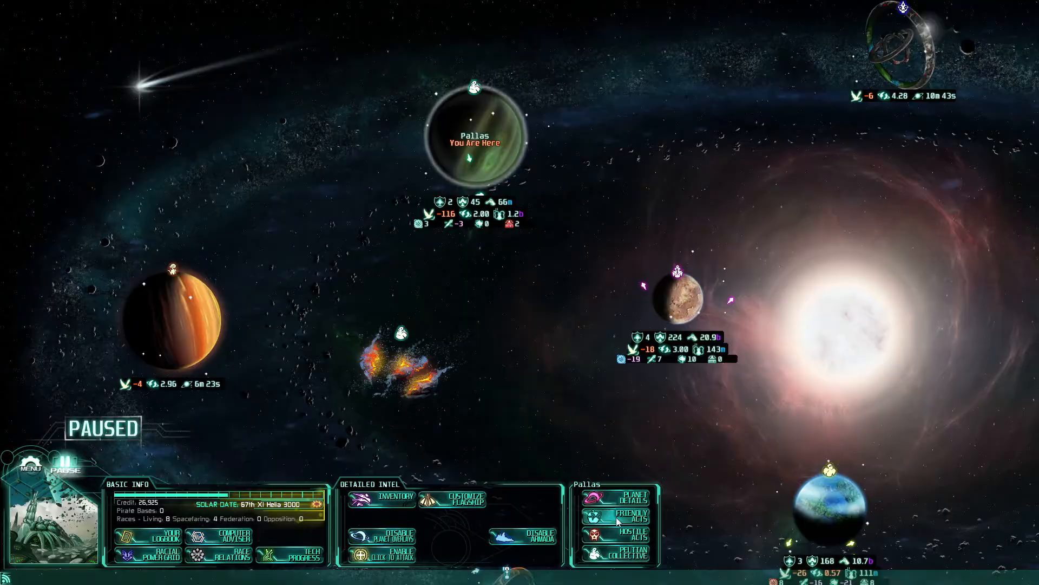
# Open Cooperative Research in Pallas's Friendly Acts and list its technologies
pyautogui.click(629, 516)
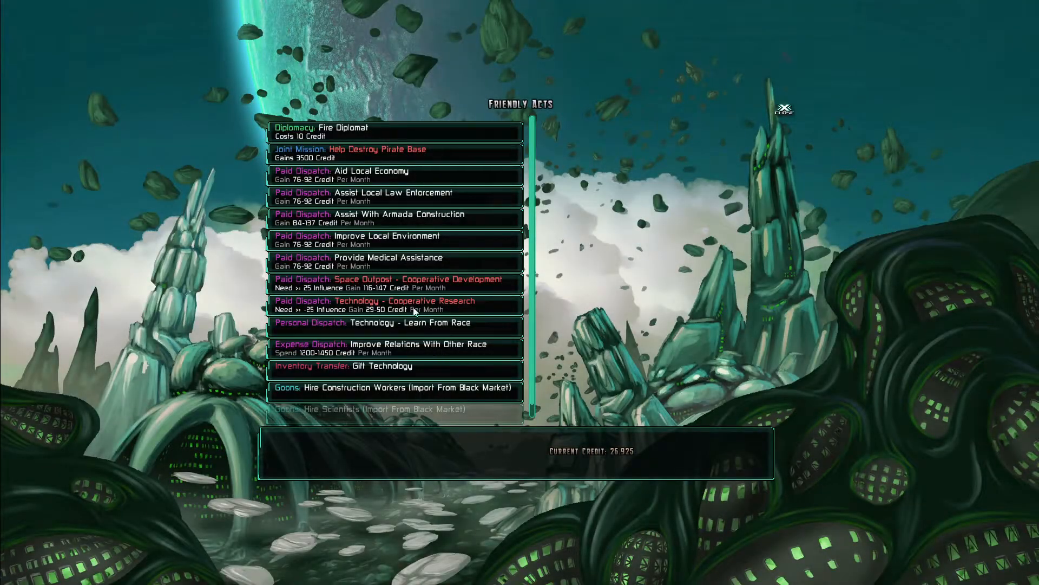
pyautogui.click(378, 305)
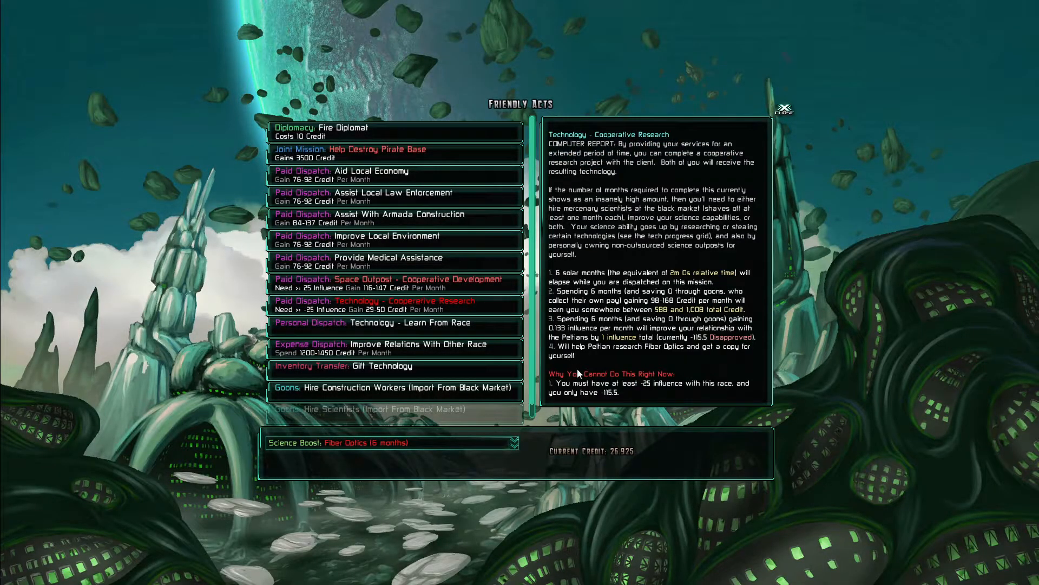
pyautogui.click(514, 442)
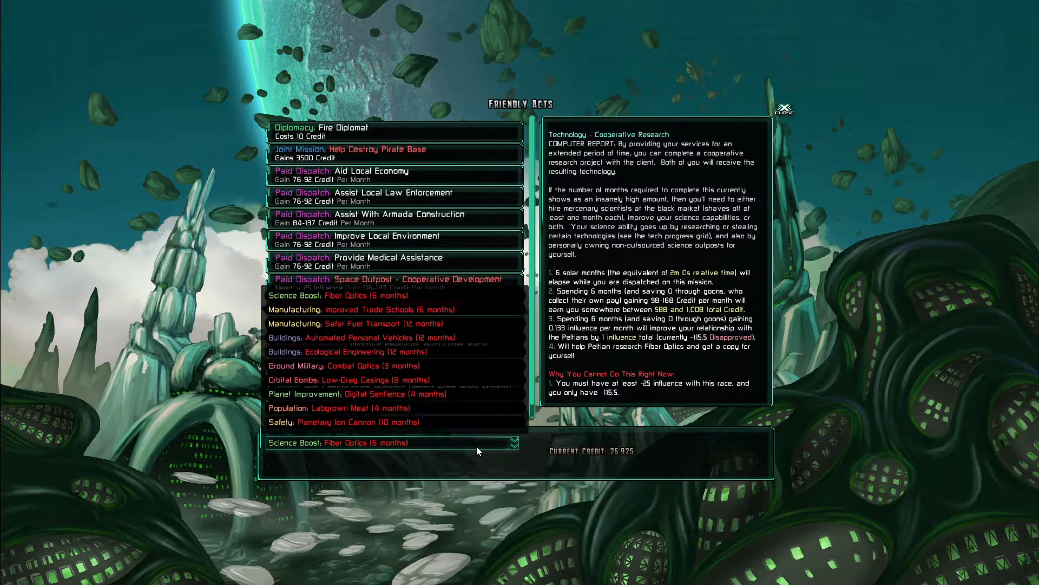
# Launch the Paid Dispatch: Assist Local Law Enforcement mission from Pallas's Friendly Acts
pyautogui.click(372, 175)
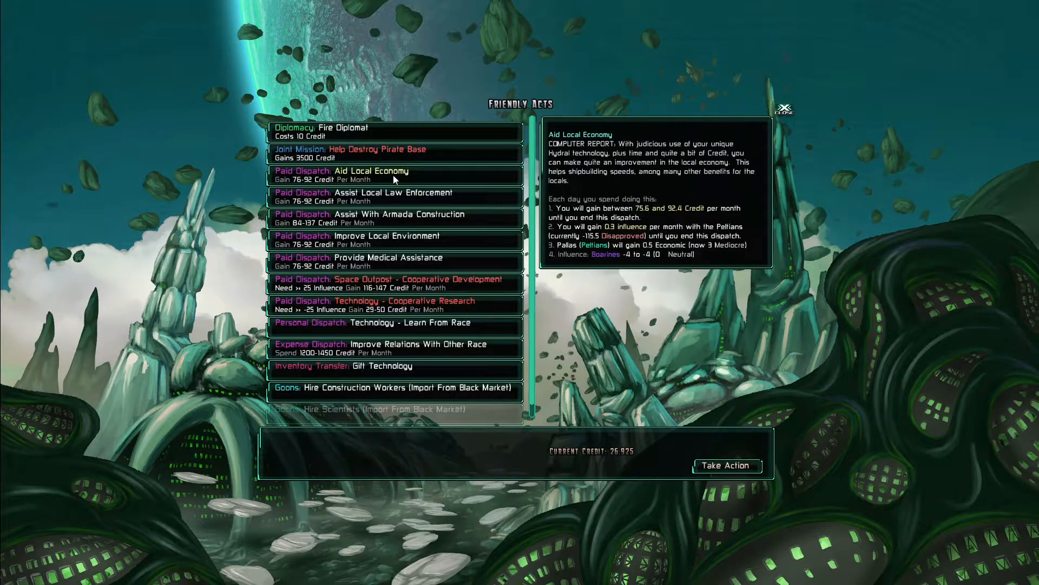
pyautogui.moveTo(424, 211)
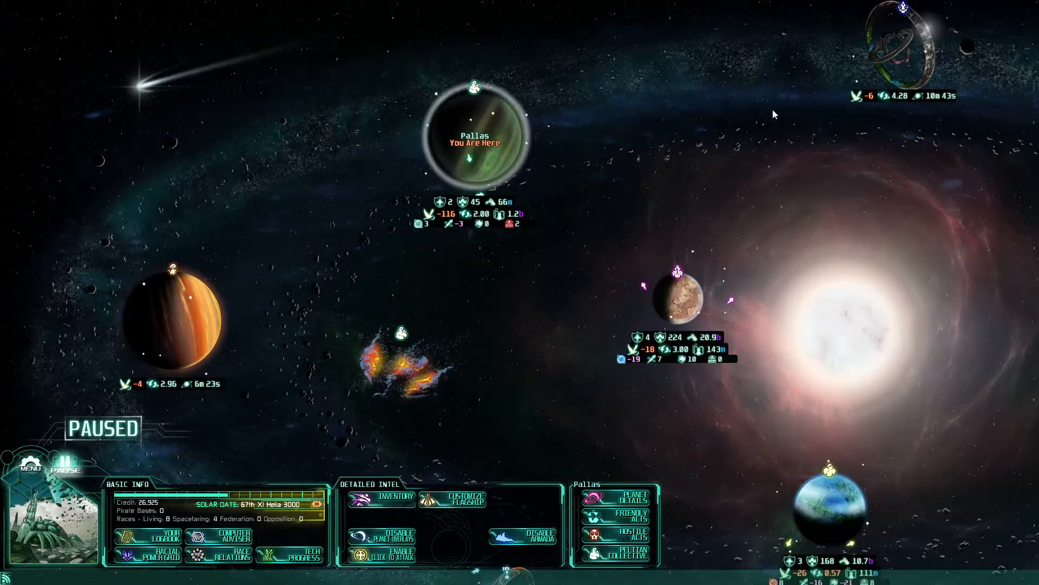
pyautogui.moveTo(453, 224)
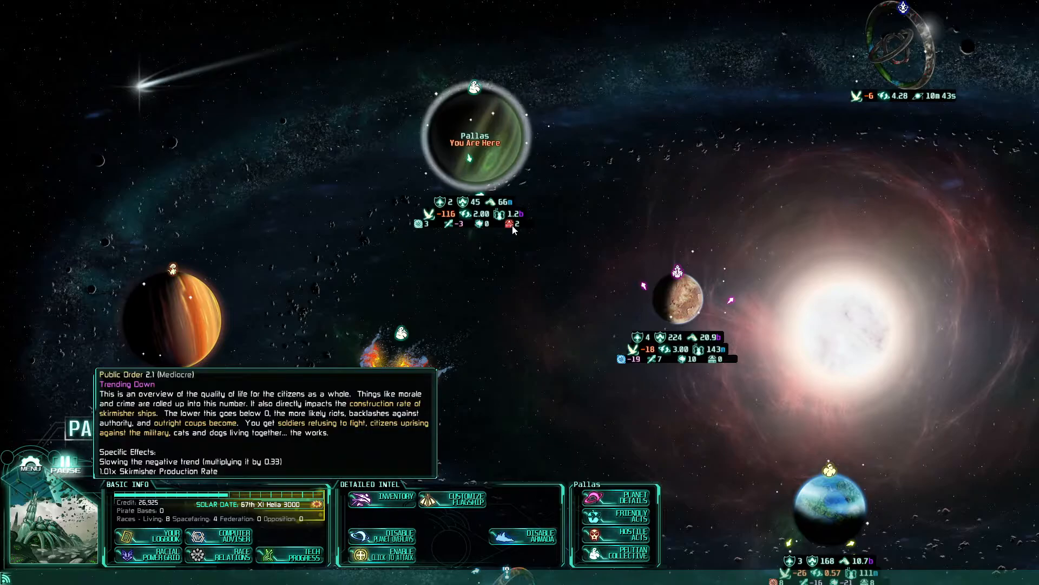
pyautogui.click(626, 517)
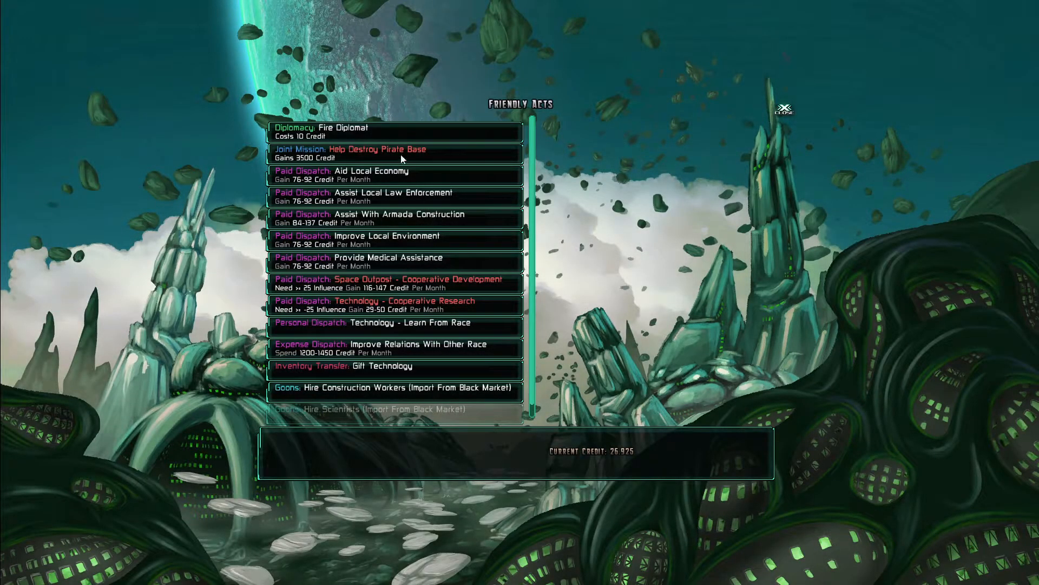
pyautogui.click(363, 196)
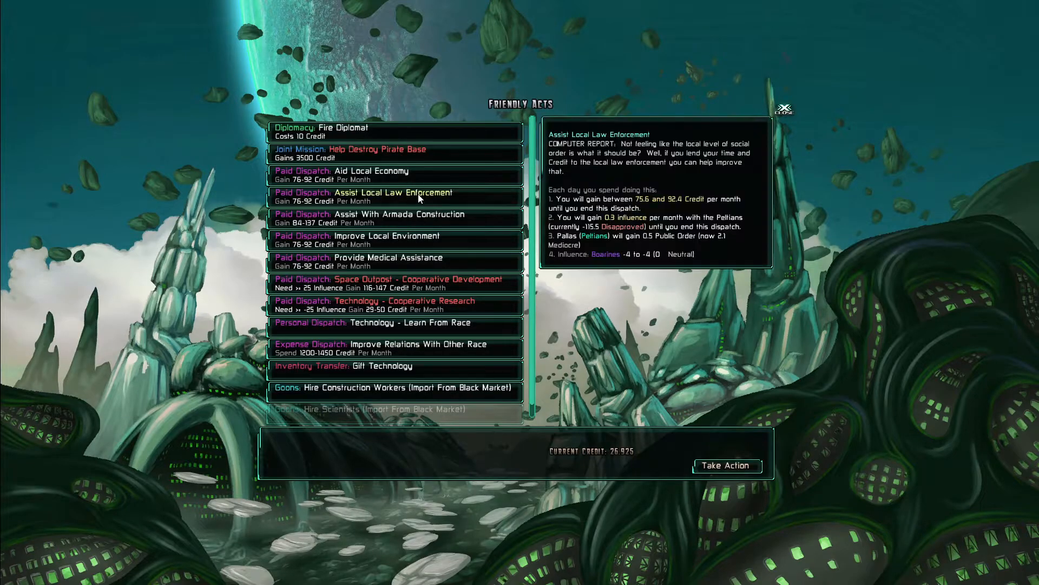
pyautogui.moveTo(582, 257)
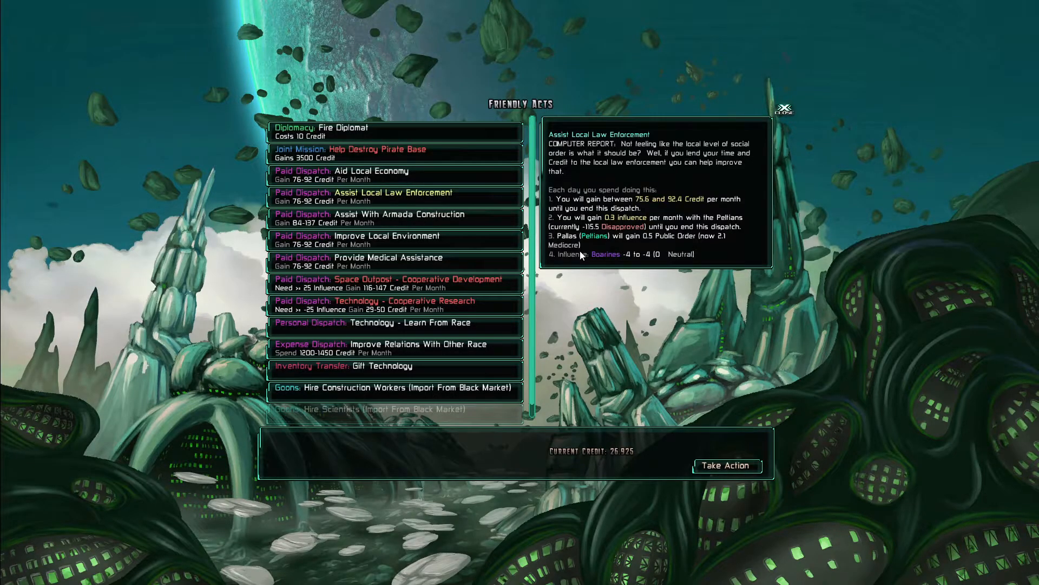
pyautogui.moveTo(709, 394)
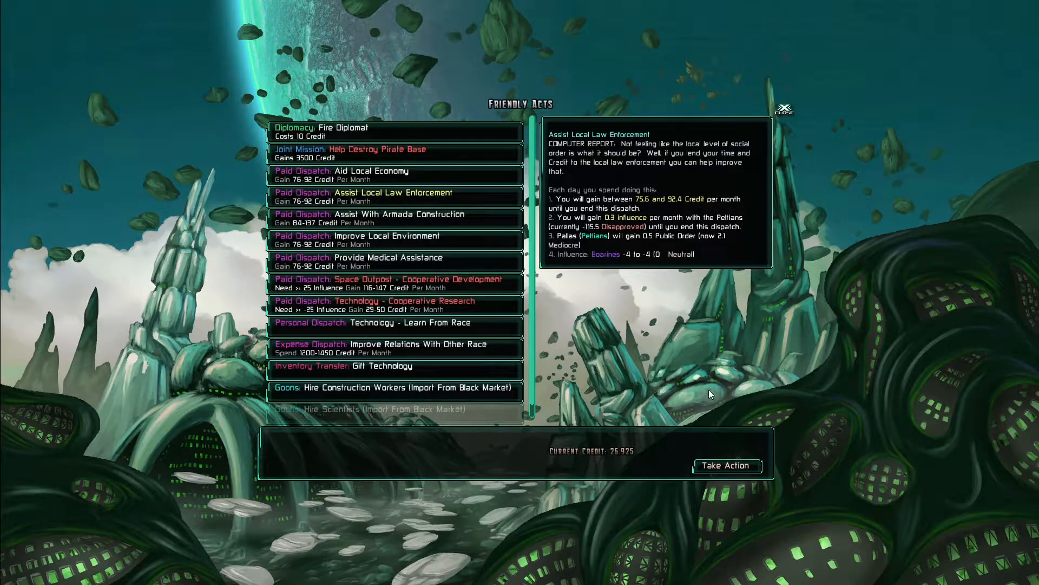
pyautogui.click(726, 464)
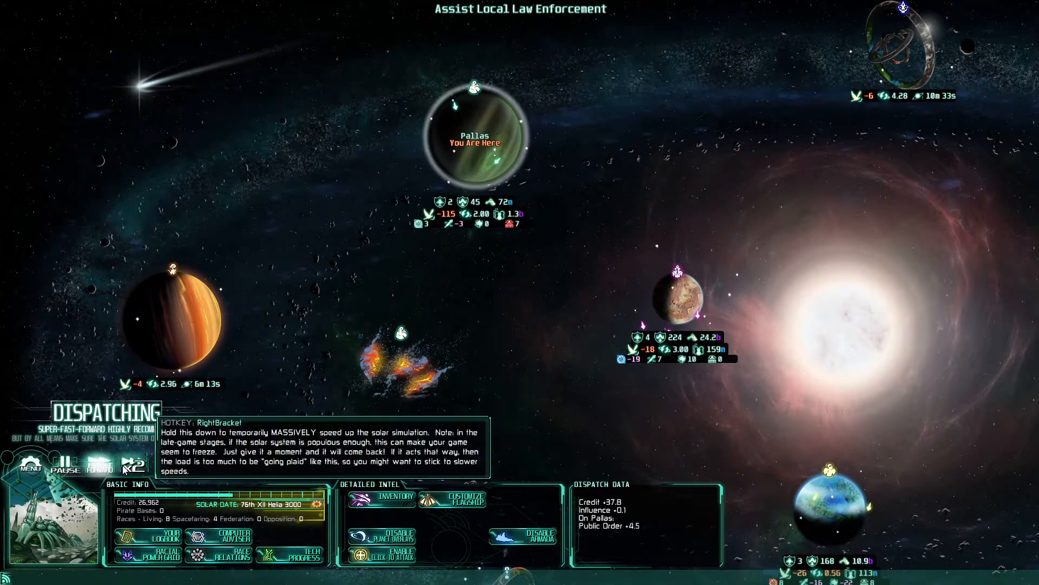
# Fast-forward, then end the Pallas law enforcement dispatch early for 147.3 credit and 17.5 Public Order
pyautogui.click(132, 466)
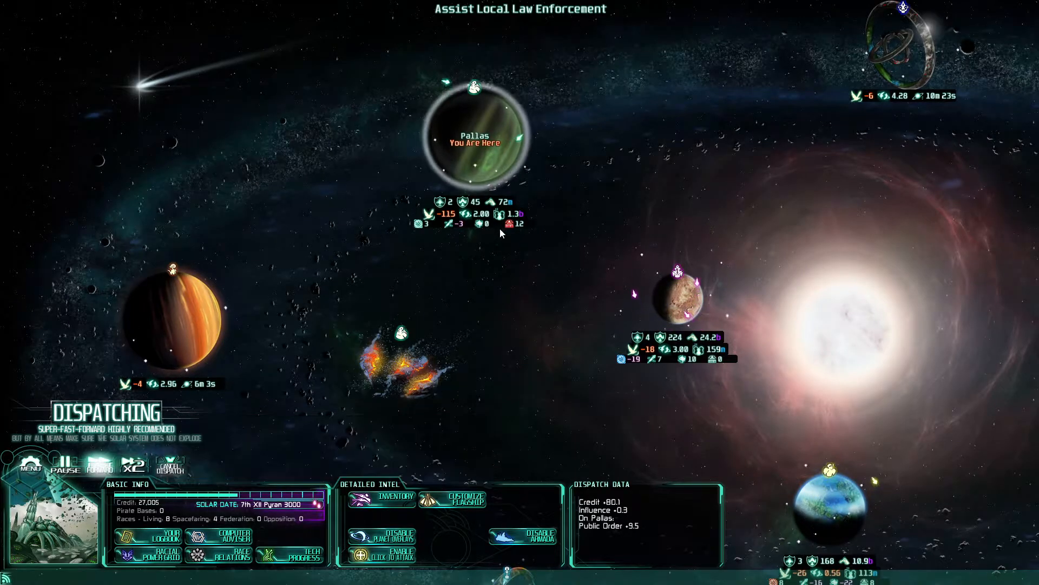
pyautogui.moveTo(61, 461)
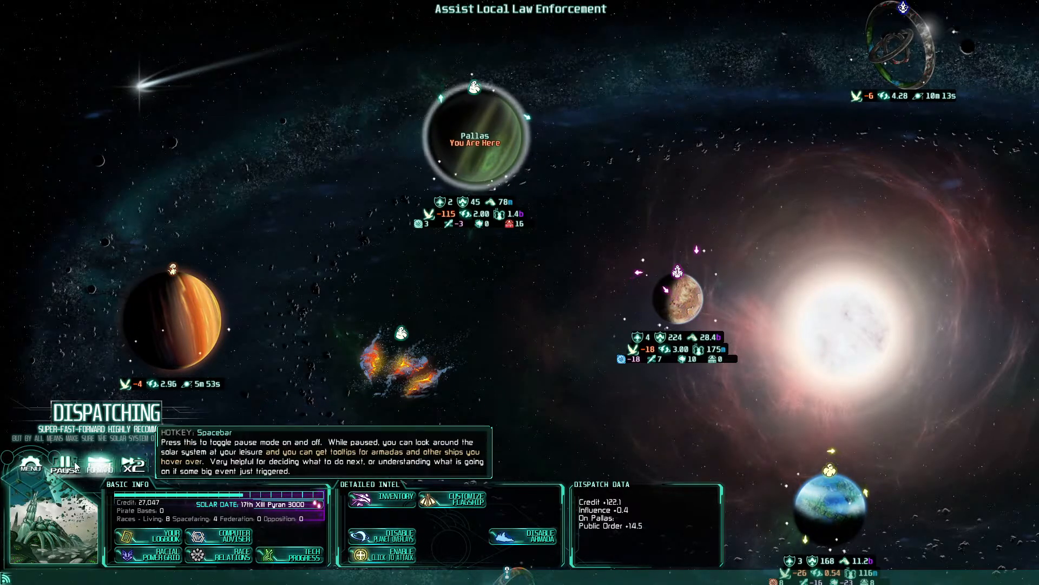
pyautogui.click(64, 464)
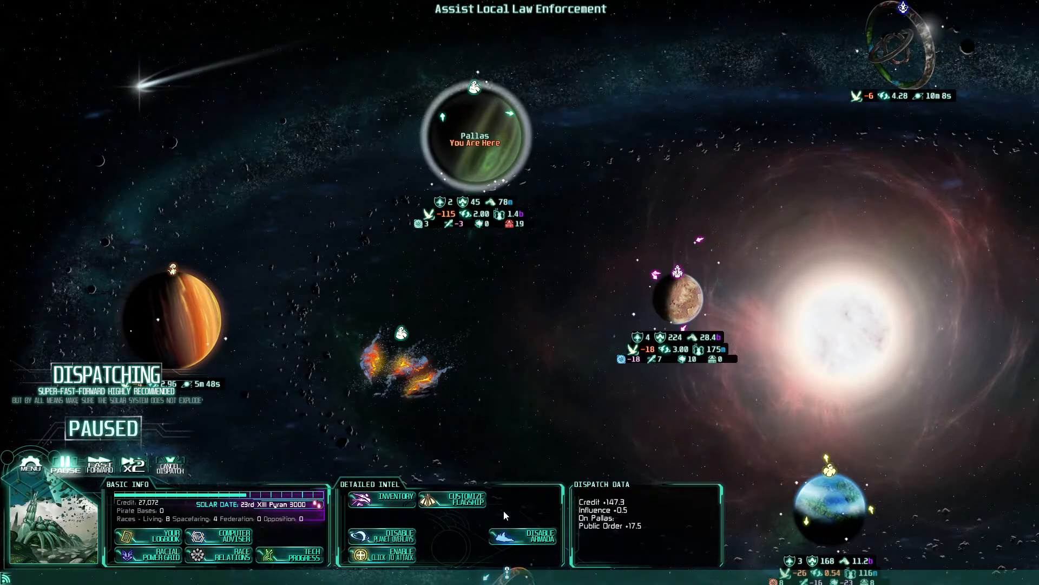
pyautogui.click(169, 460)
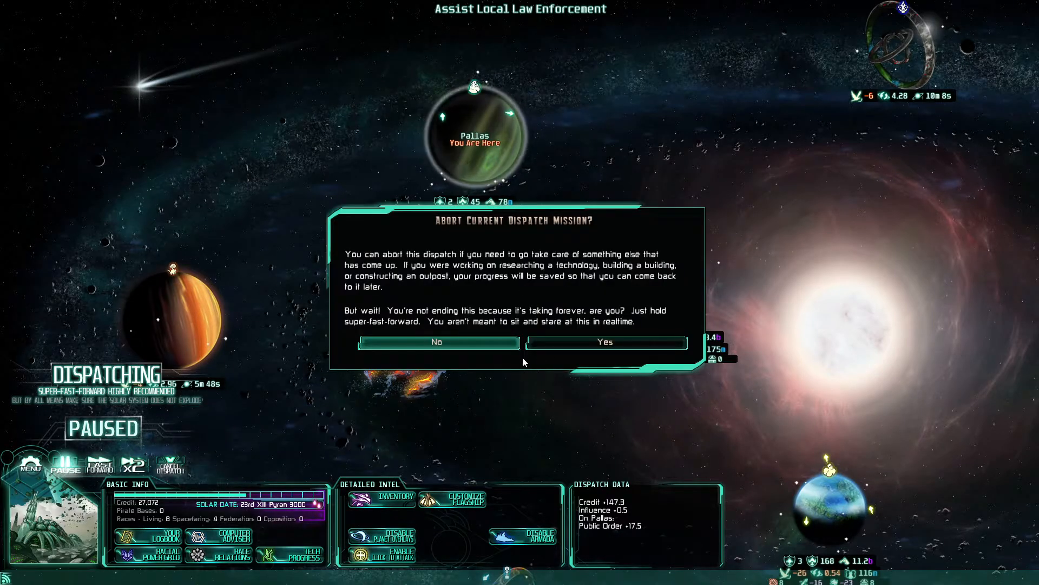
pyautogui.click(604, 342)
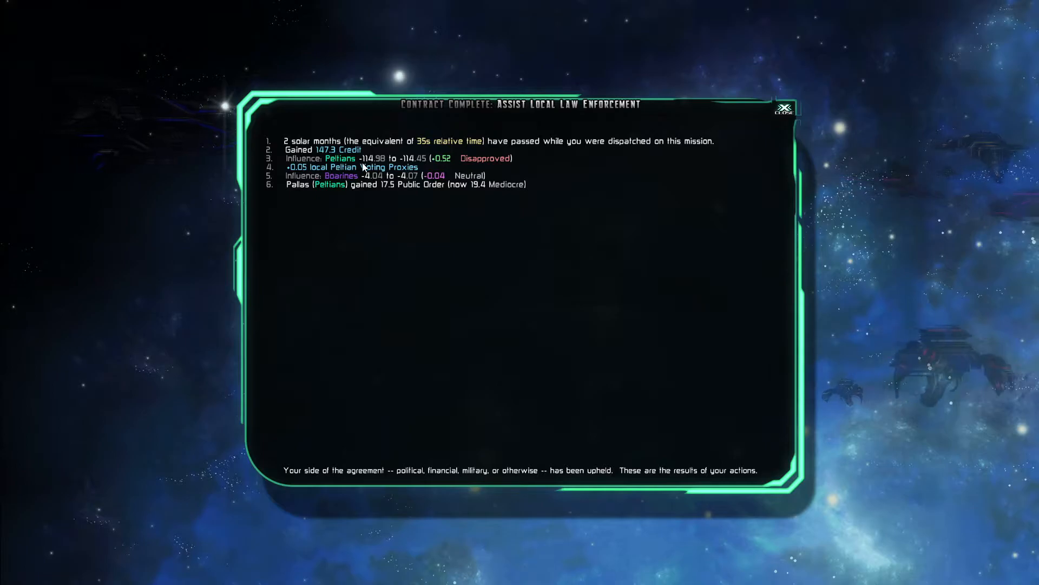
pyautogui.click(786, 108)
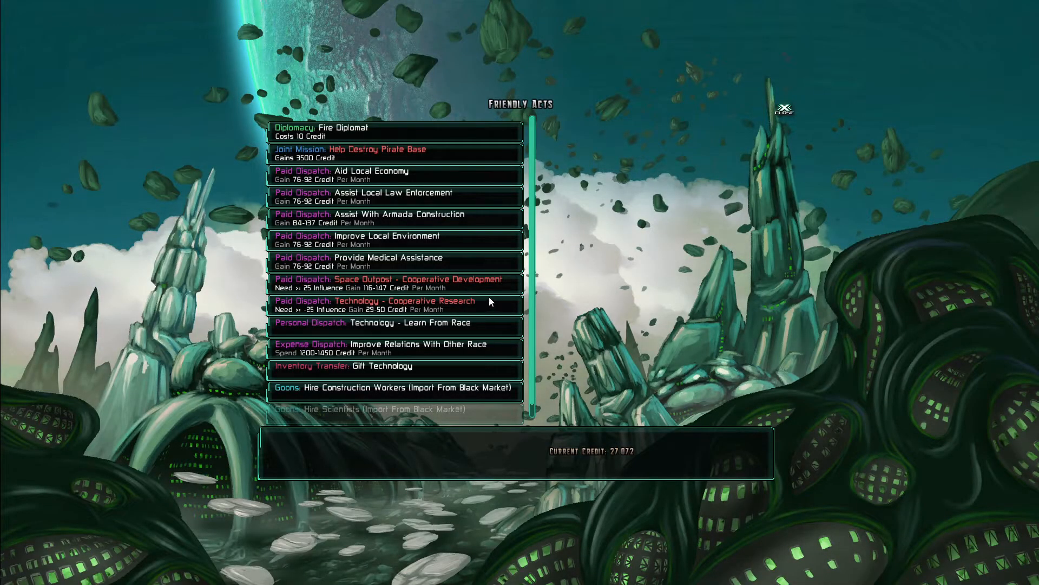
# Look at Gift Technology, then review Known Technologies By Race and the Racial Power Grid
pyautogui.click(378, 365)
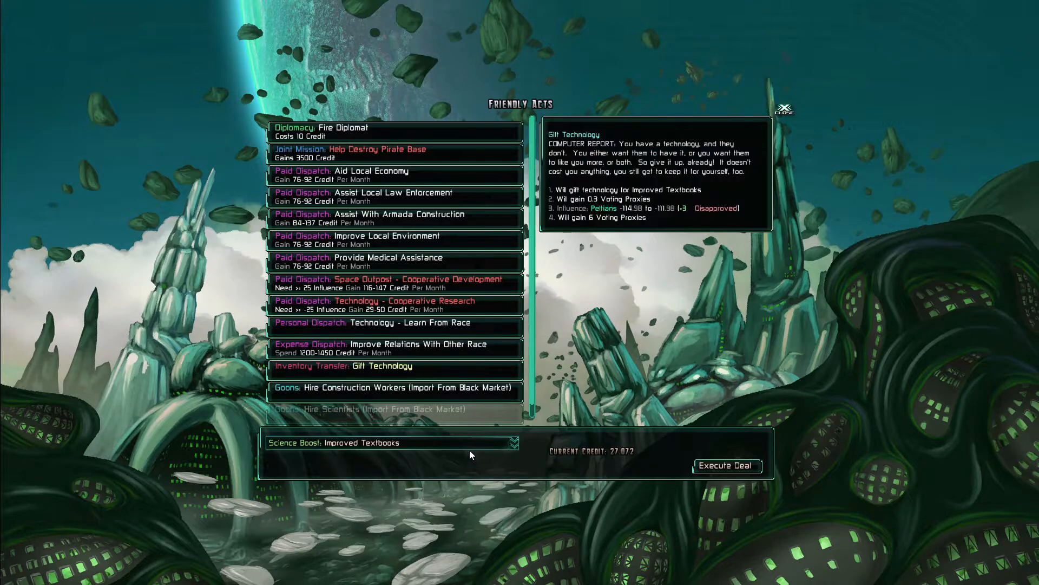
pyautogui.moveTo(487, 445)
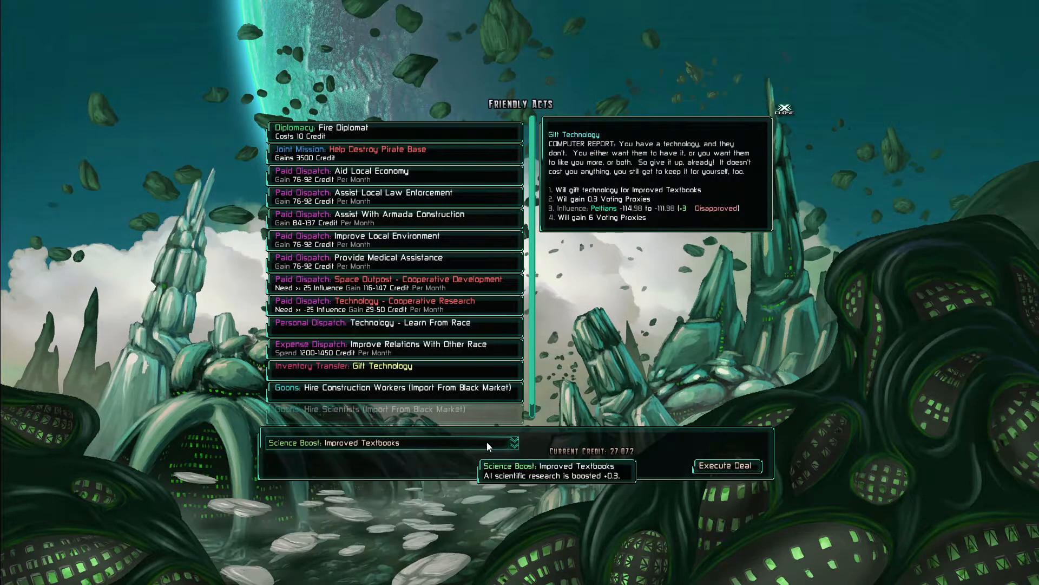
pyautogui.click(784, 109)
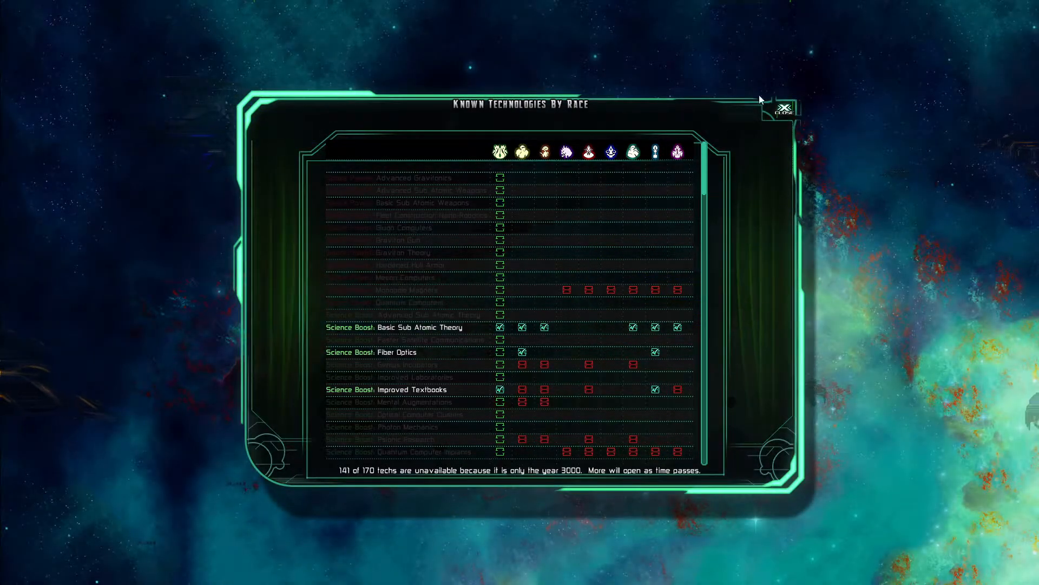
pyautogui.click(785, 110)
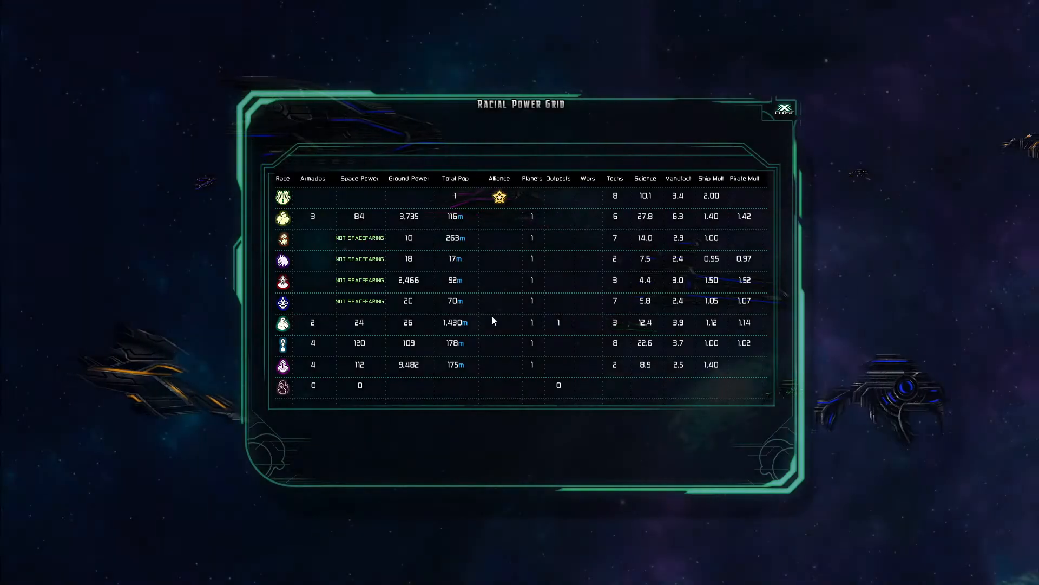
pyautogui.moveTo(282, 323)
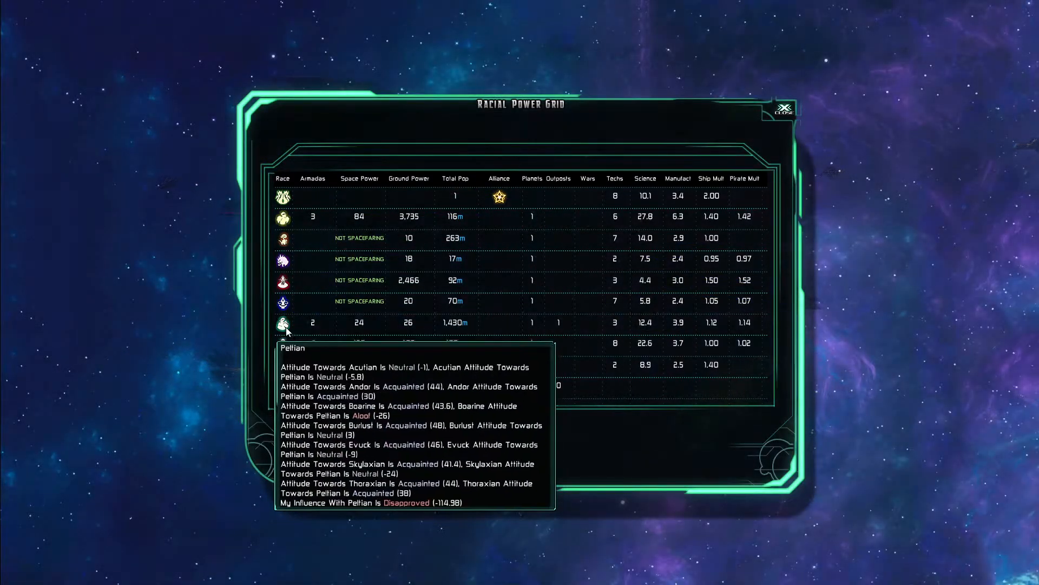
pyautogui.moveTo(644, 322)
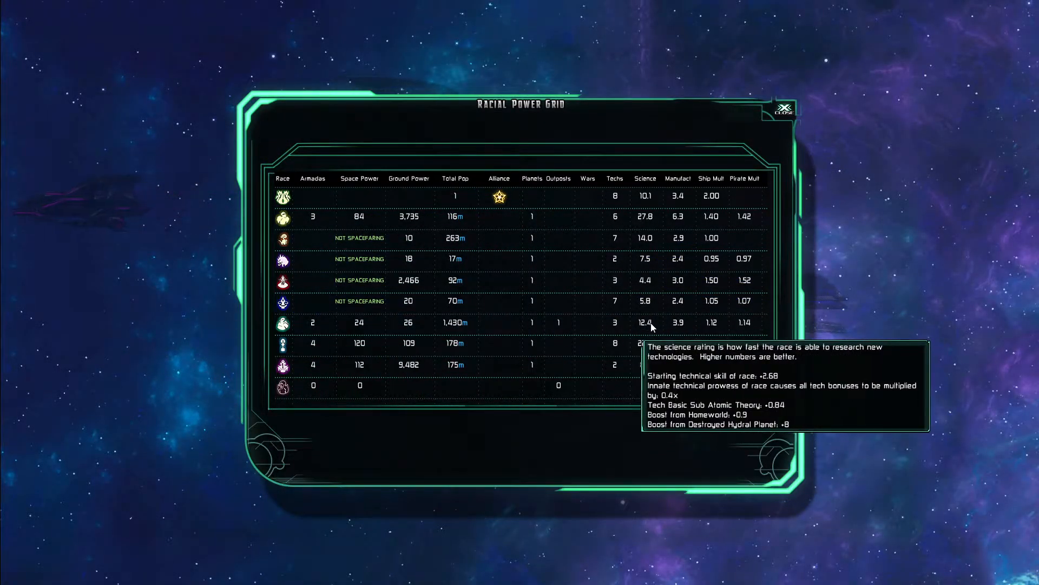
pyautogui.click(785, 110)
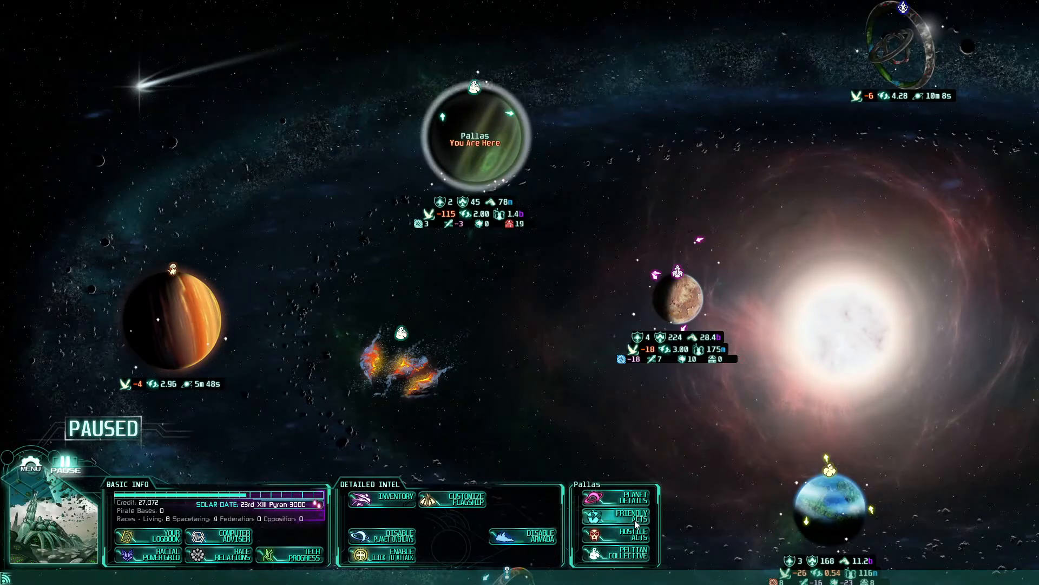
# Gift the Improved Textbooks technology to the Peltians from Pallas's friendly acts
pyautogui.click(624, 515)
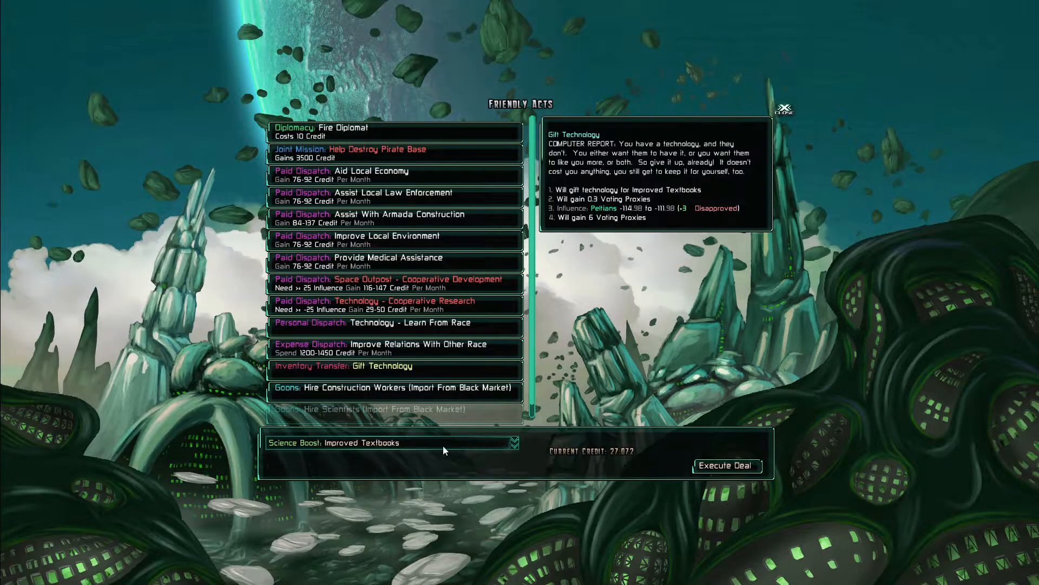
pyautogui.click(390, 442)
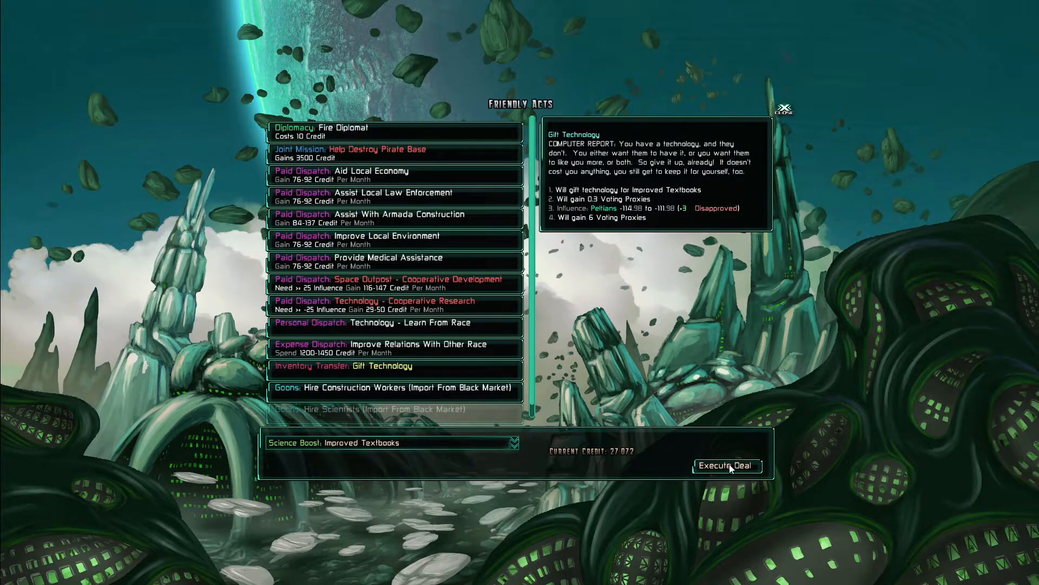
pyautogui.click(726, 465)
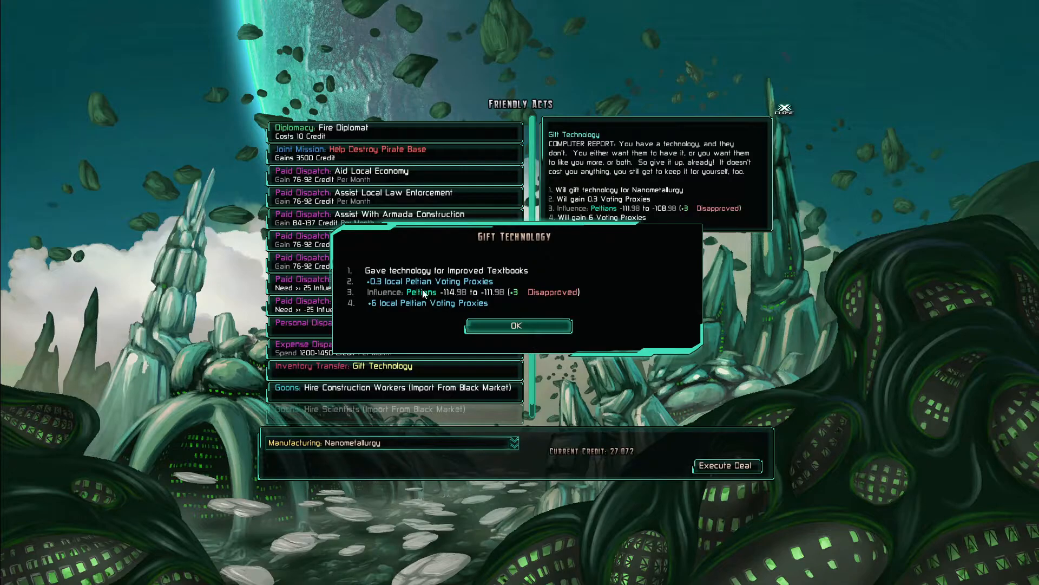
pyautogui.click(517, 325)
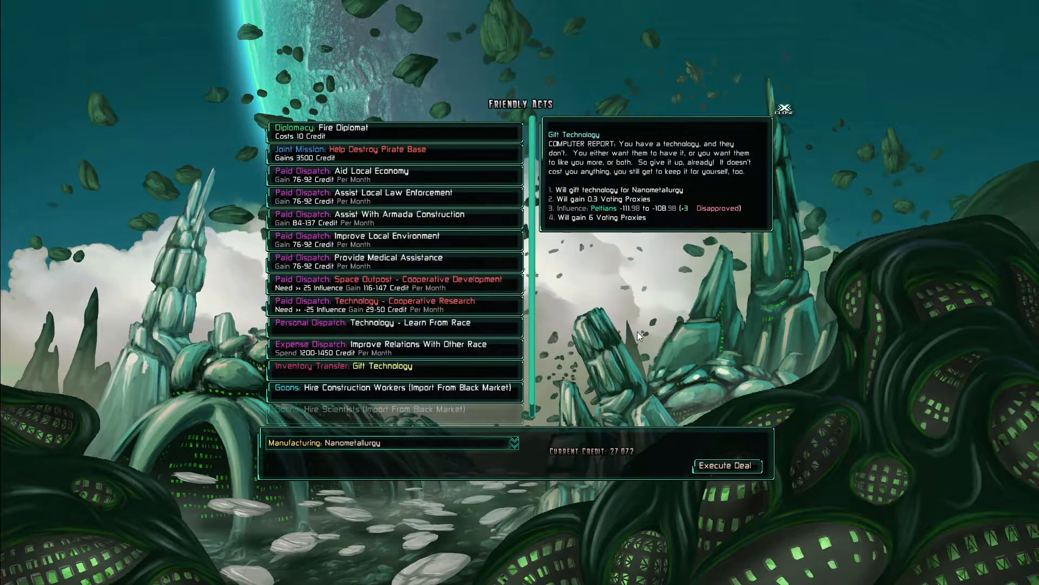
pyautogui.moveTo(487, 442)
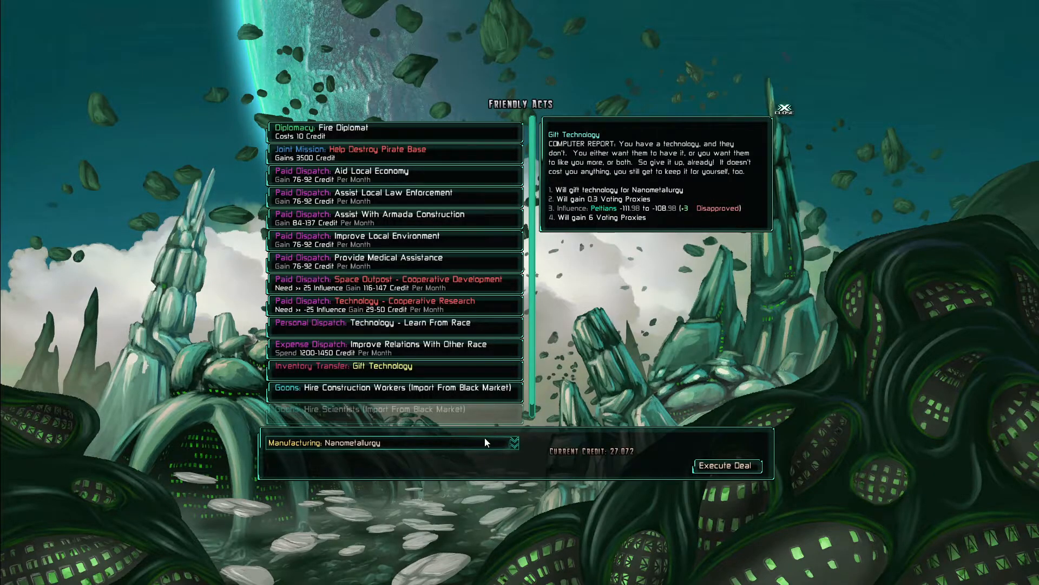
# Select Wireless Communications from the technology list and gift it to the Peltians
pyautogui.click(513, 442)
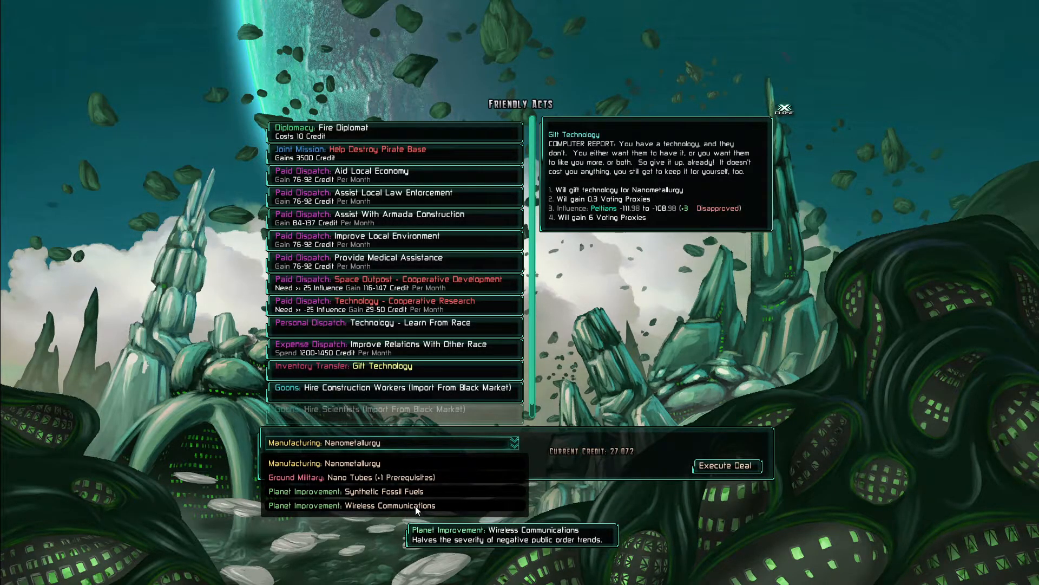
pyautogui.click(361, 506)
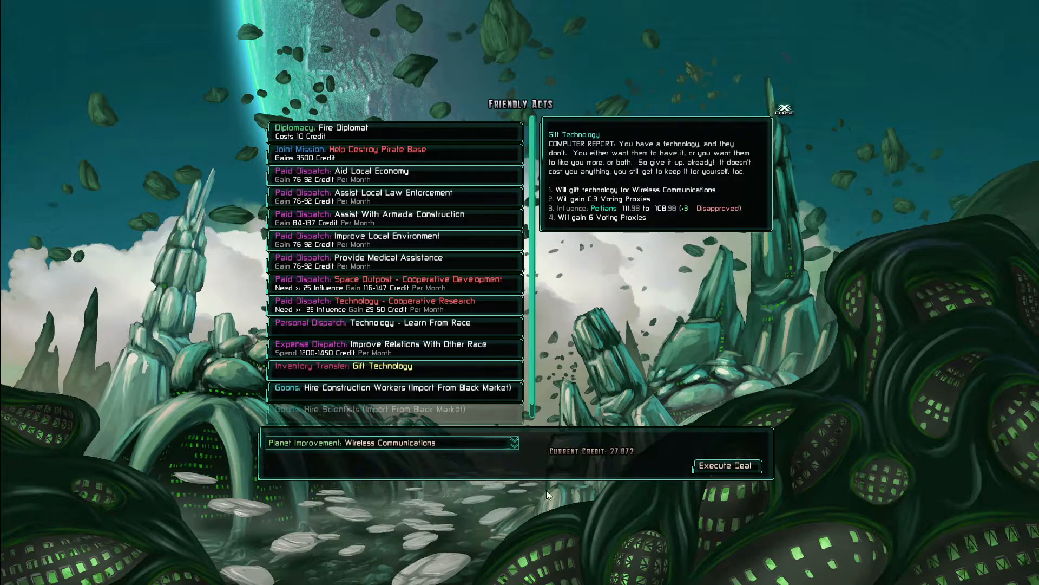
pyautogui.moveTo(620, 240)
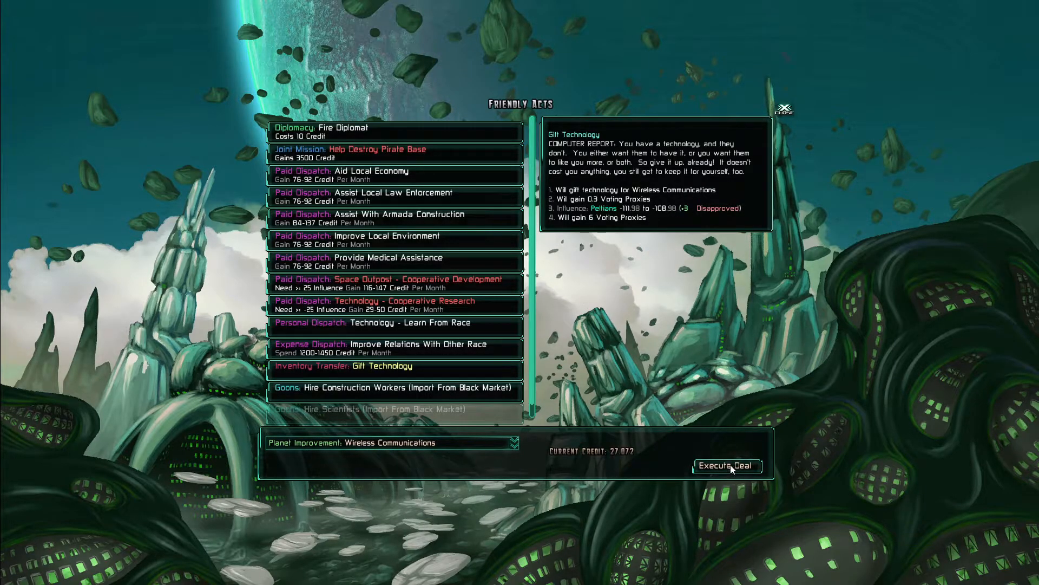
pyautogui.click(726, 466)
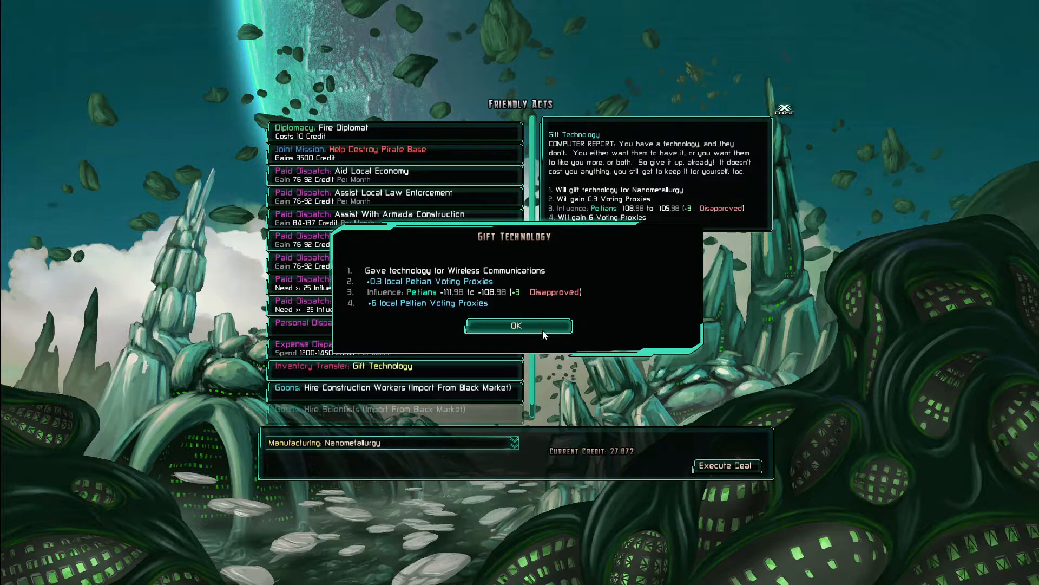
# Learn Bomb Shelter from the Peltians and close the contract results
pyautogui.click(517, 326)
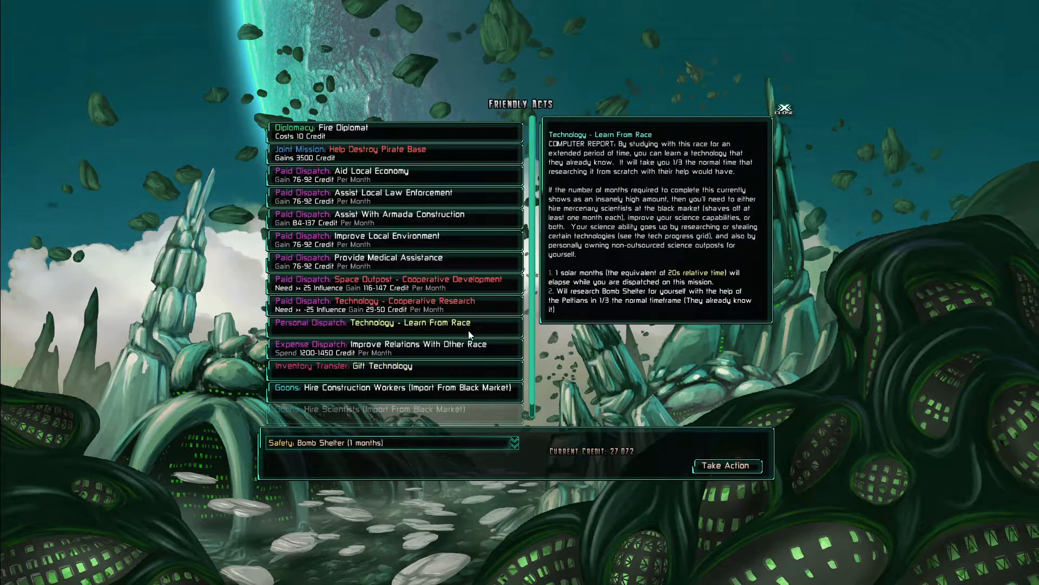
pyautogui.moveTo(726, 464)
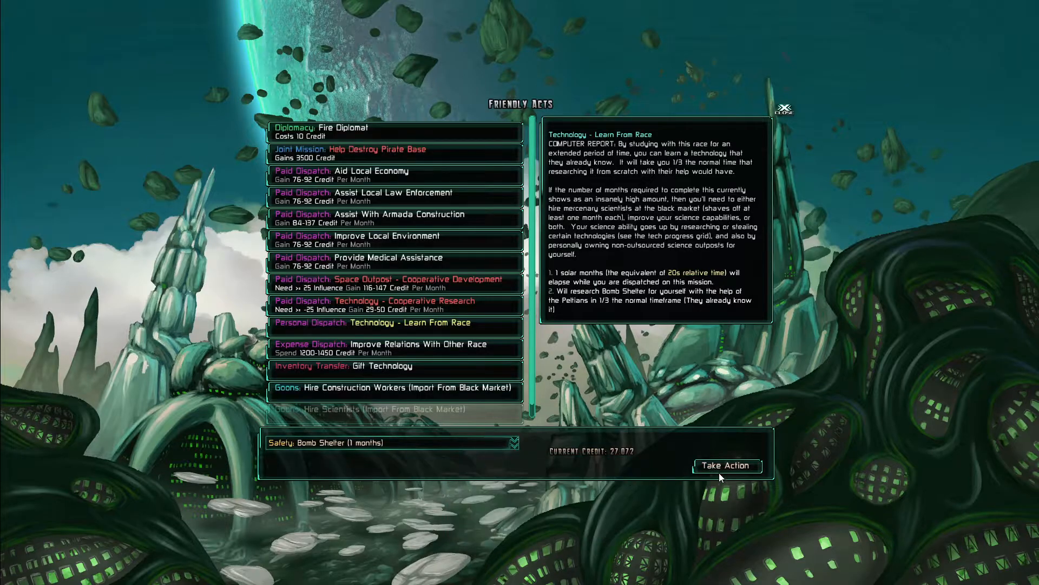
pyautogui.click(726, 464)
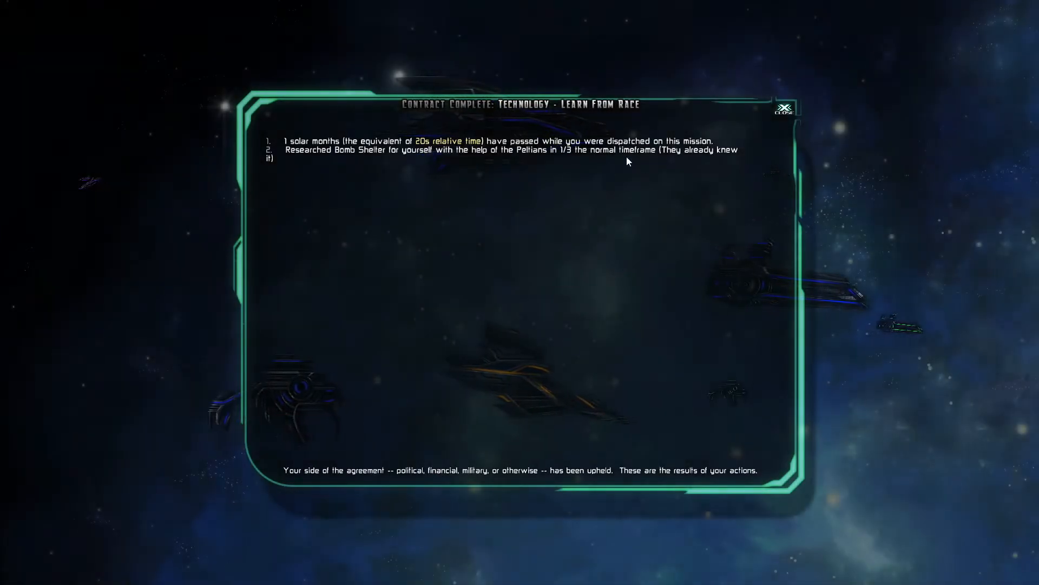
pyautogui.click(785, 107)
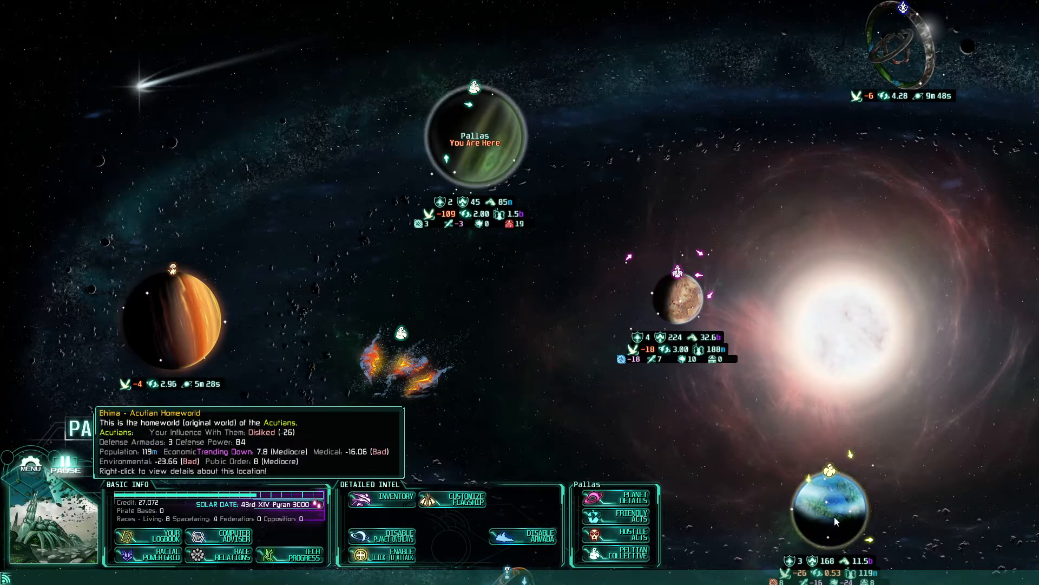
# Check technologies by race, then pick Learn From Race: Fiber Optics with the Acutians on Bhima
pyautogui.click(298, 553)
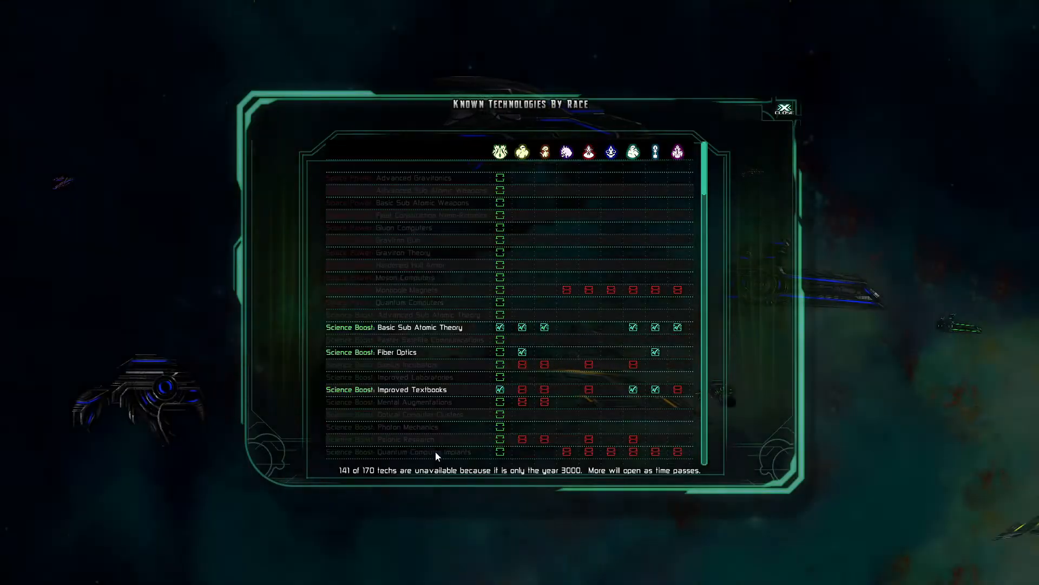
pyautogui.click(783, 109)
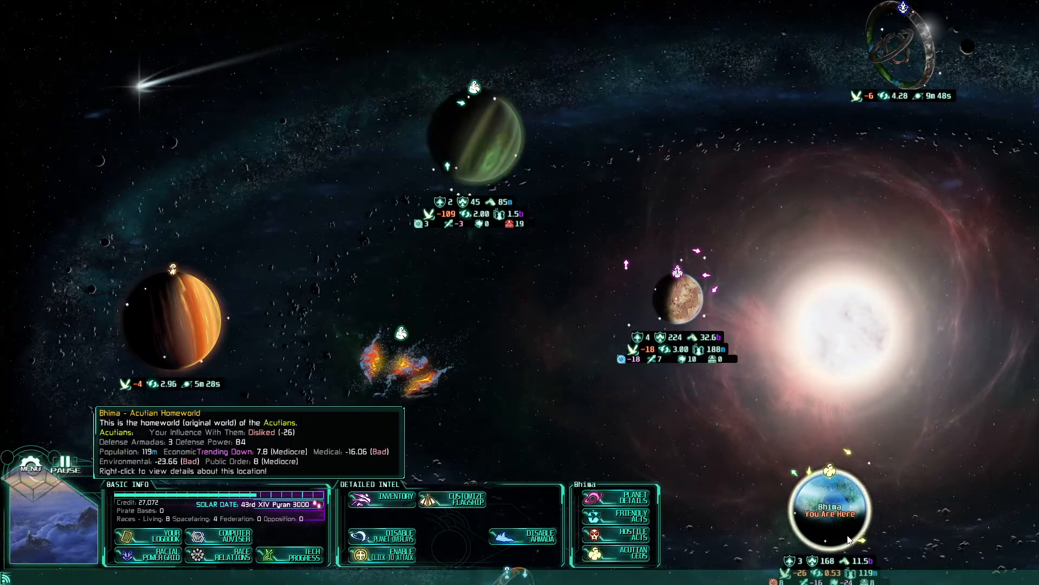
pyautogui.click(628, 516)
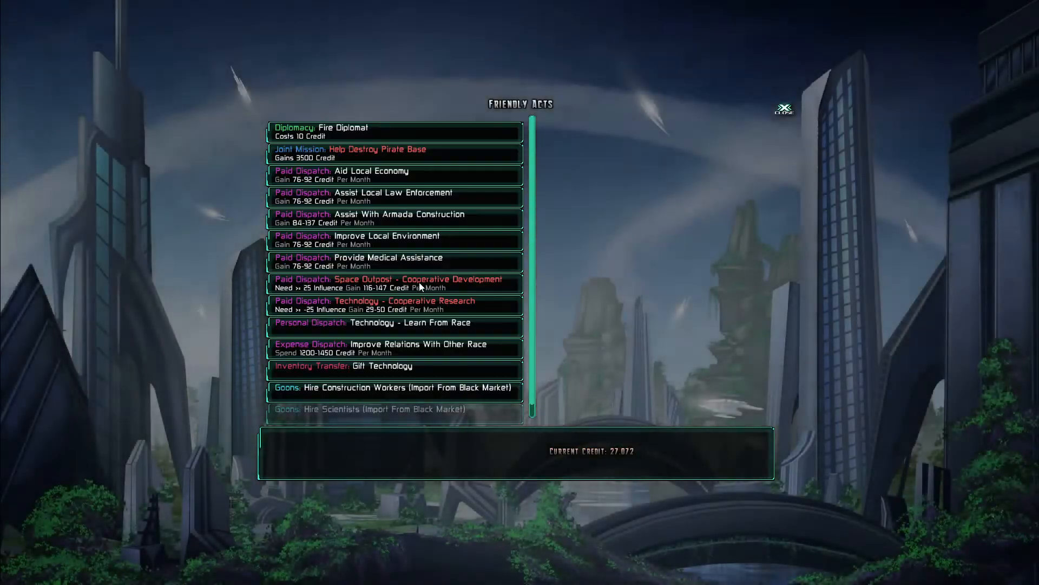
pyautogui.click(409, 322)
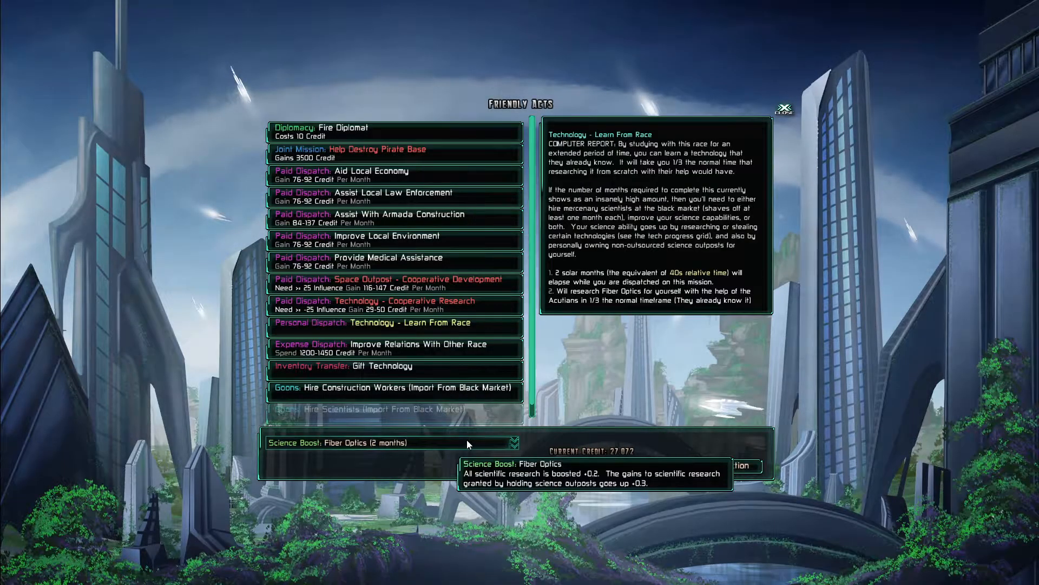
pyautogui.click(384, 442)
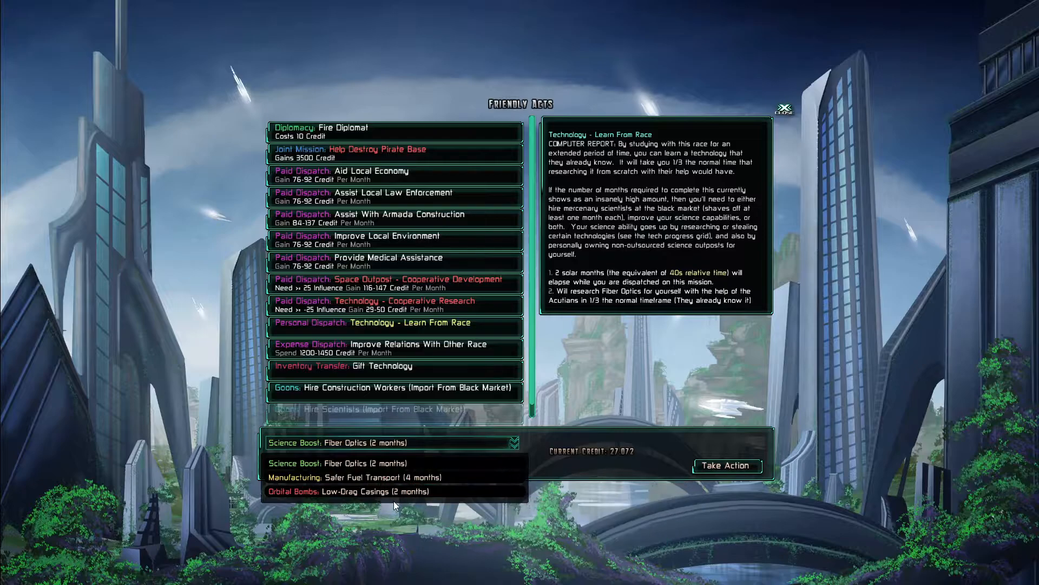
pyautogui.click(396, 442)
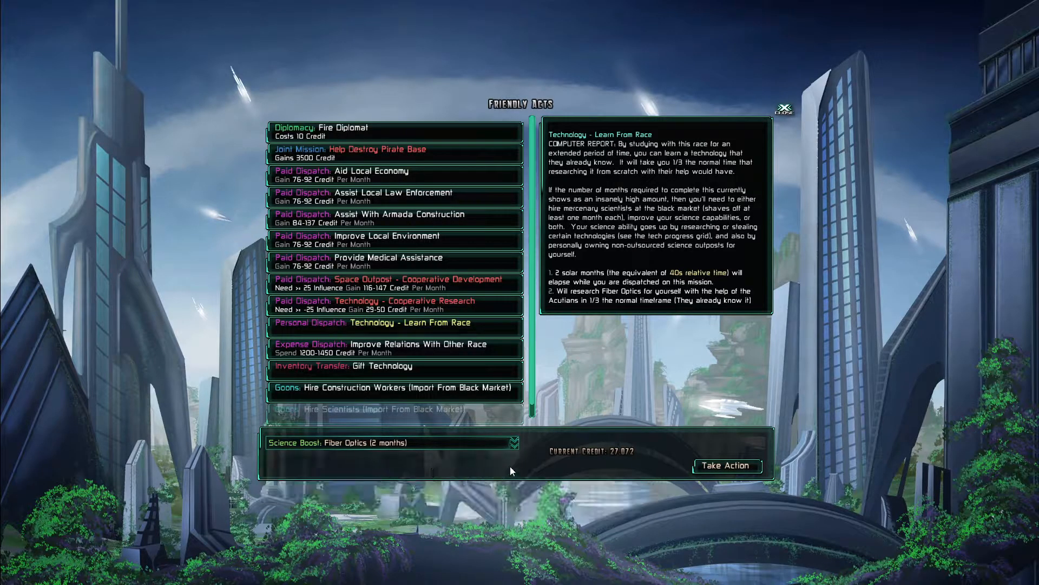
# Learn Fiber Optics from the Acutians and page through the 7-page notifications tutorial
pyautogui.click(726, 464)
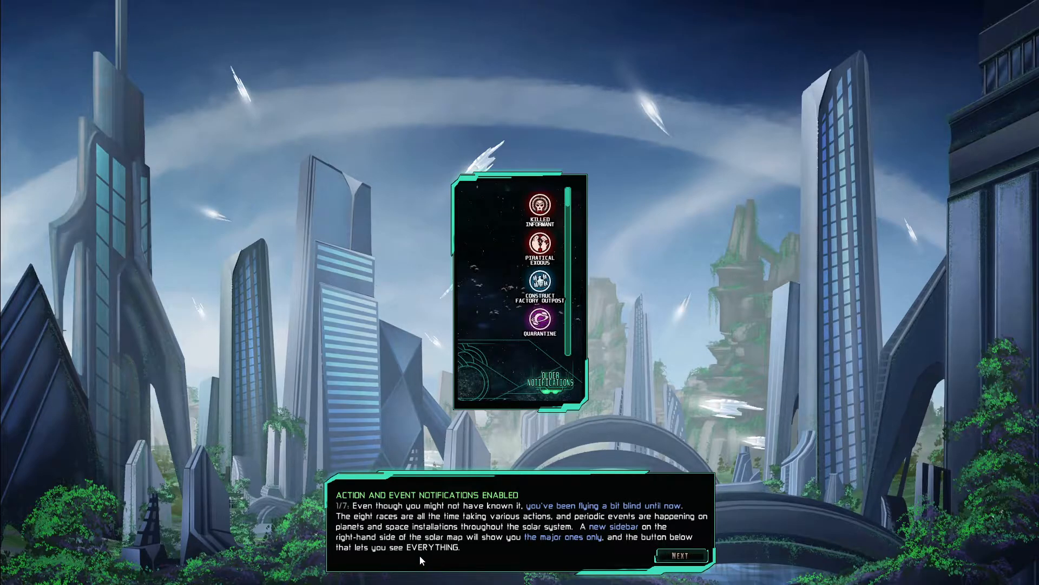
pyautogui.moveTo(574, 561)
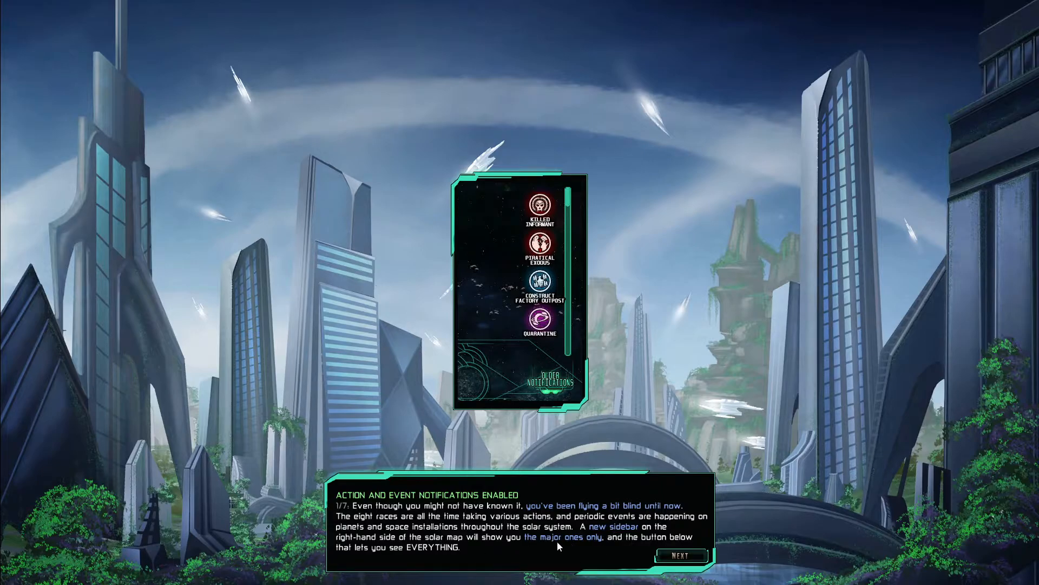
pyautogui.moveTo(444, 559)
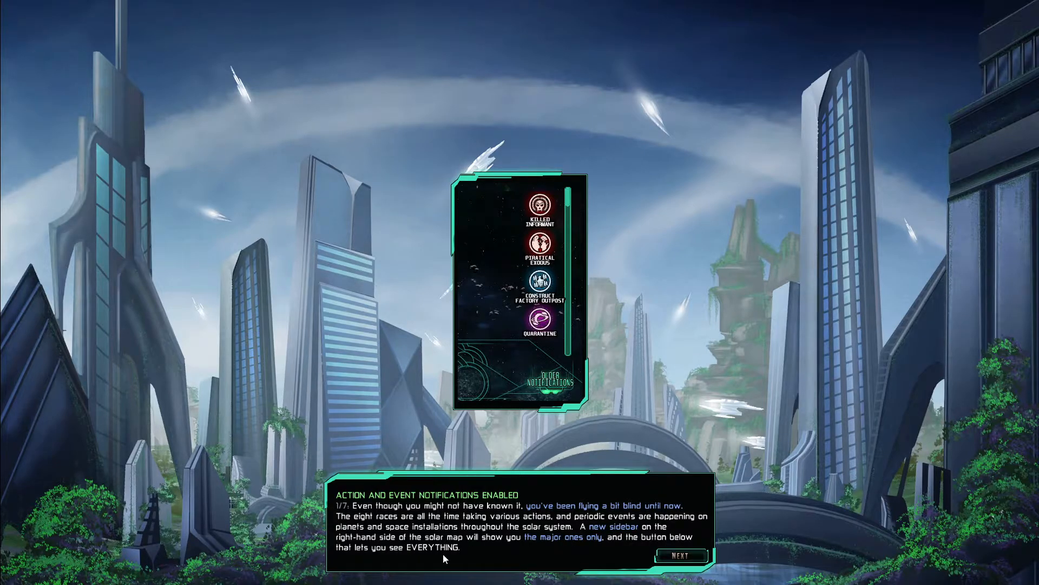
pyautogui.moveTo(593, 563)
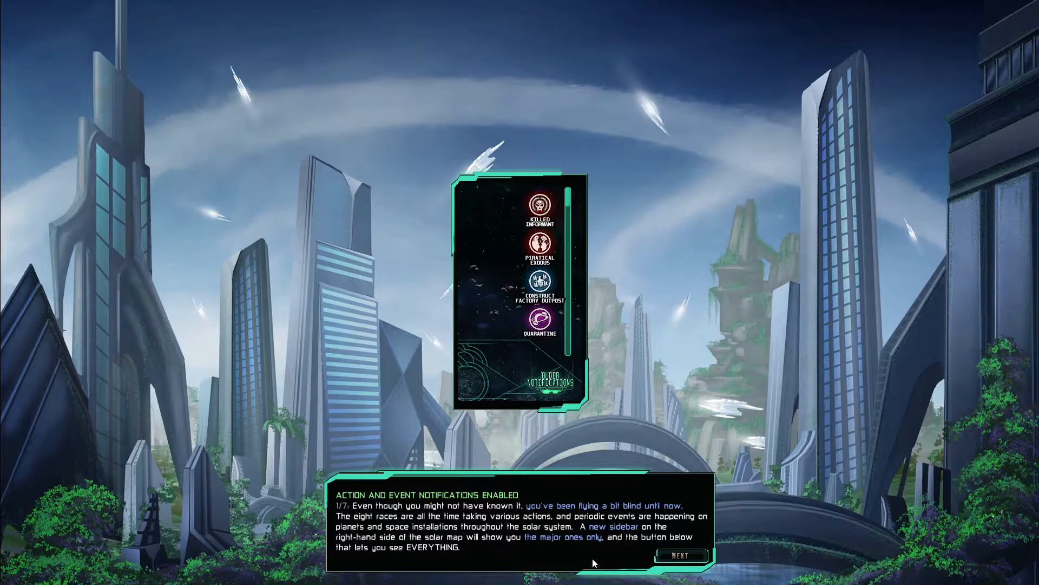
pyautogui.moveTo(381, 555)
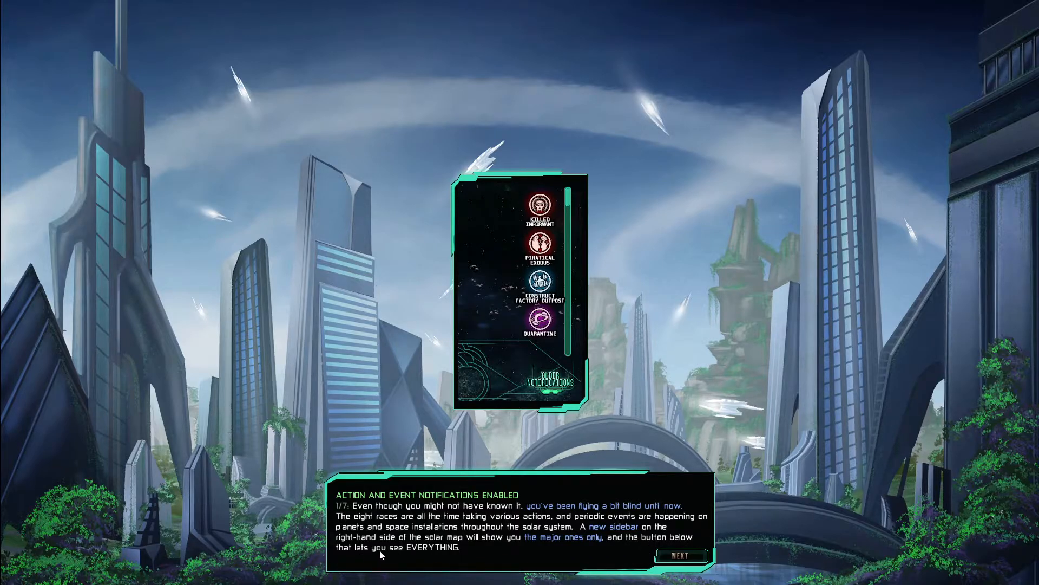
pyautogui.click(681, 556)
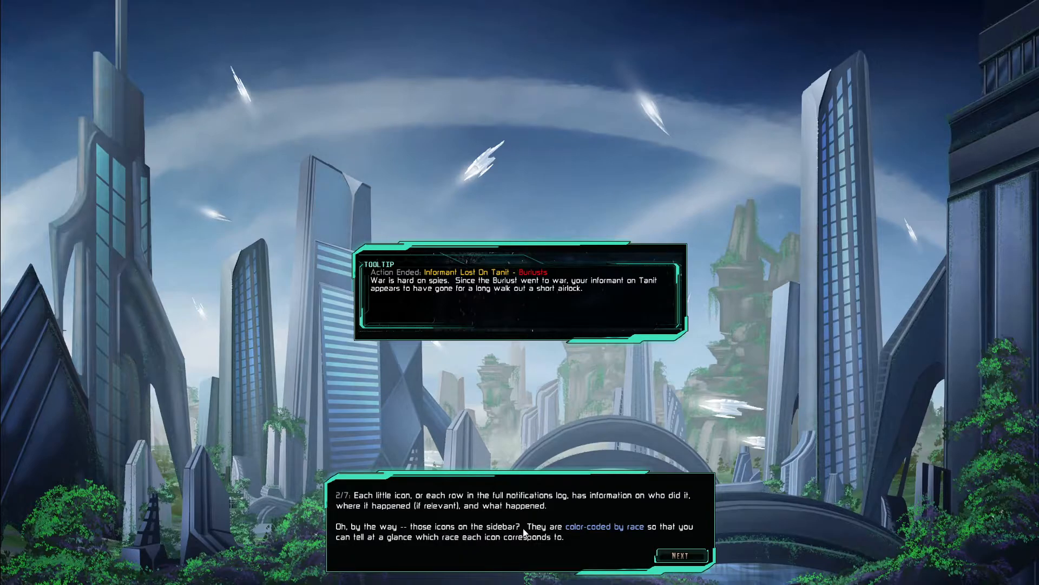
pyautogui.moveTo(618, 534)
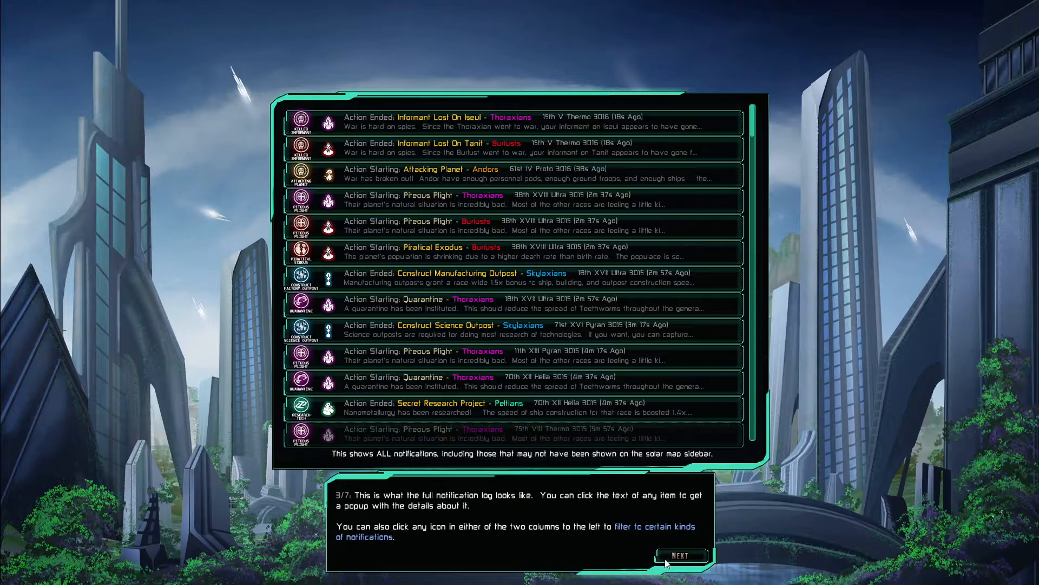
pyautogui.click(681, 555)
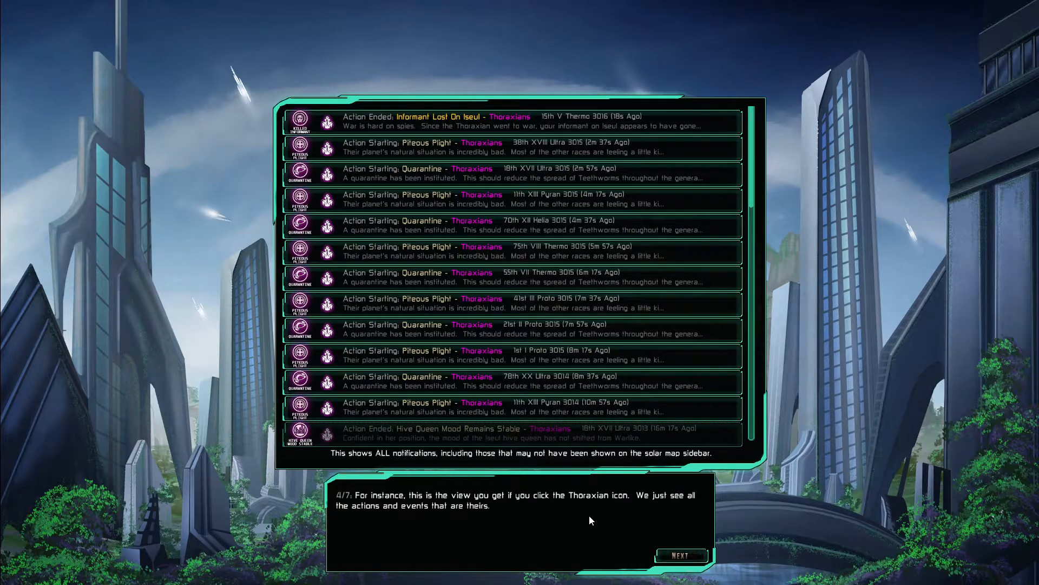
pyautogui.moveTo(482, 526)
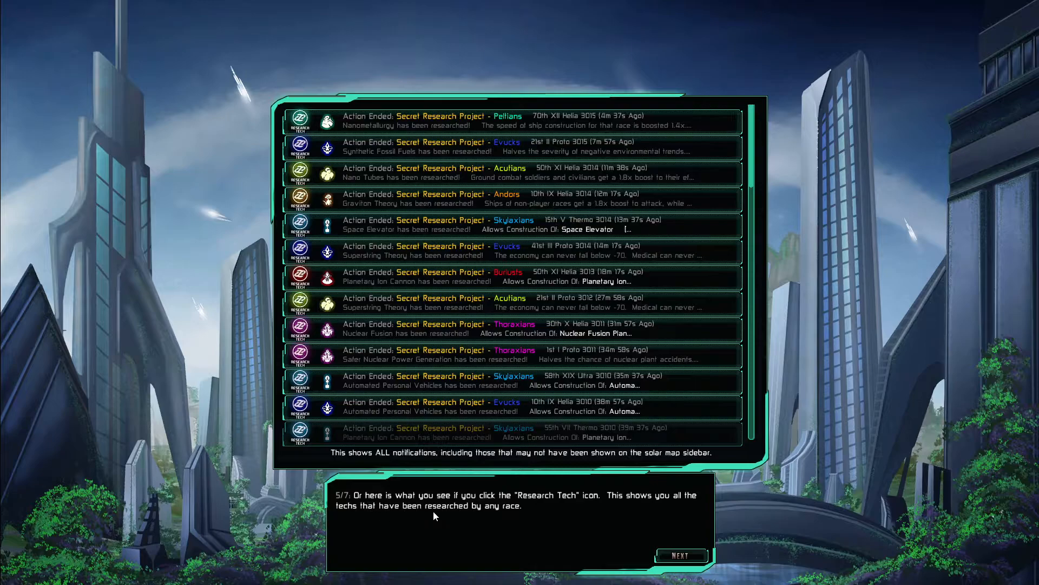
pyautogui.click(682, 555)
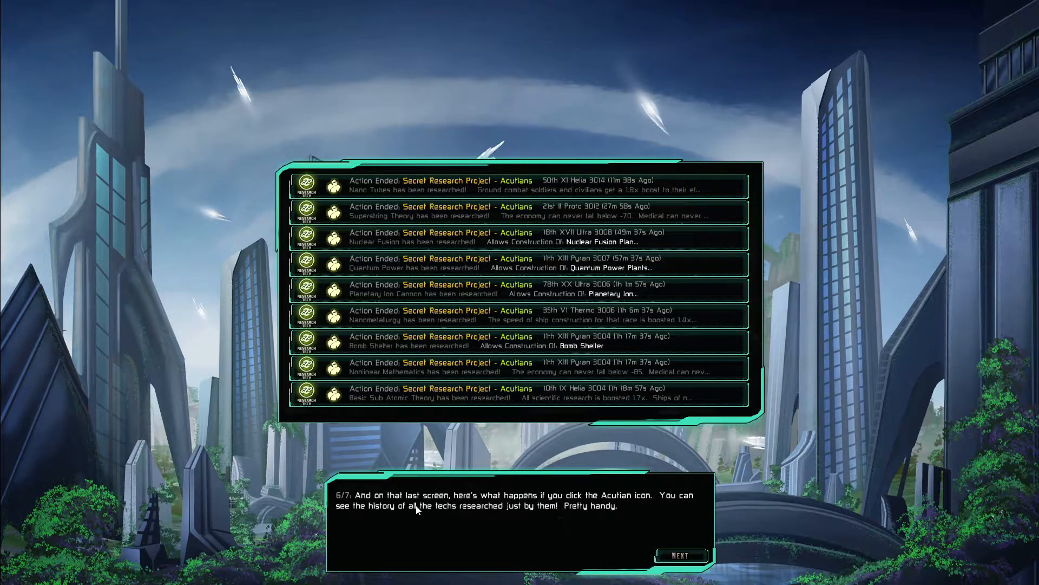
pyautogui.moveTo(548, 521)
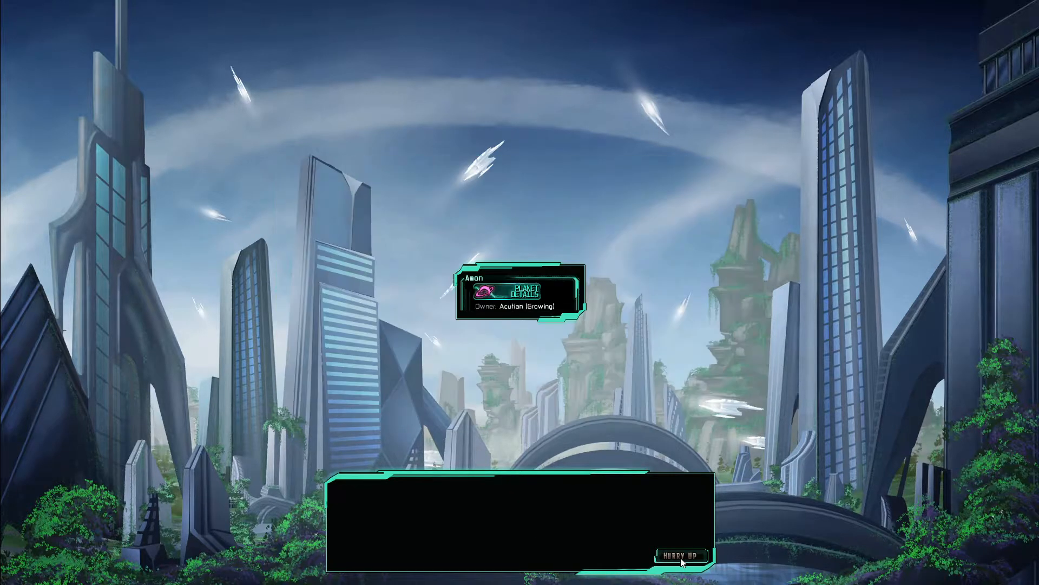
pyautogui.click(680, 556)
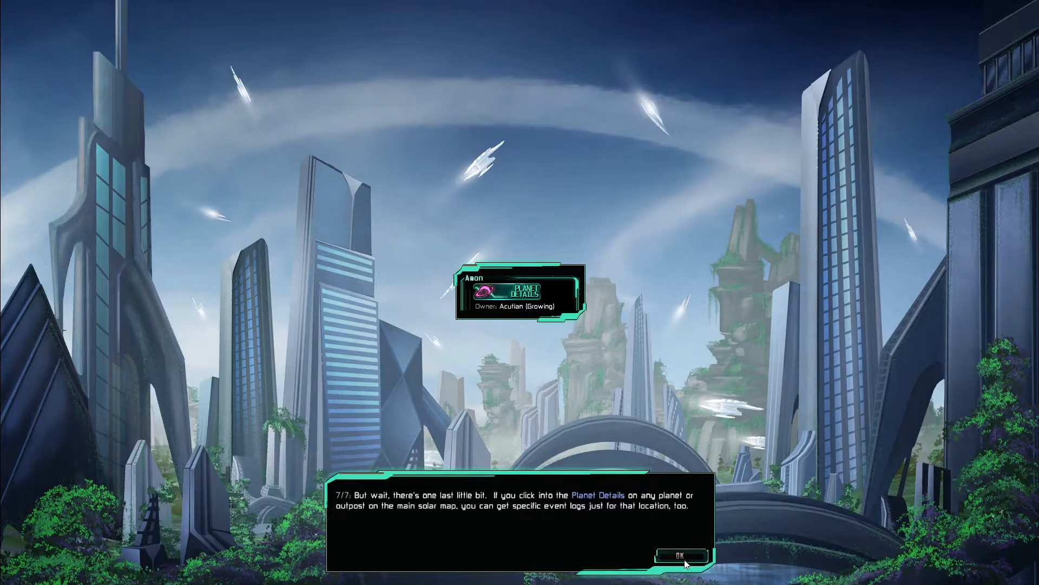
pyautogui.click(682, 555)
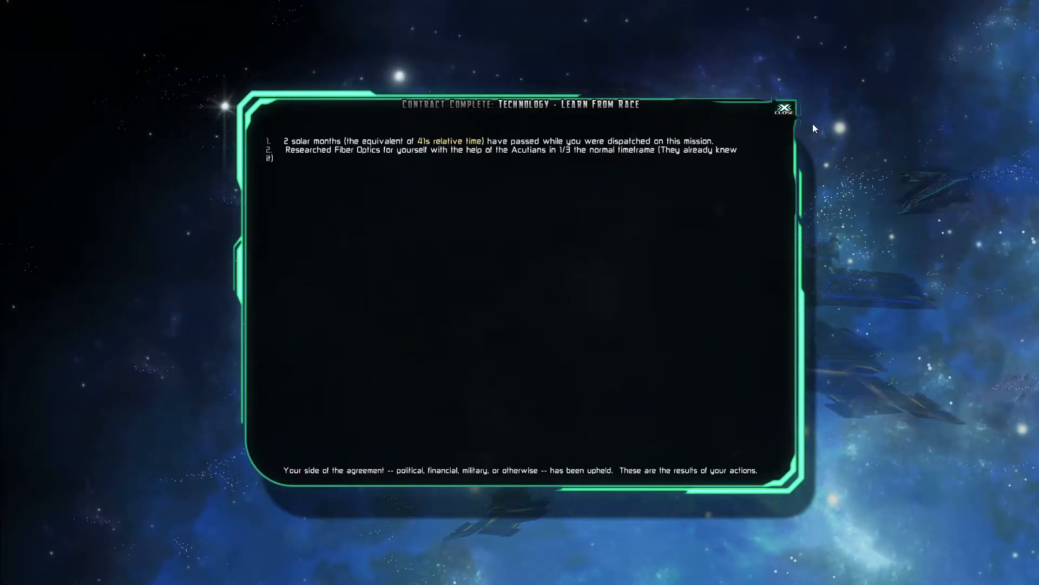
pyautogui.click(783, 108)
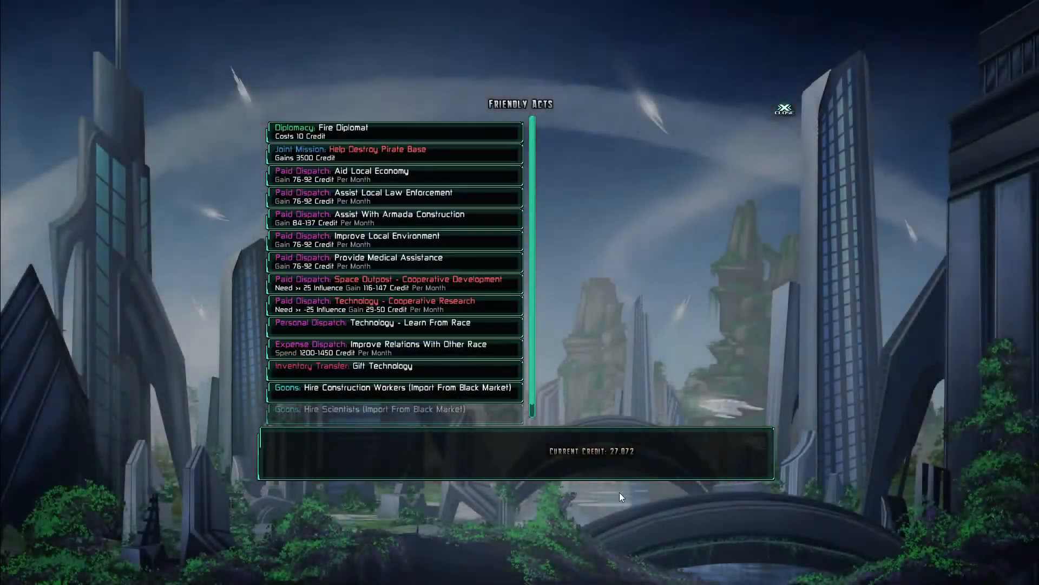
pyautogui.click(785, 109)
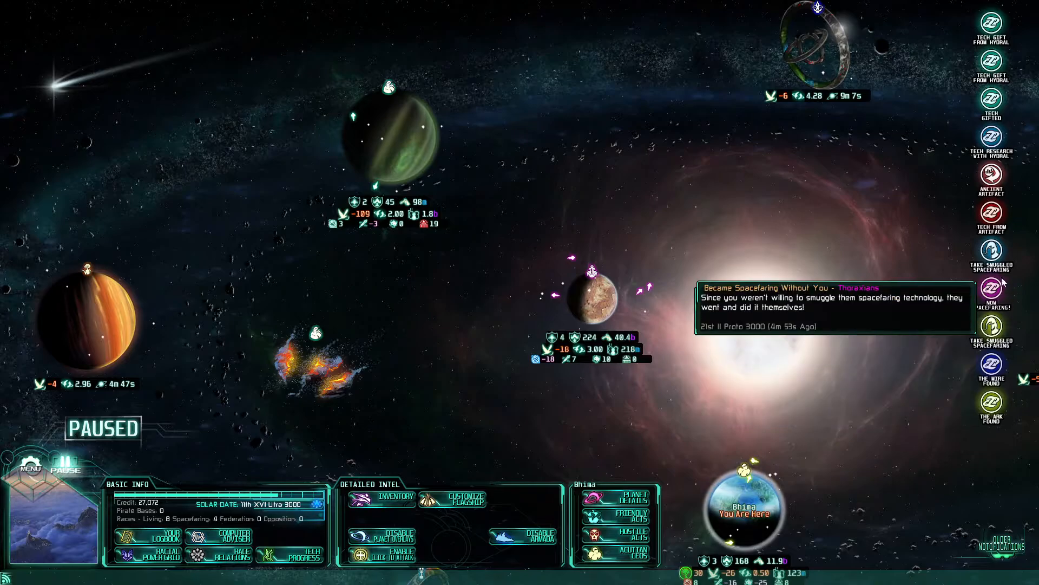
pyautogui.click(617, 493)
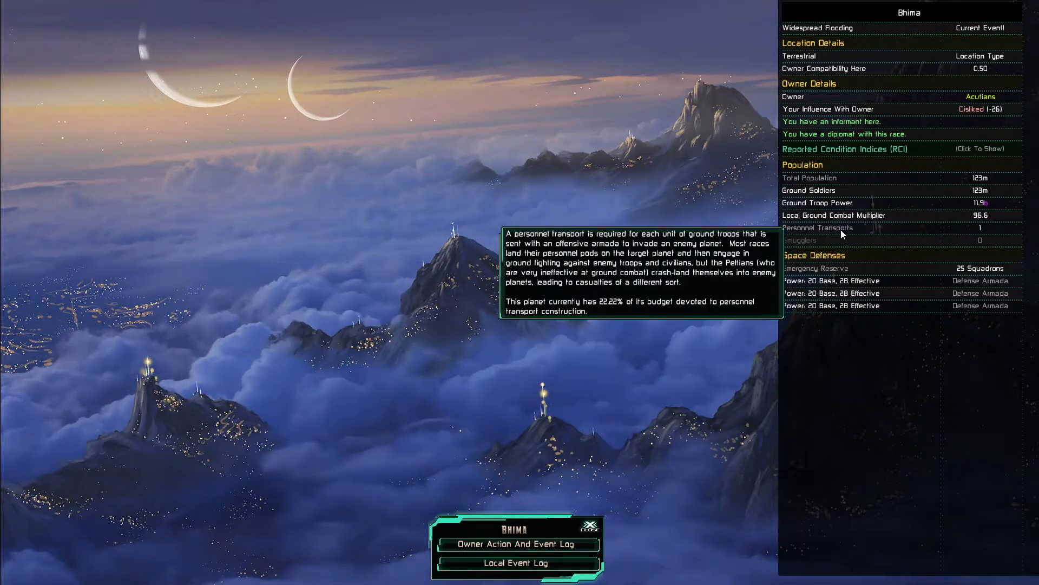
pyautogui.moveTo(980, 113)
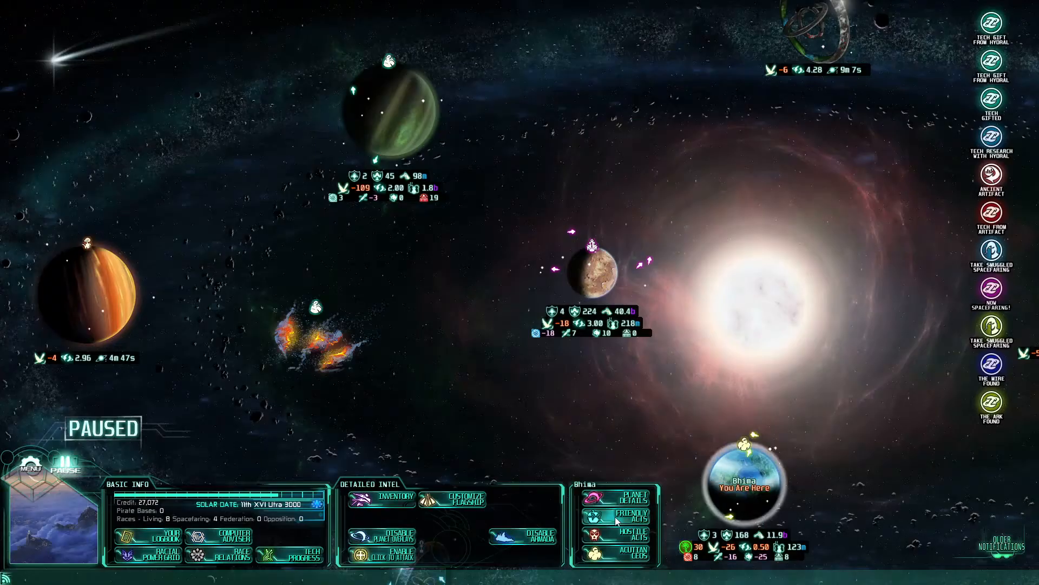
pyautogui.click(628, 513)
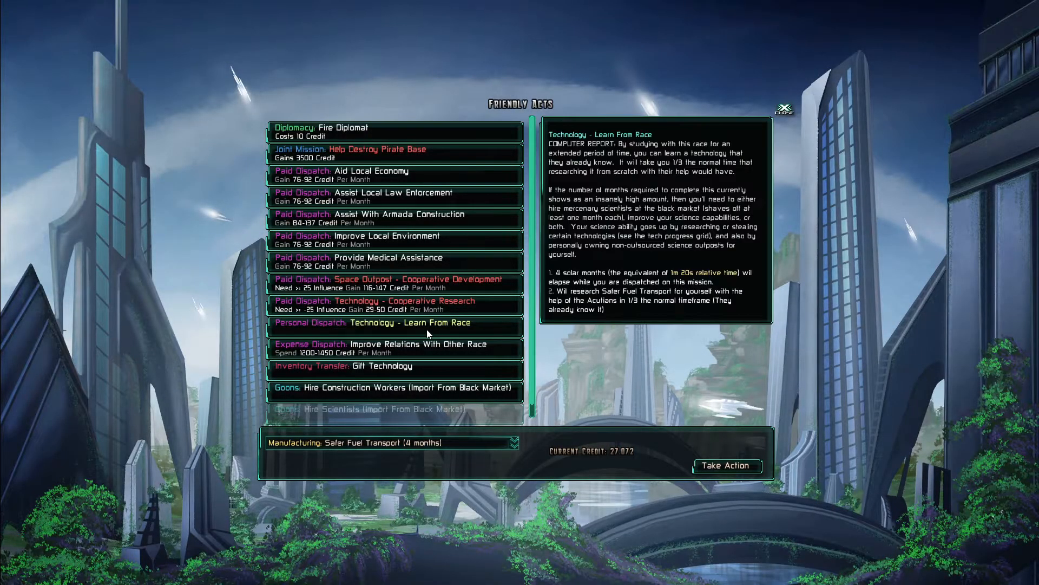
pyautogui.click(513, 442)
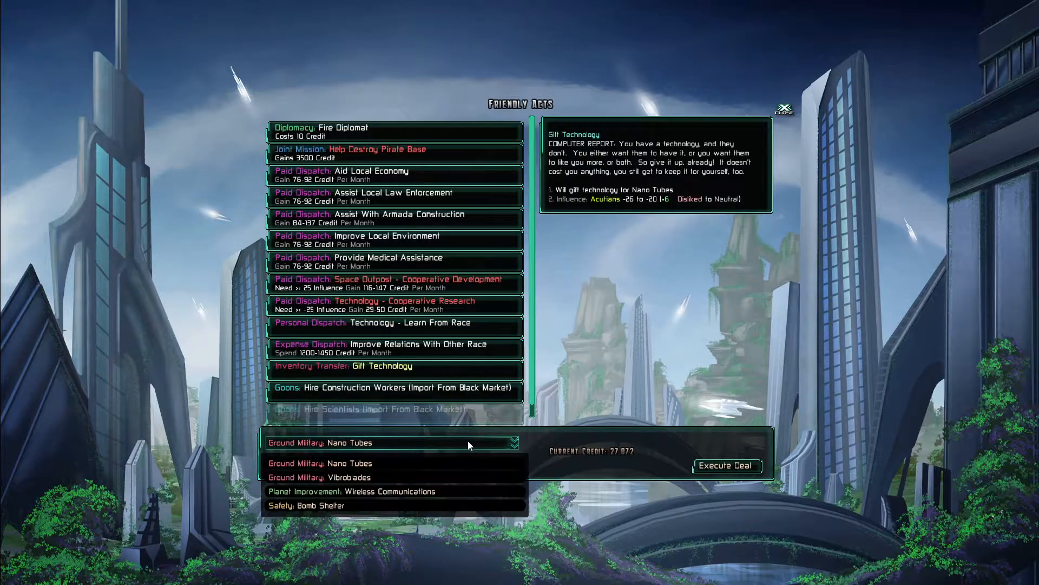
pyautogui.moveTo(410, 491)
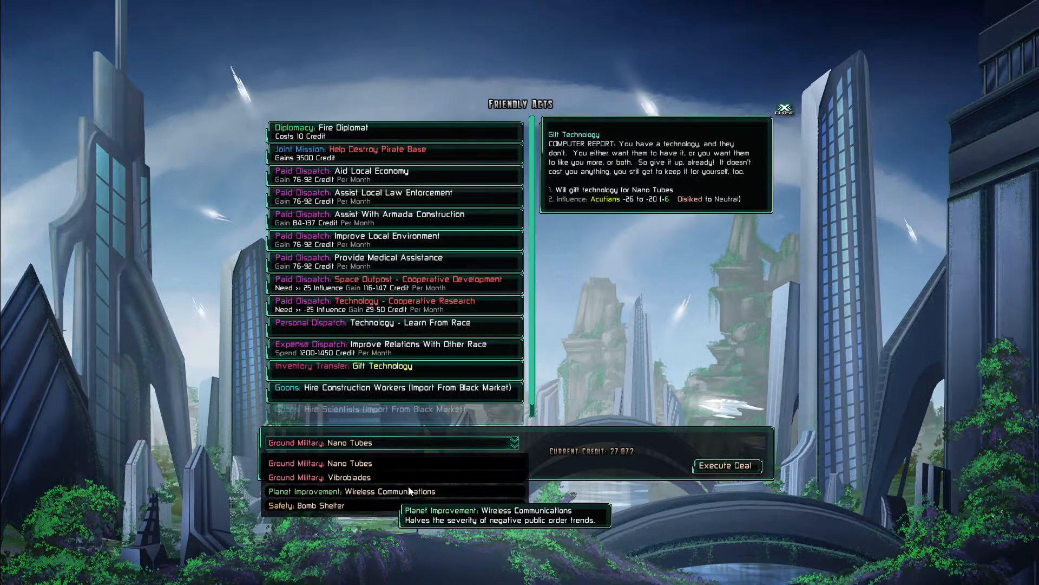
pyautogui.click(783, 107)
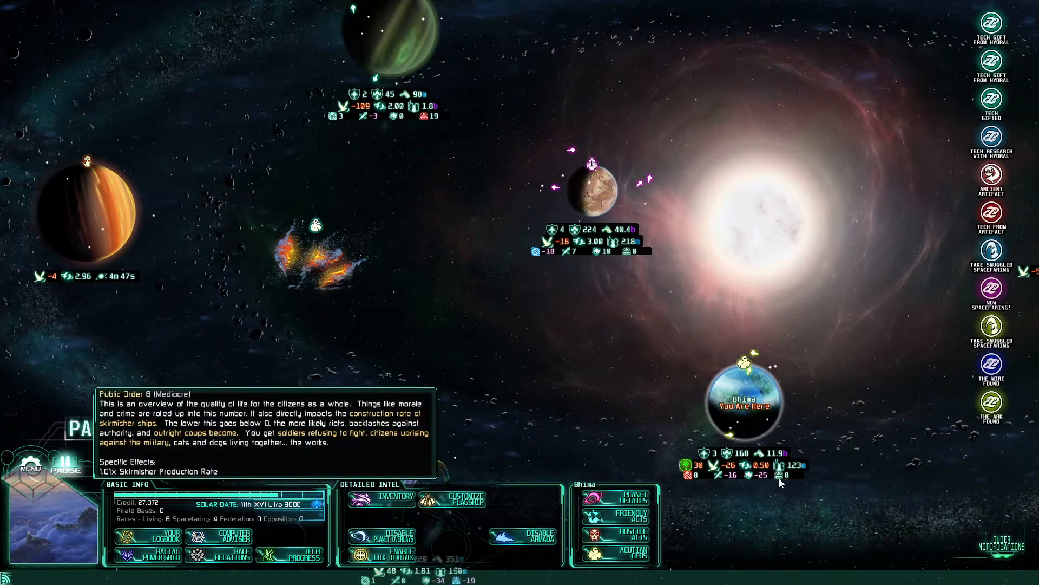
pyautogui.click(610, 523)
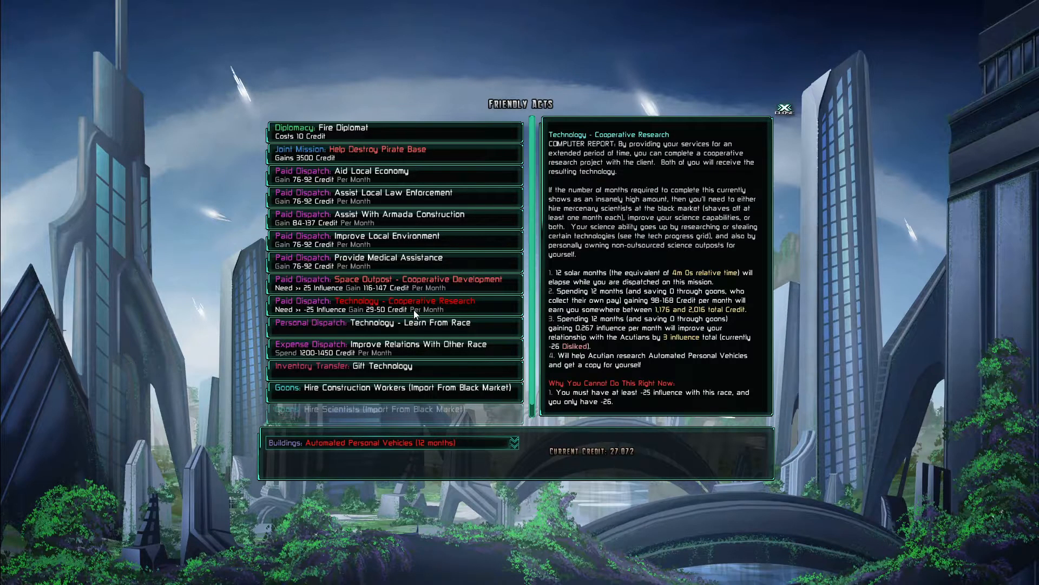
pyautogui.click(511, 442)
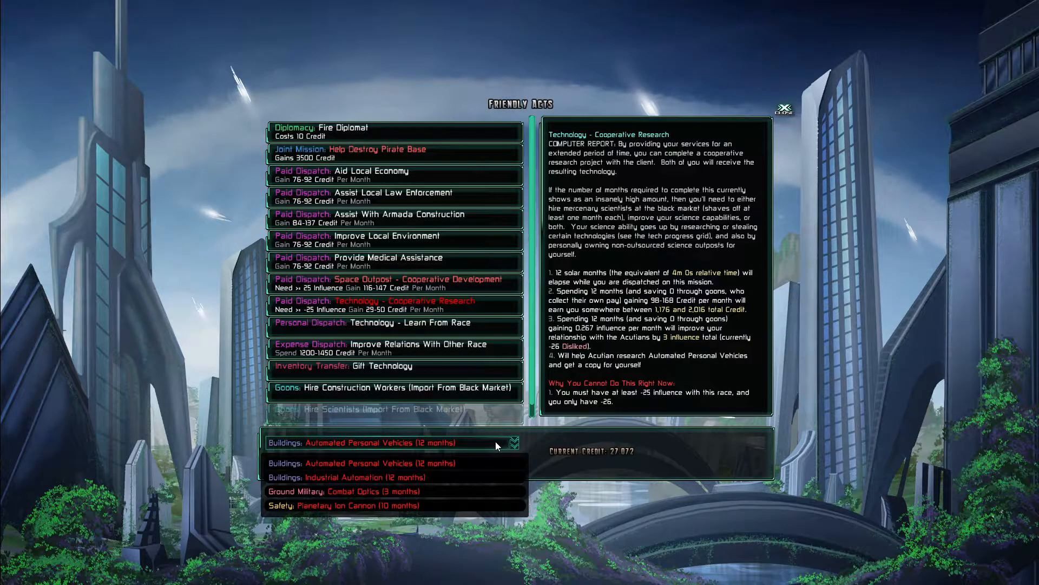
pyautogui.click(514, 442)
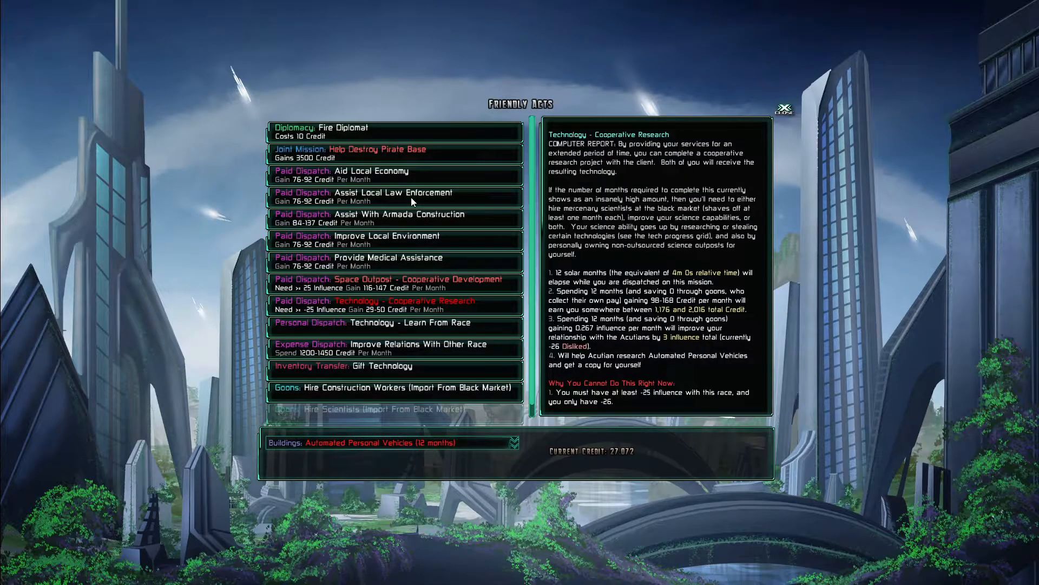
pyautogui.moveTo(761, 135)
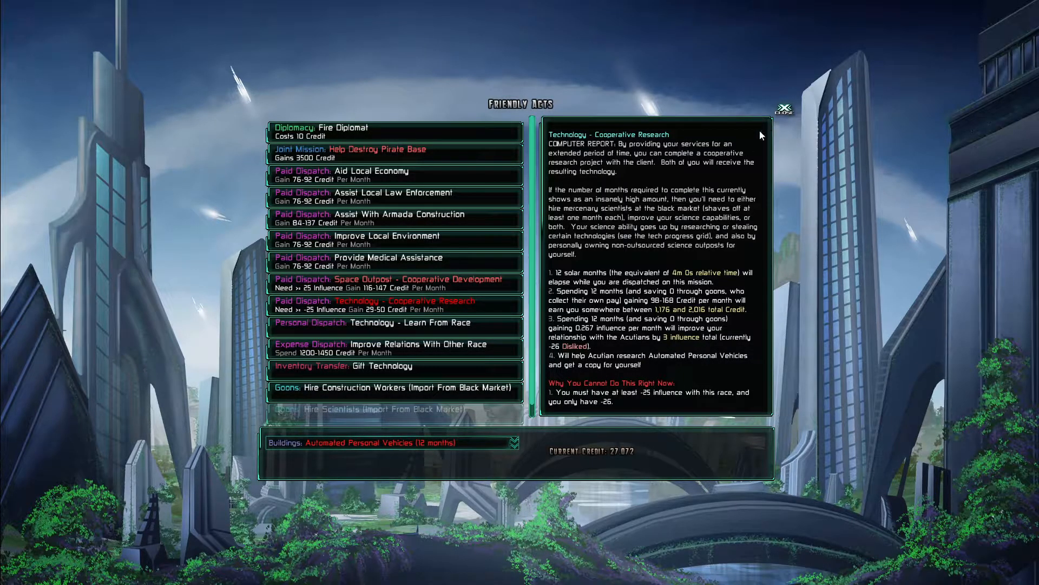
pyautogui.click(783, 108)
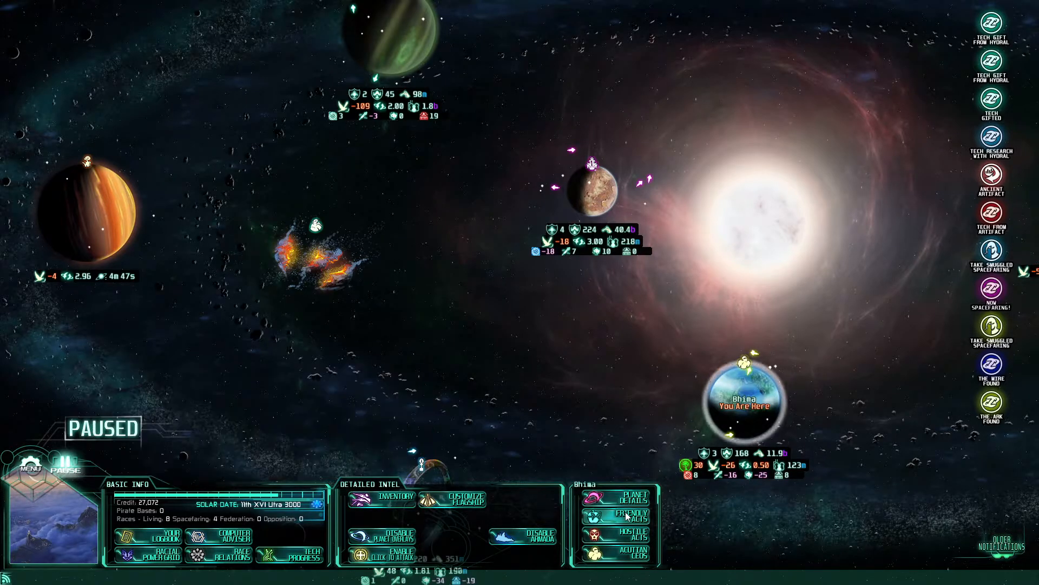
# End the Bhima Improve Local Environment dispatch for 232.8 credit and 27.5 Environmental, then view notification history
pyautogui.click(608, 514)
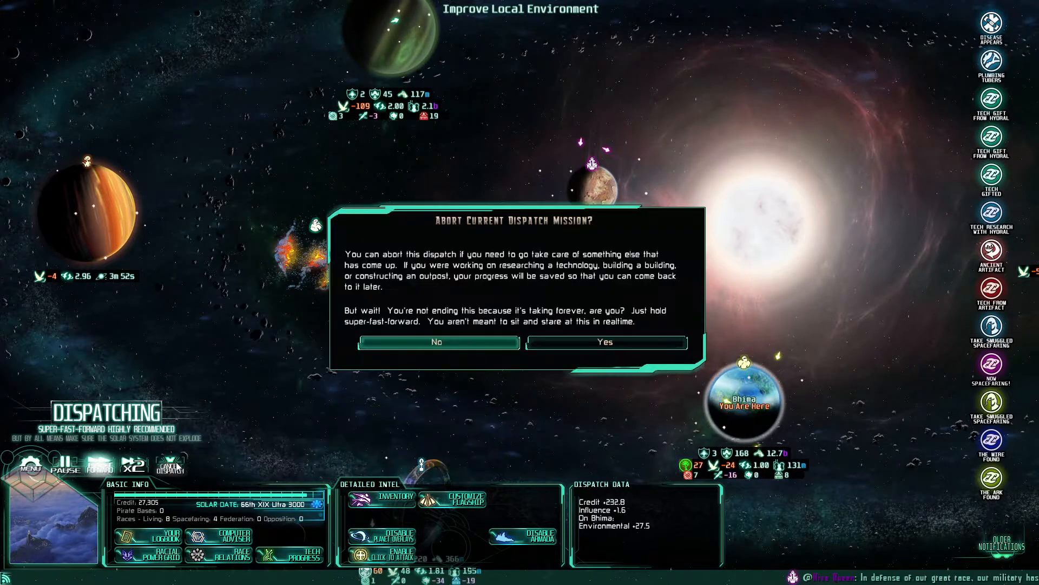
pyautogui.click(605, 342)
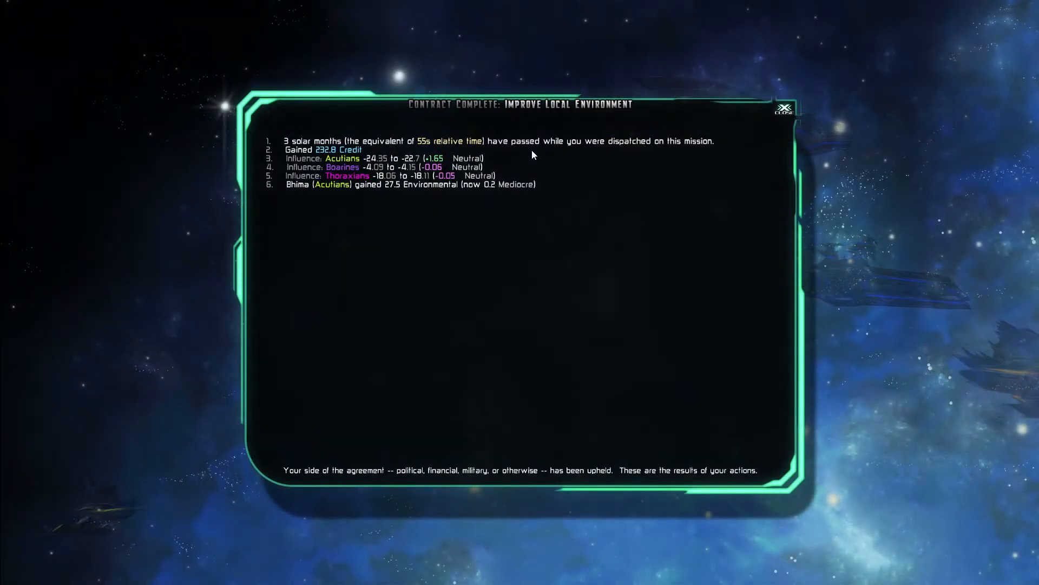
pyautogui.click(786, 108)
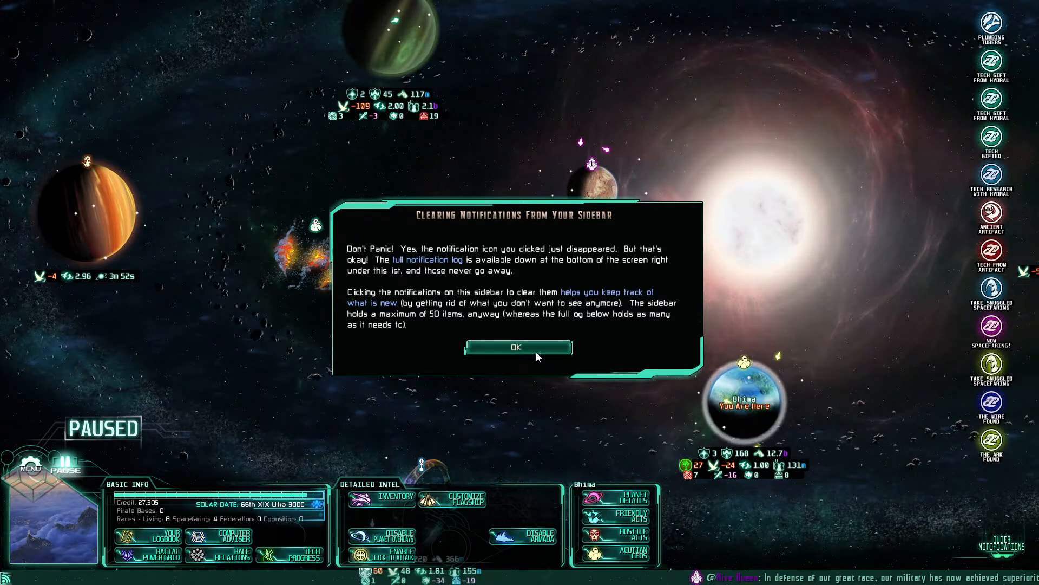
pyautogui.click(516, 346)
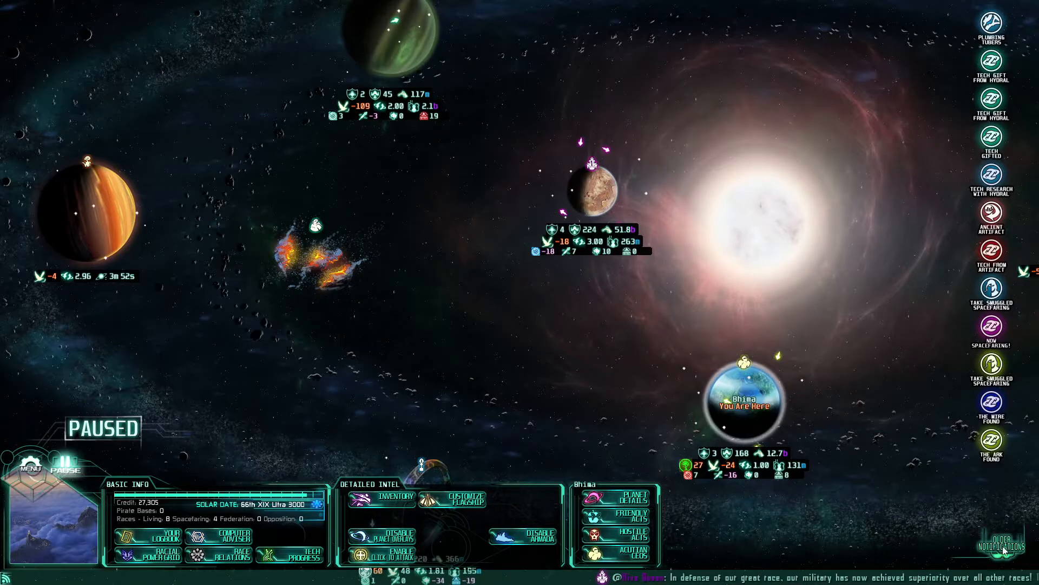
pyautogui.click(993, 544)
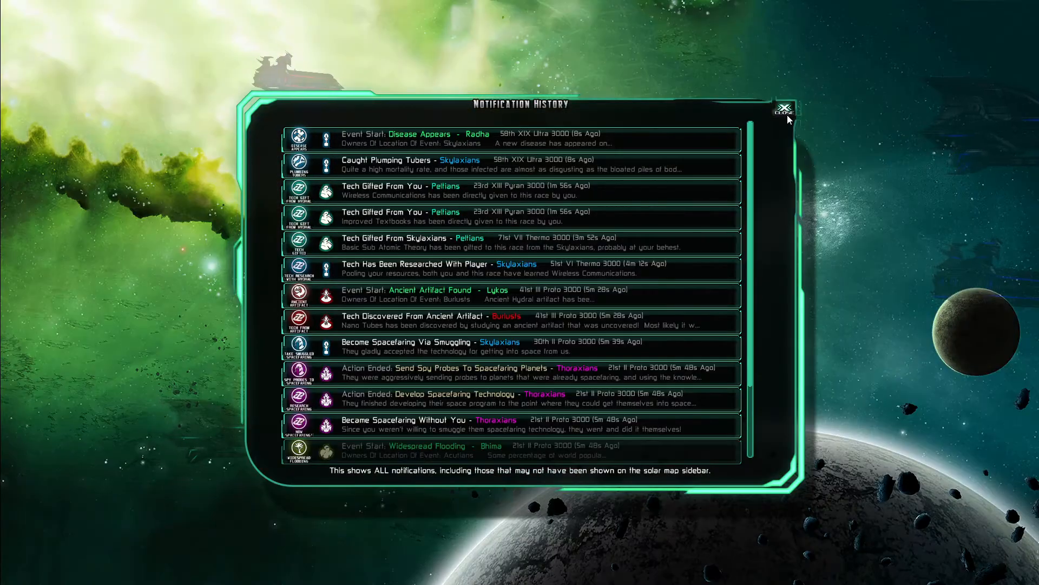
# Close notification history, browse Learn From Race on Bhima, and open the Racial Power Grid
pyautogui.click(785, 107)
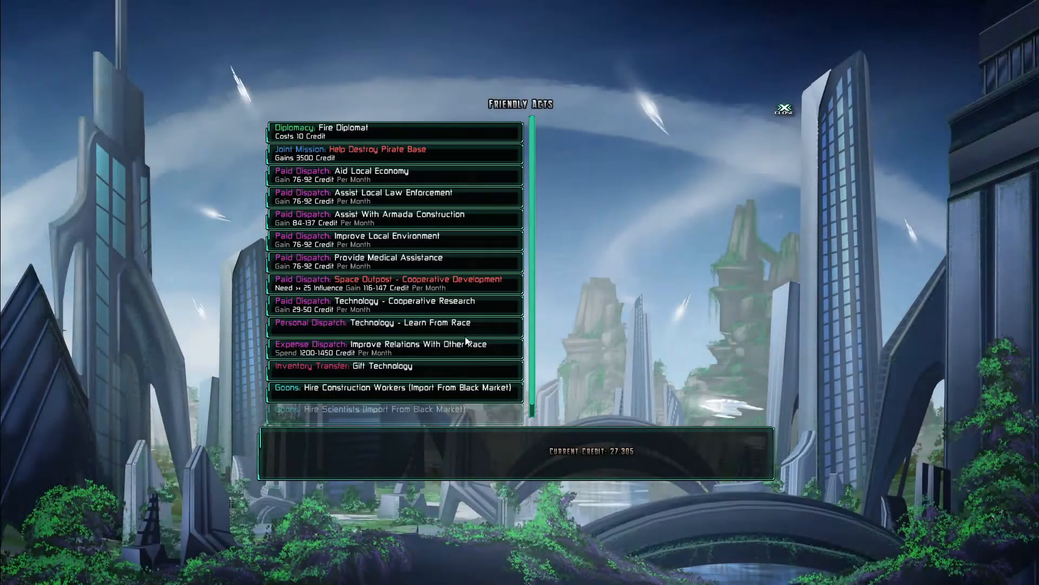
pyautogui.click(390, 301)
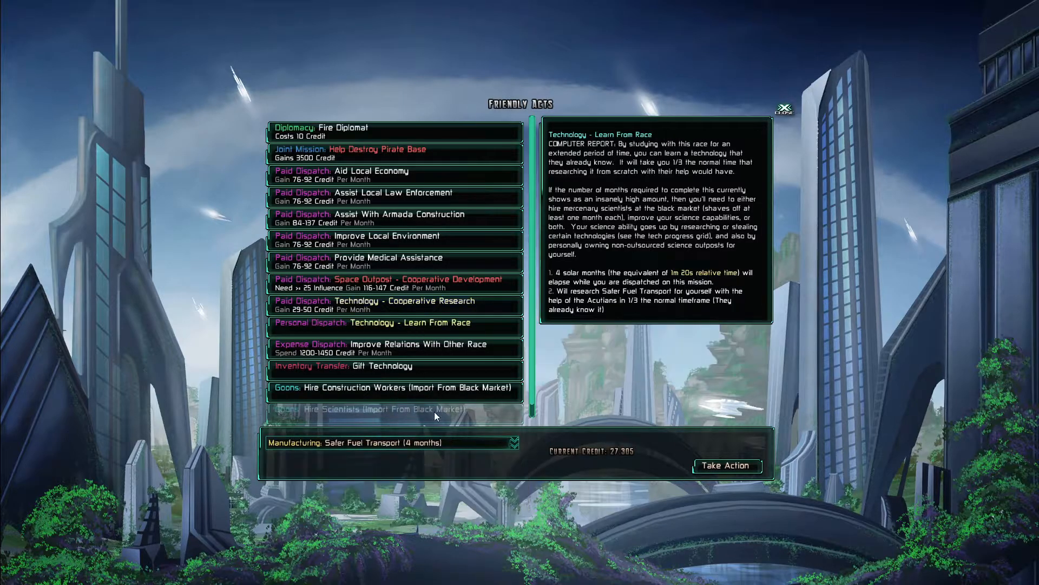
pyautogui.click(783, 107)
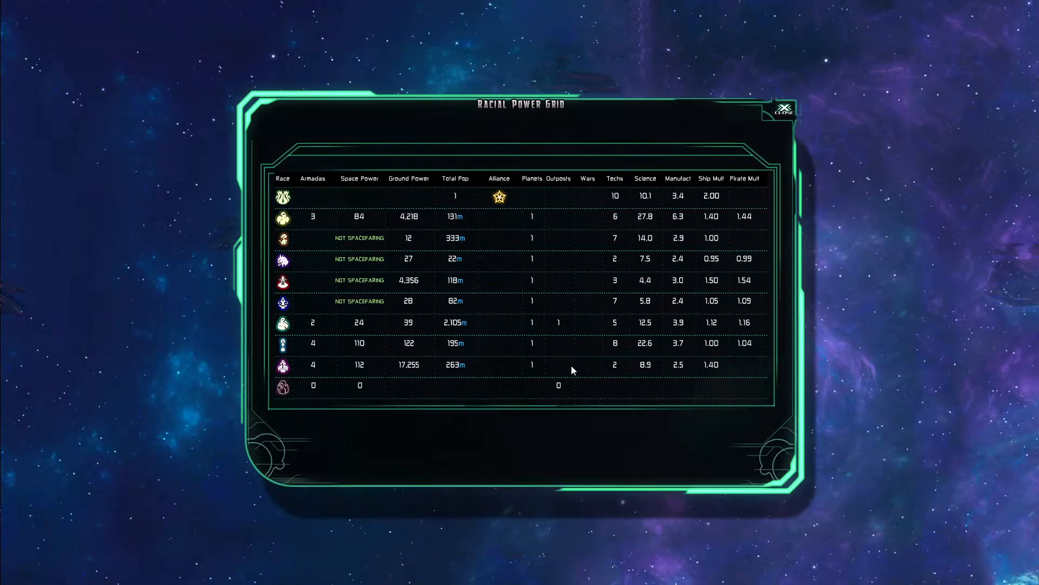
pyautogui.moveTo(735, 370)
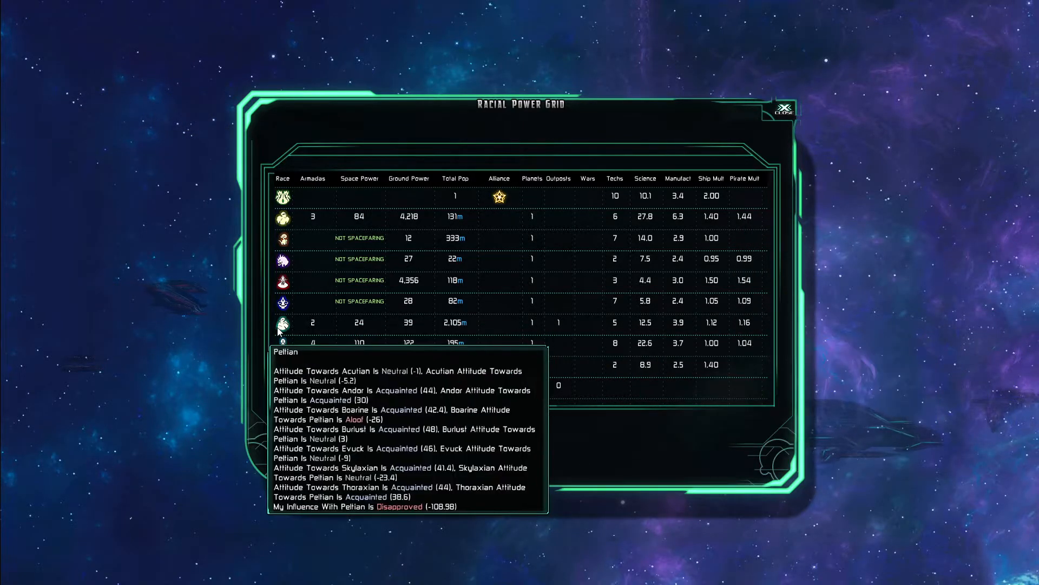
# Close the Racial Power Grid after checking Peltian attitudes
pyautogui.click(784, 109)
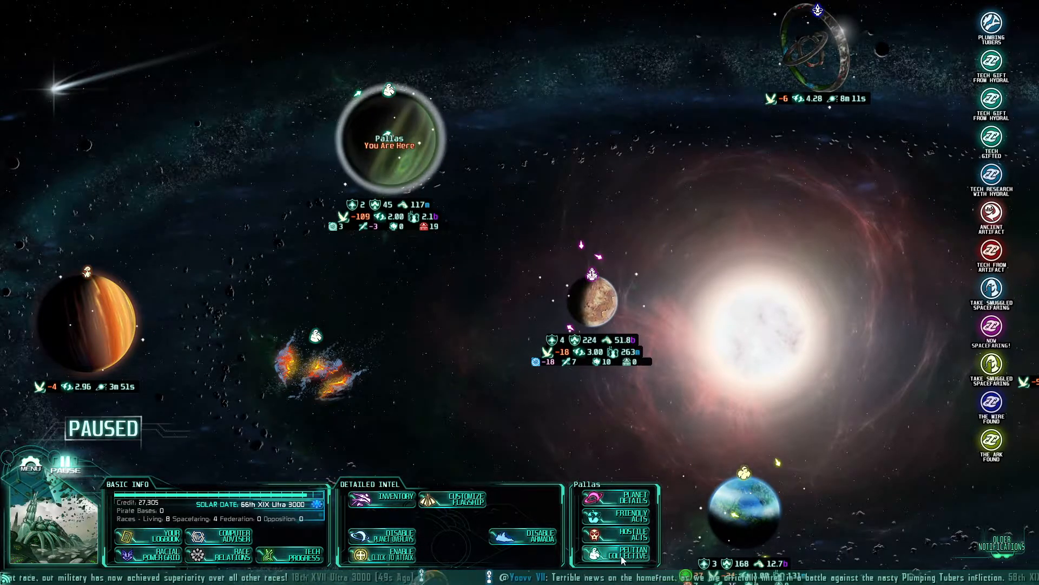
# Glance at Peltian politics, browse Pallas's friendly acts, and close them without acting
pyautogui.click(603, 552)
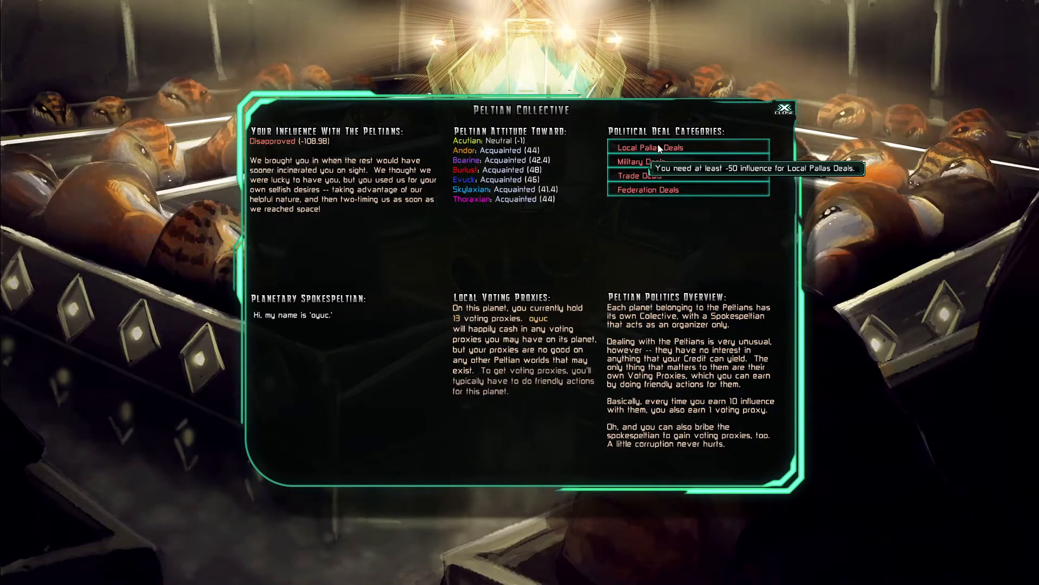
pyautogui.click(783, 109)
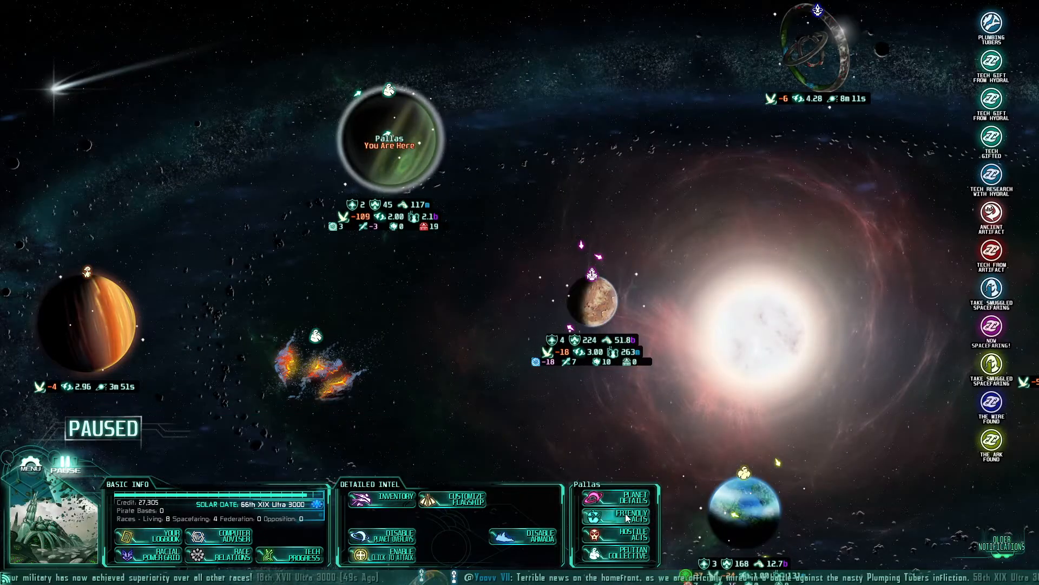
pyautogui.click(614, 514)
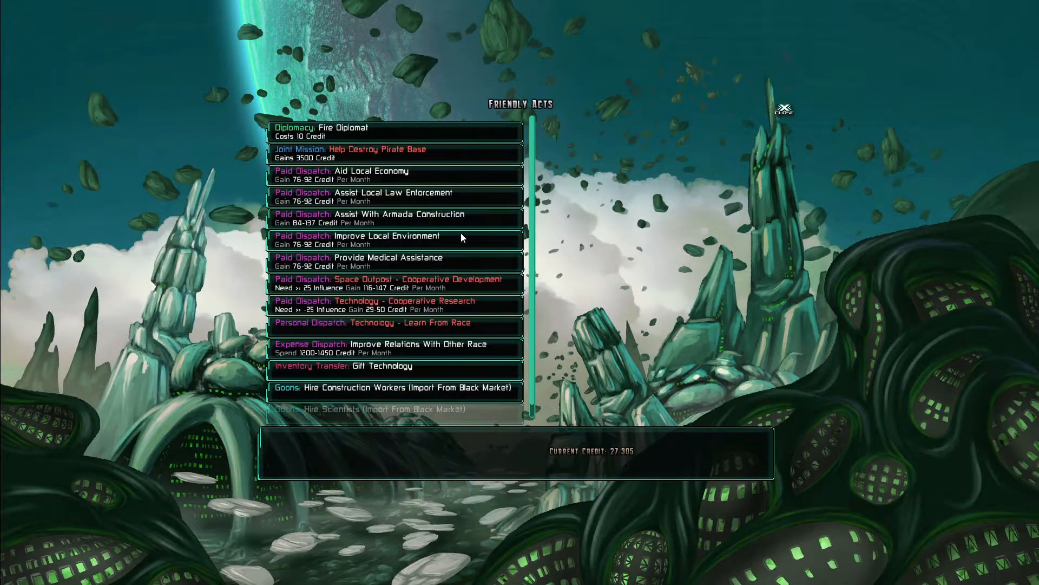
pyautogui.click(419, 348)
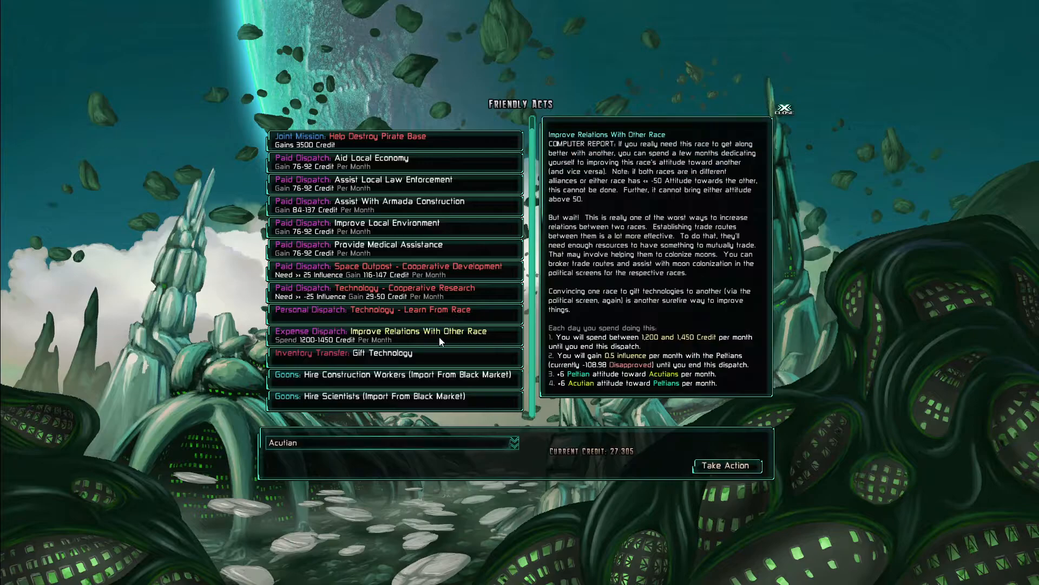
pyautogui.click(511, 442)
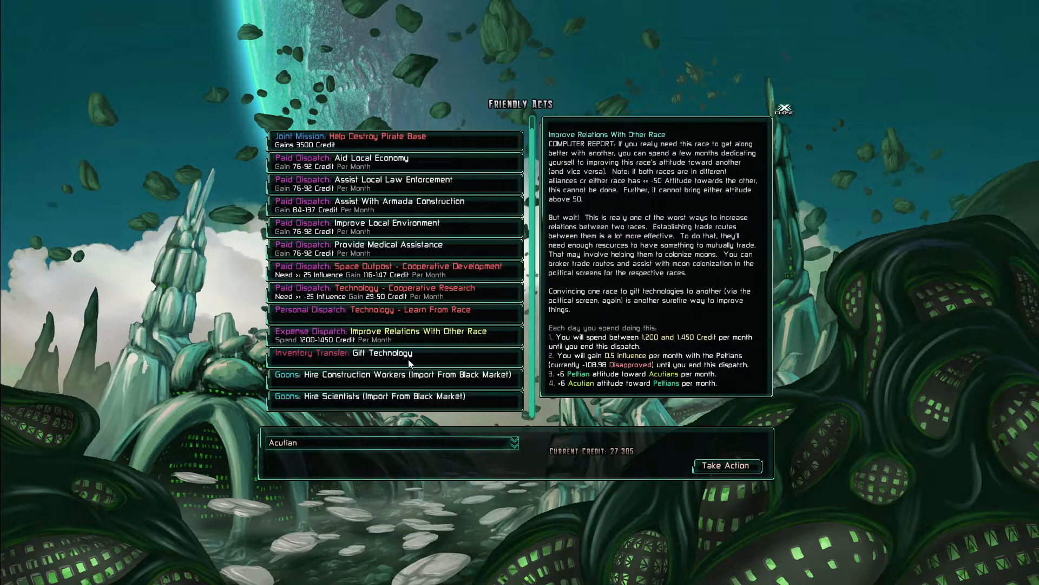
pyautogui.click(372, 352)
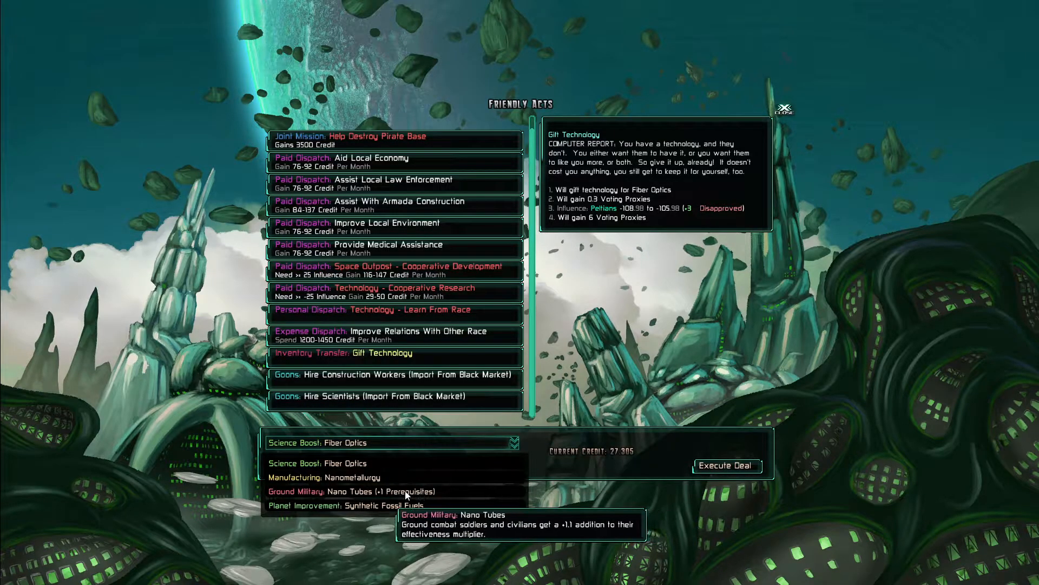
pyautogui.moveTo(510, 400)
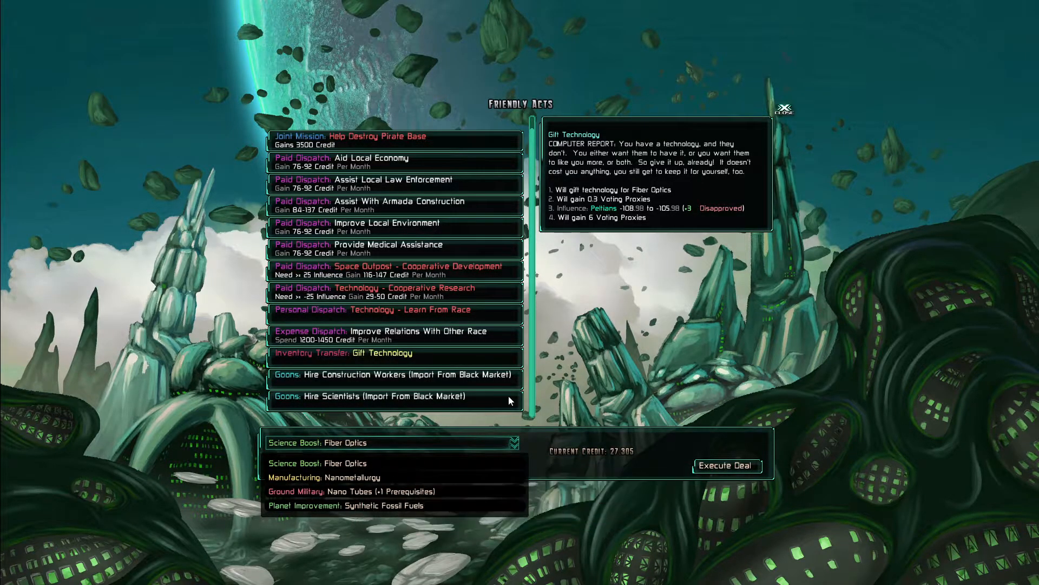
pyautogui.moveTo(426, 251)
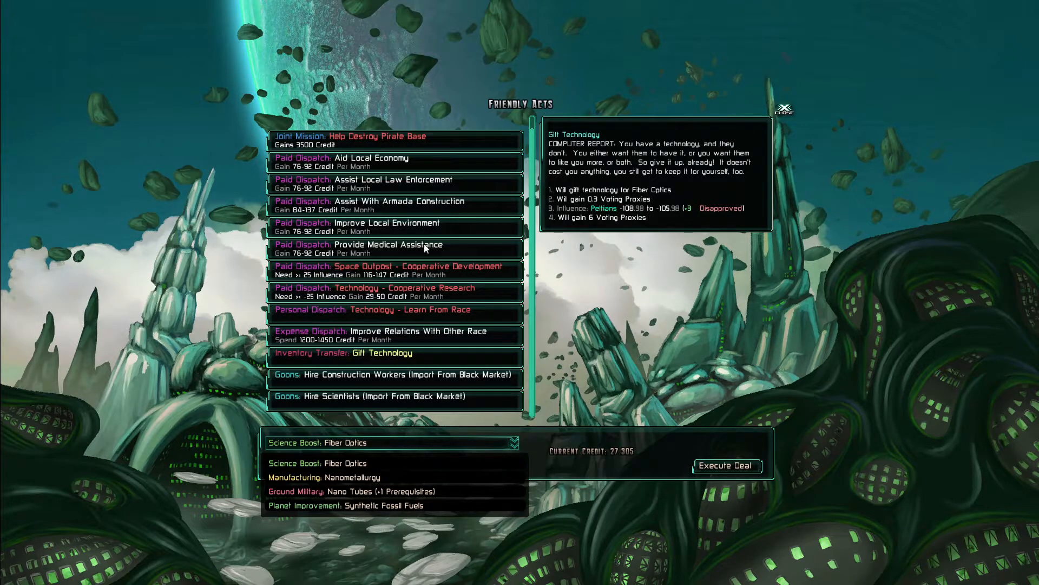
pyautogui.click(785, 109)
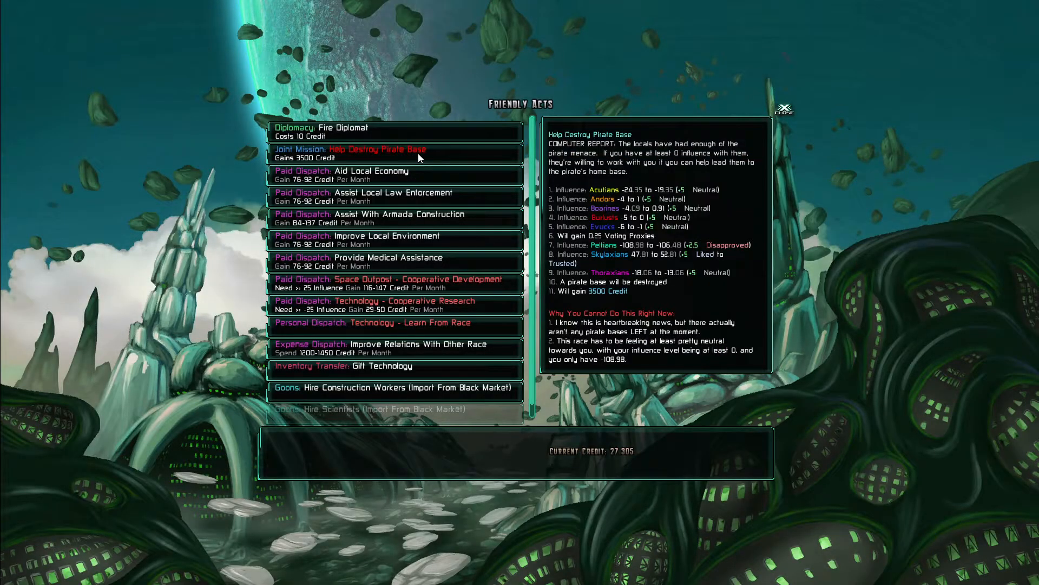
pyautogui.moveTo(437, 166)
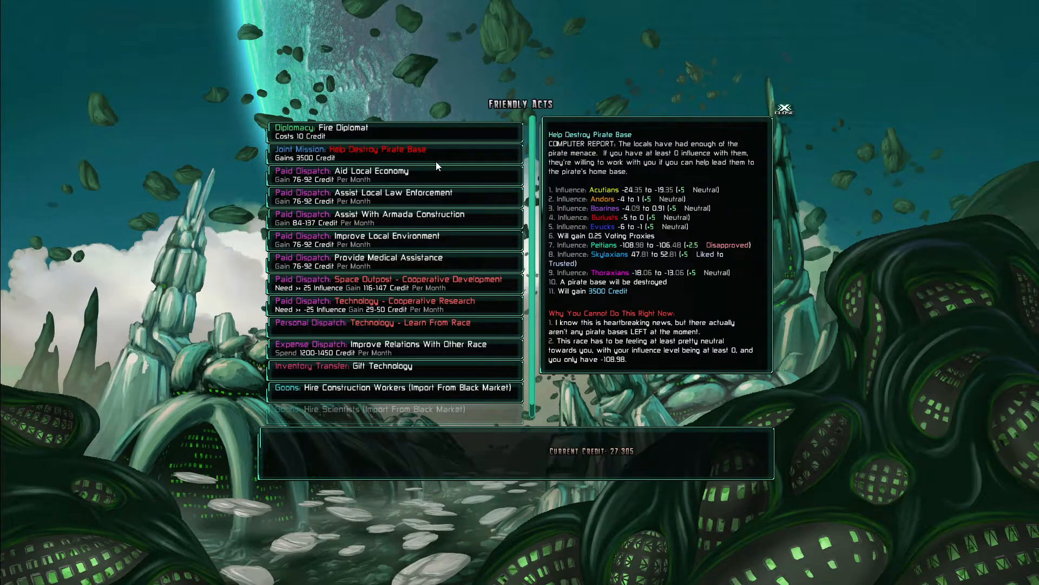
pyautogui.moveTo(630, 353)
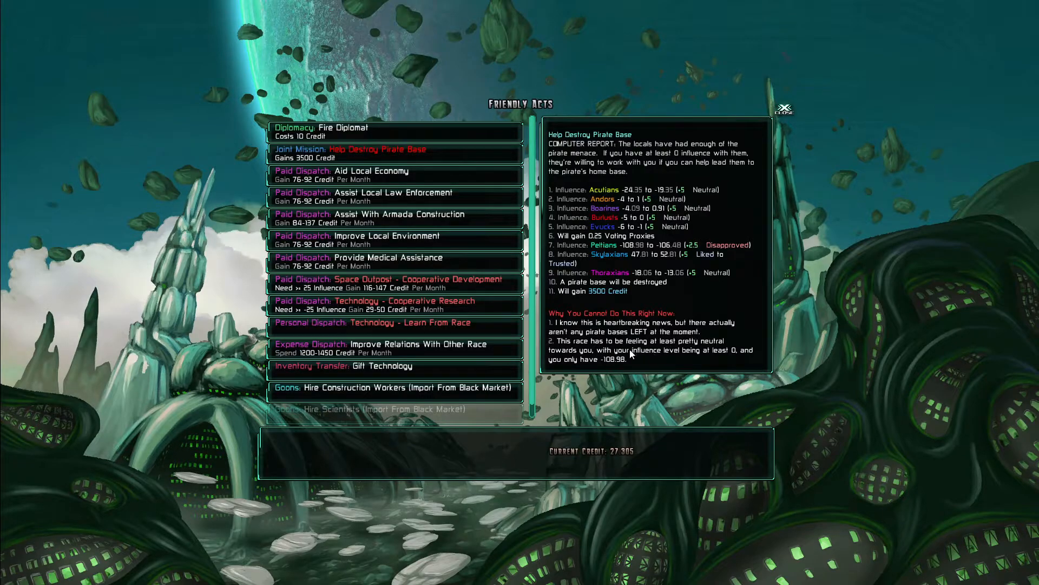
pyautogui.moveTo(643, 369)
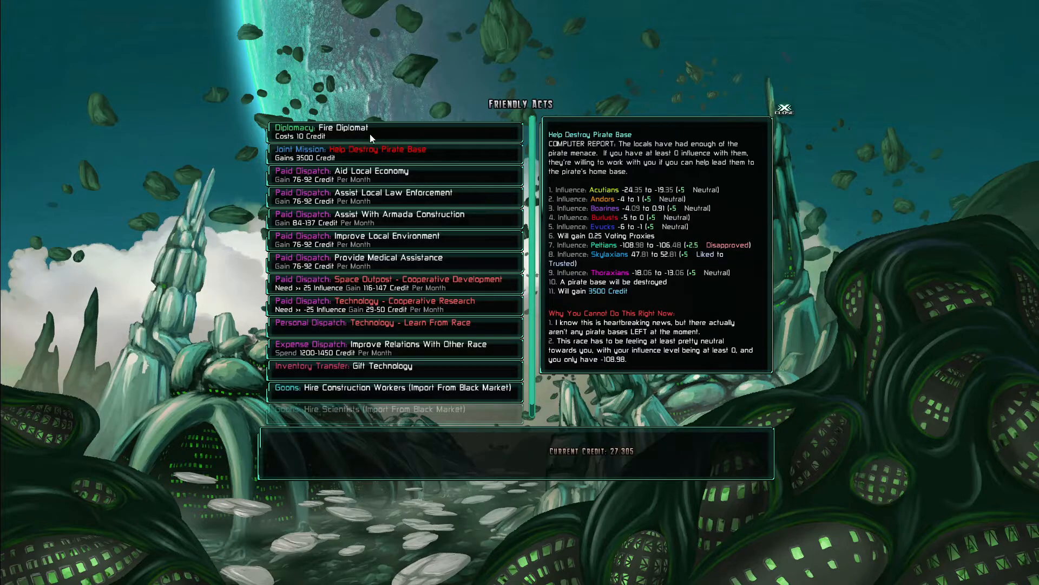
pyautogui.moveTo(421, 209)
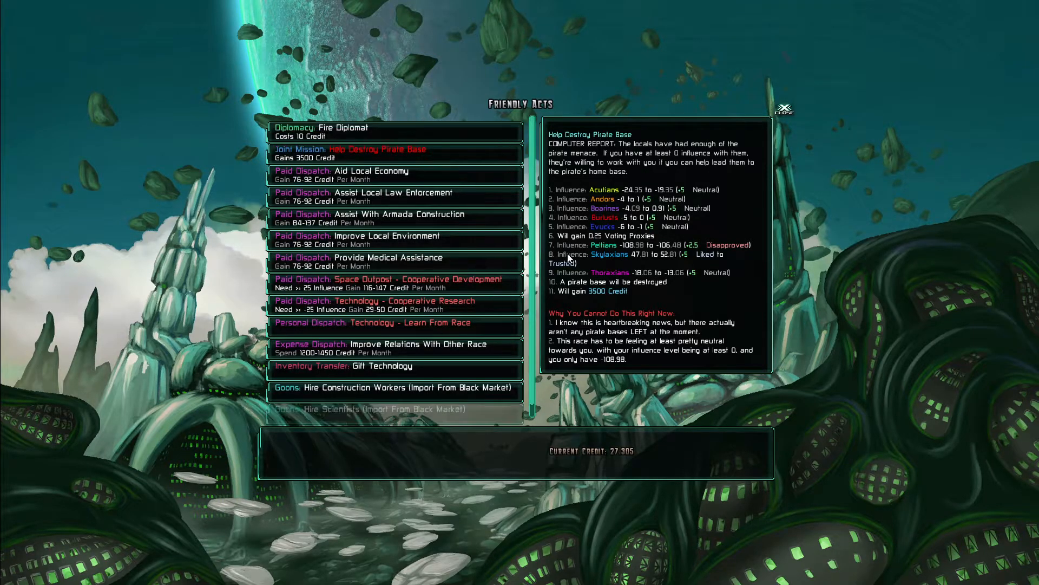
pyautogui.click(784, 107)
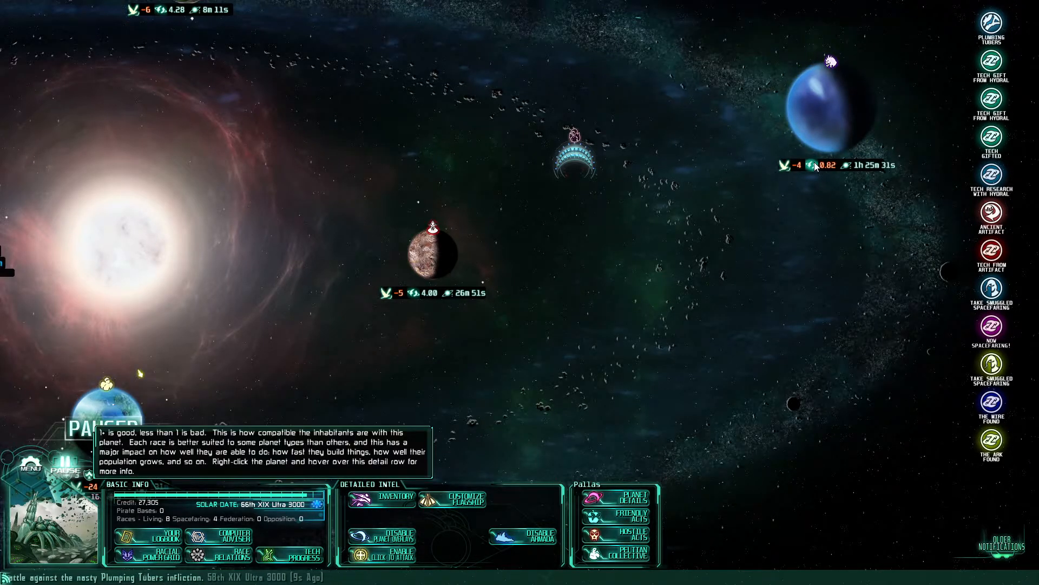
pyautogui.moveTo(799, 167)
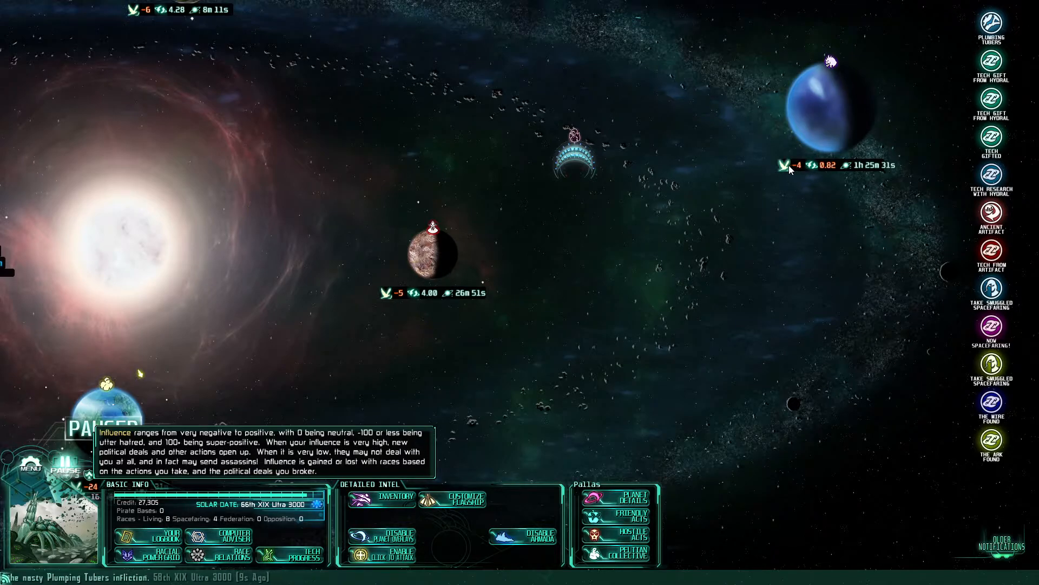
pyautogui.moveTo(822, 113)
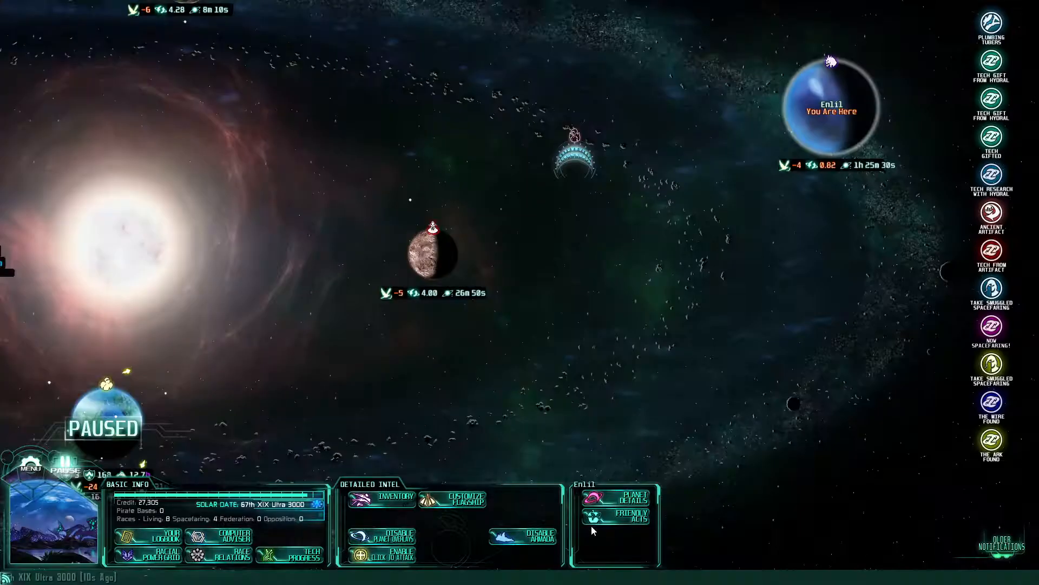
# Open Friendly Acts for the Boarine planet Enl11
pyautogui.click(628, 518)
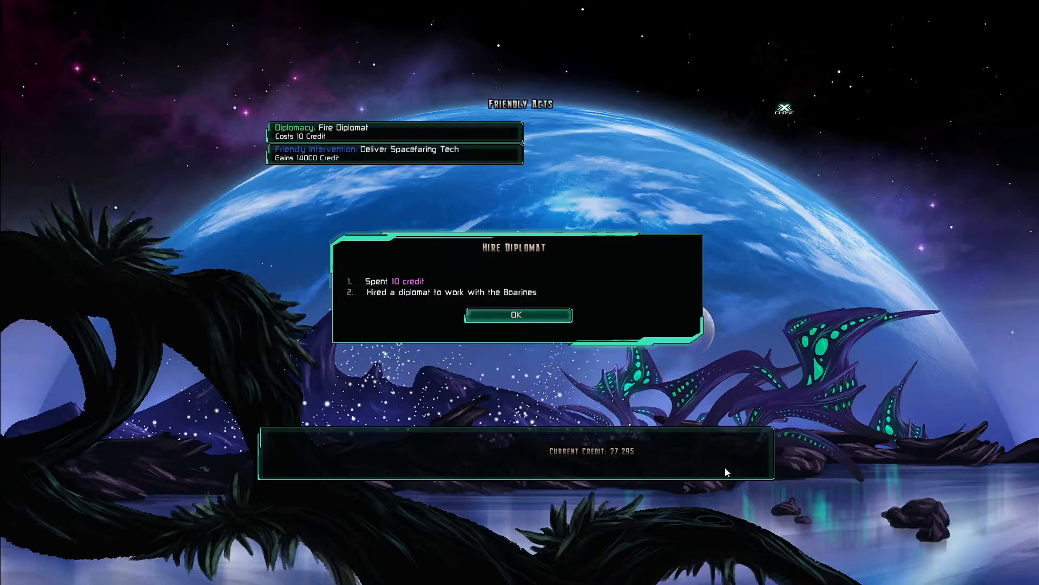
# Acknowledge the Boarine diplomat hire and launch the Deliver Spacefaring Tech mission
pyautogui.click(517, 314)
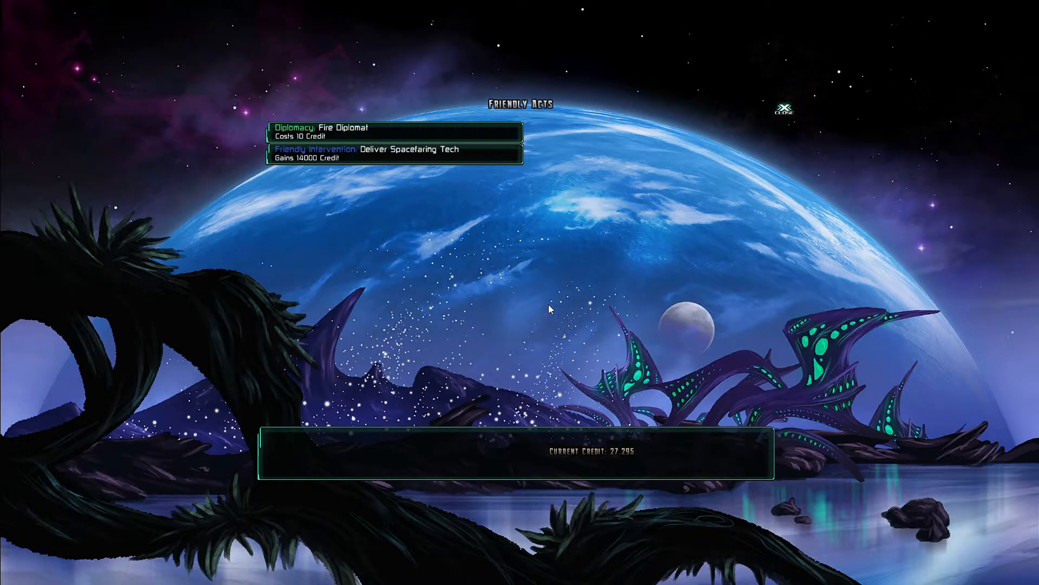
pyautogui.moveTo(474, 161)
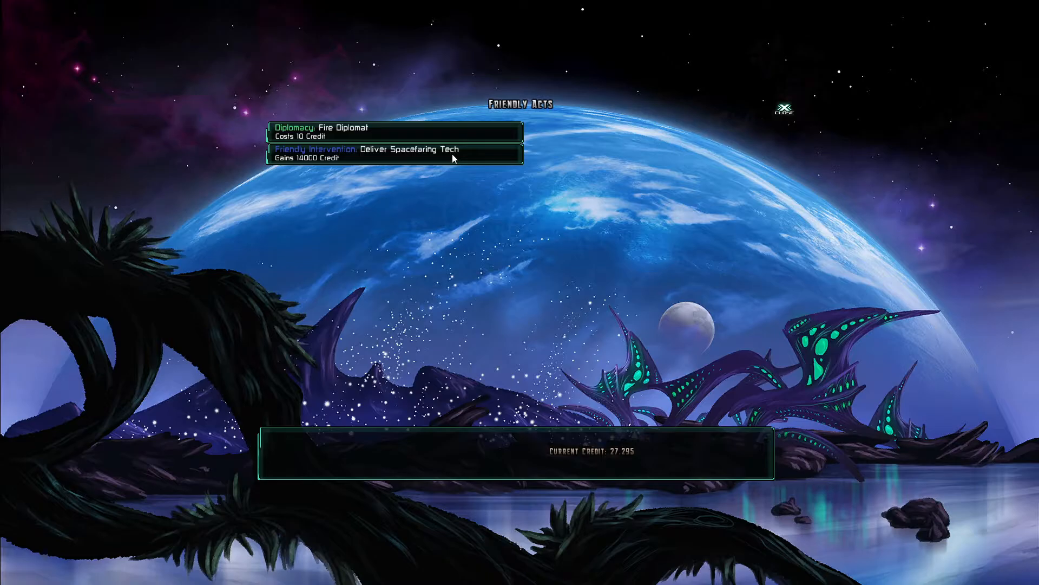
pyautogui.click(395, 153)
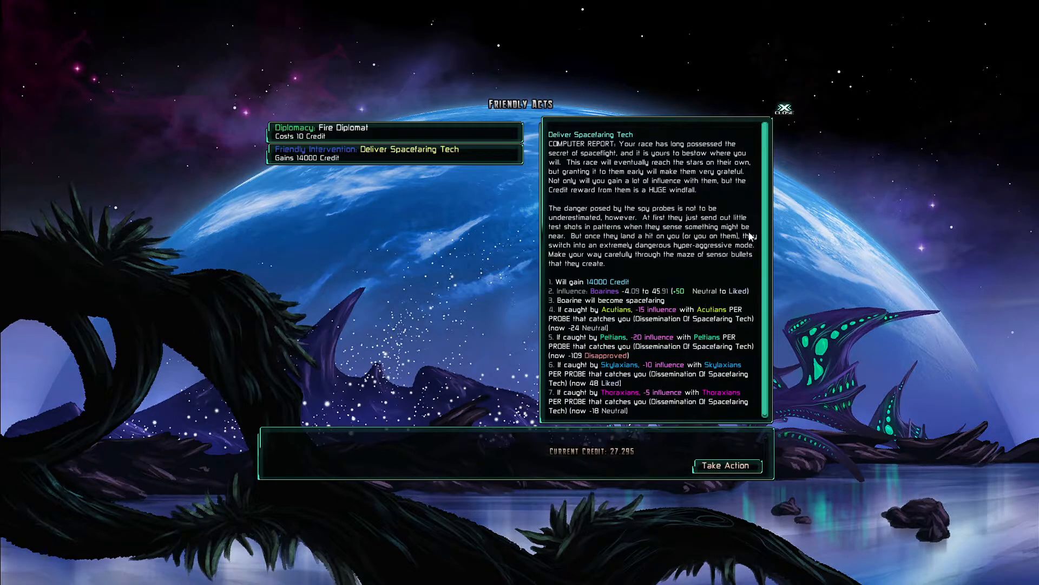
pyautogui.moveTo(761, 284)
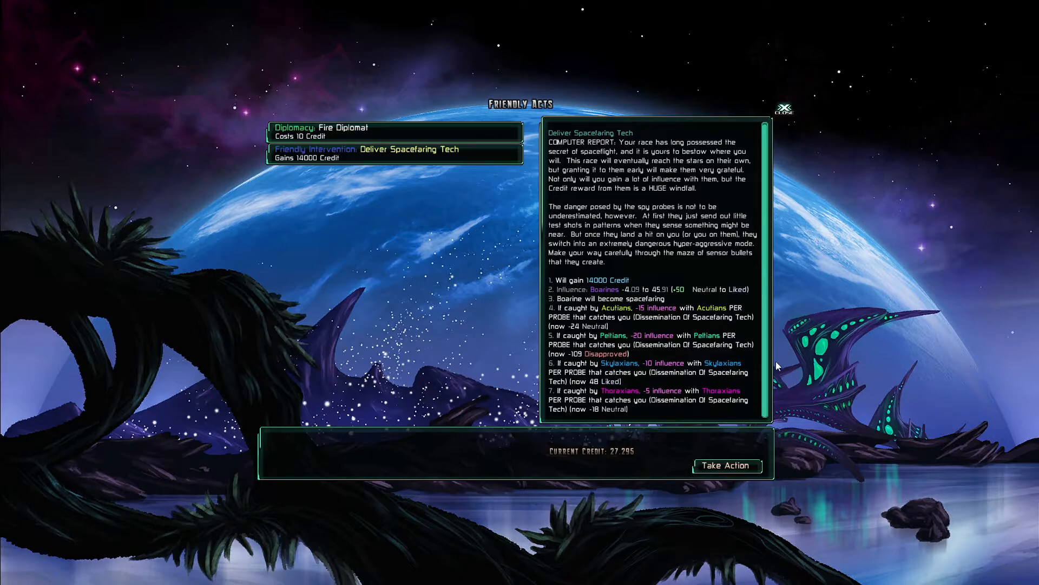
pyautogui.moveTo(882, 480)
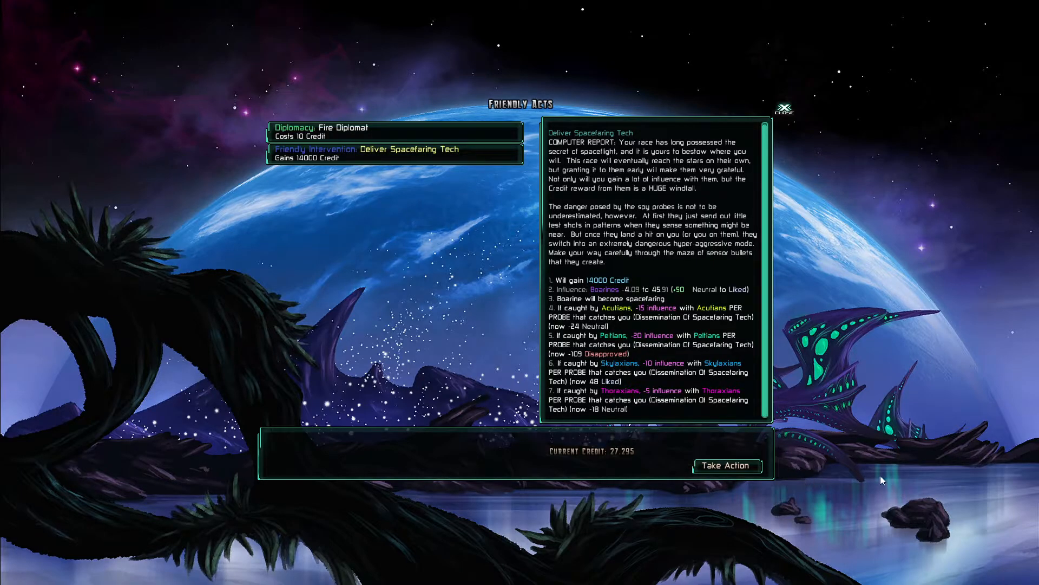
pyautogui.click(726, 464)
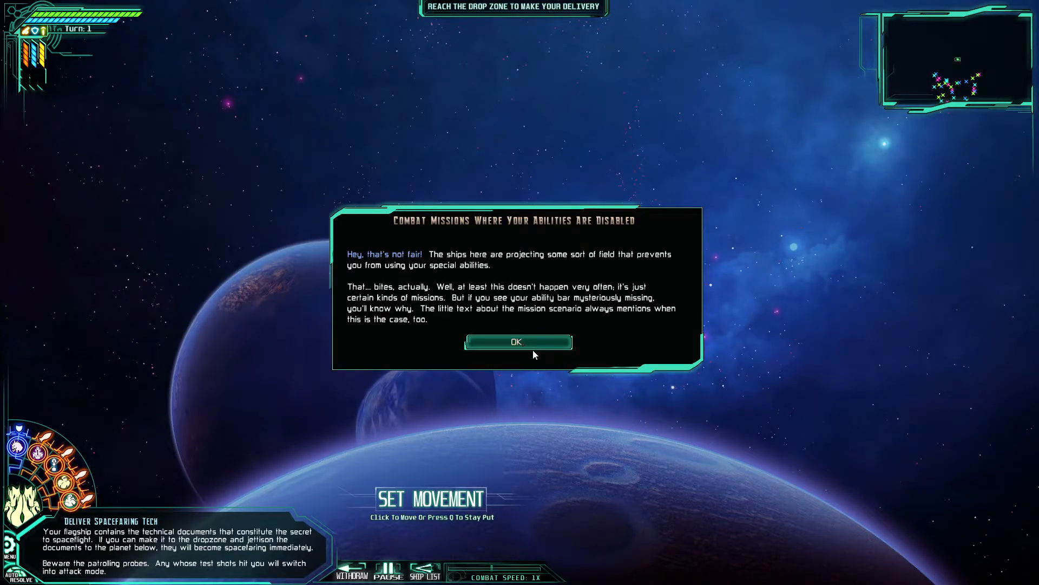
pyautogui.moveTo(526, 352)
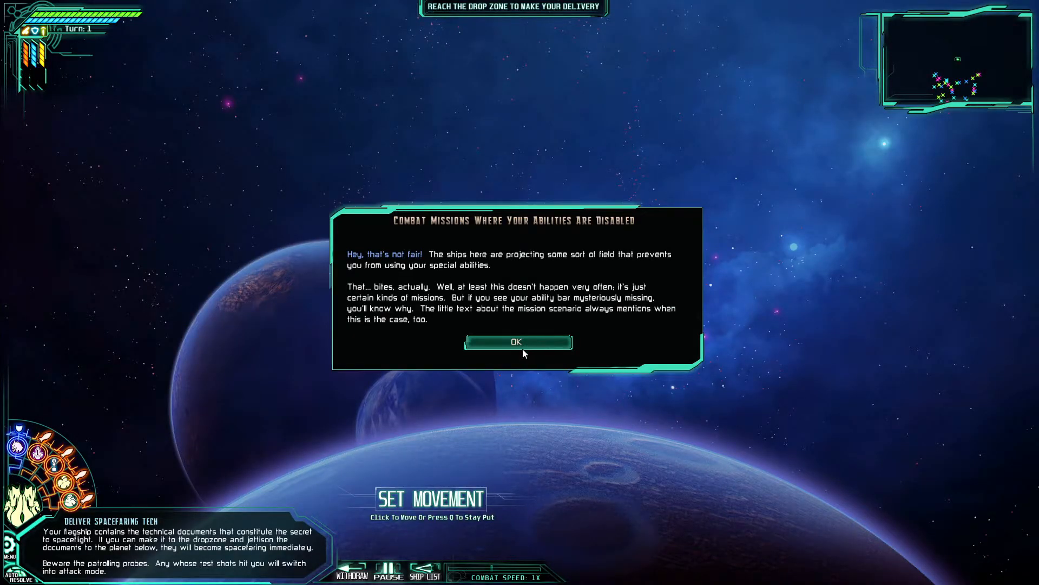
pyautogui.moveTo(429, 306)
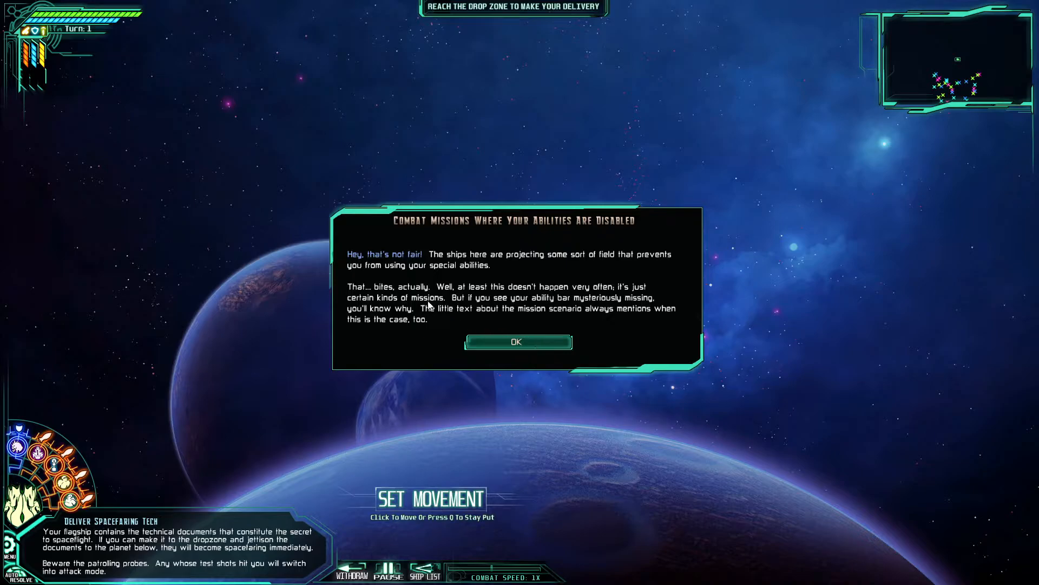
# Dismiss the disabled-abilities notice and plot the flagship's first move
pyautogui.click(517, 342)
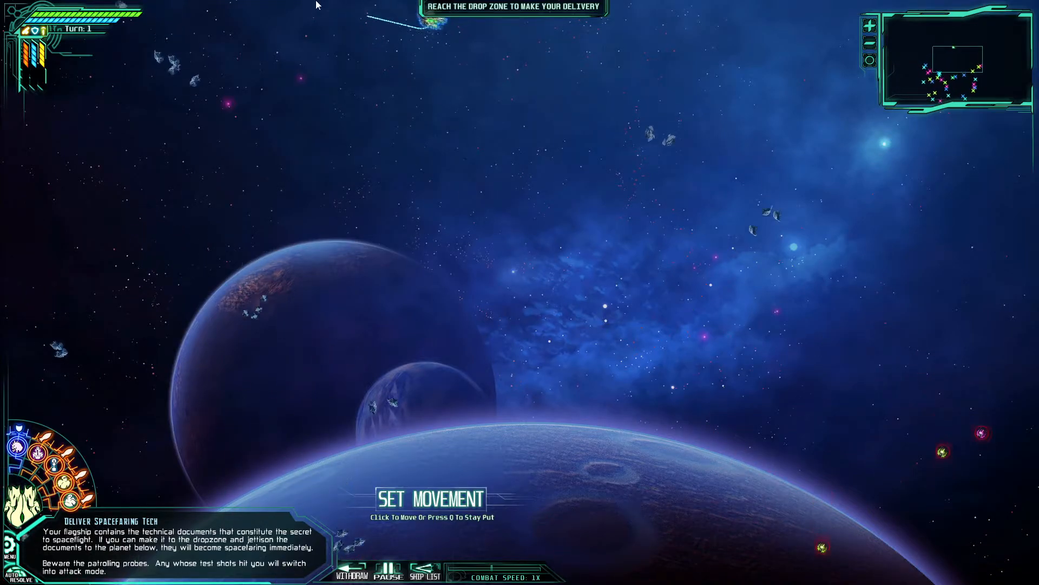
pyautogui.click(578, 358)
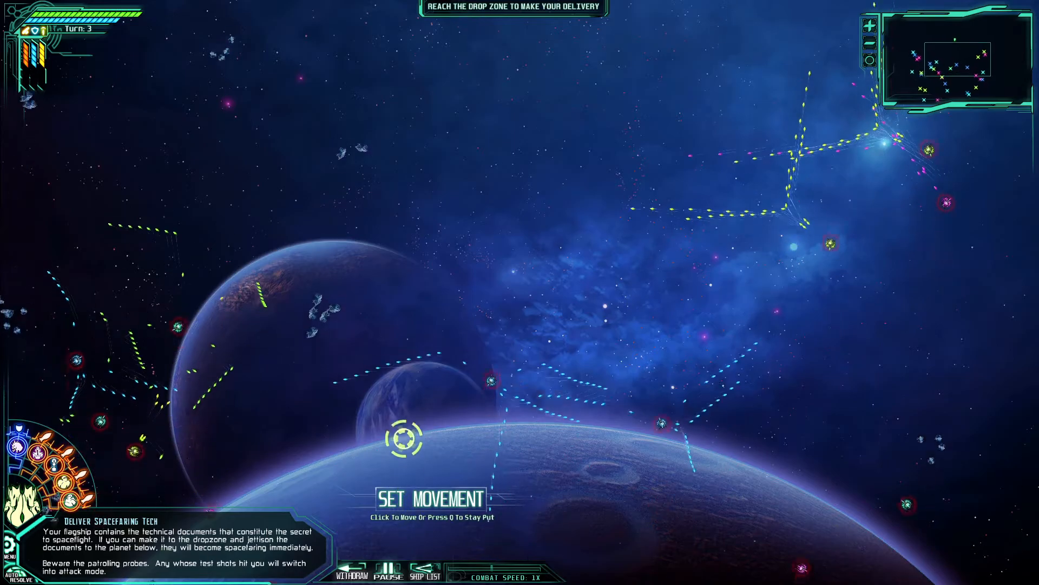
# Autofire, steer the flagship into the drop zone, and end the won delivery battle
pyautogui.press('f')
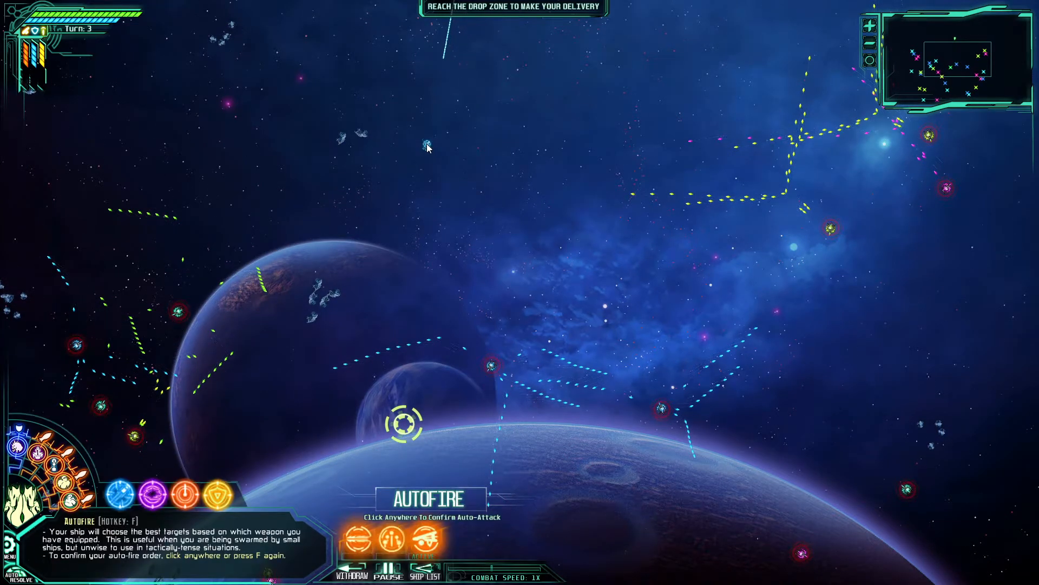
pyautogui.click(441, 163)
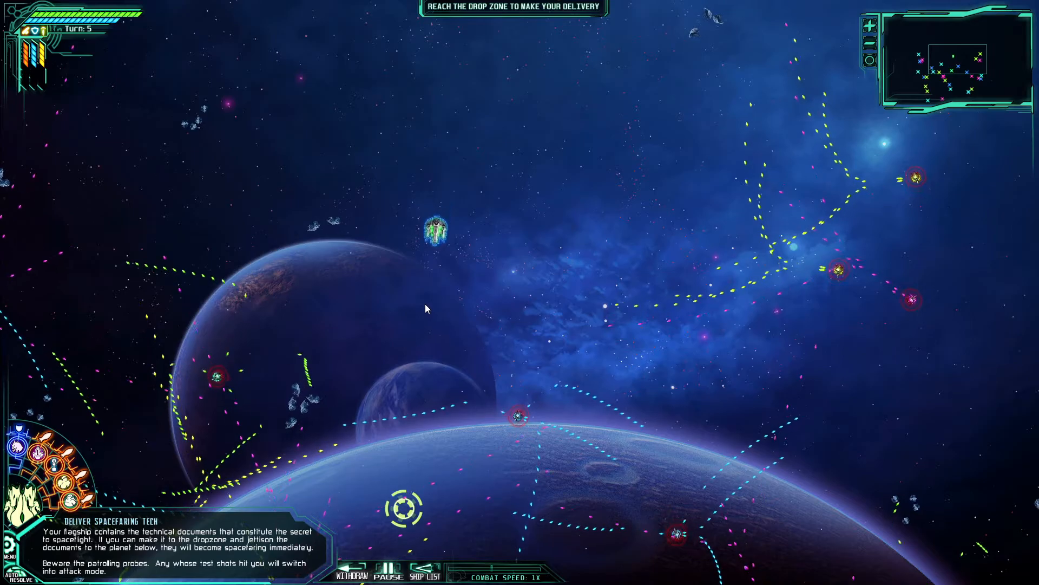
pyautogui.click(438, 236)
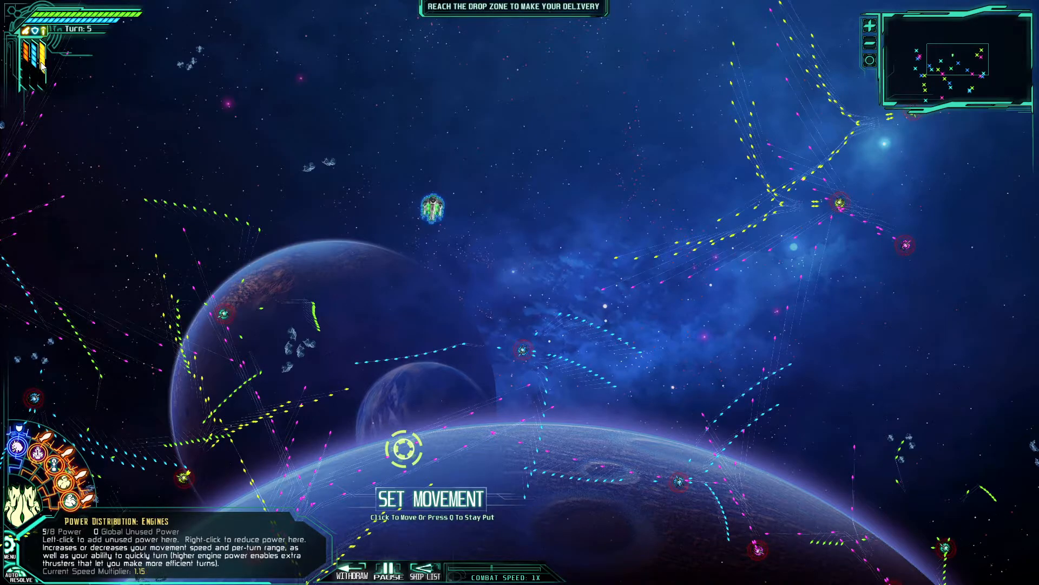
pyautogui.click(507, 341)
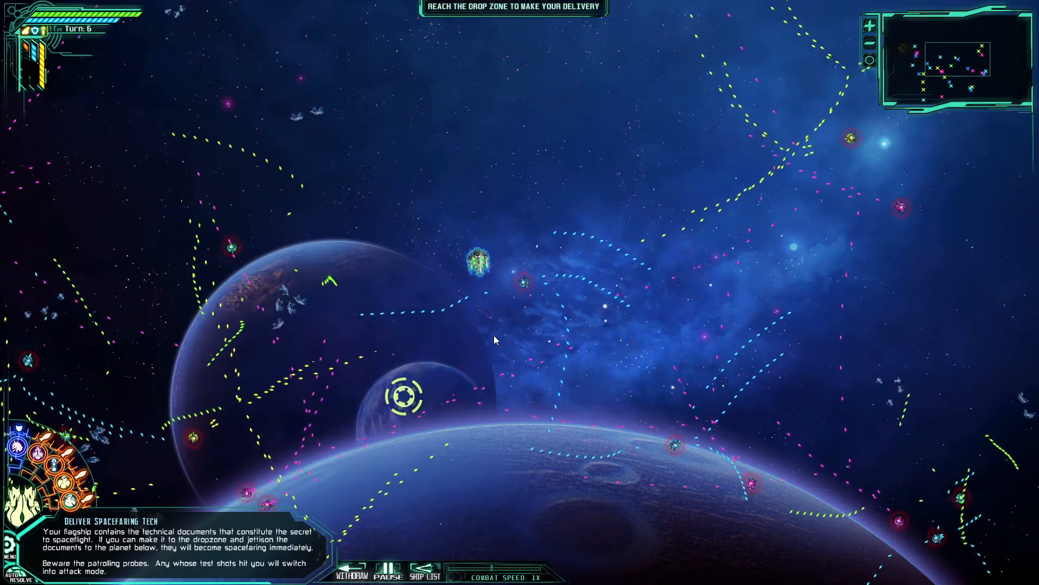
pyautogui.click(404, 398)
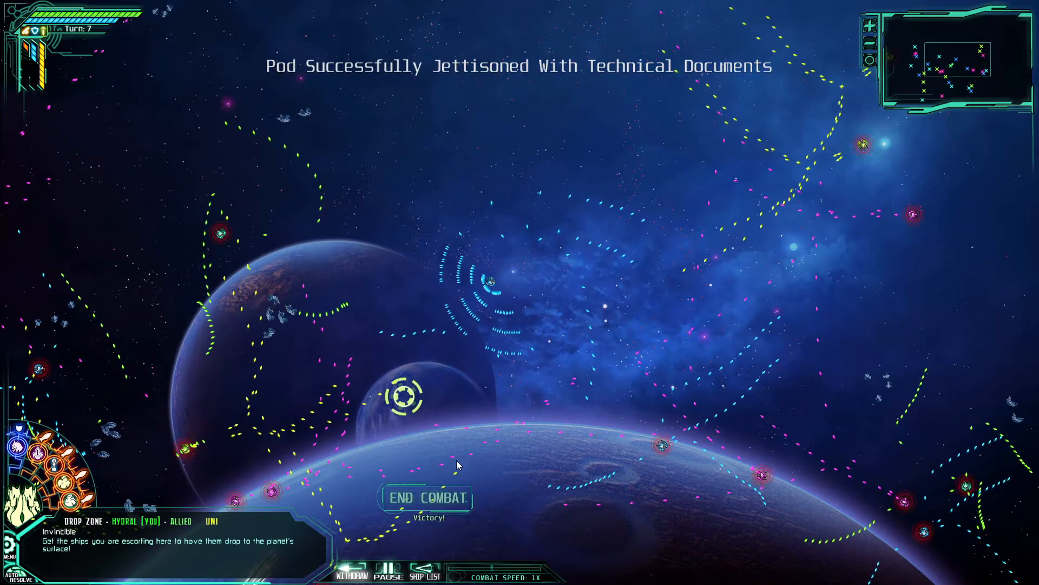
pyautogui.click(428, 498)
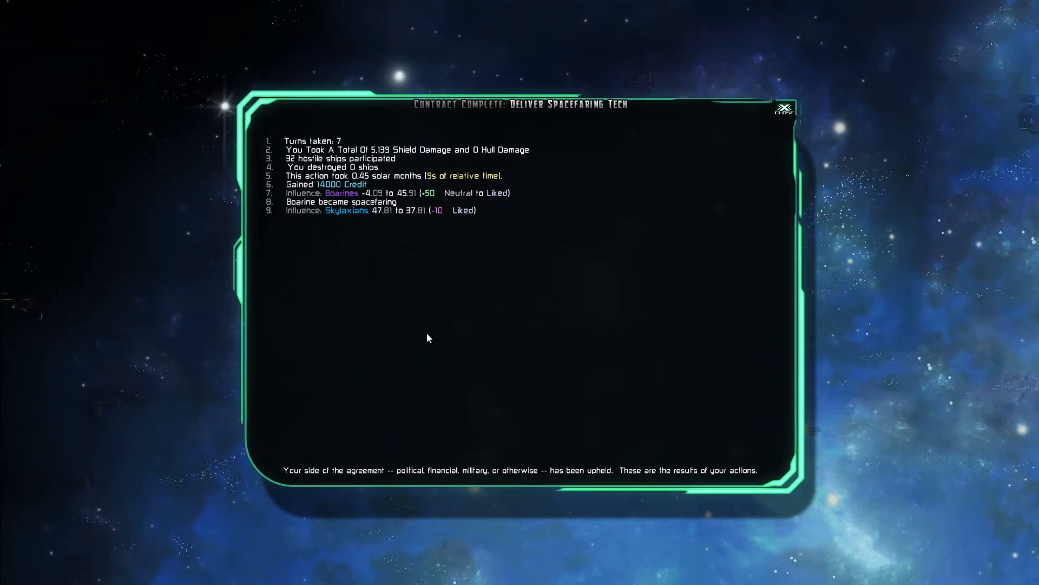
pyautogui.moveTo(390, 222)
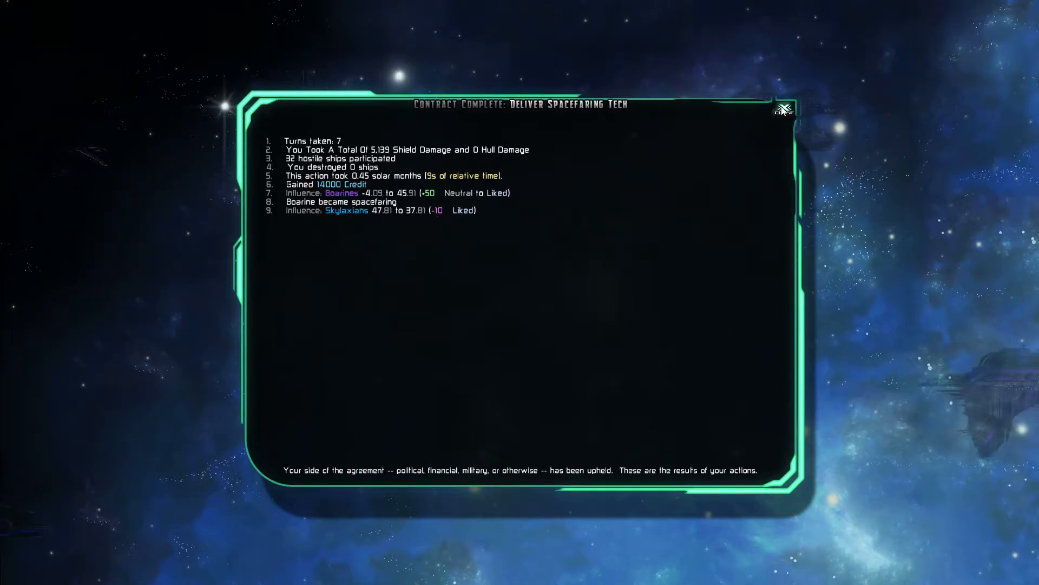
# Close the Deliver Spacefaring Tech contract results window
pyautogui.click(785, 109)
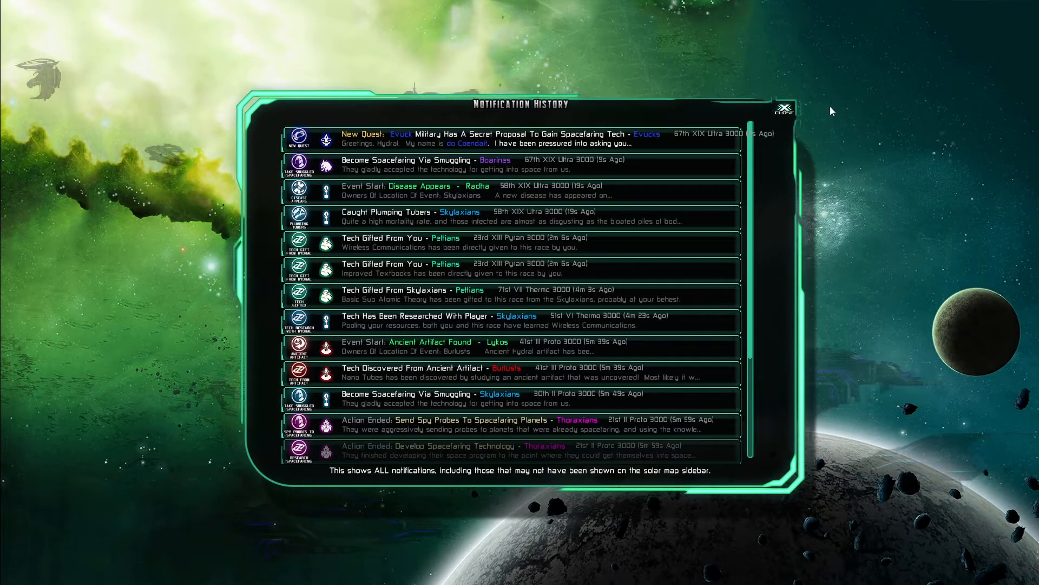
# Close the notification history and begin the Evucks secret spacefaring quest
pyautogui.click(784, 108)
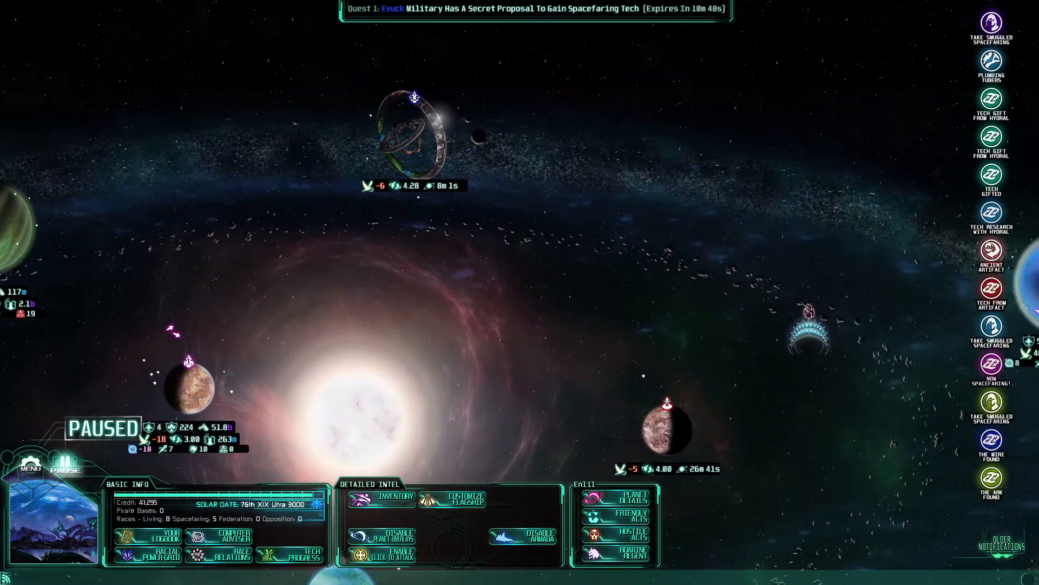
pyautogui.click(389, 8)
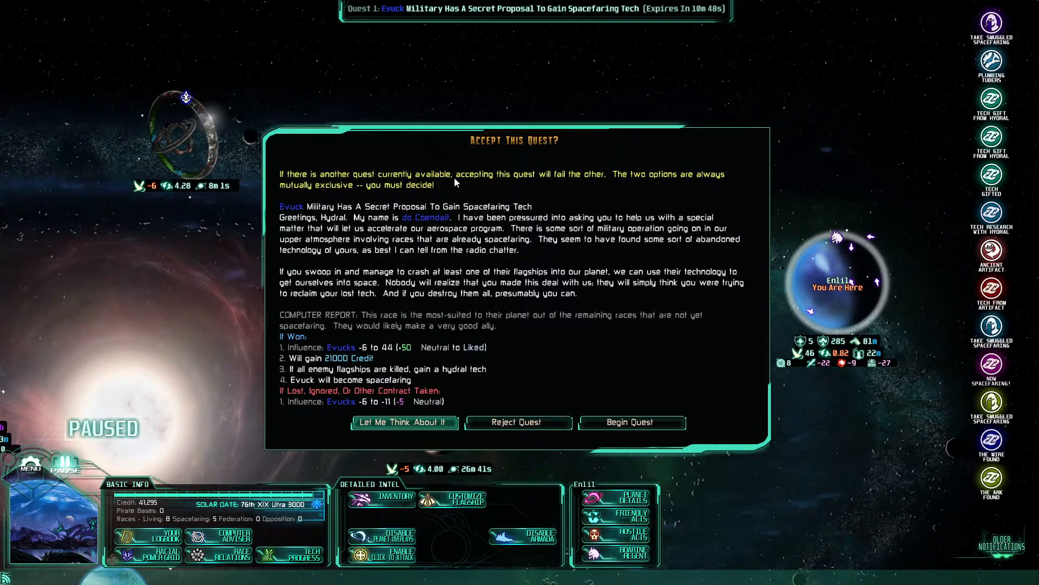
pyautogui.moveTo(546, 194)
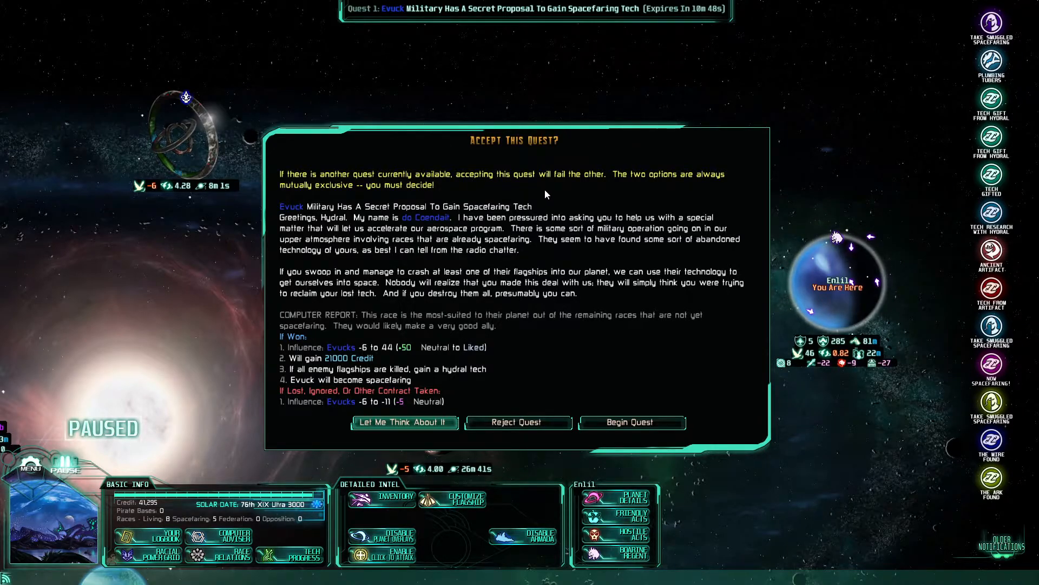
pyautogui.moveTo(616, 386)
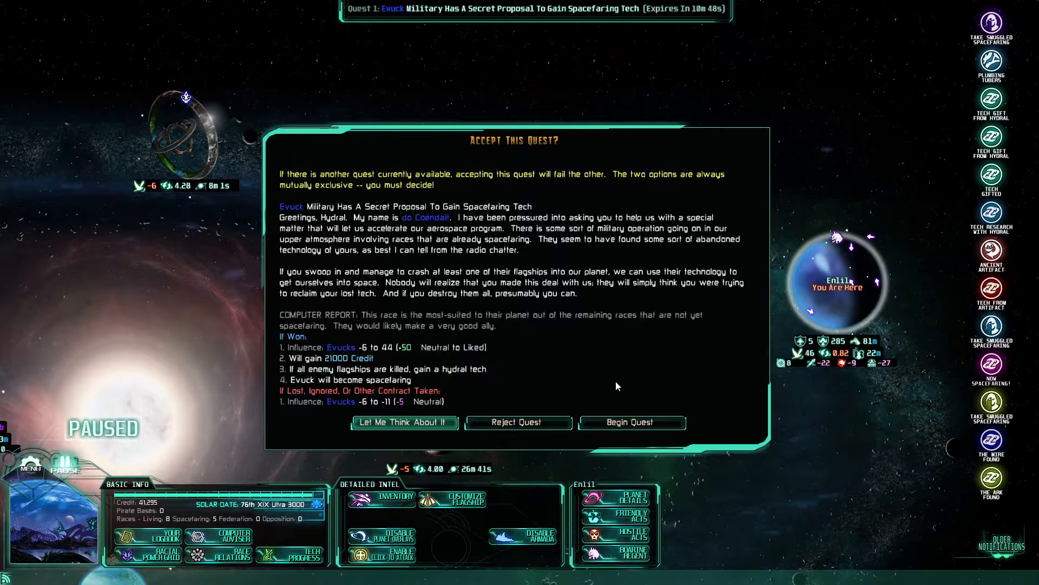
pyautogui.moveTo(622, 422)
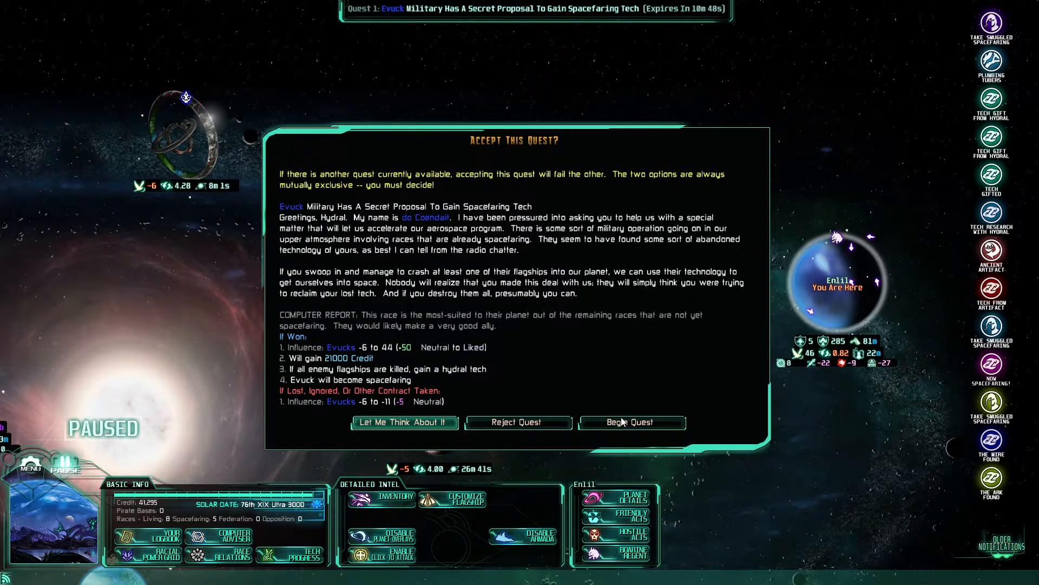
pyautogui.click(630, 423)
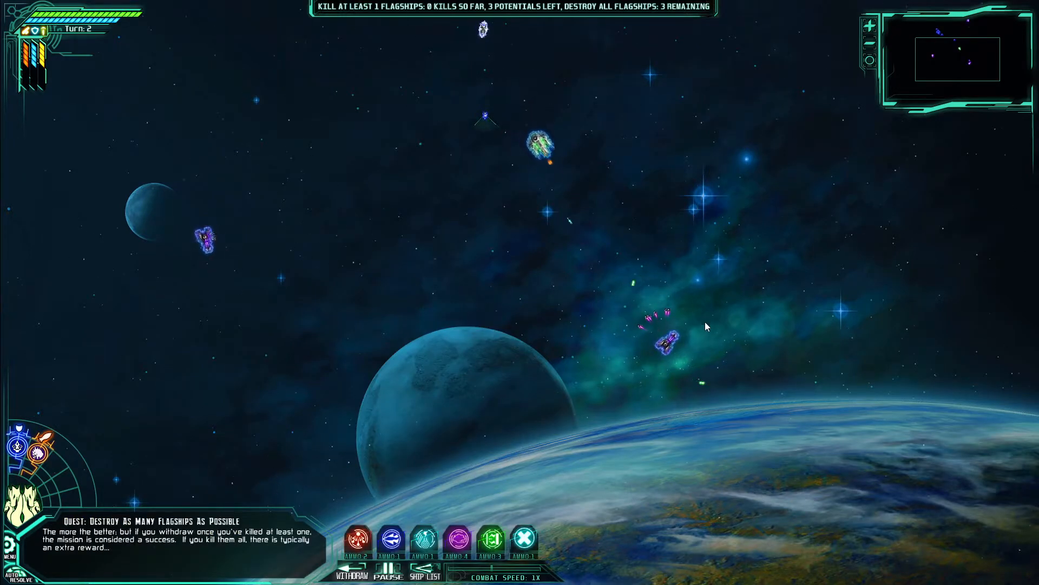
# Move and autofire each turn, fire Anti-Swarm Lasers, and target enemy flagships
pyautogui.click(666, 337)
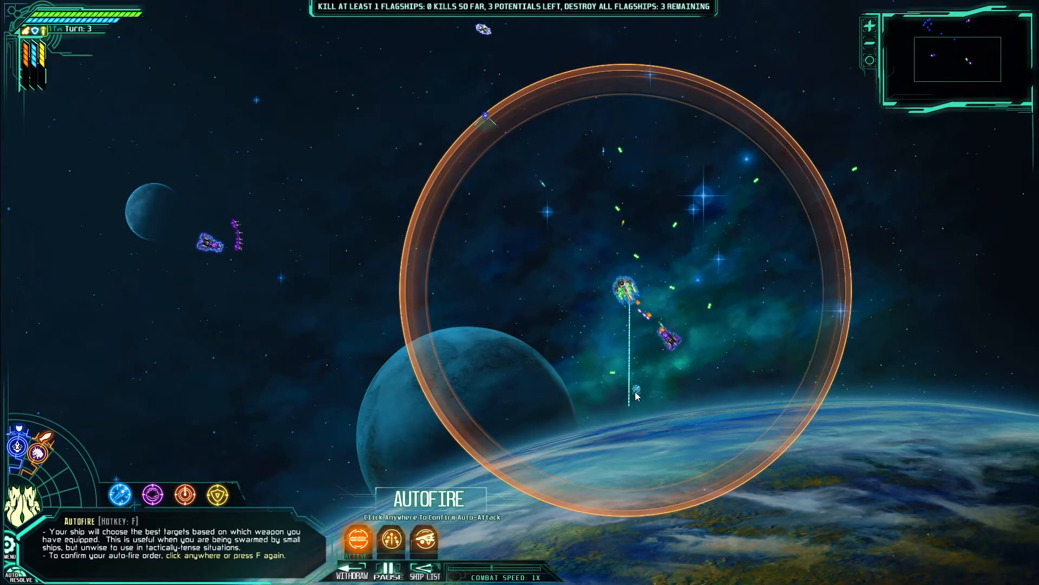
pyautogui.click(635, 395)
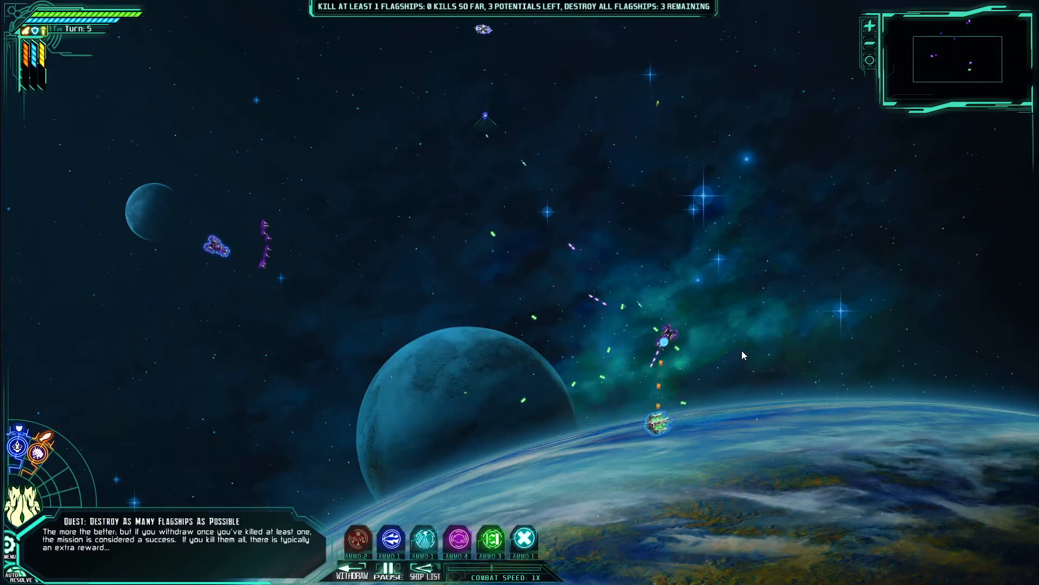
pyautogui.click(664, 340)
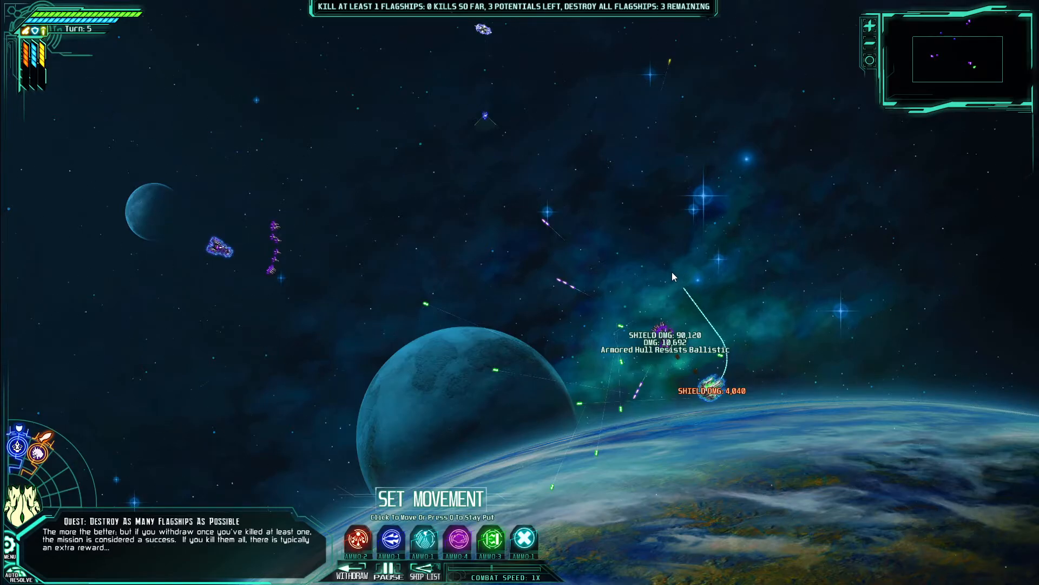
pyautogui.moveTo(657, 287)
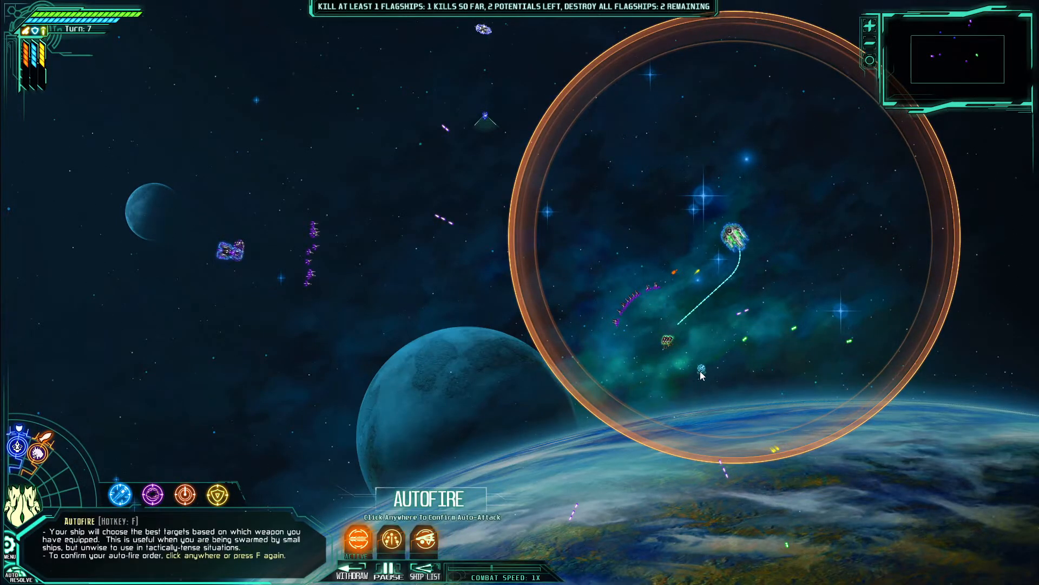
pyautogui.click(702, 374)
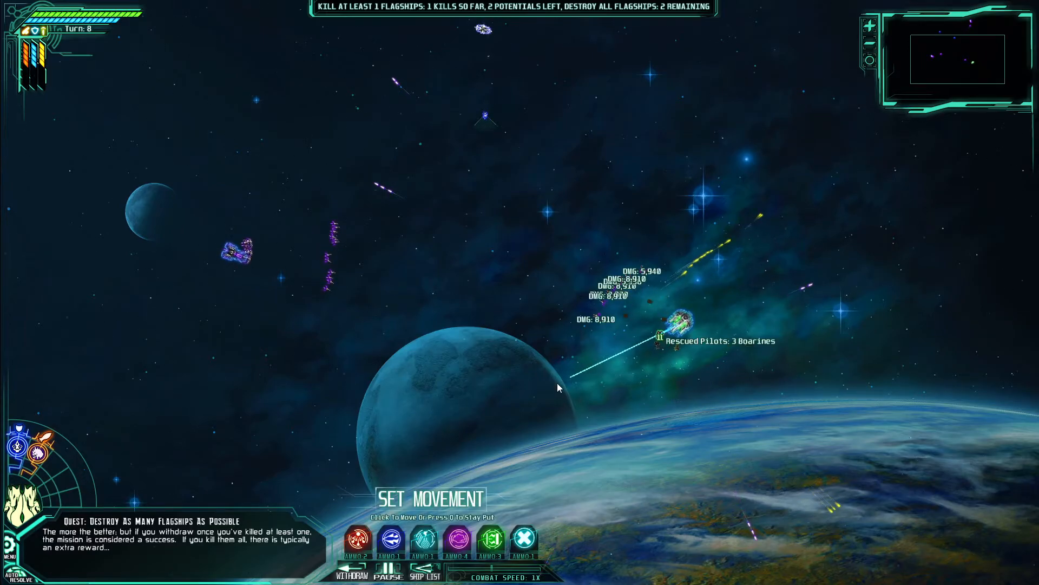
pyautogui.moveTo(560, 361)
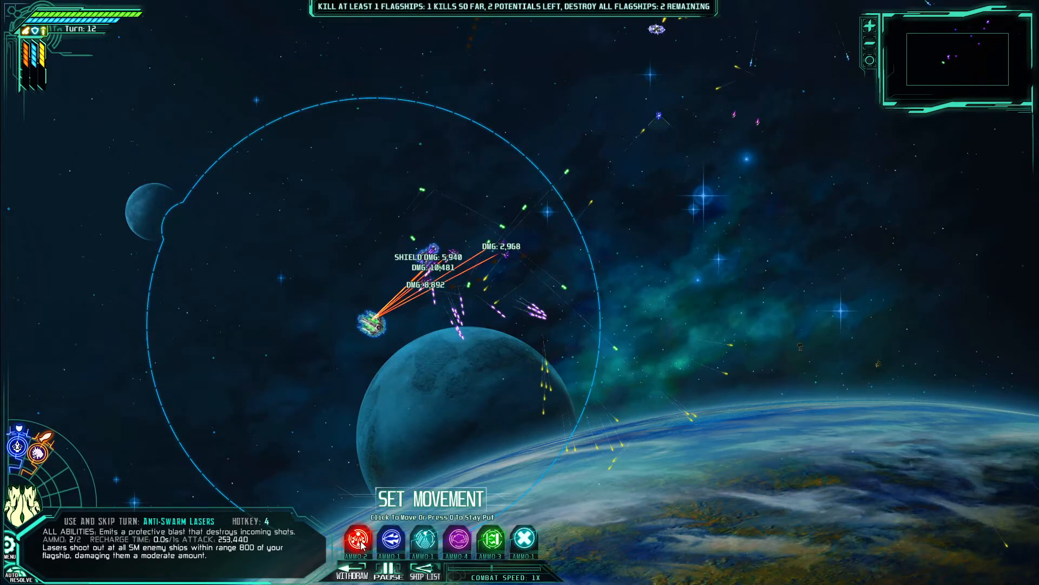
pyautogui.click(392, 538)
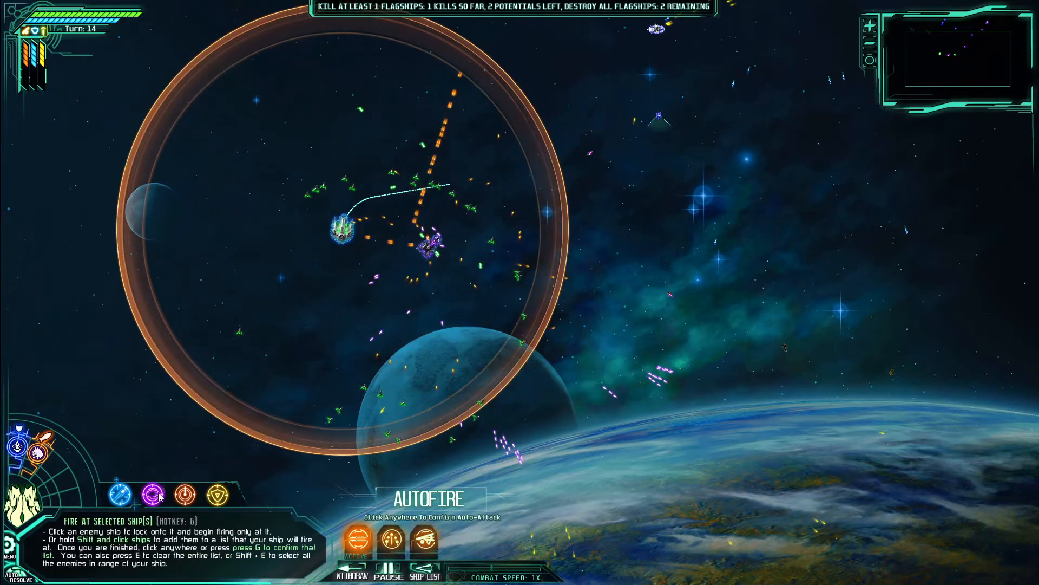
pyautogui.click(460, 297)
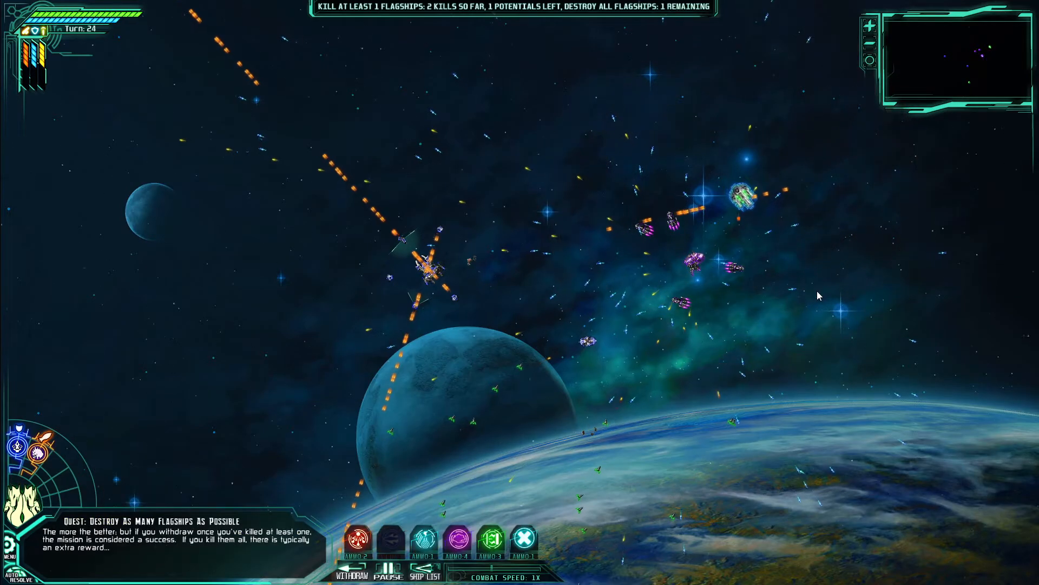
# Issue a final combat order to destroy the second enemy flagship
pyautogui.click(746, 272)
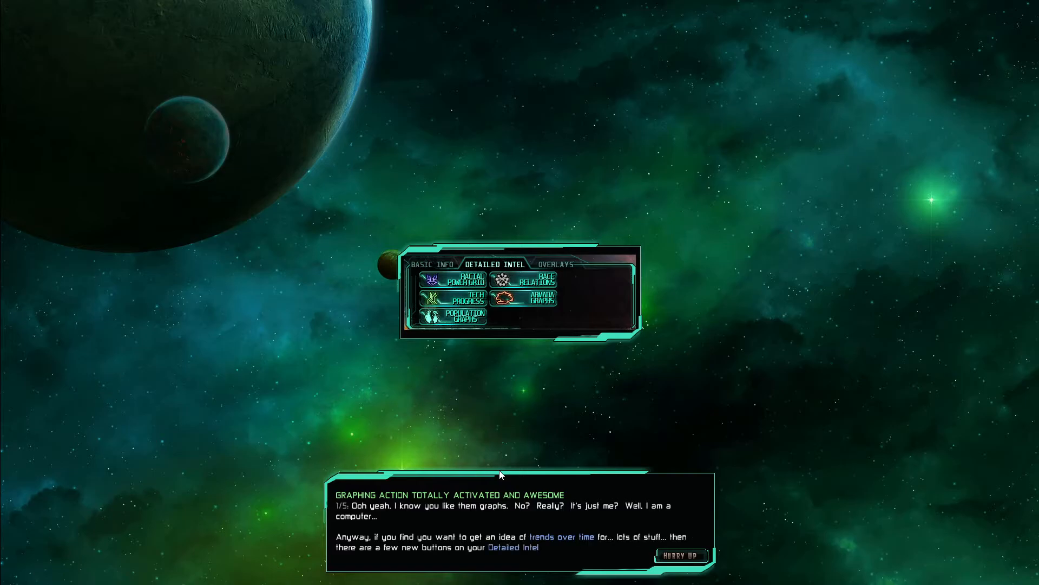
# Hurry through two graphing tutorial messages to the Total Power graph page
pyautogui.click(682, 555)
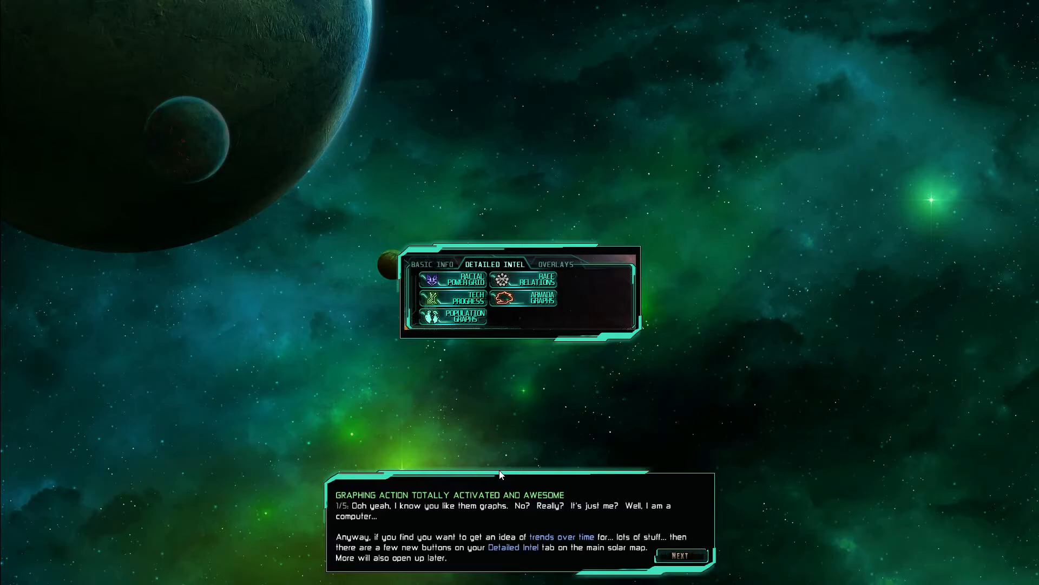
pyautogui.moveTo(408, 576)
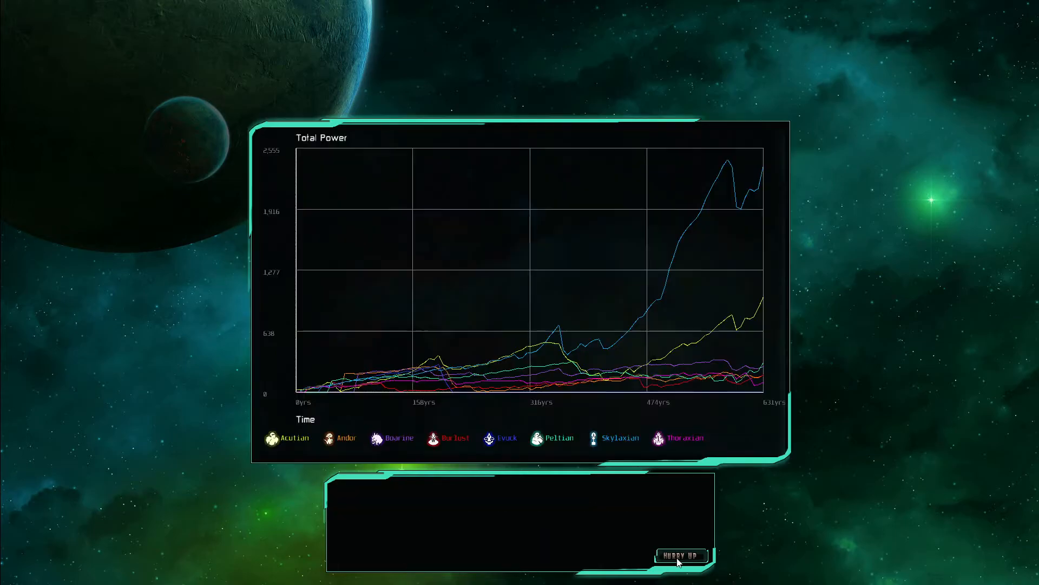
pyautogui.click(681, 555)
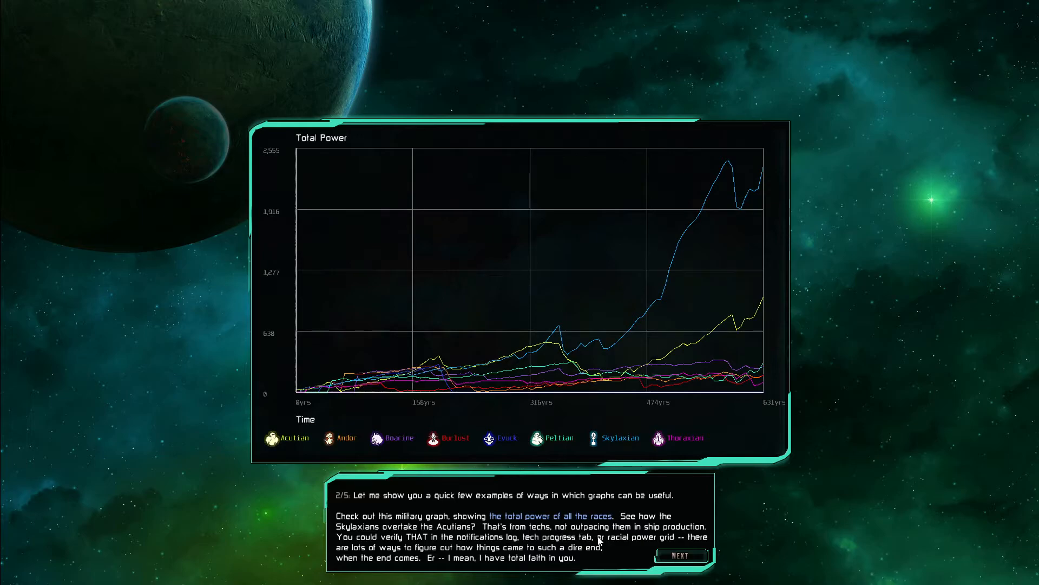
pyautogui.moveTo(368, 576)
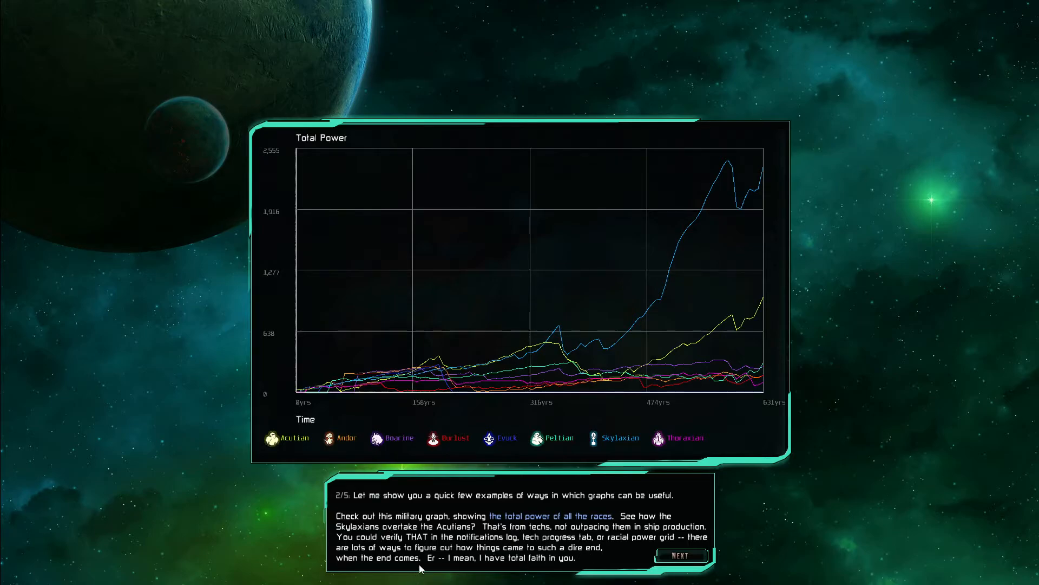
pyautogui.moveTo(516, 577)
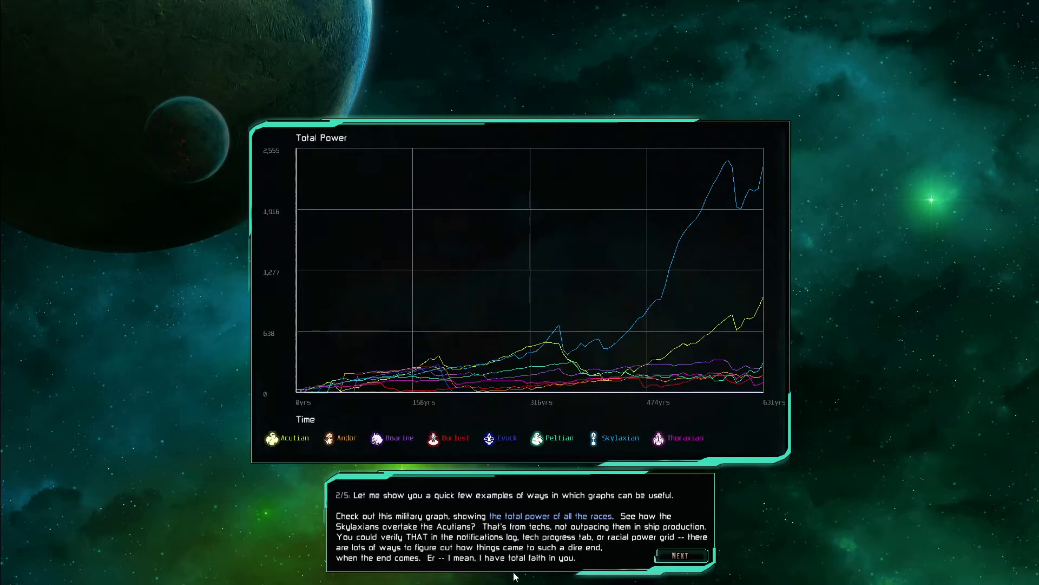
# Advance the tutorial past the Population graph to the Ground Troops Power page
pyautogui.click(680, 556)
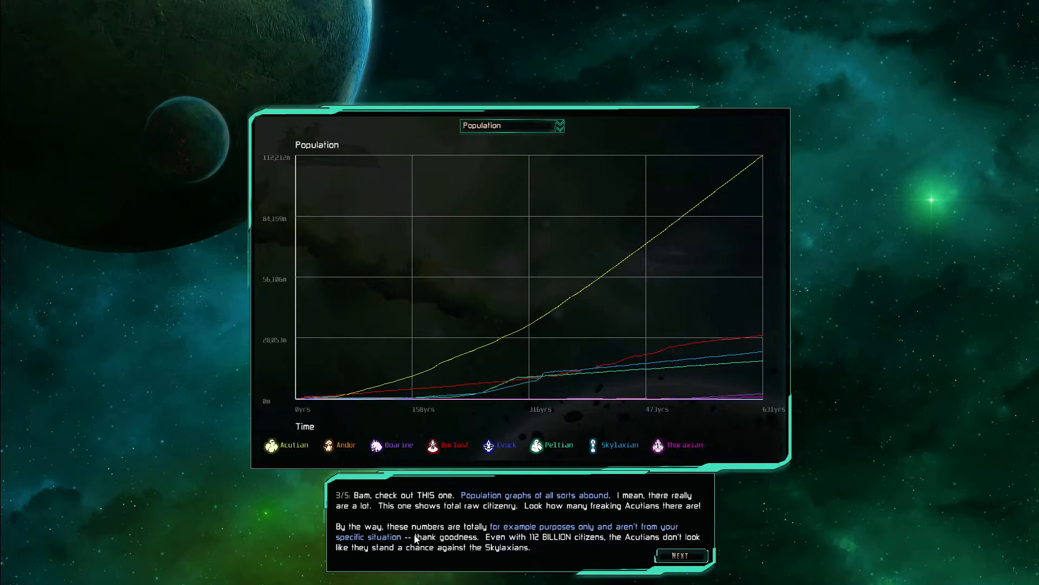
pyautogui.moveTo(535, 541)
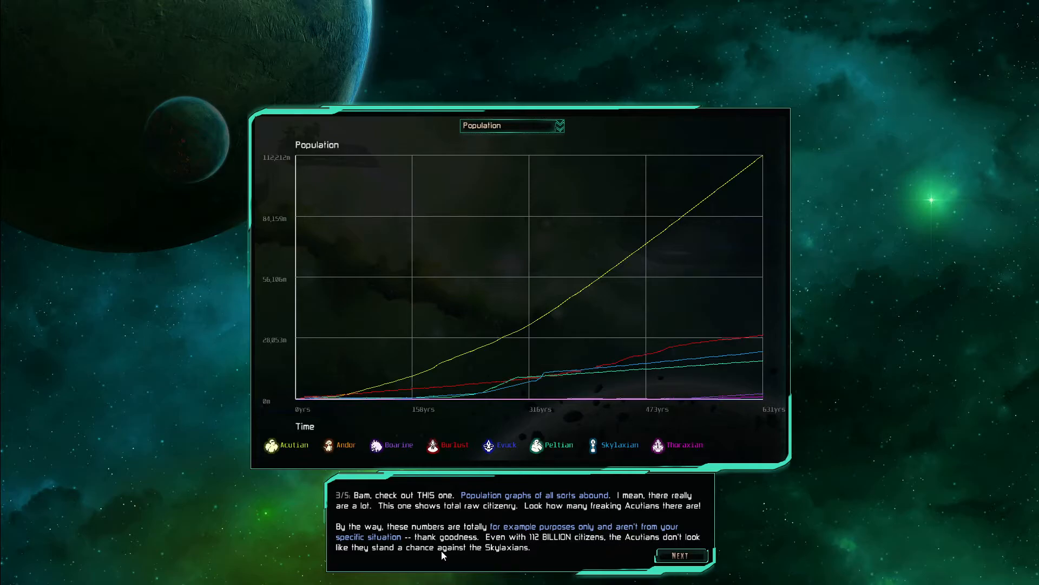
pyautogui.click(682, 555)
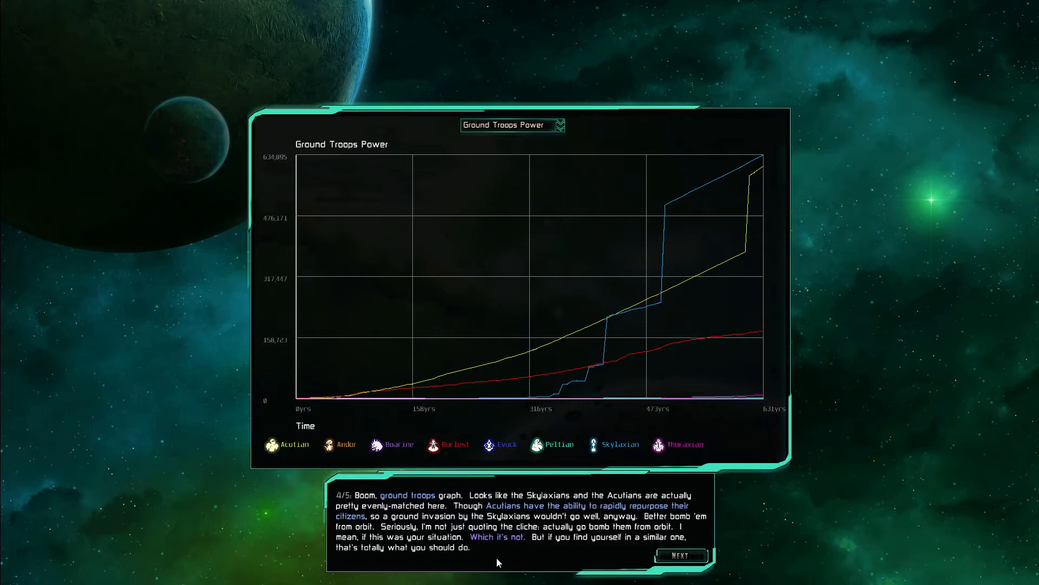
pyautogui.moveTo(486, 572)
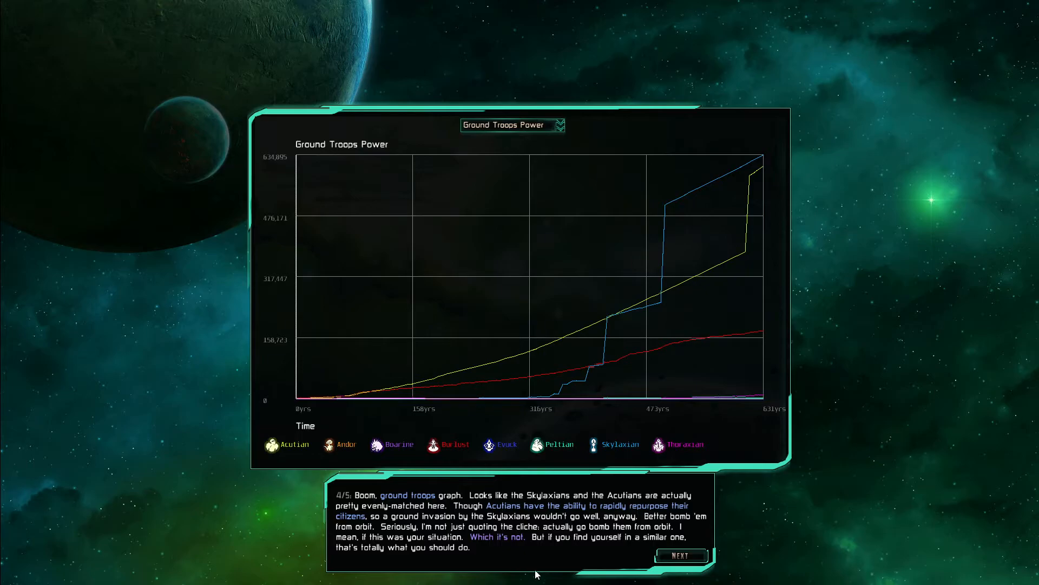
pyautogui.moveTo(523, 569)
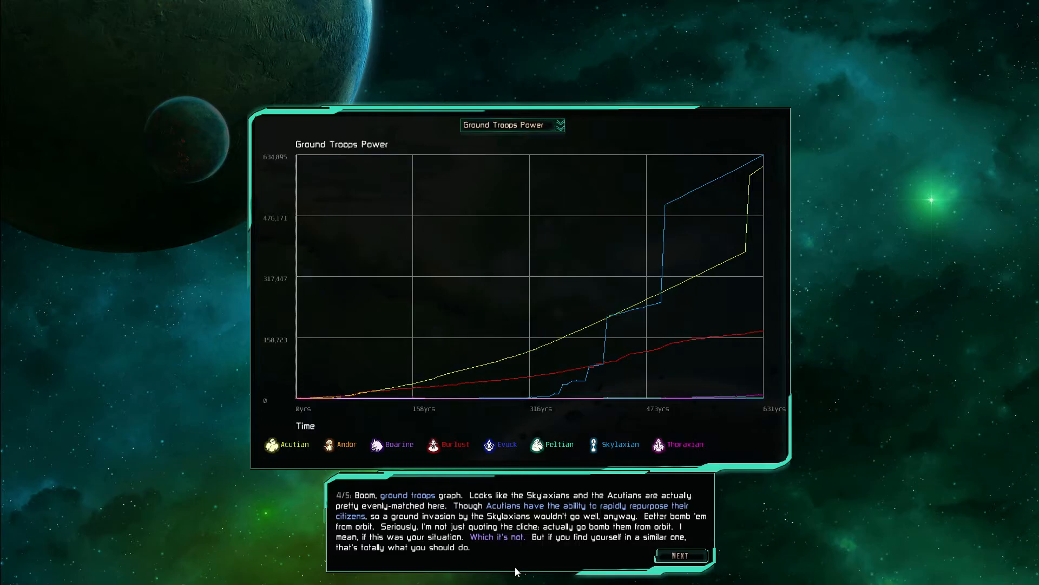
# Read the final Smugglers graph page and end the graphs tutorial
pyautogui.click(681, 555)
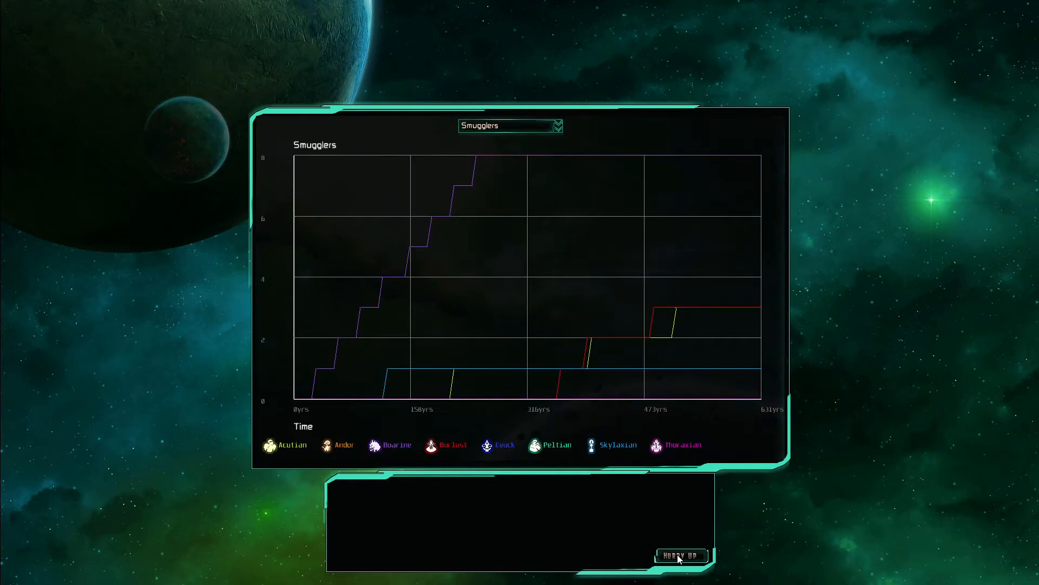
pyautogui.click(680, 555)
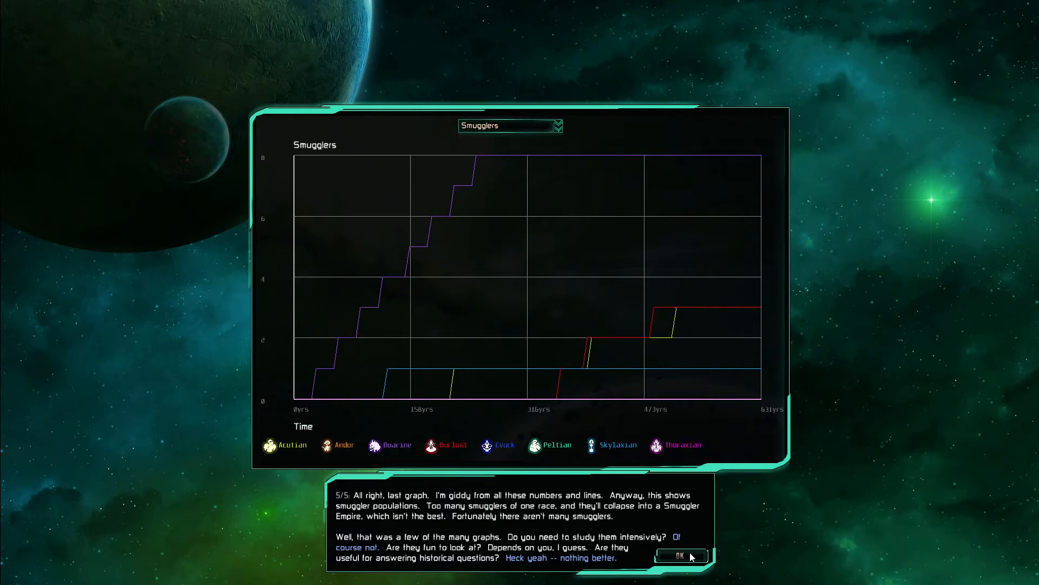
pyautogui.click(682, 556)
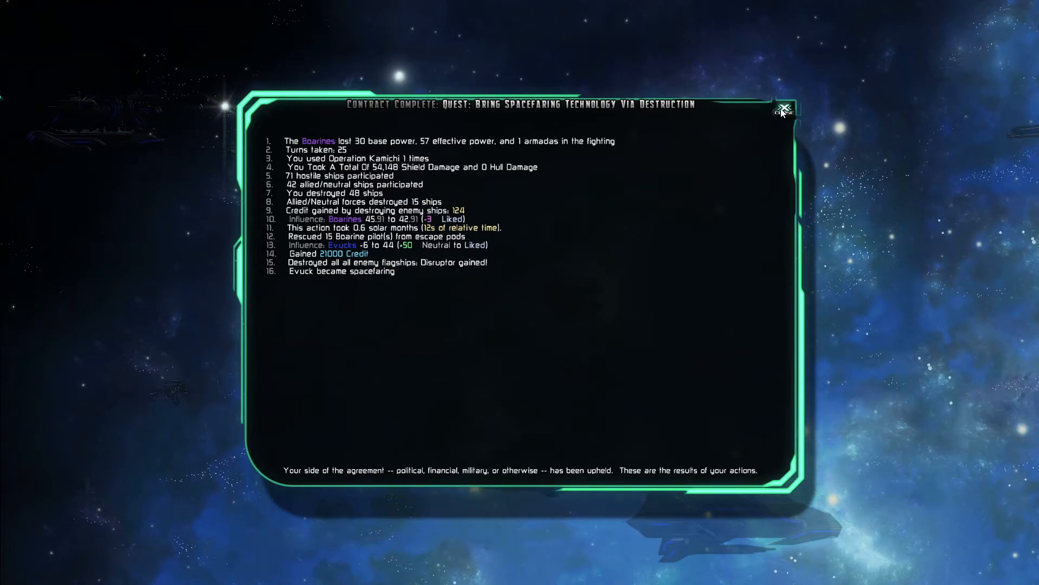
# Close the destruction quest results and open Negotiate With Mercs in the Black Market
pyautogui.click(784, 108)
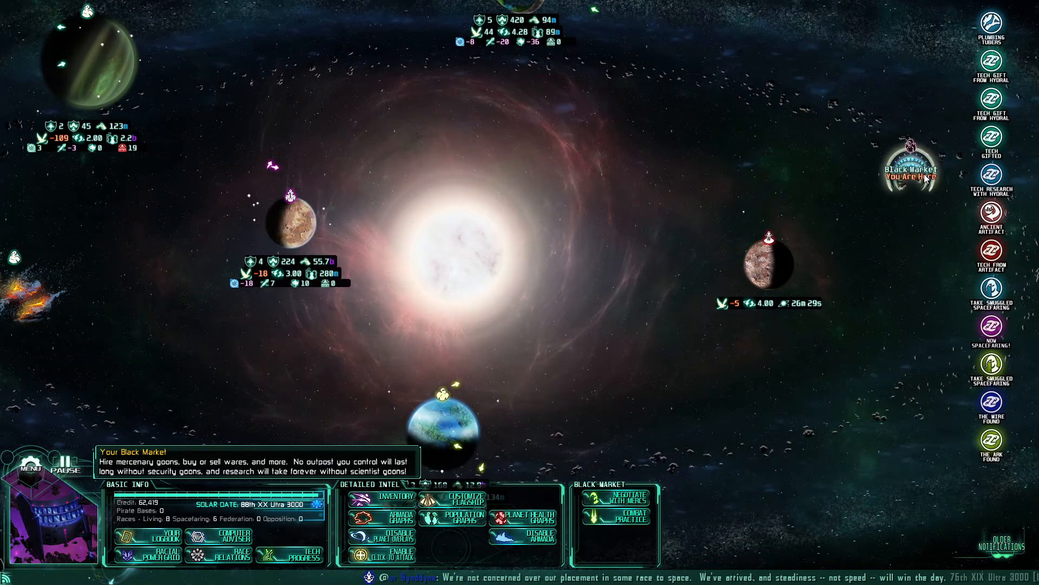
pyautogui.click(65, 453)
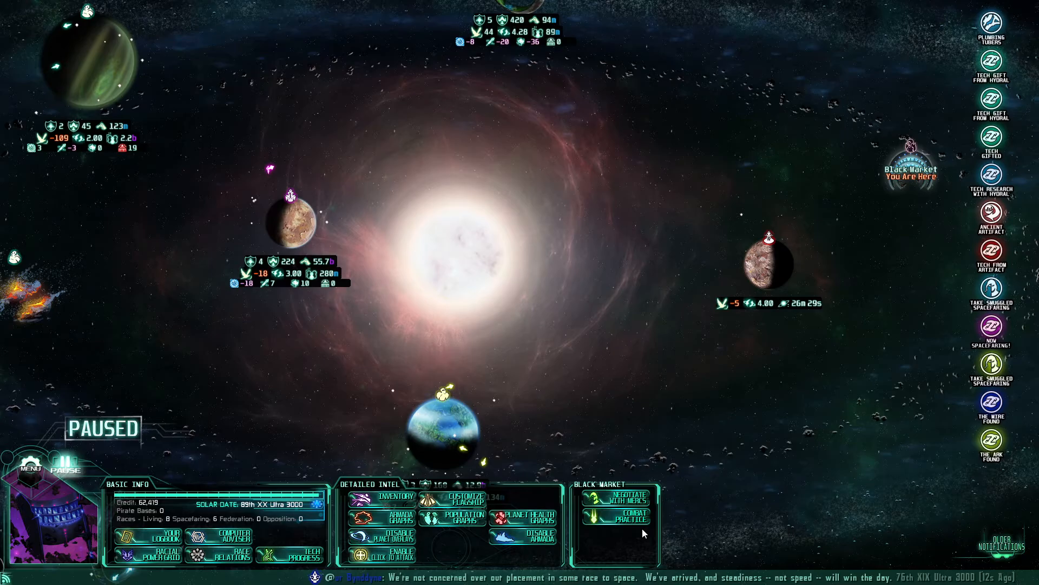
pyautogui.click(617, 497)
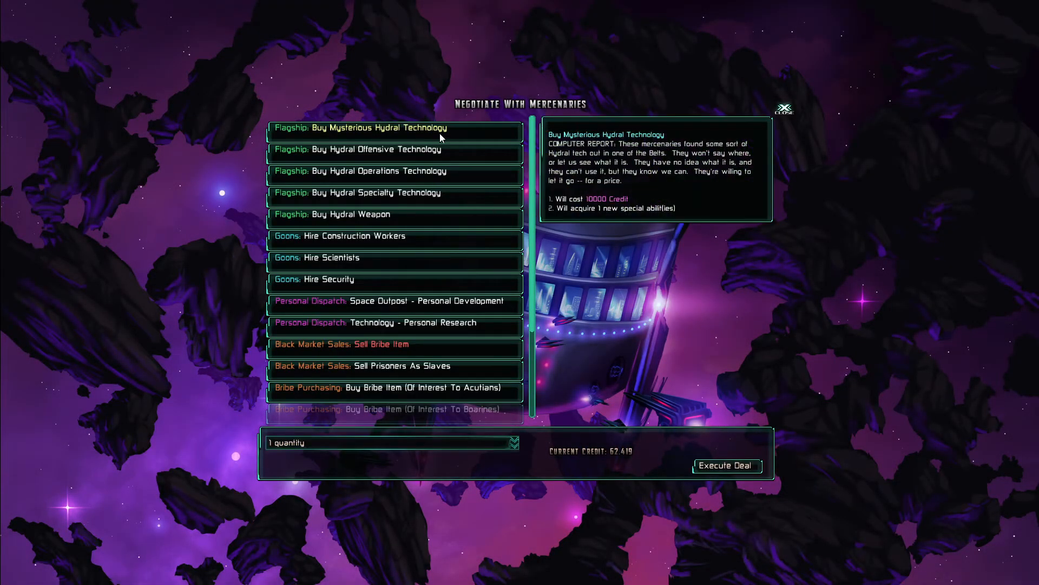
# Read the Goons: Hire Scientists offer, then close the mercenary deals without buying
pyautogui.click(513, 442)
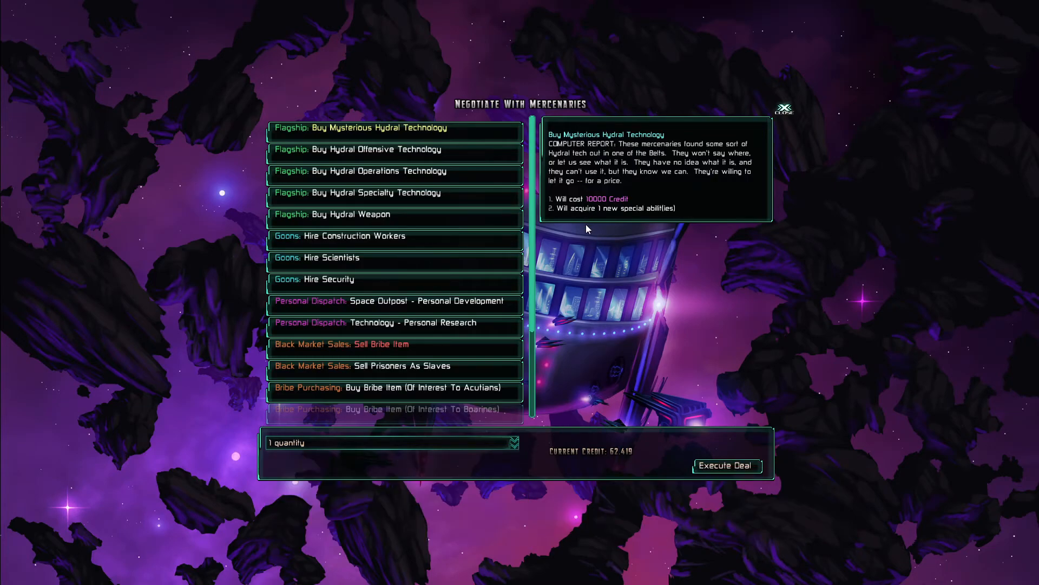
pyautogui.moveTo(399, 257)
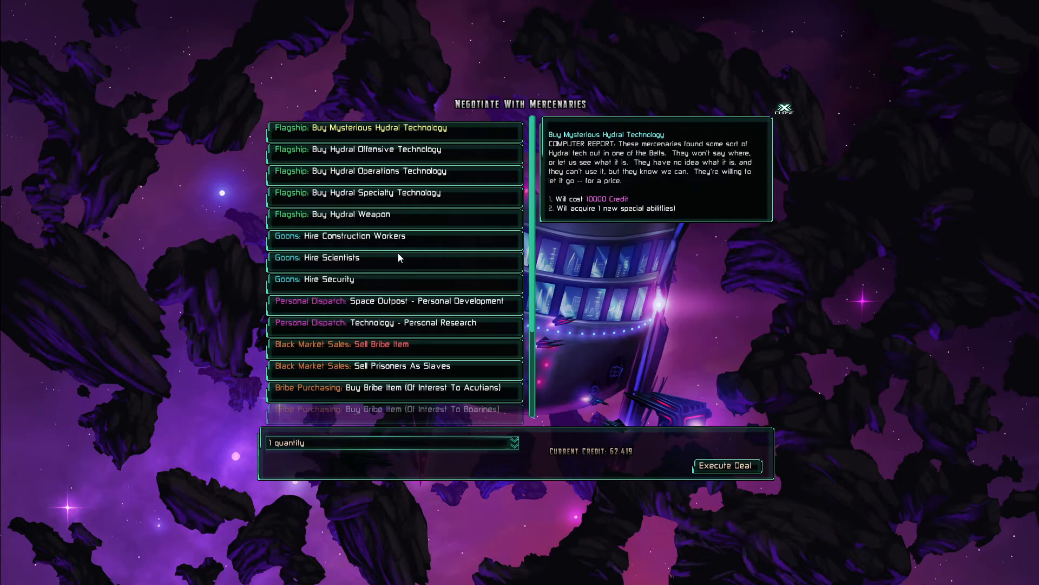
pyautogui.click(321, 258)
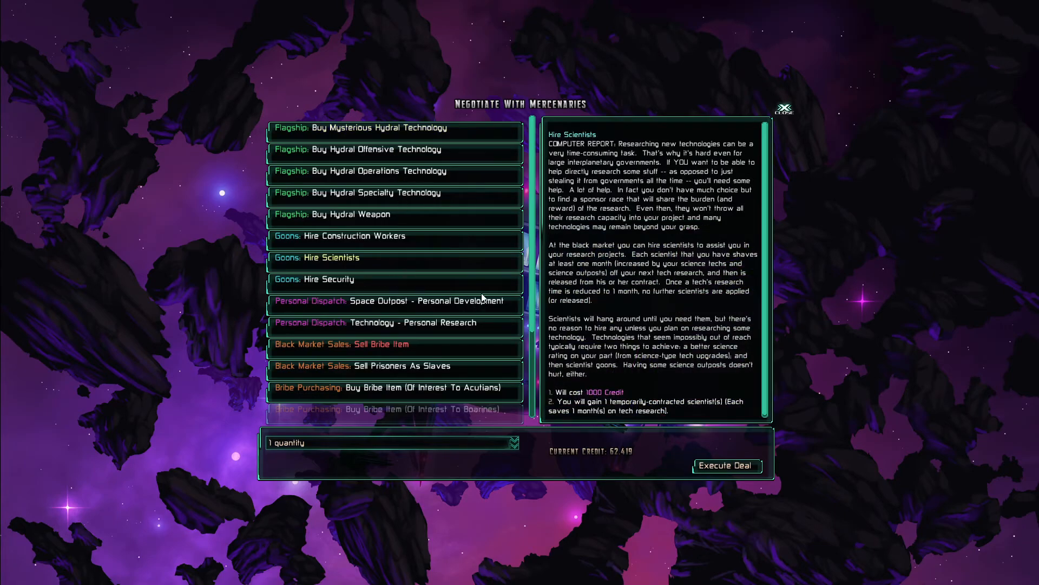
pyautogui.scroll(-3)
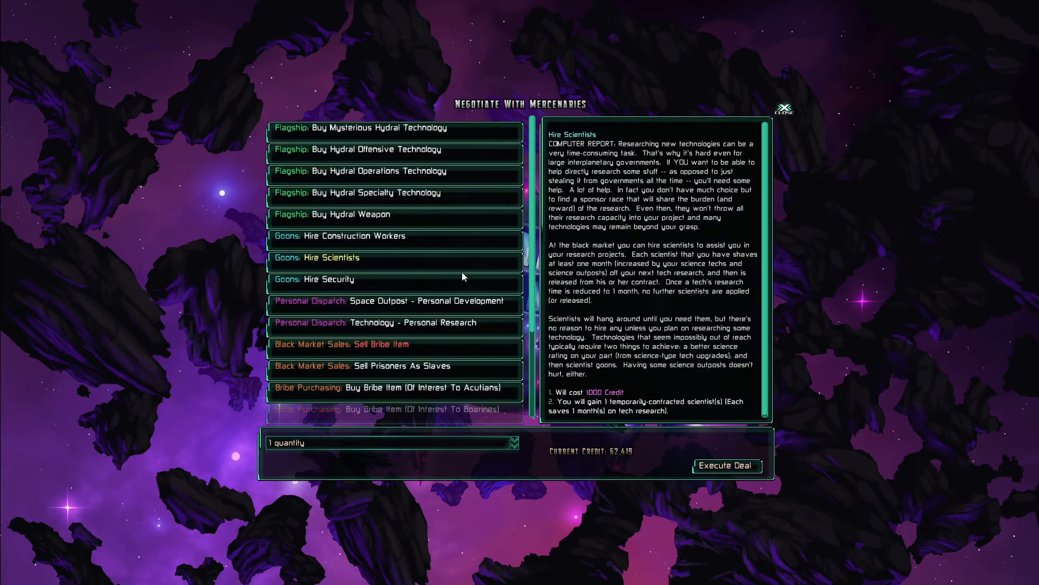
pyautogui.click(387, 322)
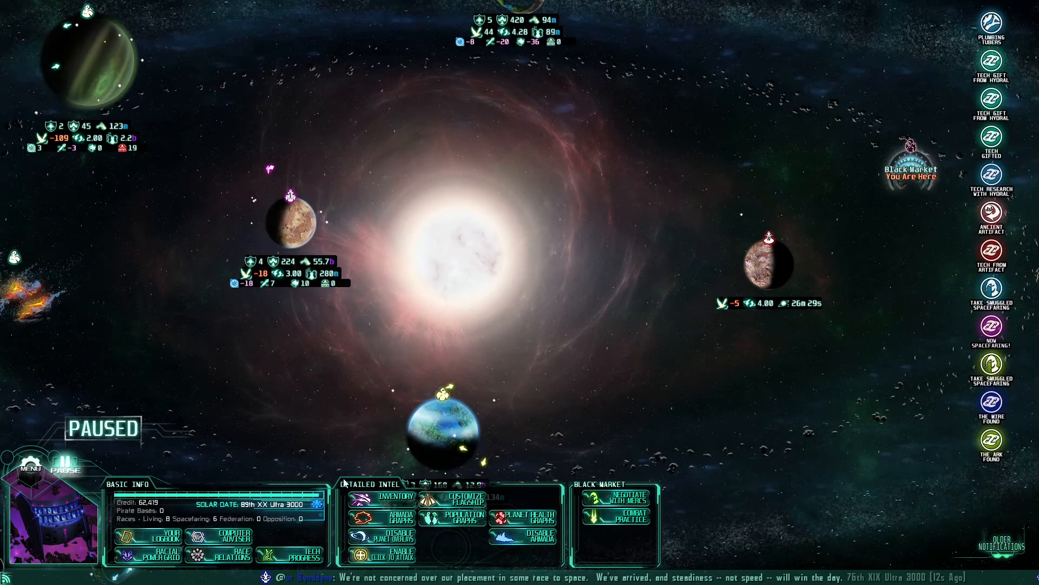
pyautogui.click(305, 555)
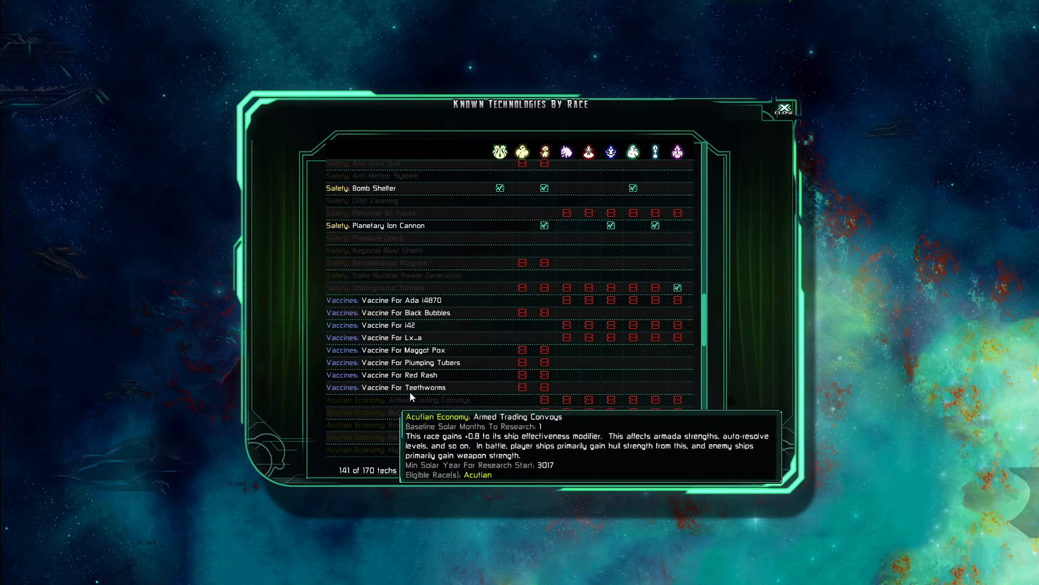
pyautogui.moveTo(417, 314)
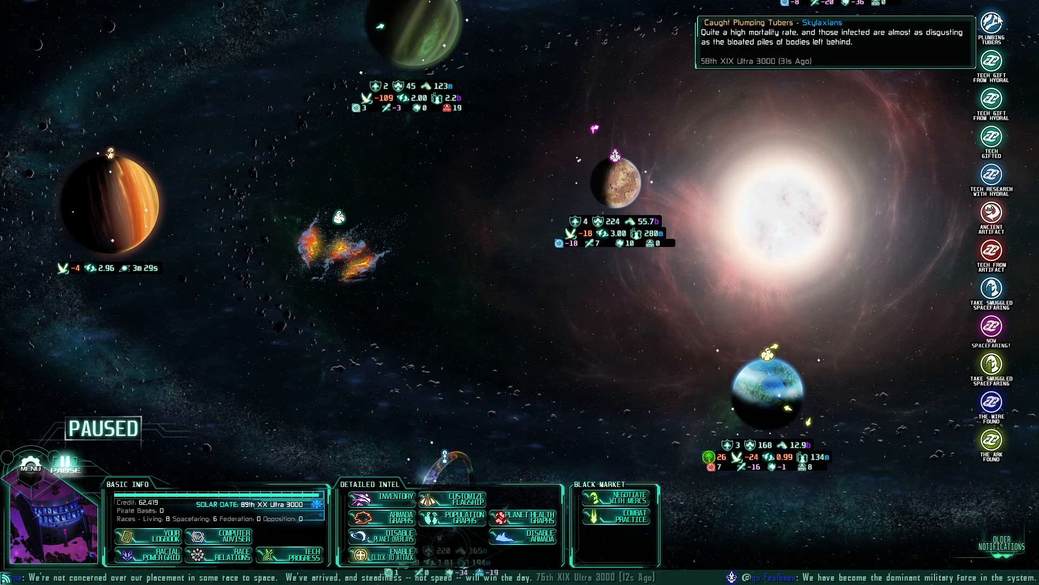
pyautogui.moveTo(218, 539)
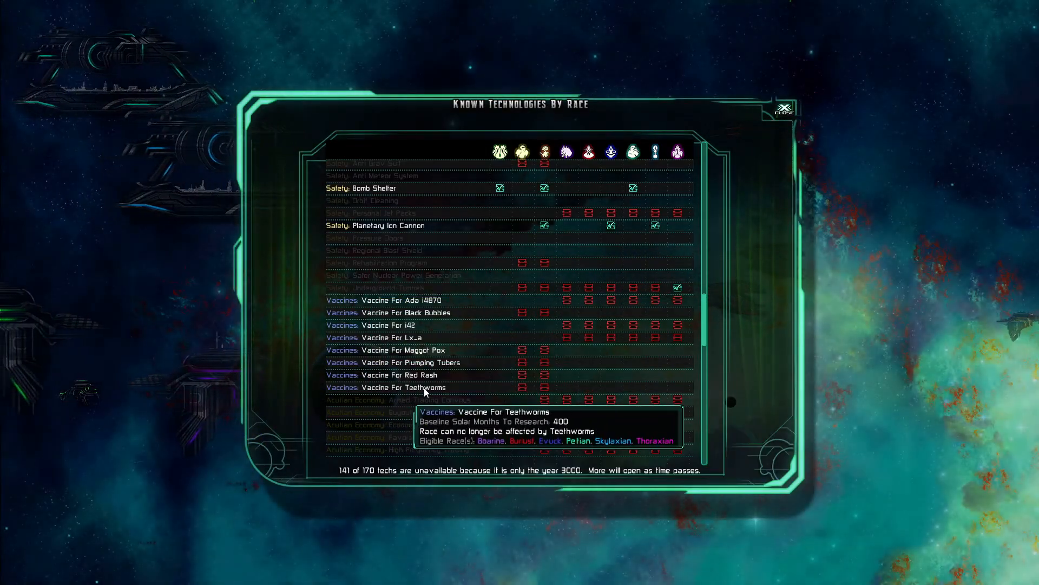
pyautogui.moveTo(511, 359)
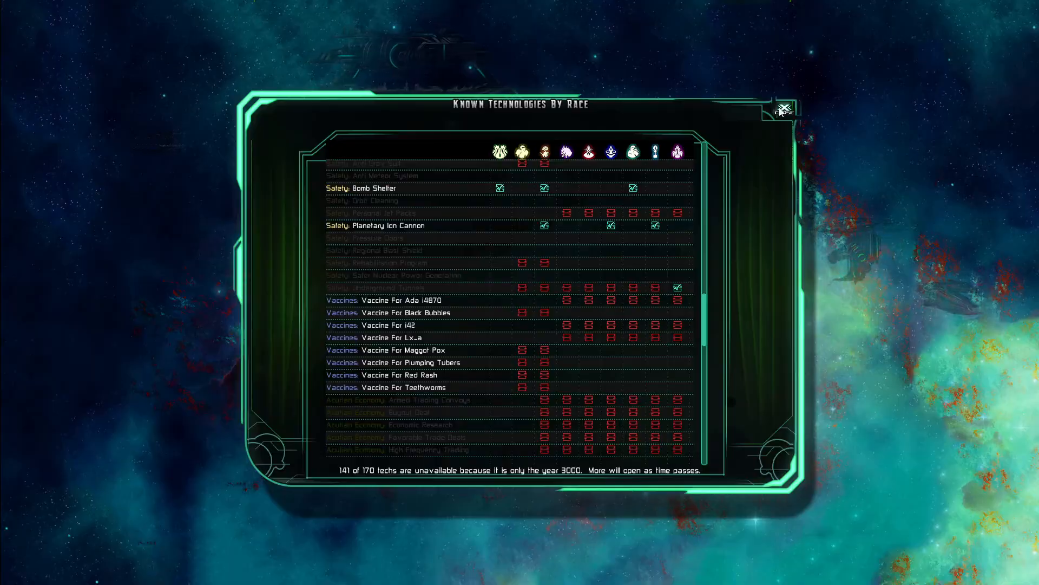
pyautogui.click(785, 107)
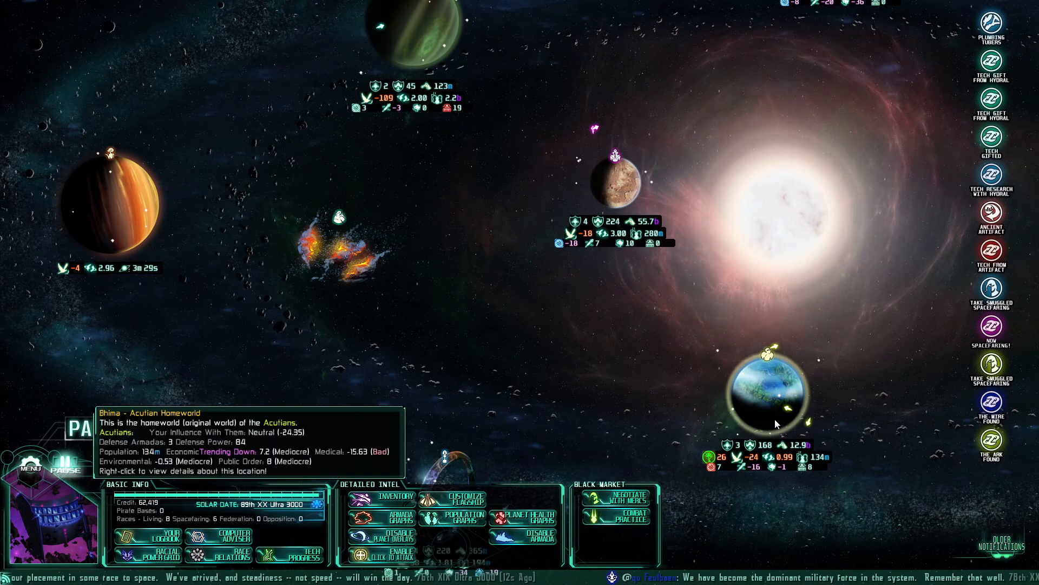
# Hire 10 scientists for 10,000 credit through the Hire Scientists mercenary deal
pyautogui.click(618, 496)
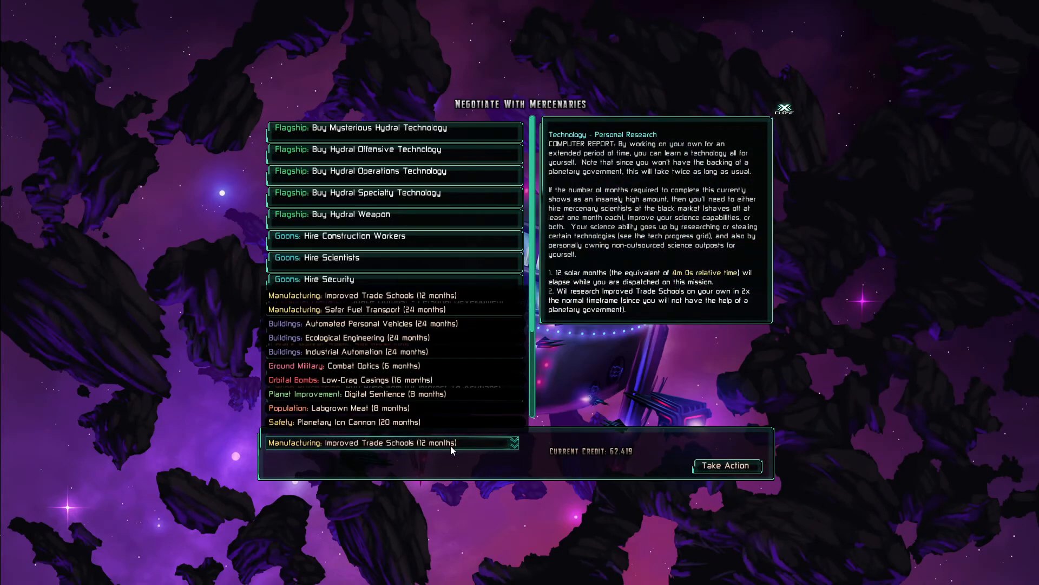
pyautogui.moveTo(484, 451)
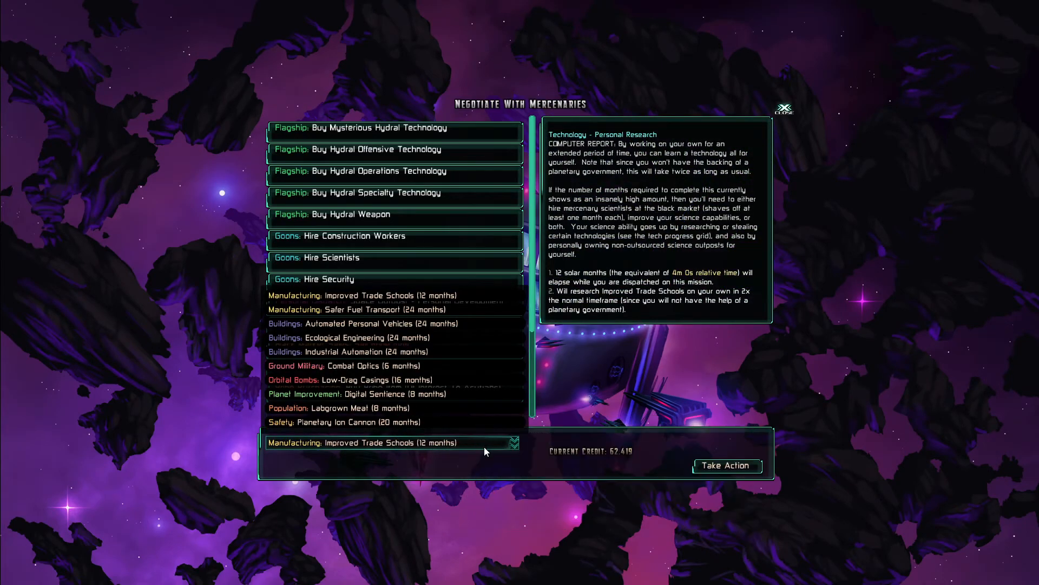
pyautogui.click(330, 257)
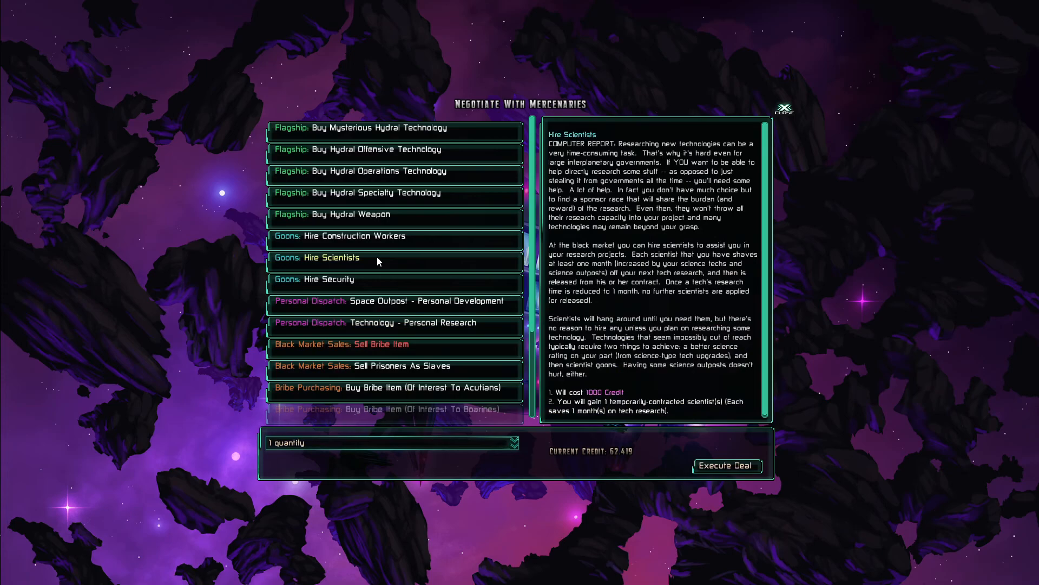
pyautogui.click(511, 442)
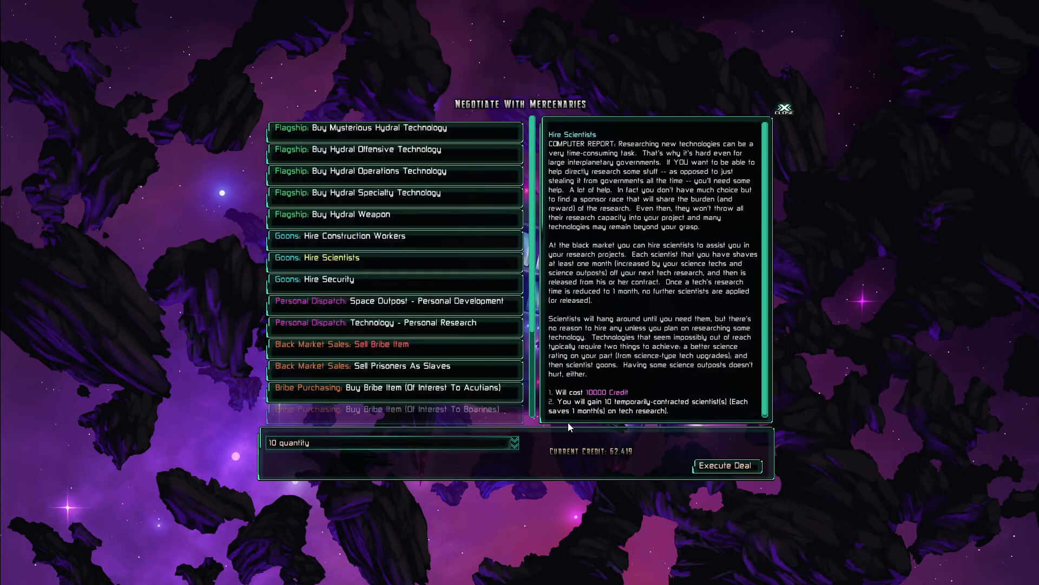
pyautogui.moveTo(595, 399)
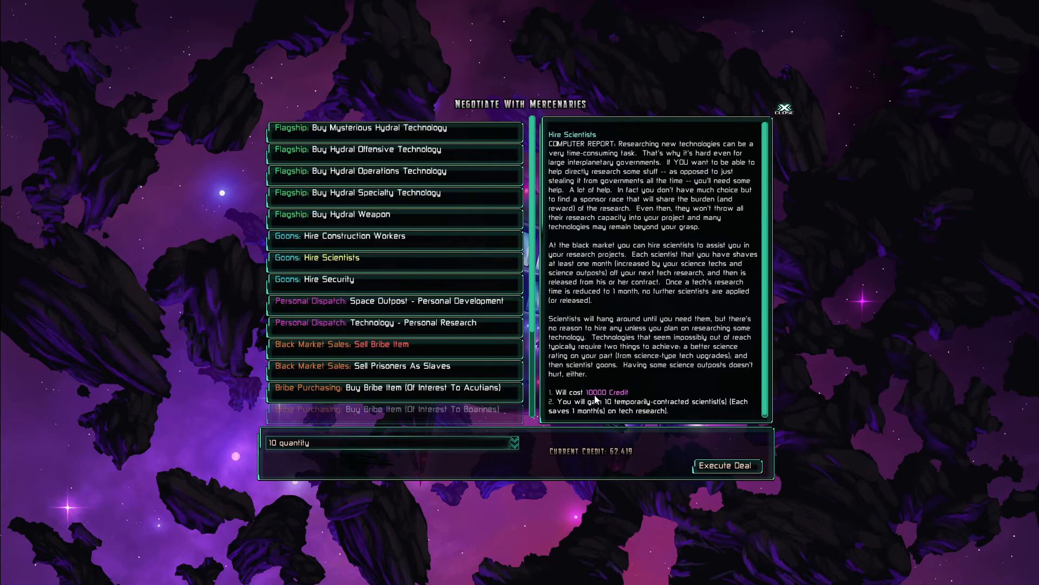
pyautogui.moveTo(597, 408)
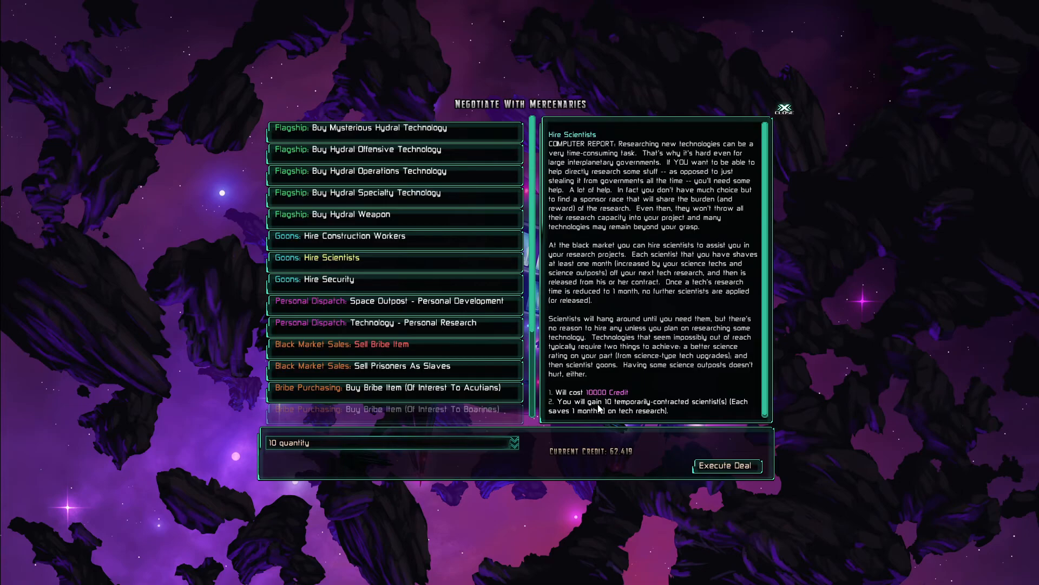
pyautogui.click(726, 465)
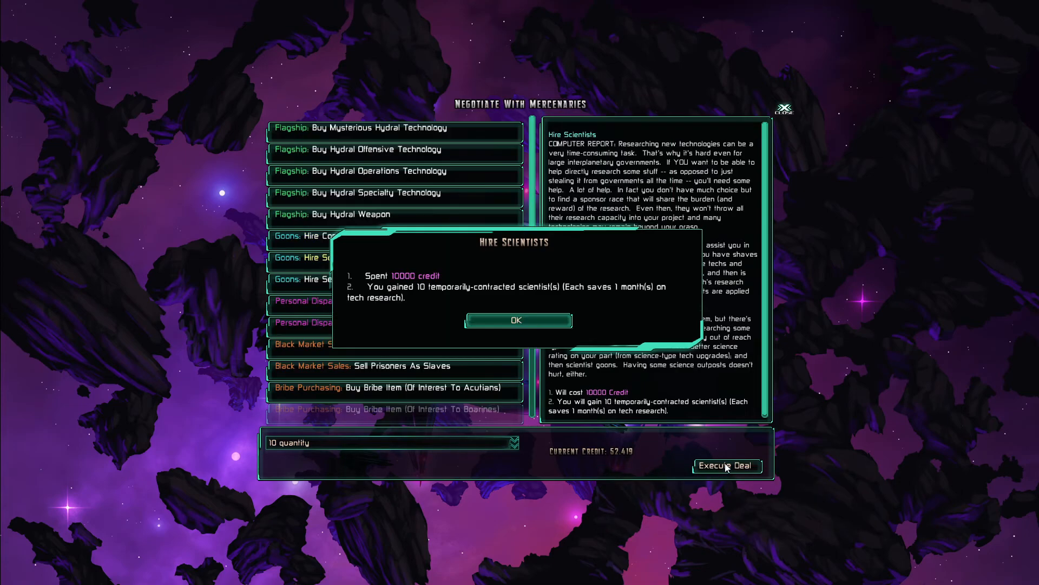
pyautogui.click(517, 320)
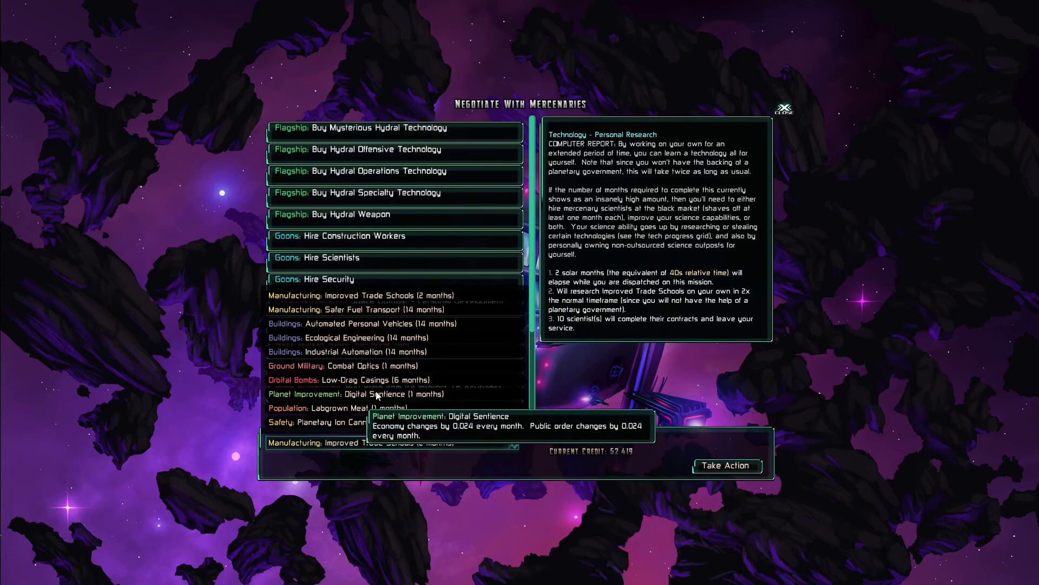
pyautogui.moveTo(408, 296)
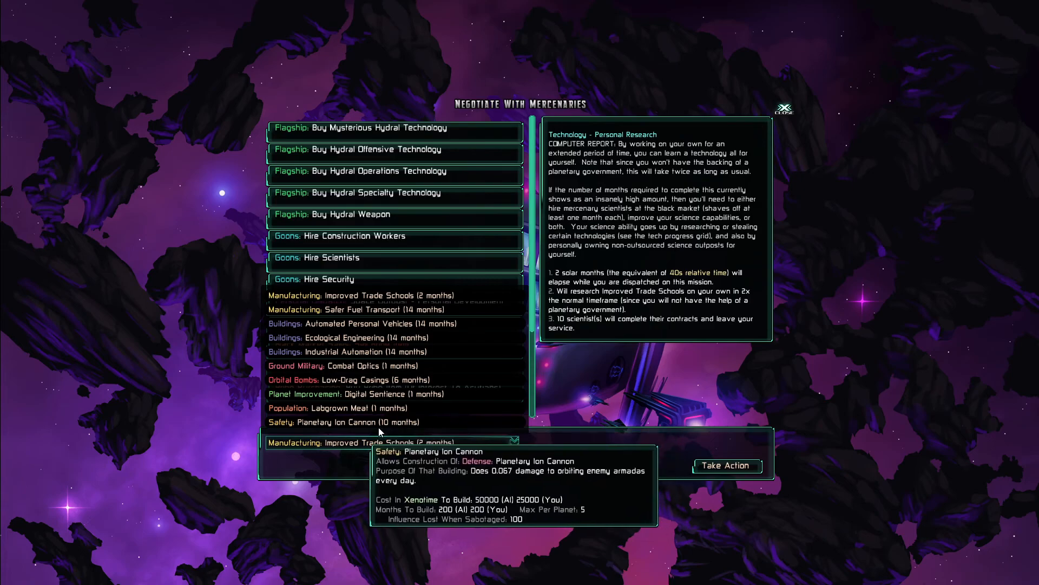
pyautogui.moveTo(337, 407)
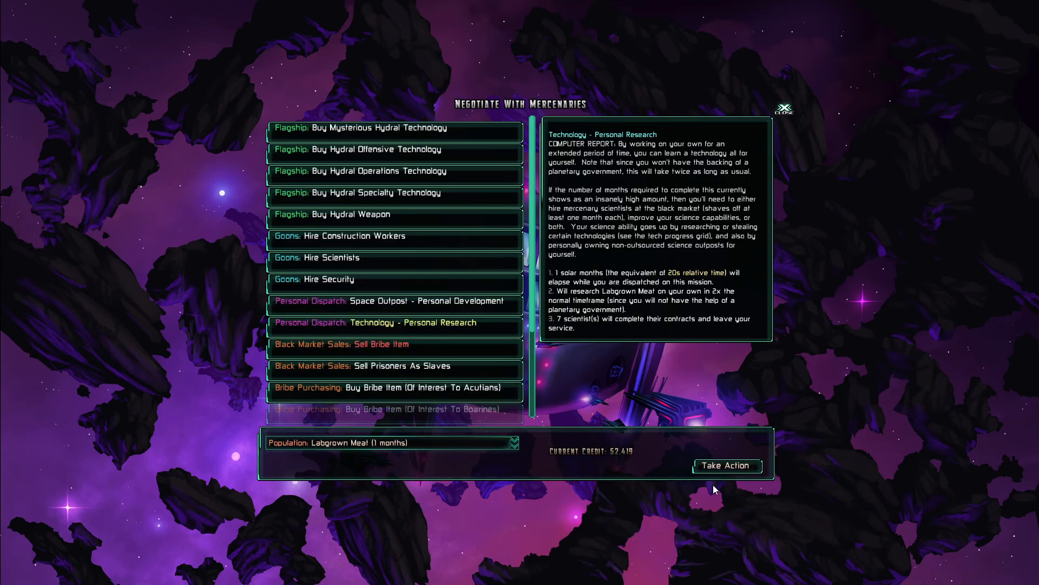
# Research Labgrown Meat personally, then close the Contract Complete report
pyautogui.click(726, 466)
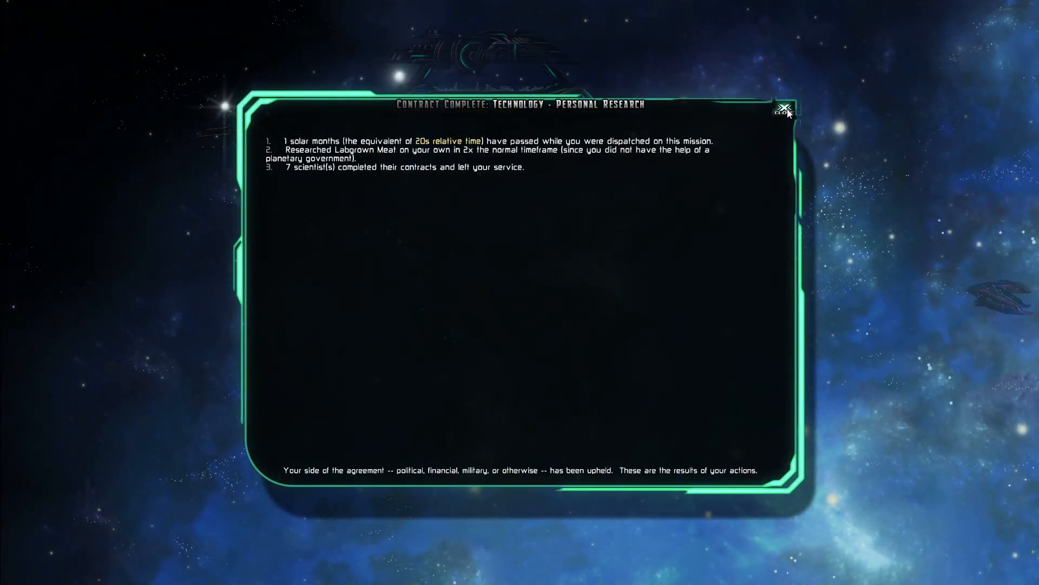
pyautogui.click(785, 108)
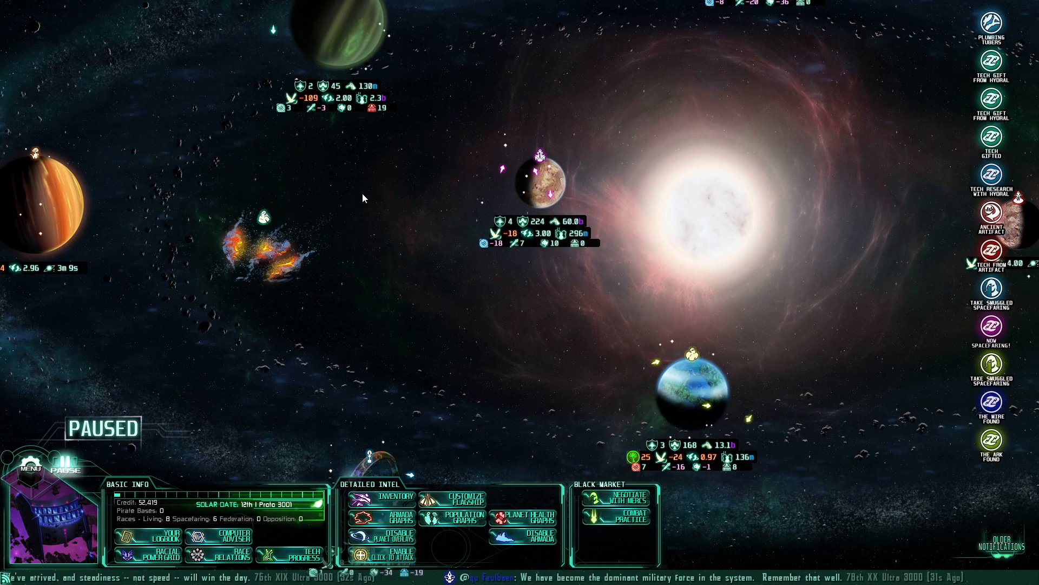